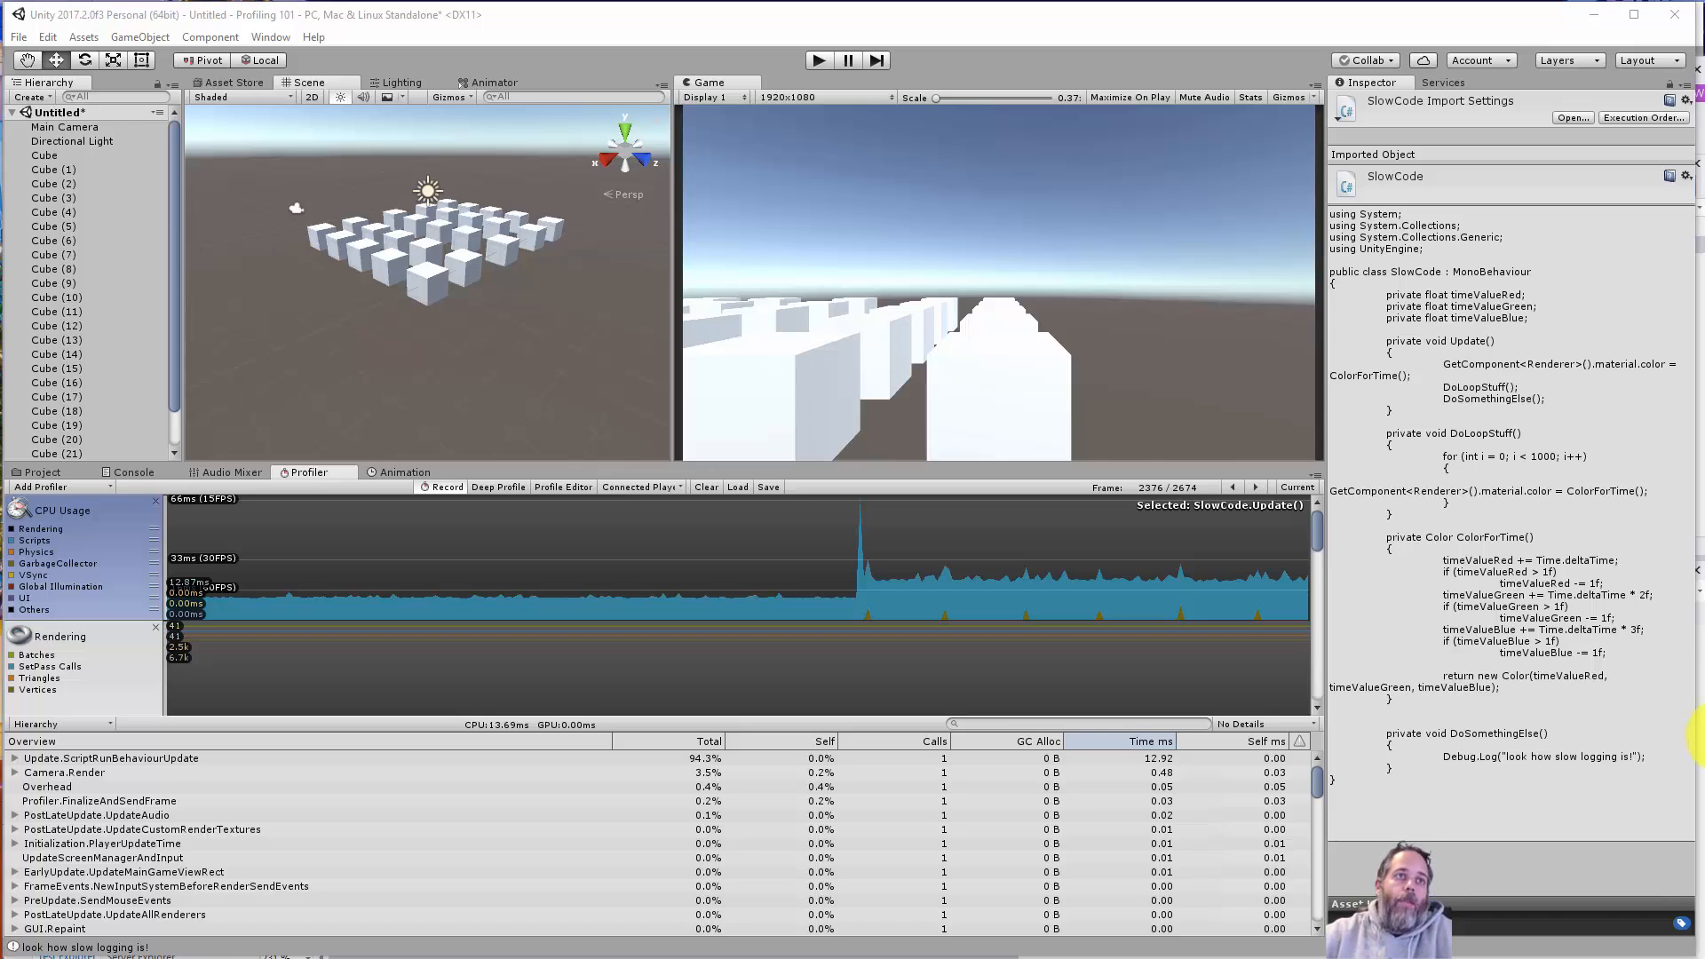
{"action": "mouse_move", "coordinate": [1446, 794]}
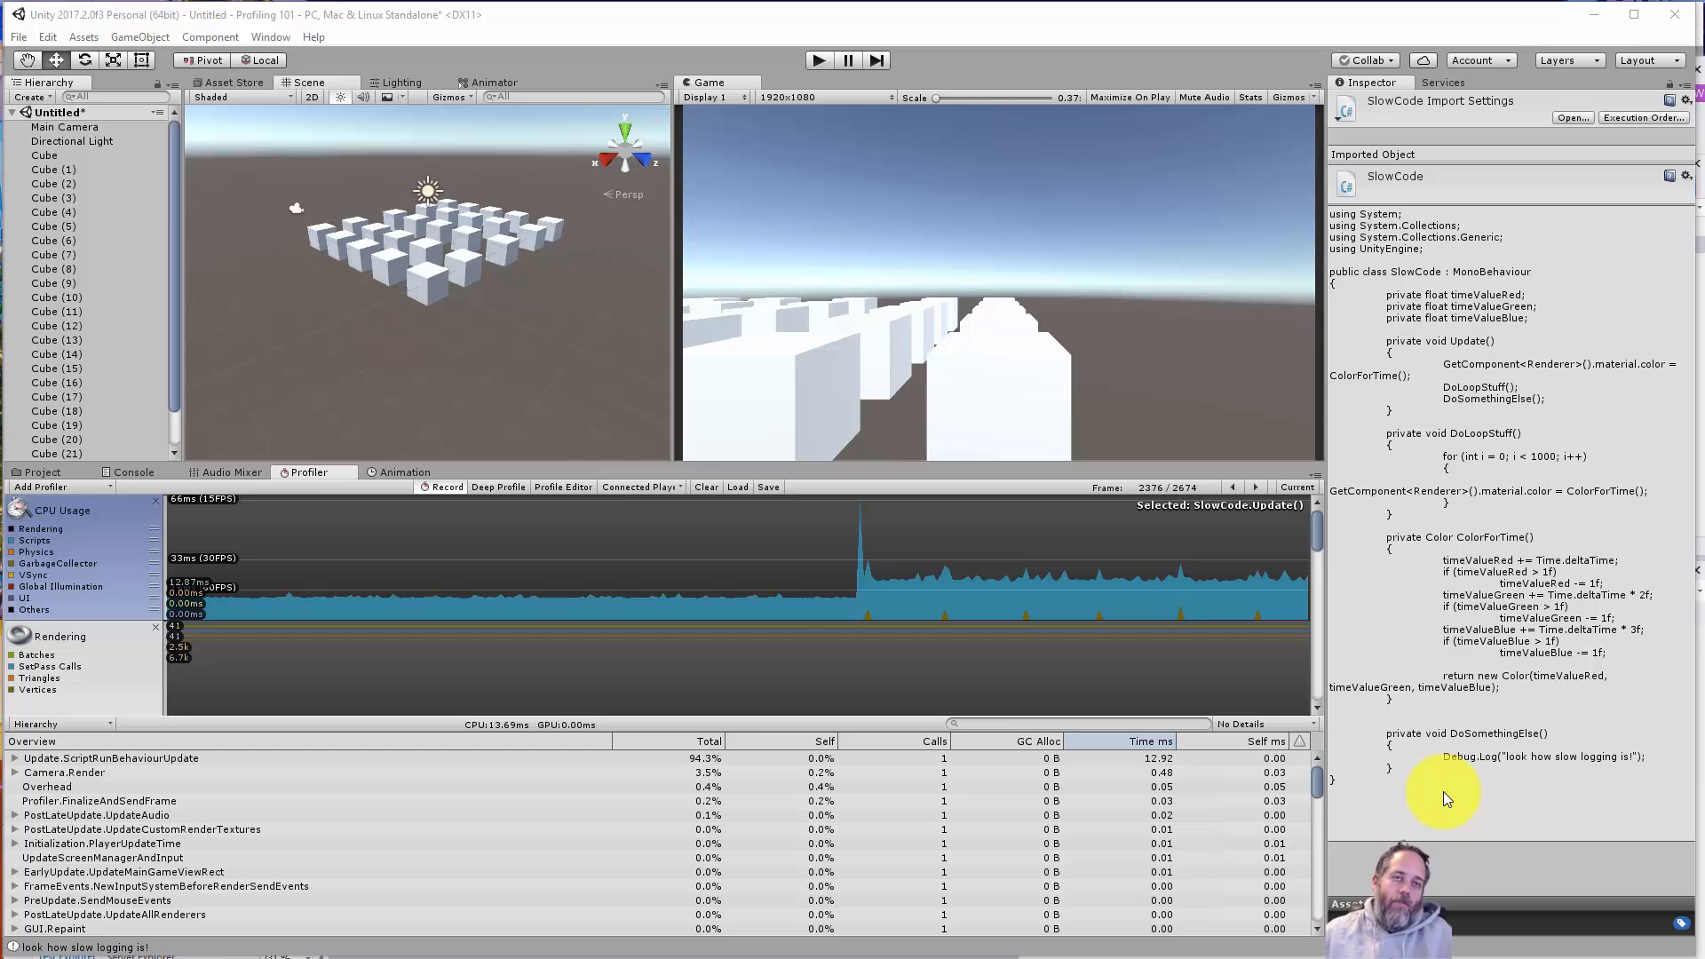
{"action": "mouse_move", "coordinate": [744, 487]}
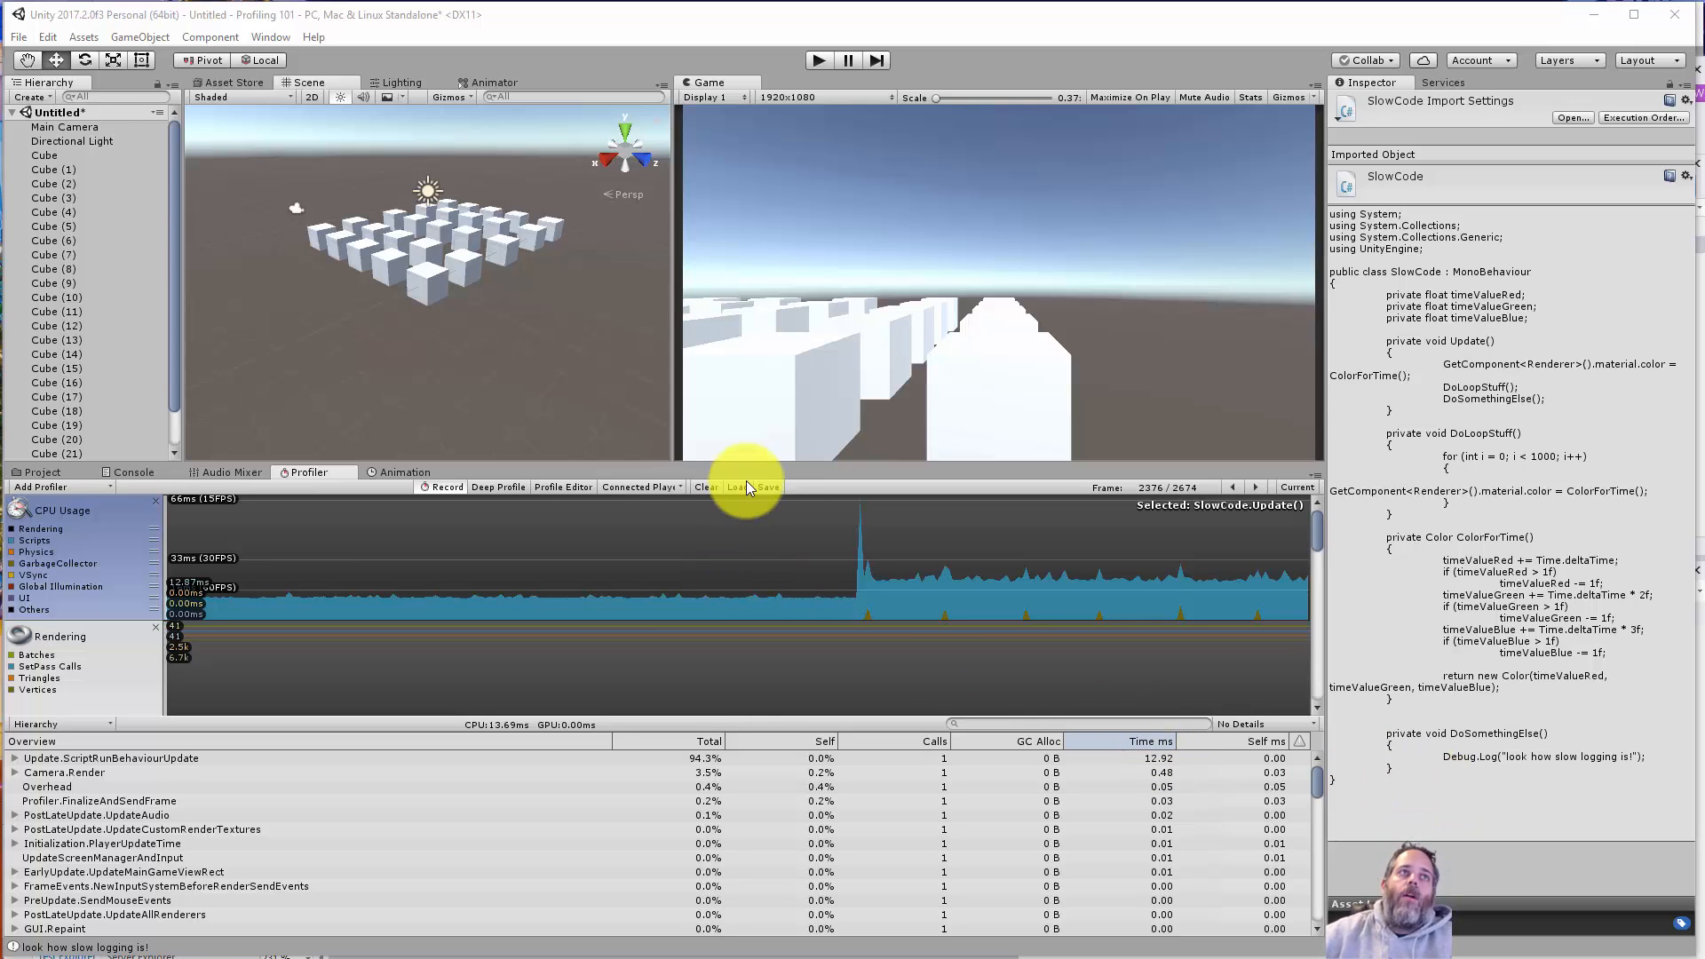
{"action": "mouse_move", "coordinate": [465, 411]}
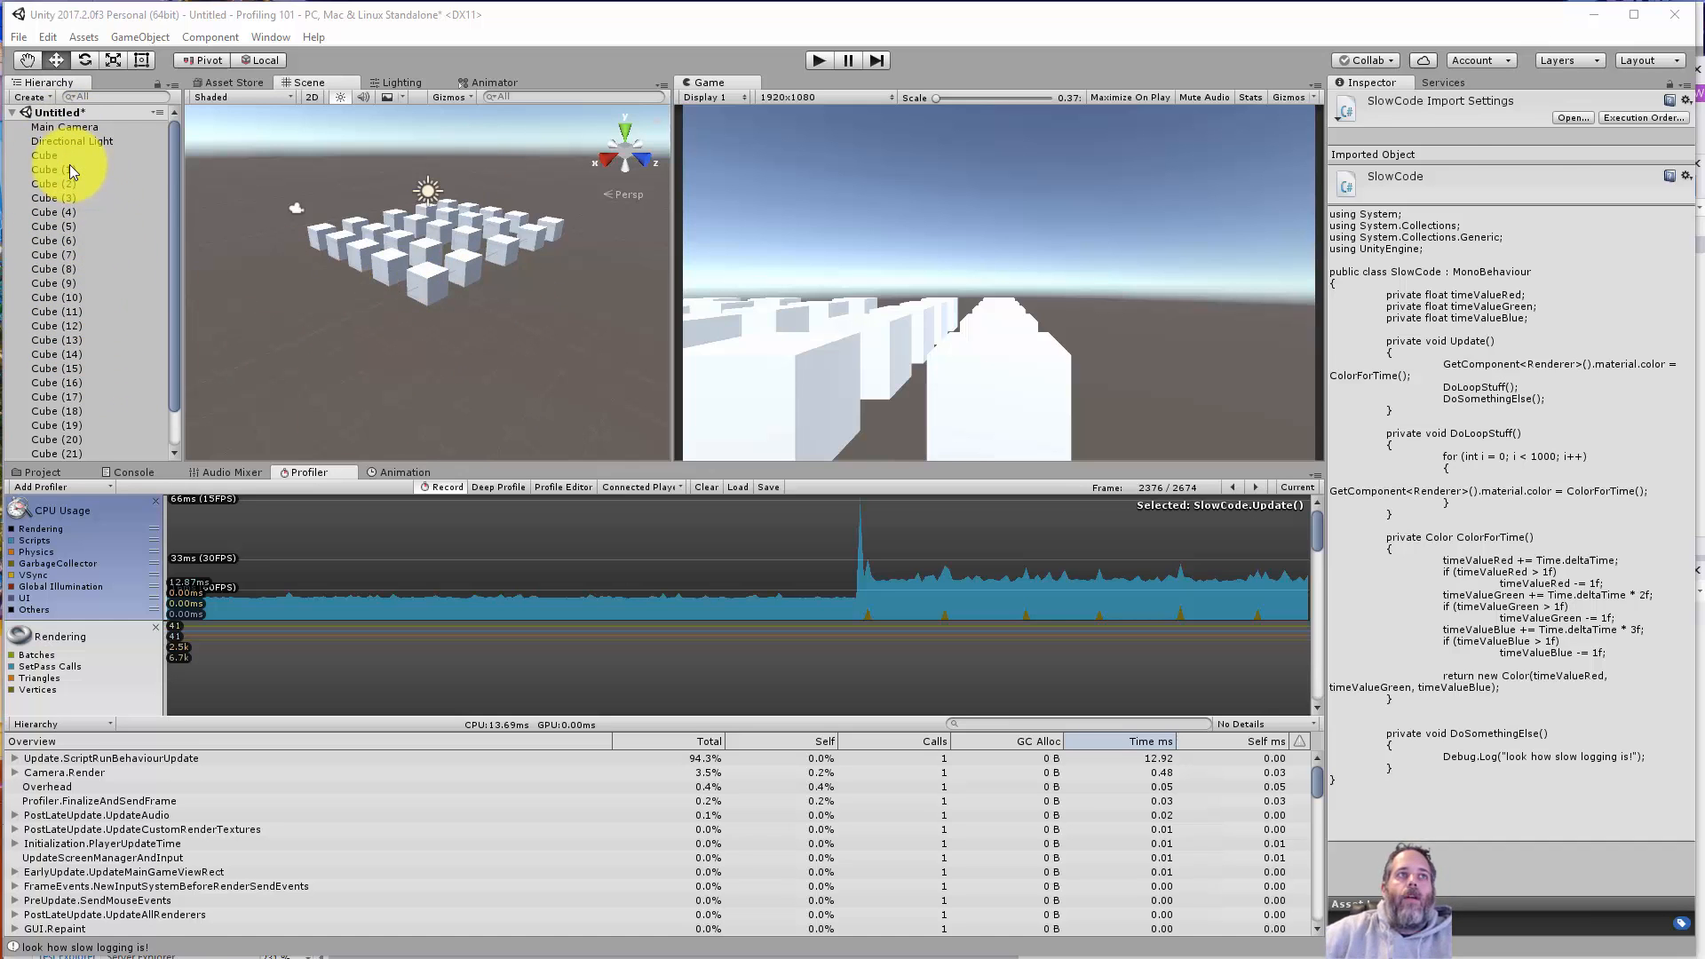
- Select the first Cube in the Hierarchy to inspect its Slow Code script component
{"action": "left_click", "coordinate": [44, 154]}
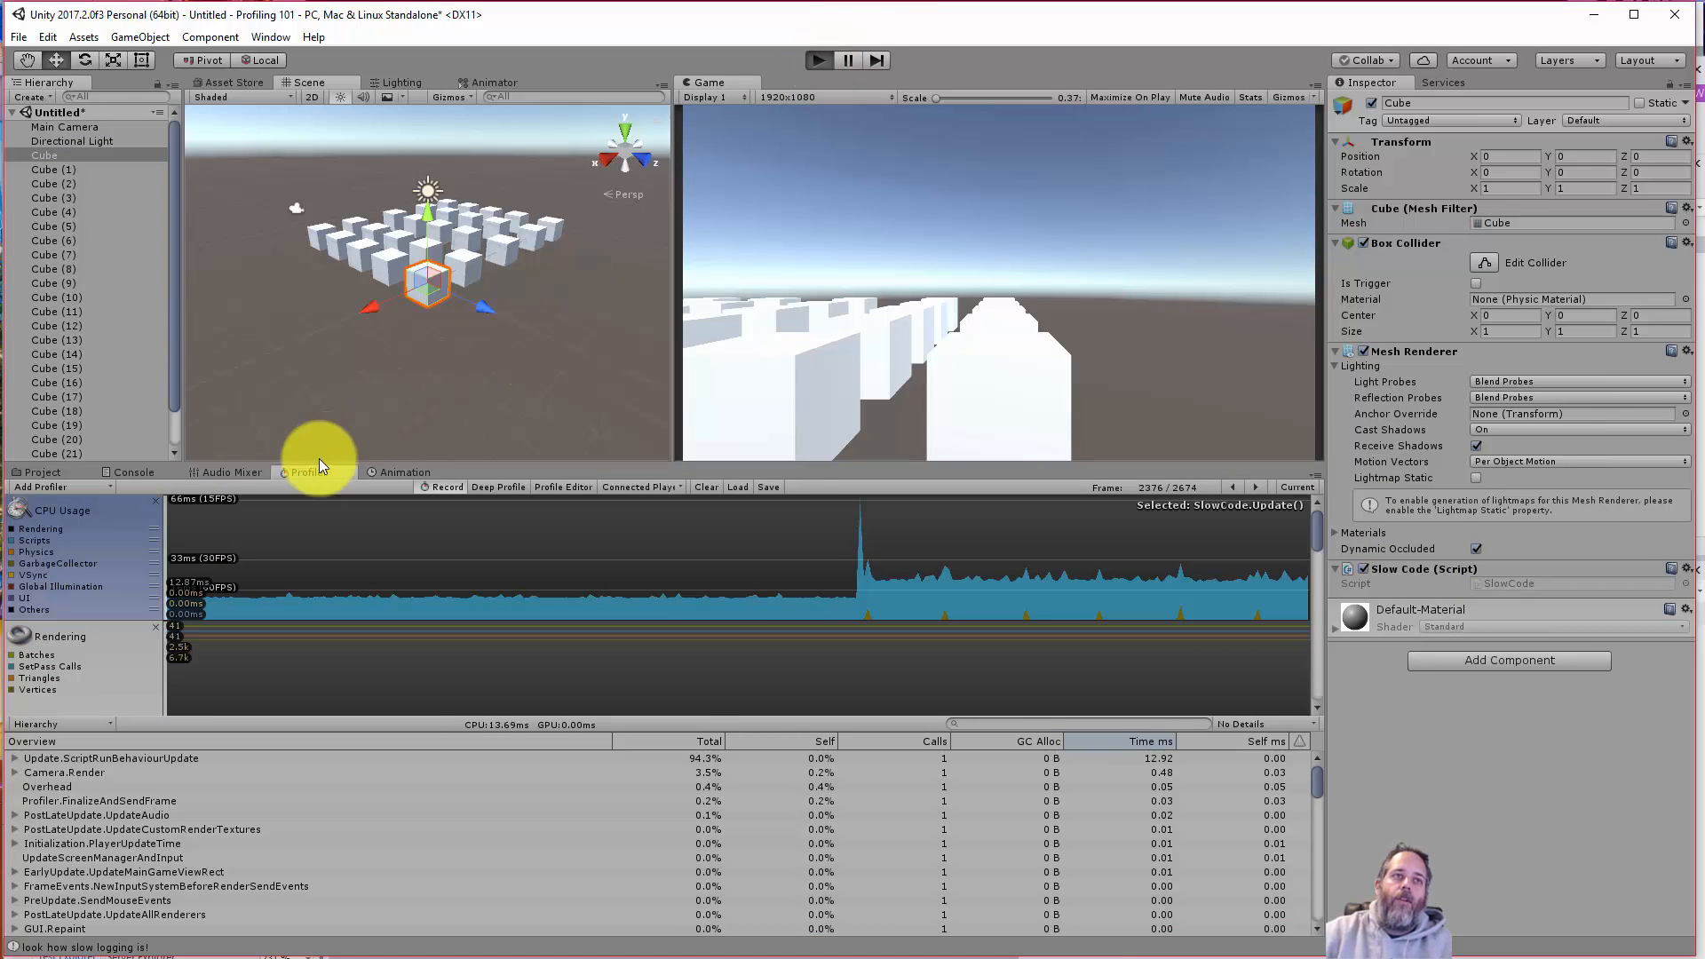
- Start Play mode, bring up the Profiler window, and briefly show the Game view Stats overlay
{"action": "left_click", "coordinate": [817, 61]}
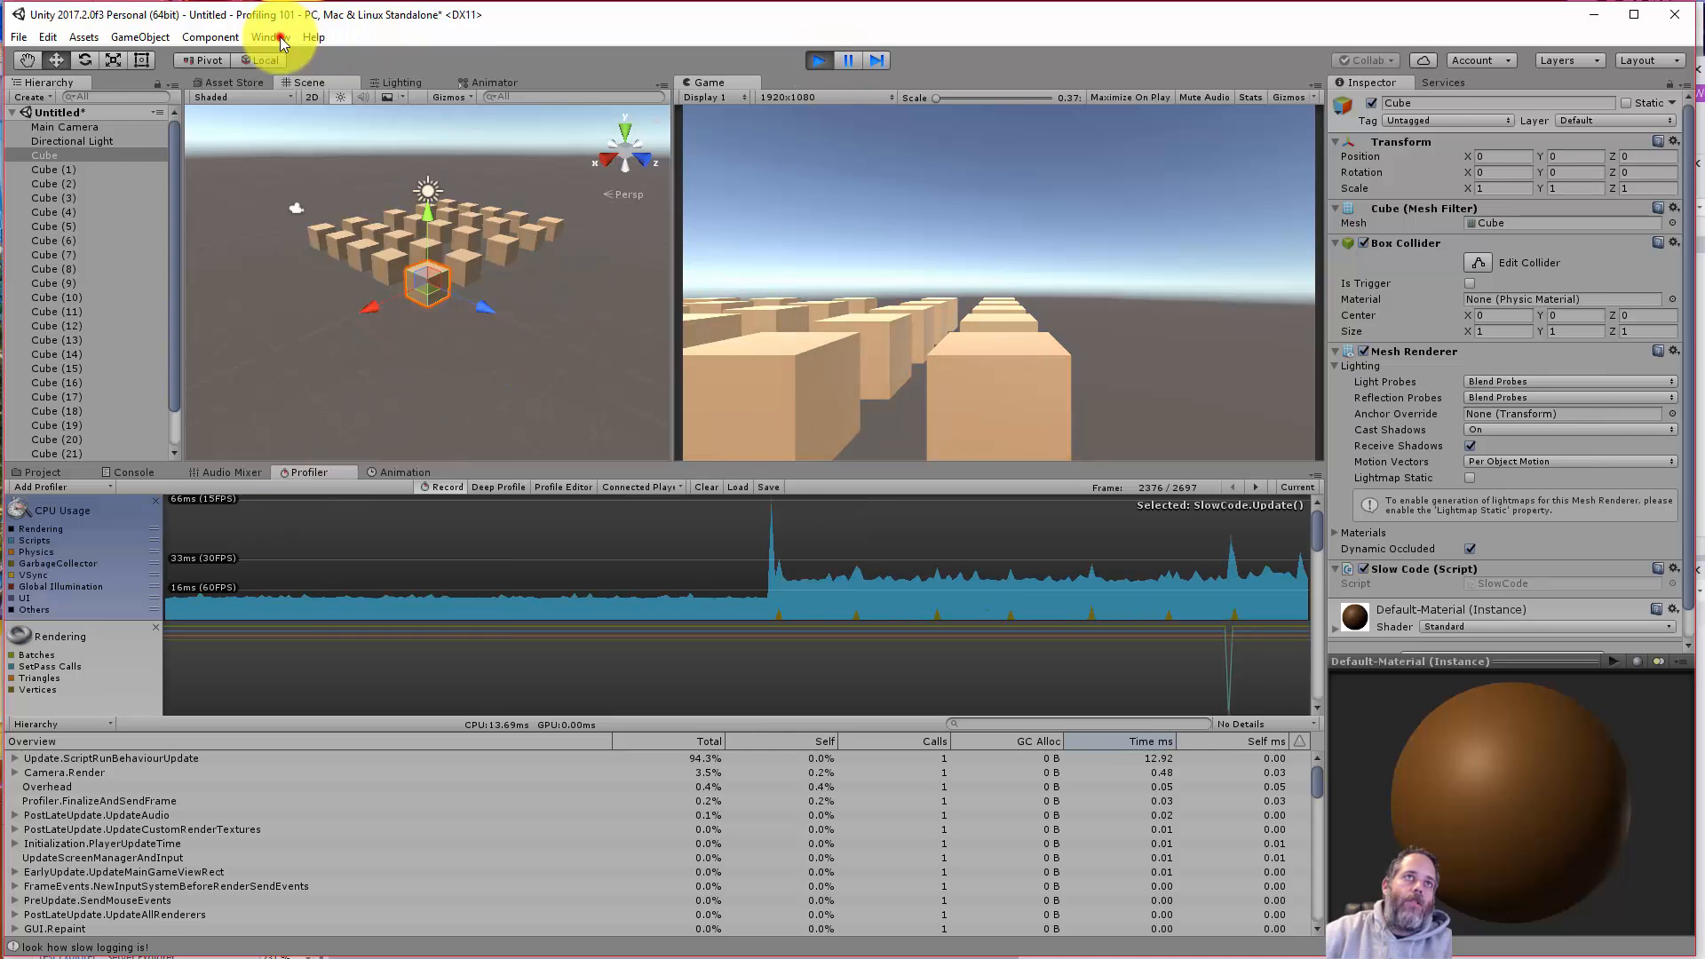
{"action": "left_click", "coordinate": [270, 36]}
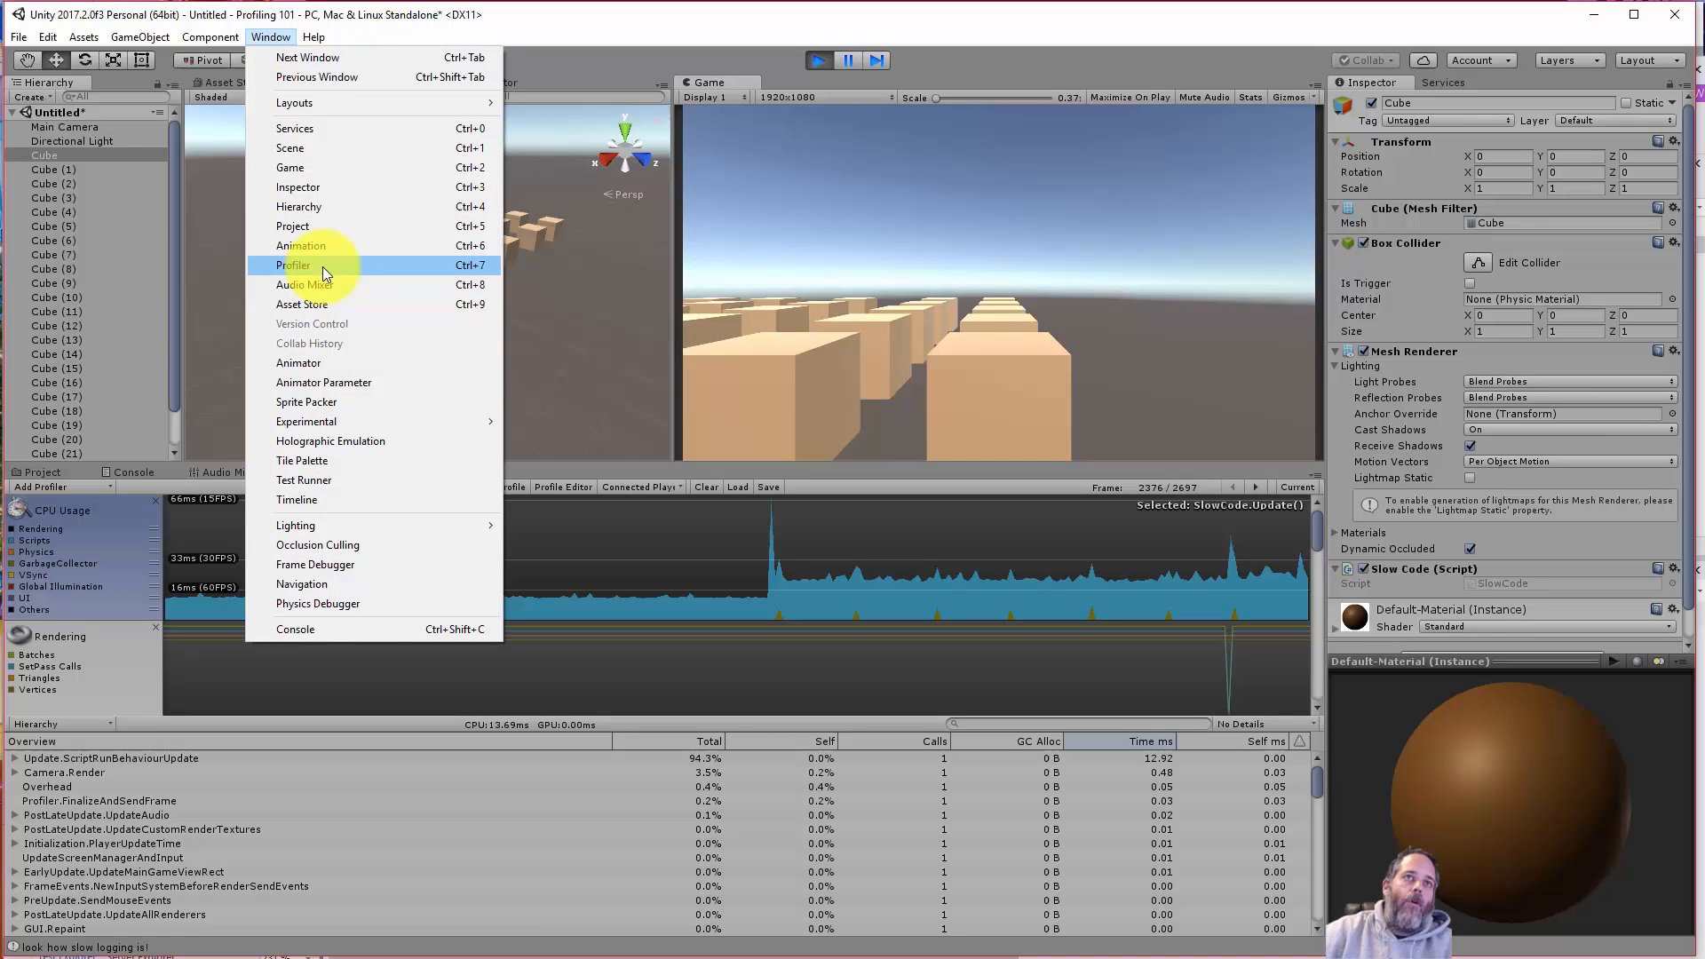
{"action": "left_click", "coordinate": [293, 265]}
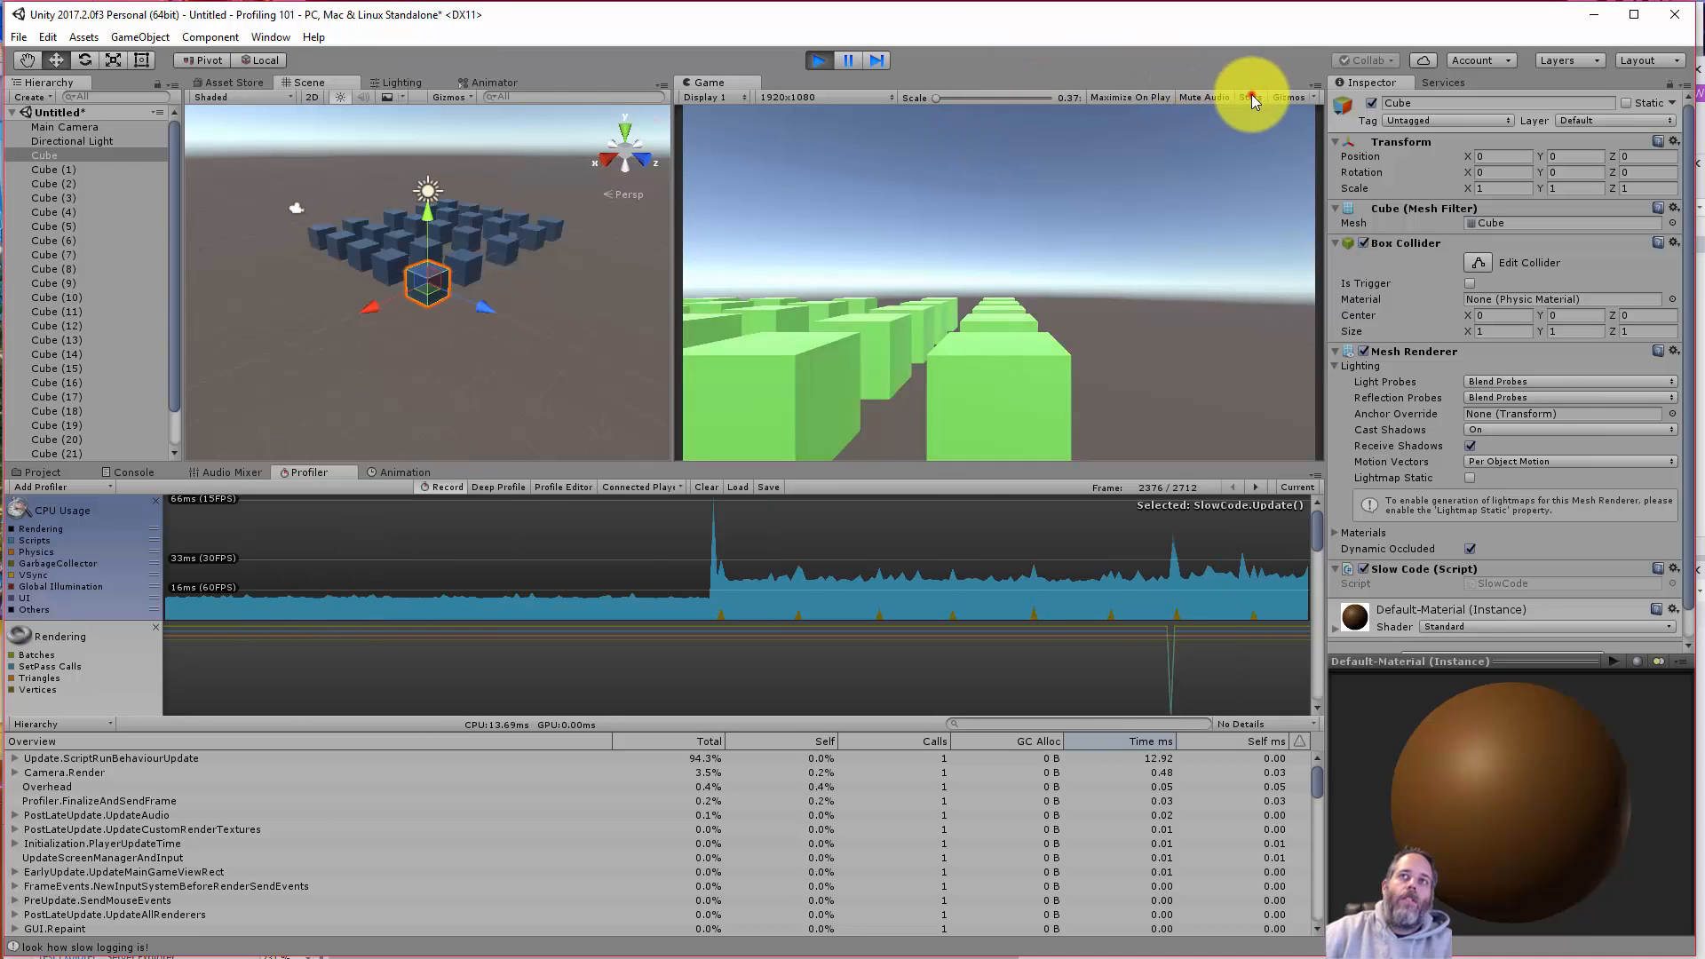
{"action": "left_click", "coordinate": [1252, 96]}
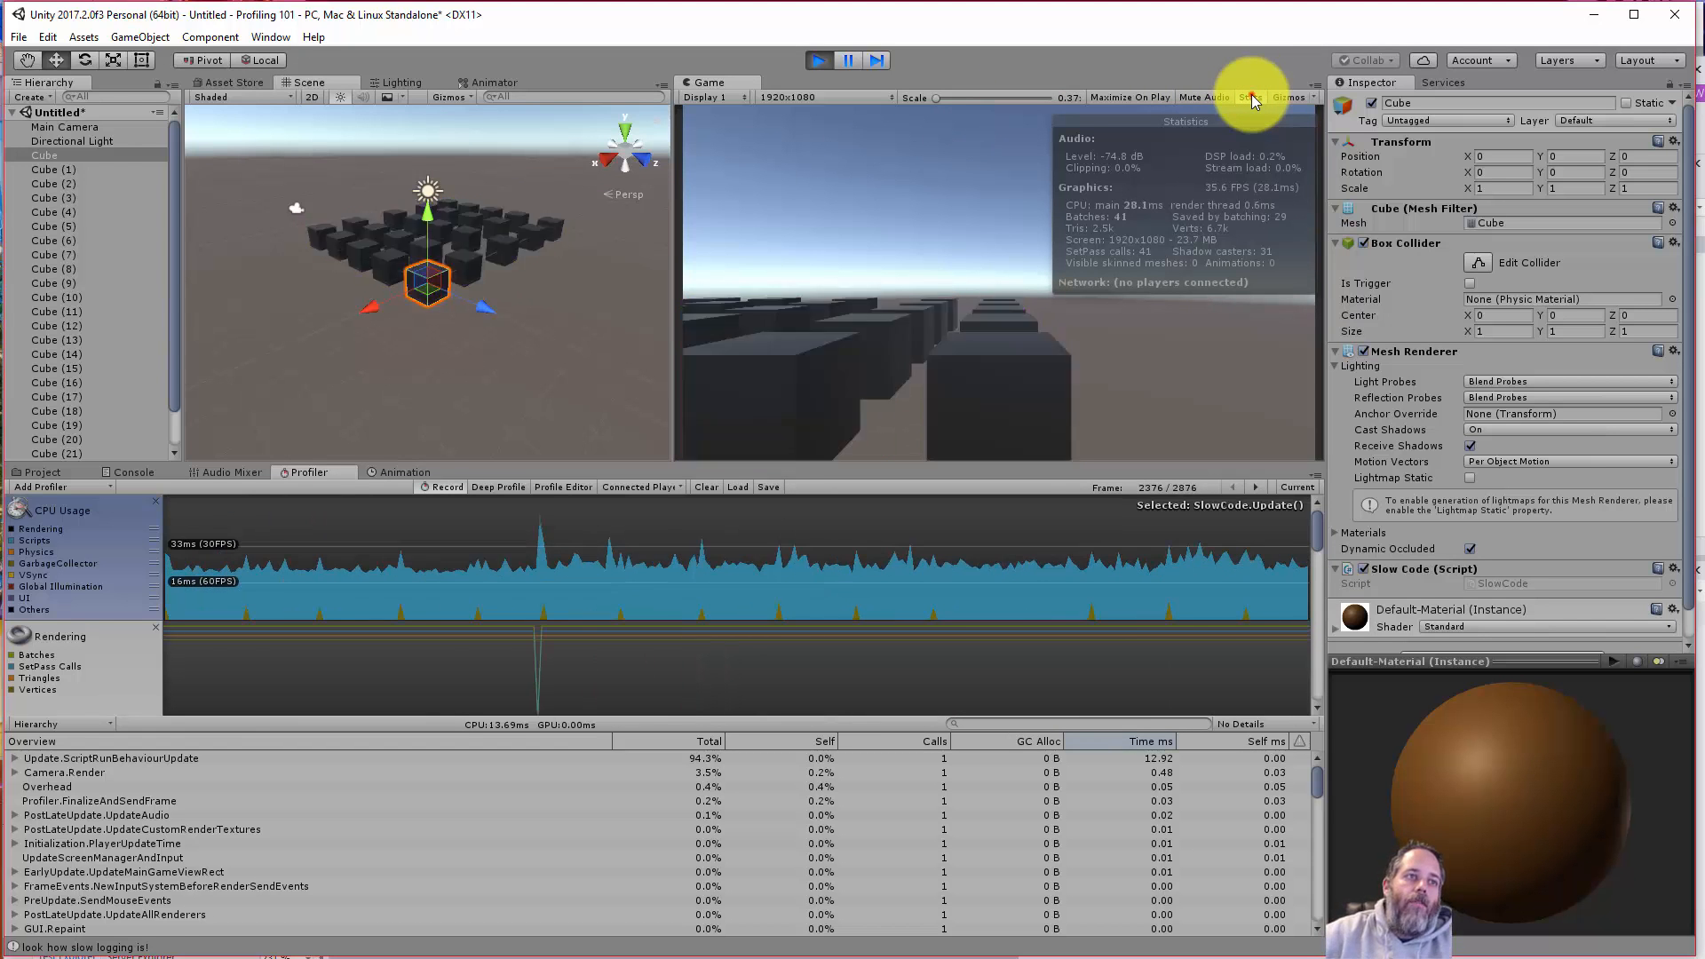
{"action": "left_click", "coordinate": [1248, 96]}
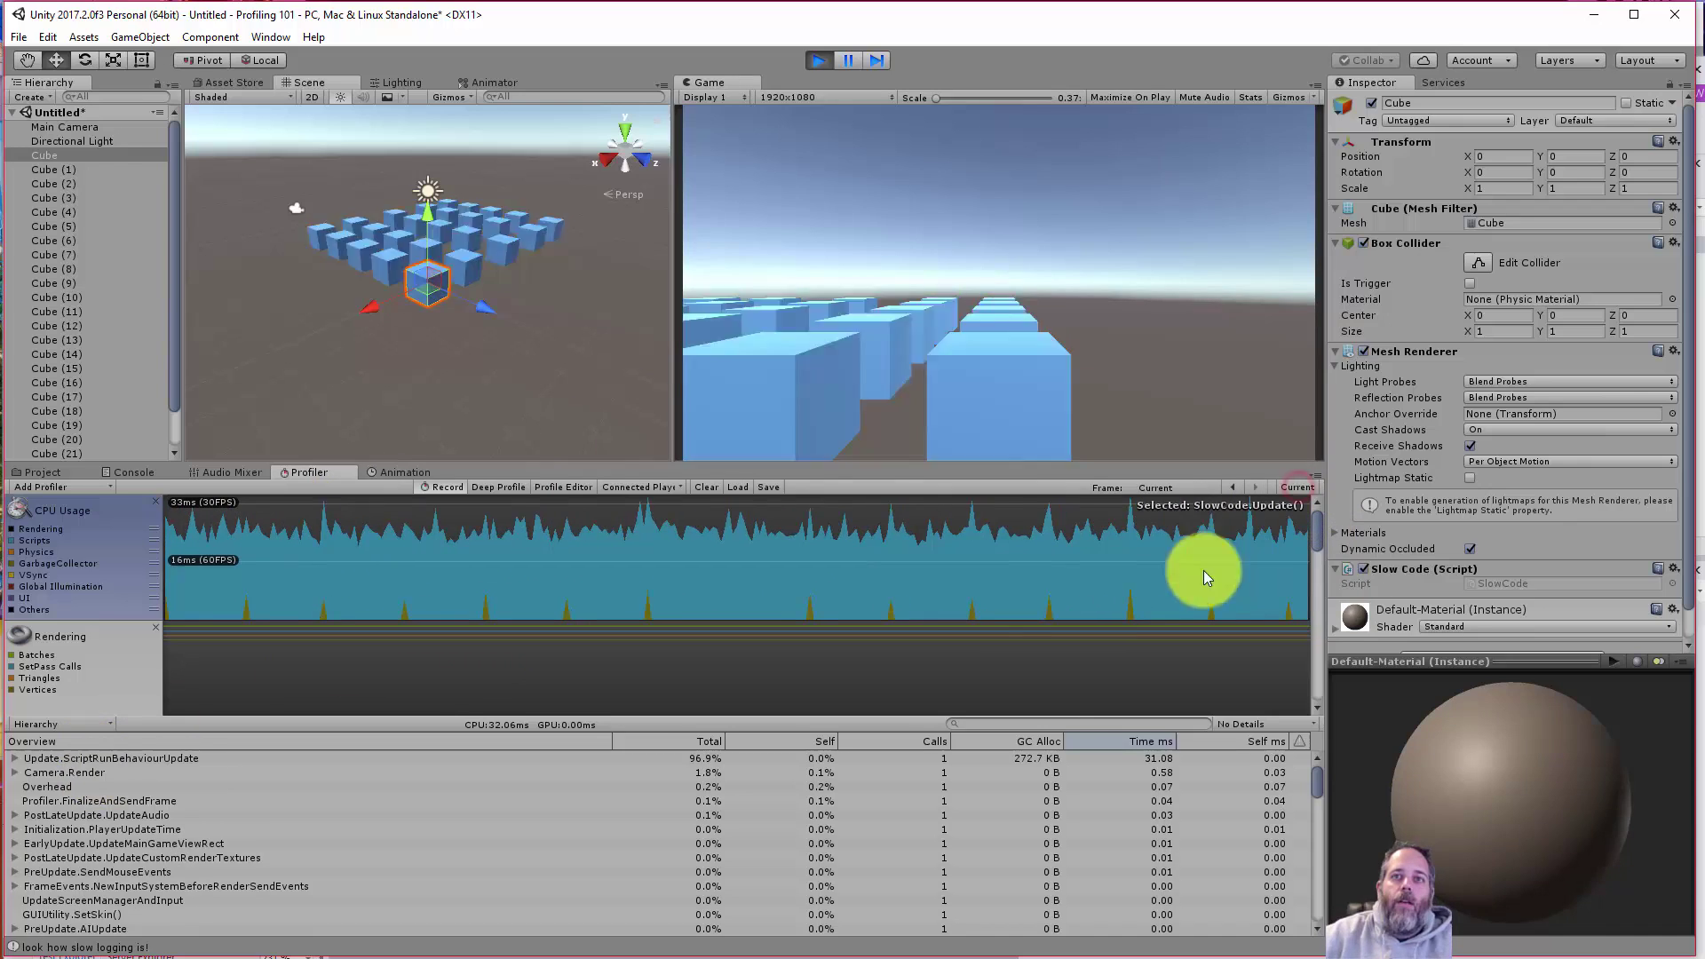
{"action": "mouse_move", "coordinate": [487, 694]}
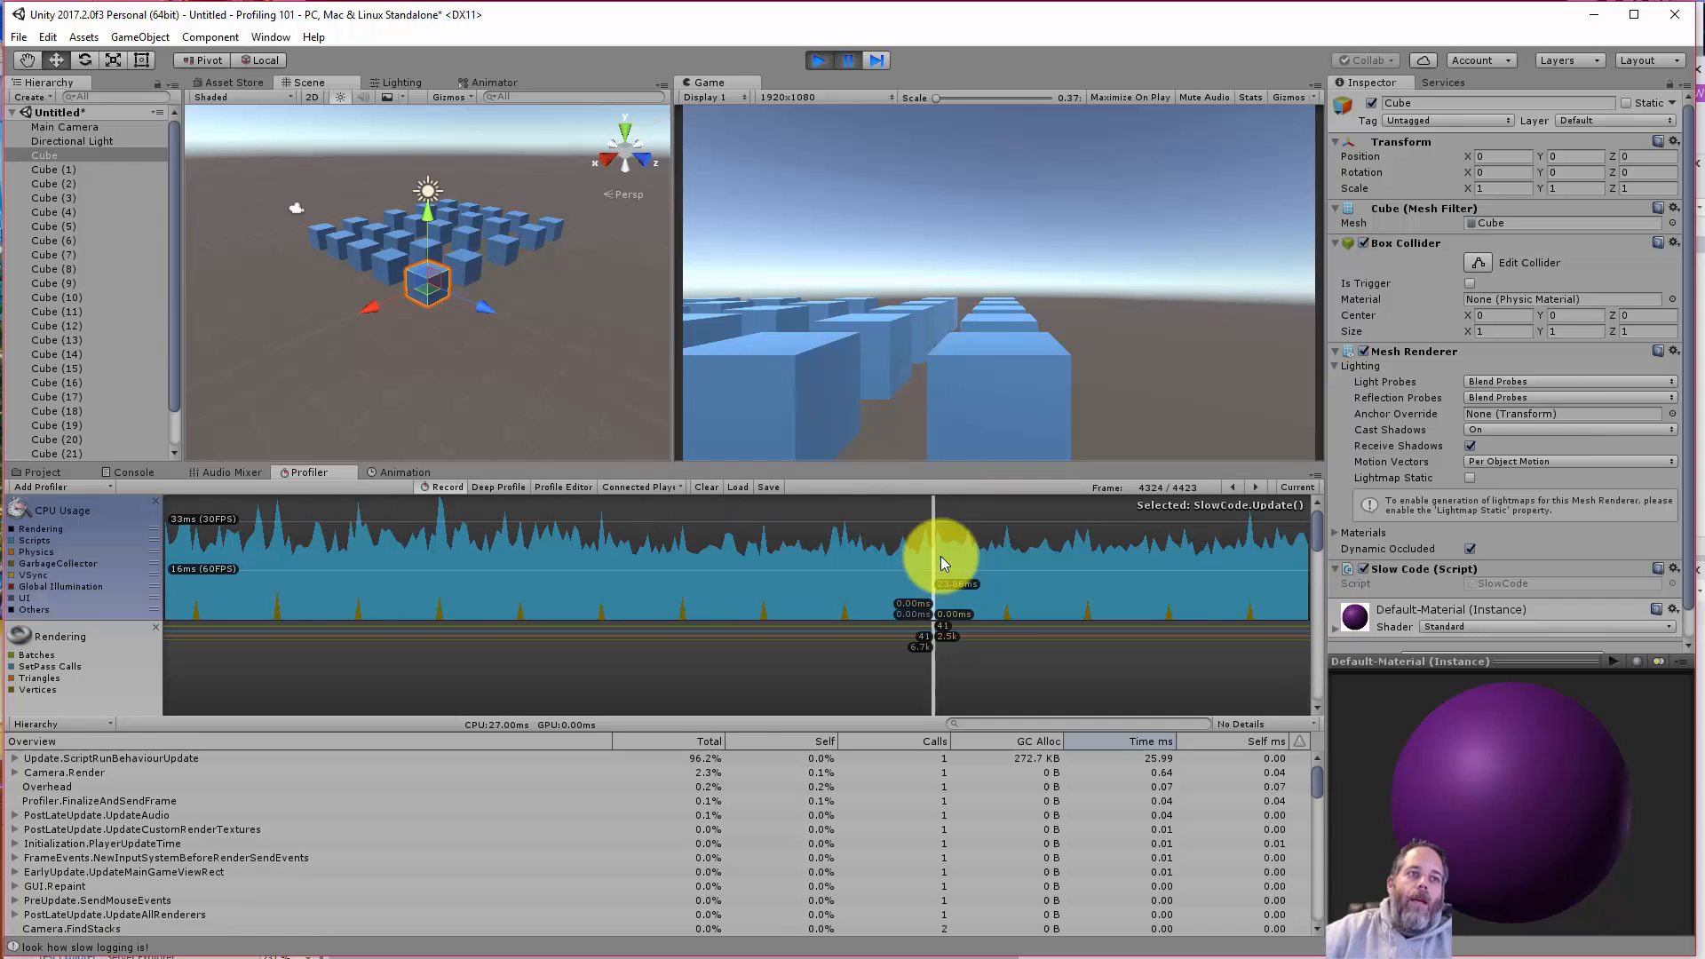
{"action": "mouse_move", "coordinate": [1060, 618]}
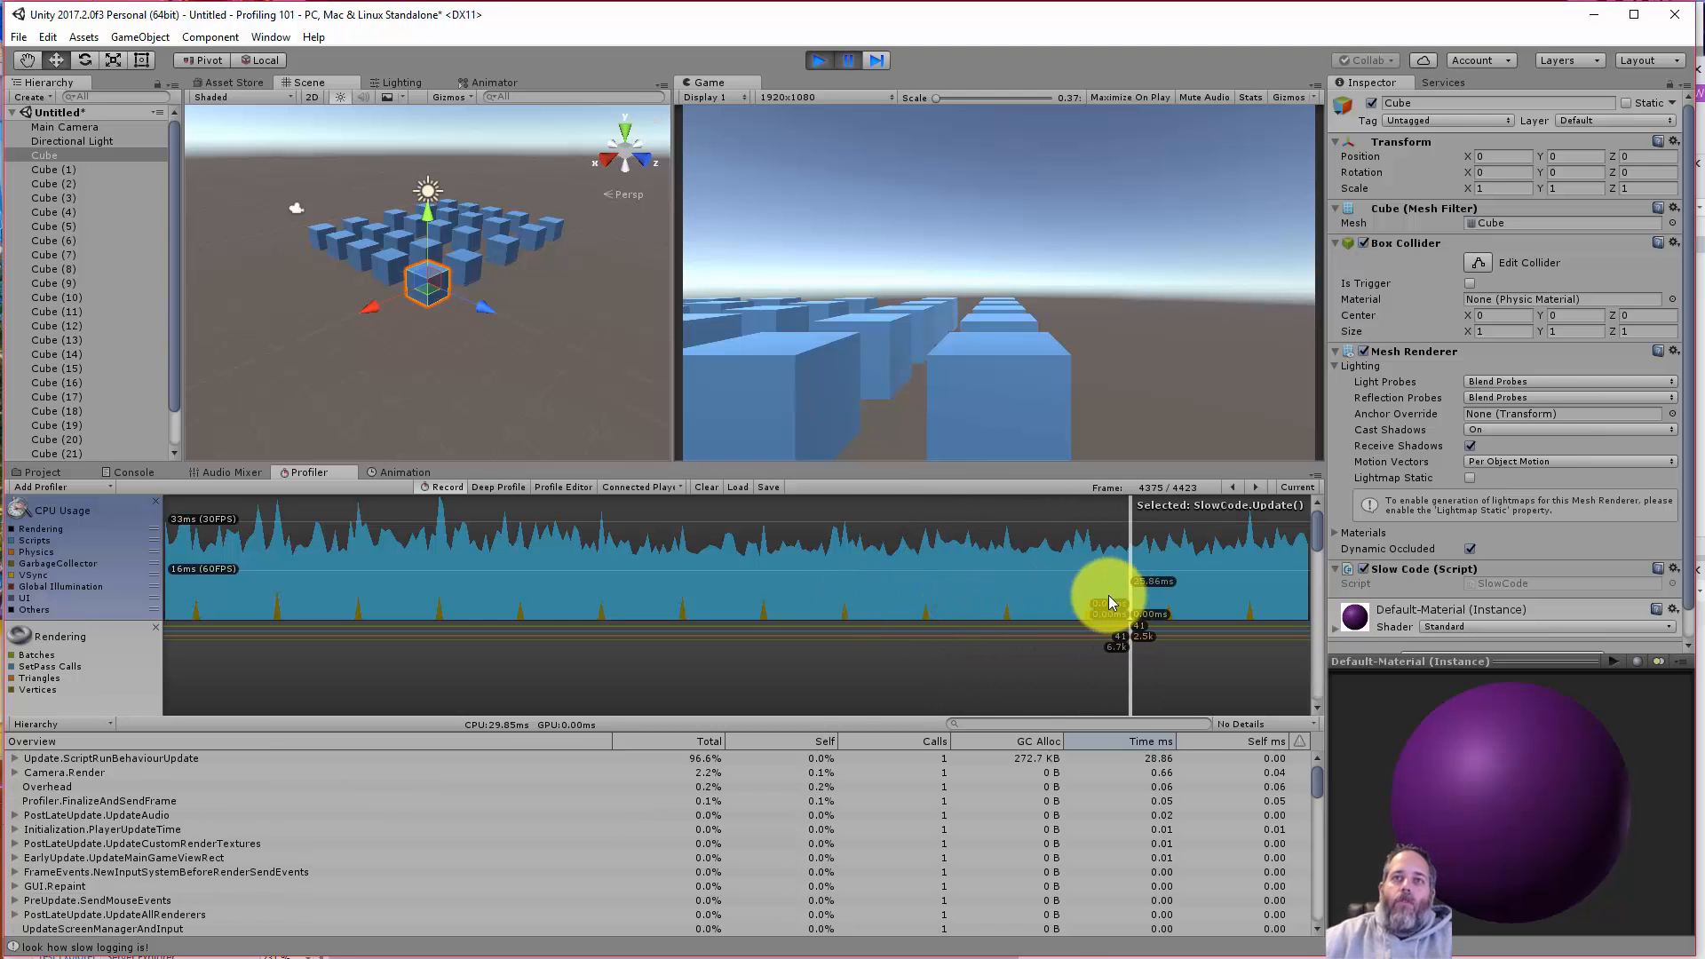
- Step back from the current frame and select a high-cost spike in the CPU Usage graph
{"action": "left_click", "coordinate": [1293, 487]}
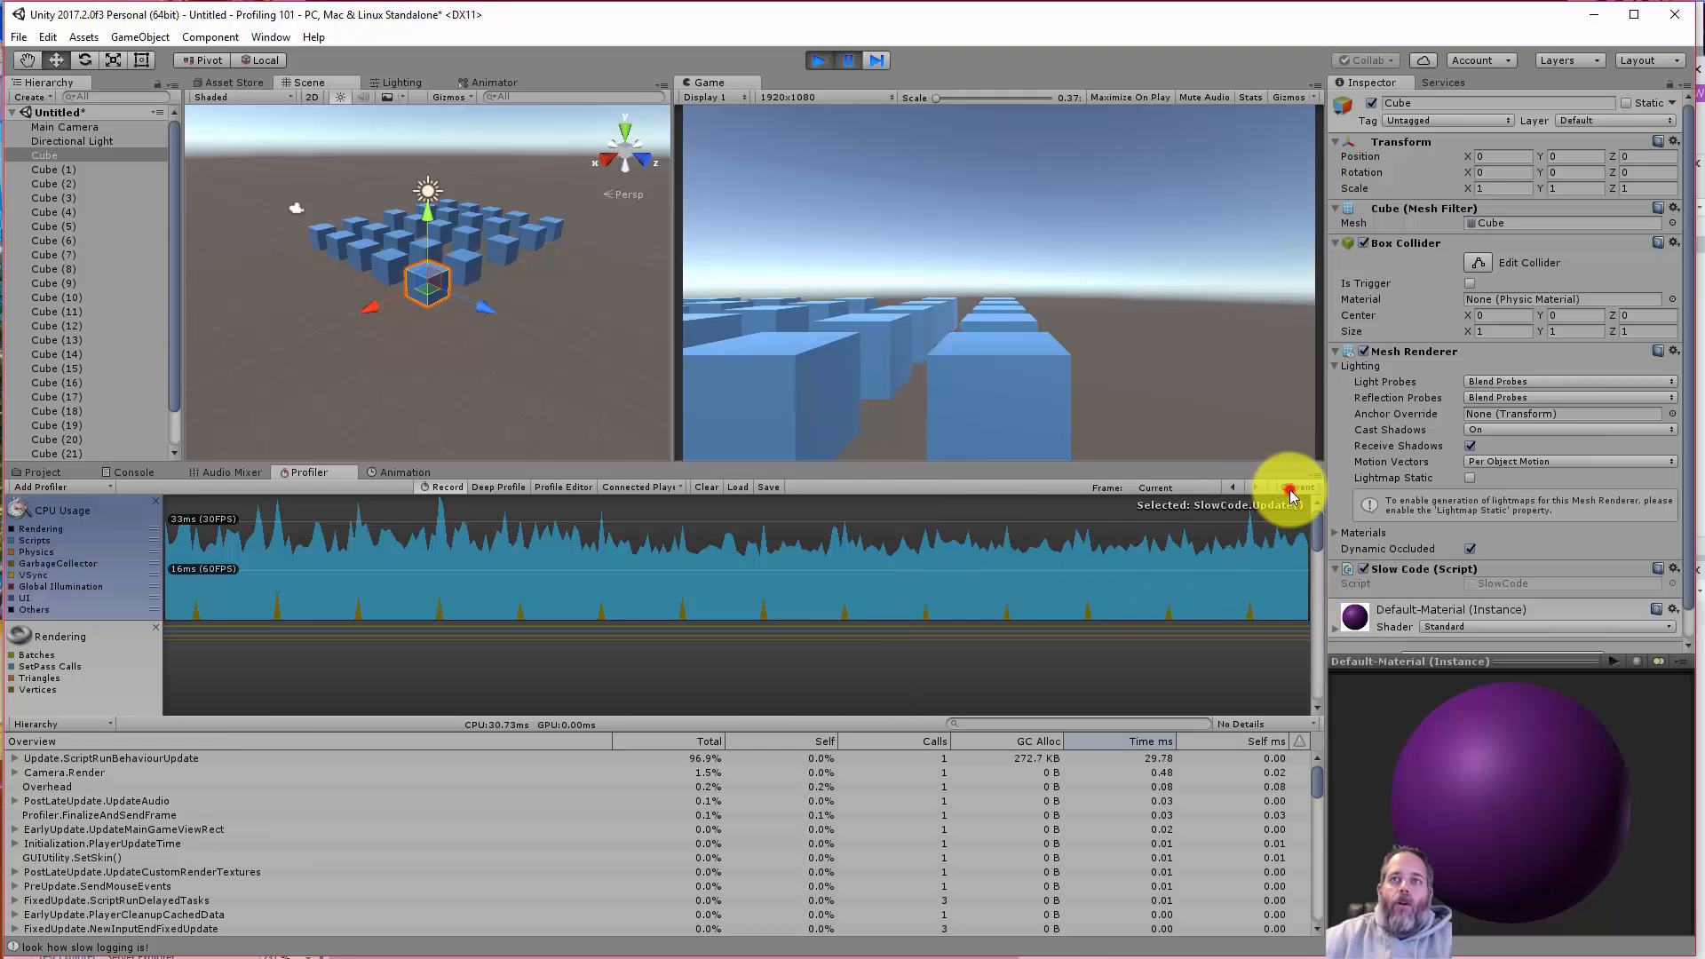
{"action": "left_click", "coordinate": [1232, 486]}
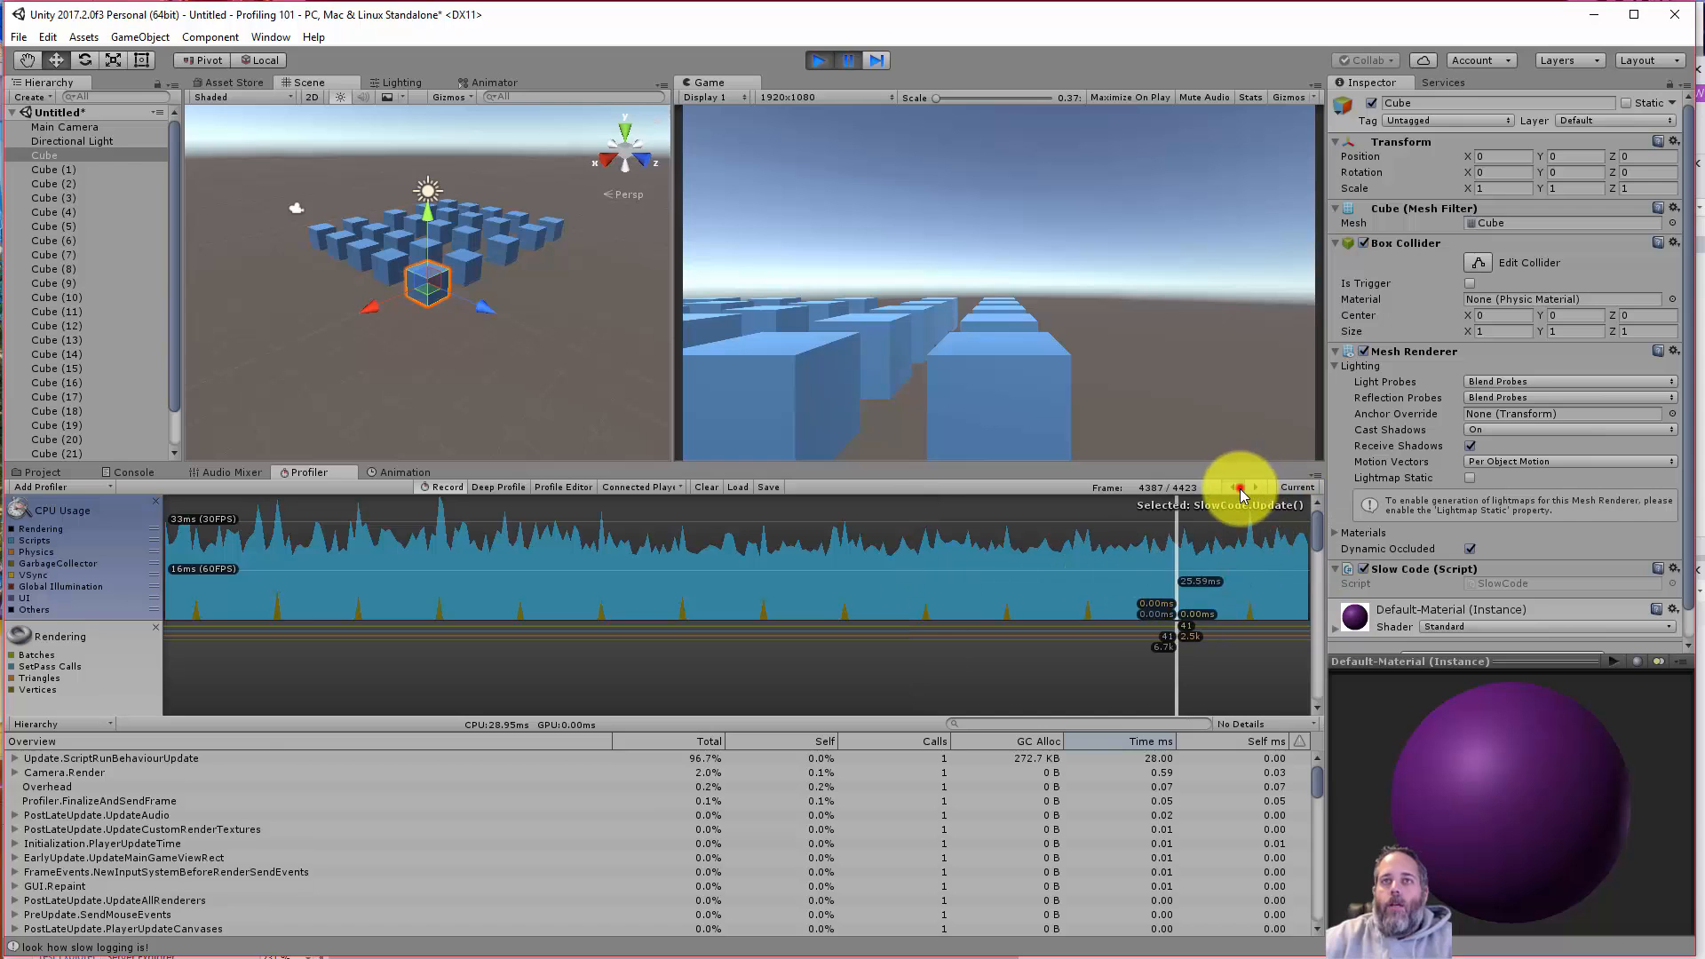
{"action": "left_click", "coordinate": [1238, 487]}
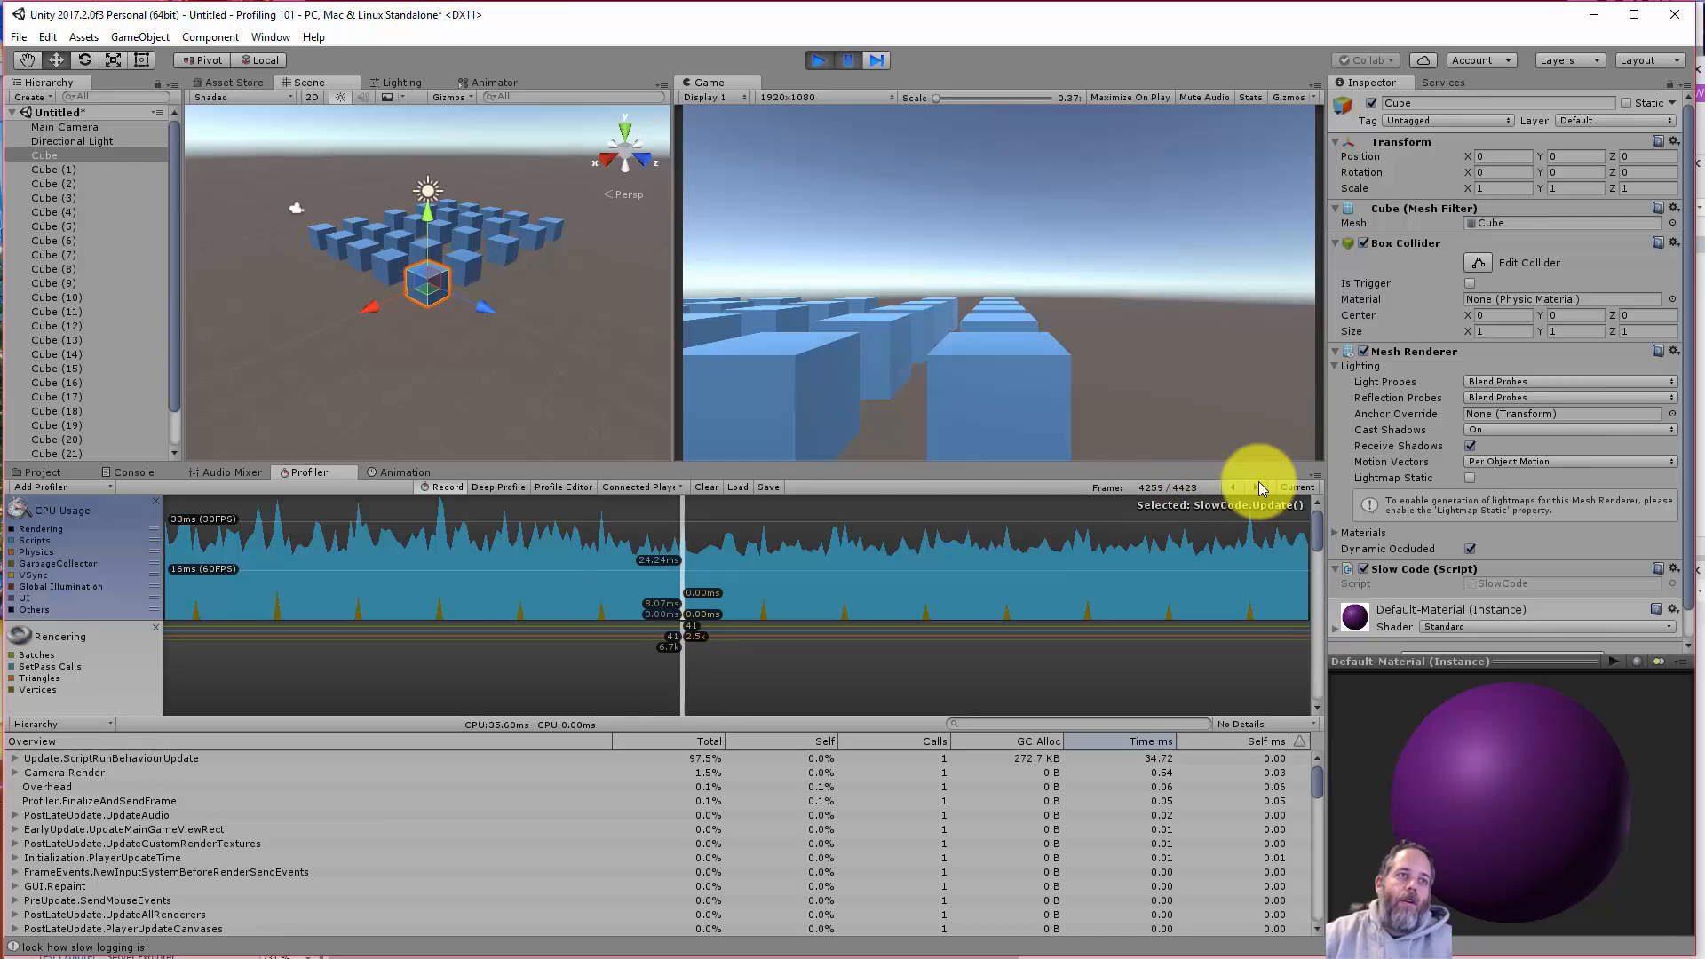
{"action": "mouse_move", "coordinate": [522, 576]}
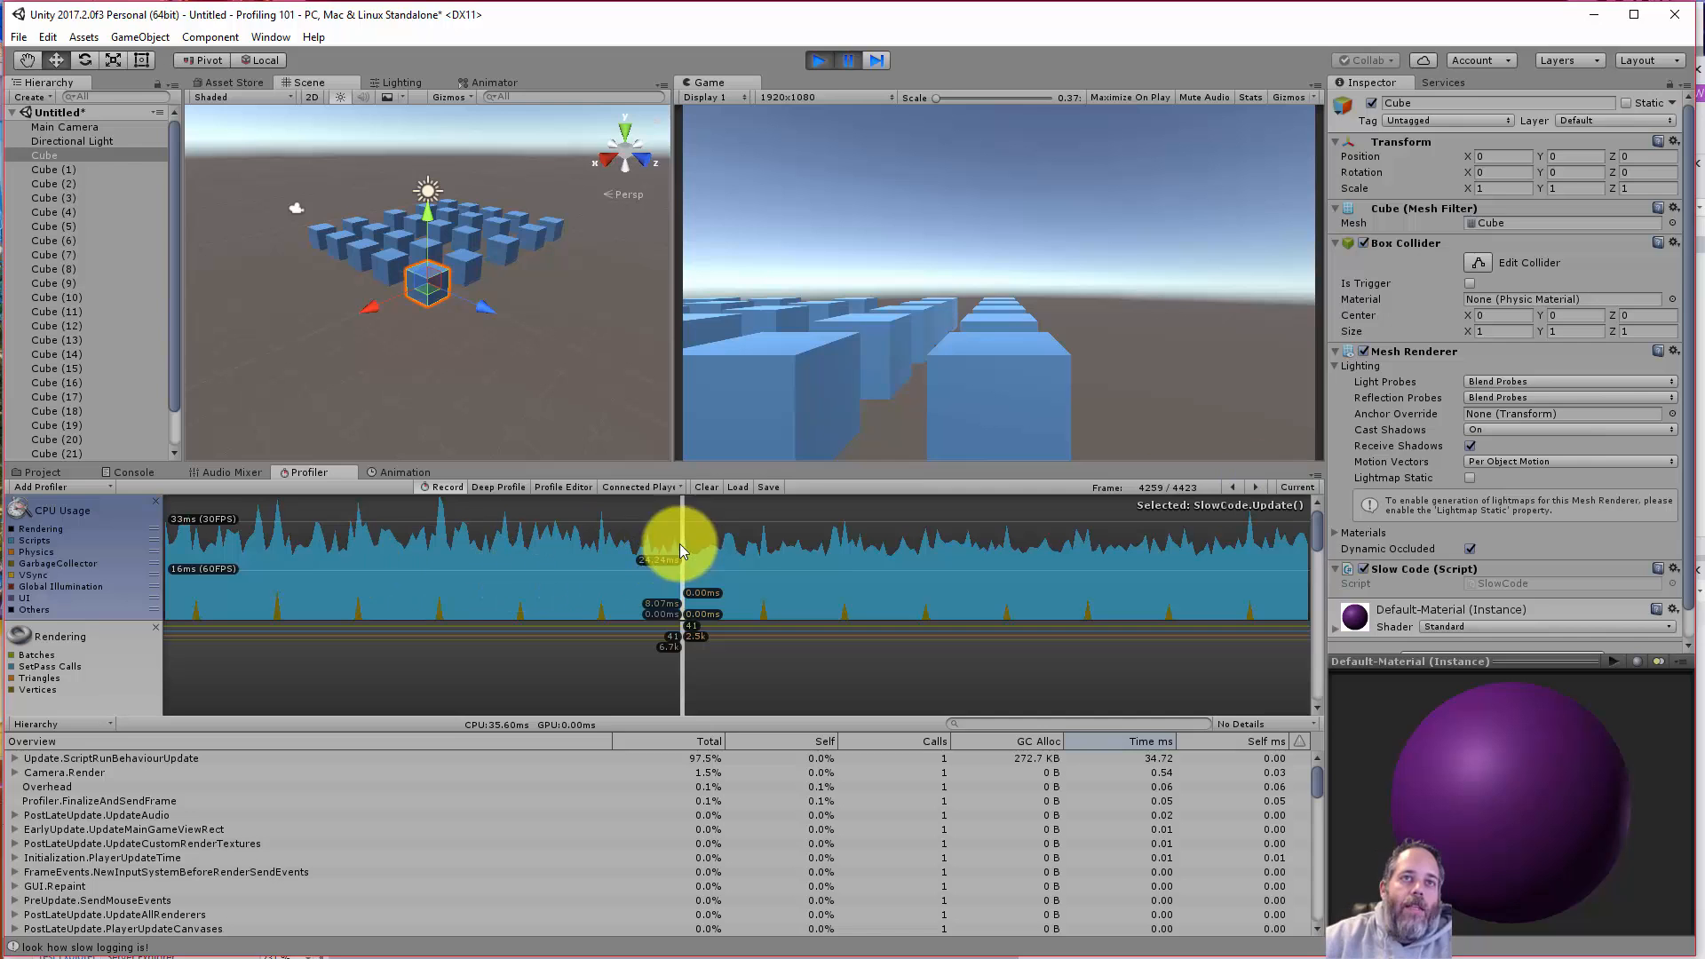
{"action": "left_click", "coordinate": [446, 549]}
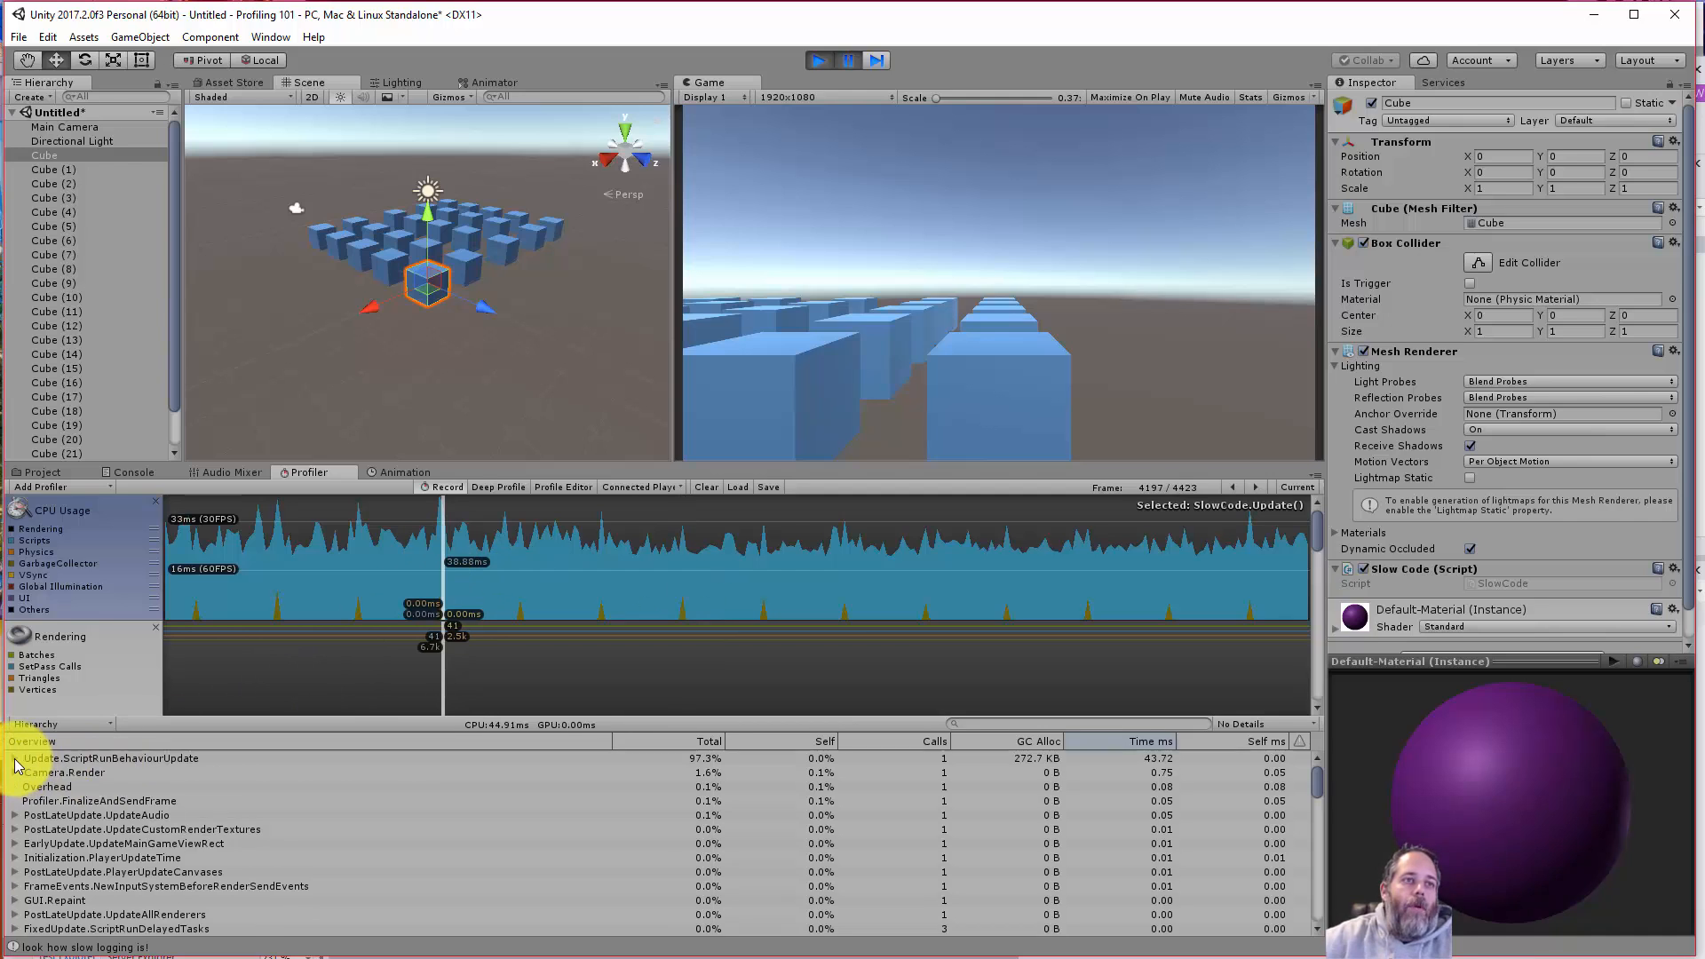
- Expand BehaviourUpdate down to SlowCode.Update() and its LogStringToConsole call at ~49%
{"action": "left_click", "coordinate": [13, 758]}
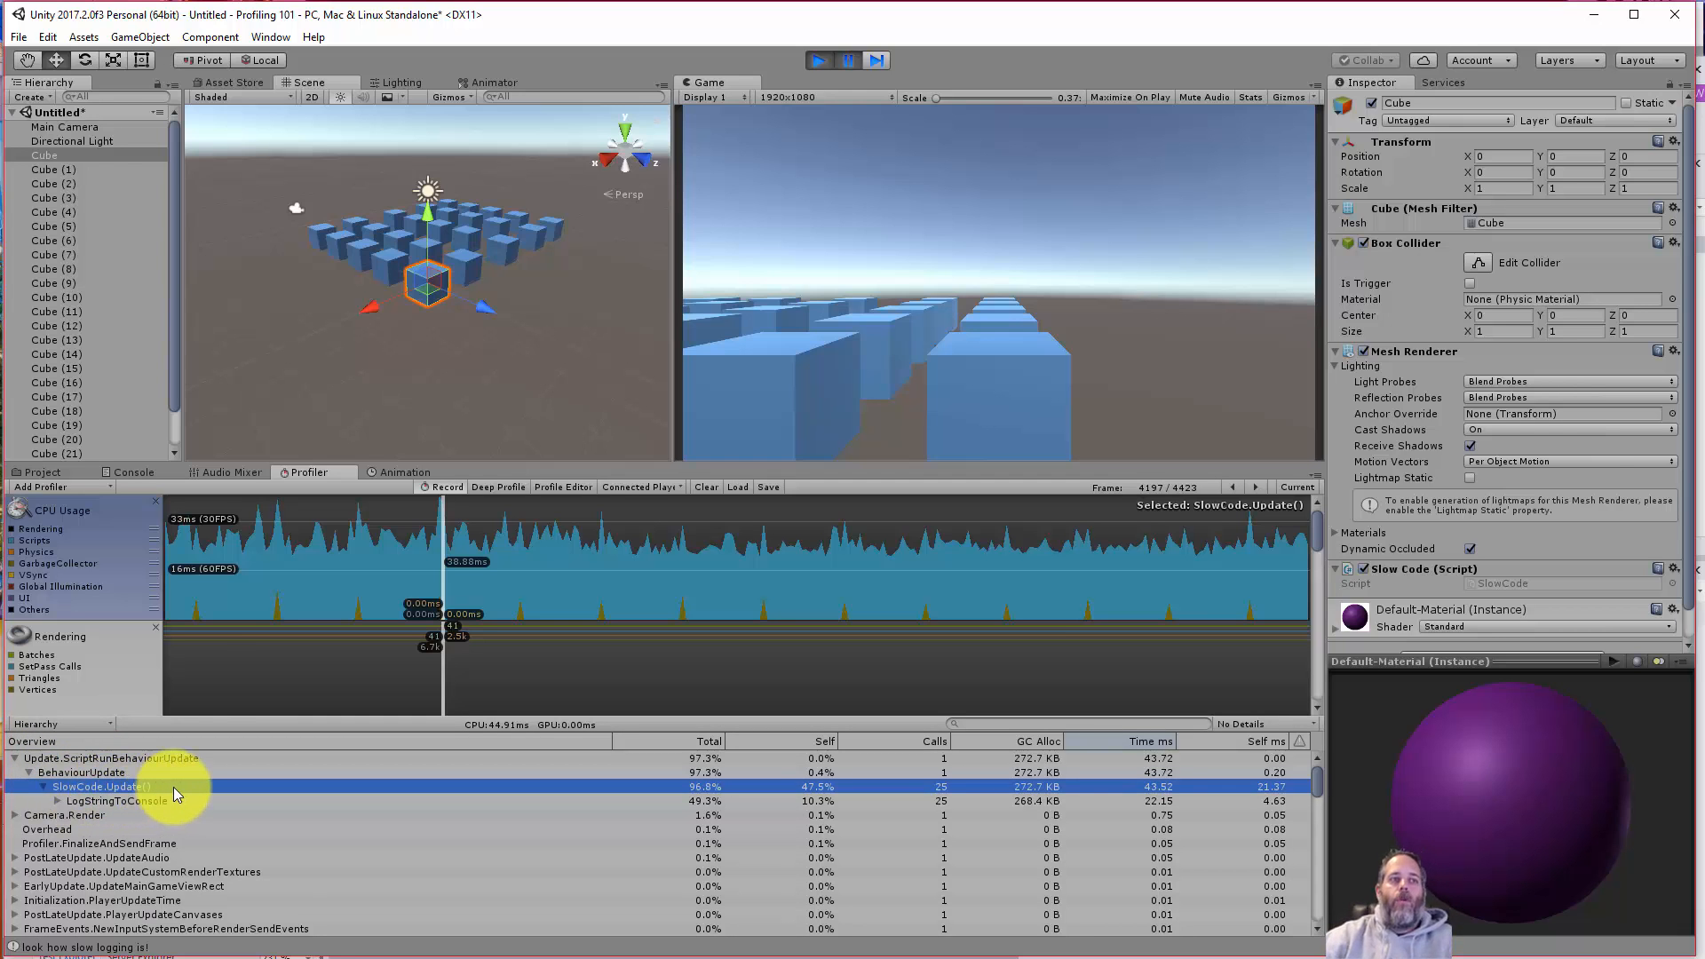
{"action": "mouse_move", "coordinate": [782, 817]}
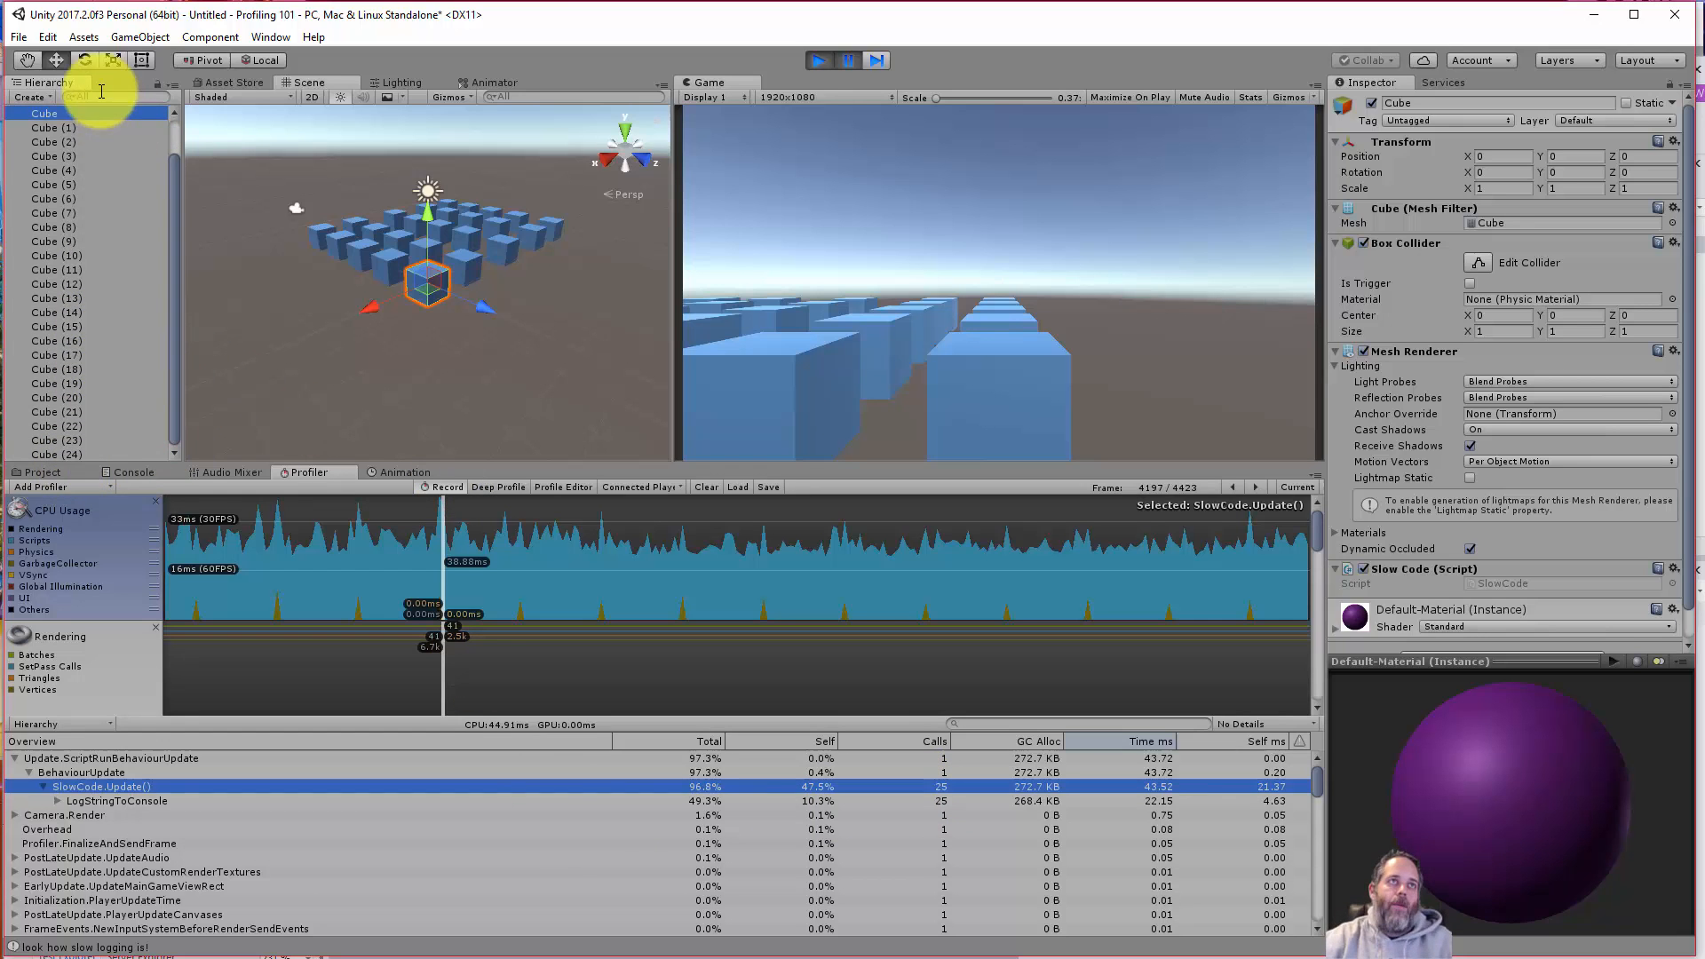
{"action": "scroll", "scroll_direction": "up", "scroll_amount": 3}
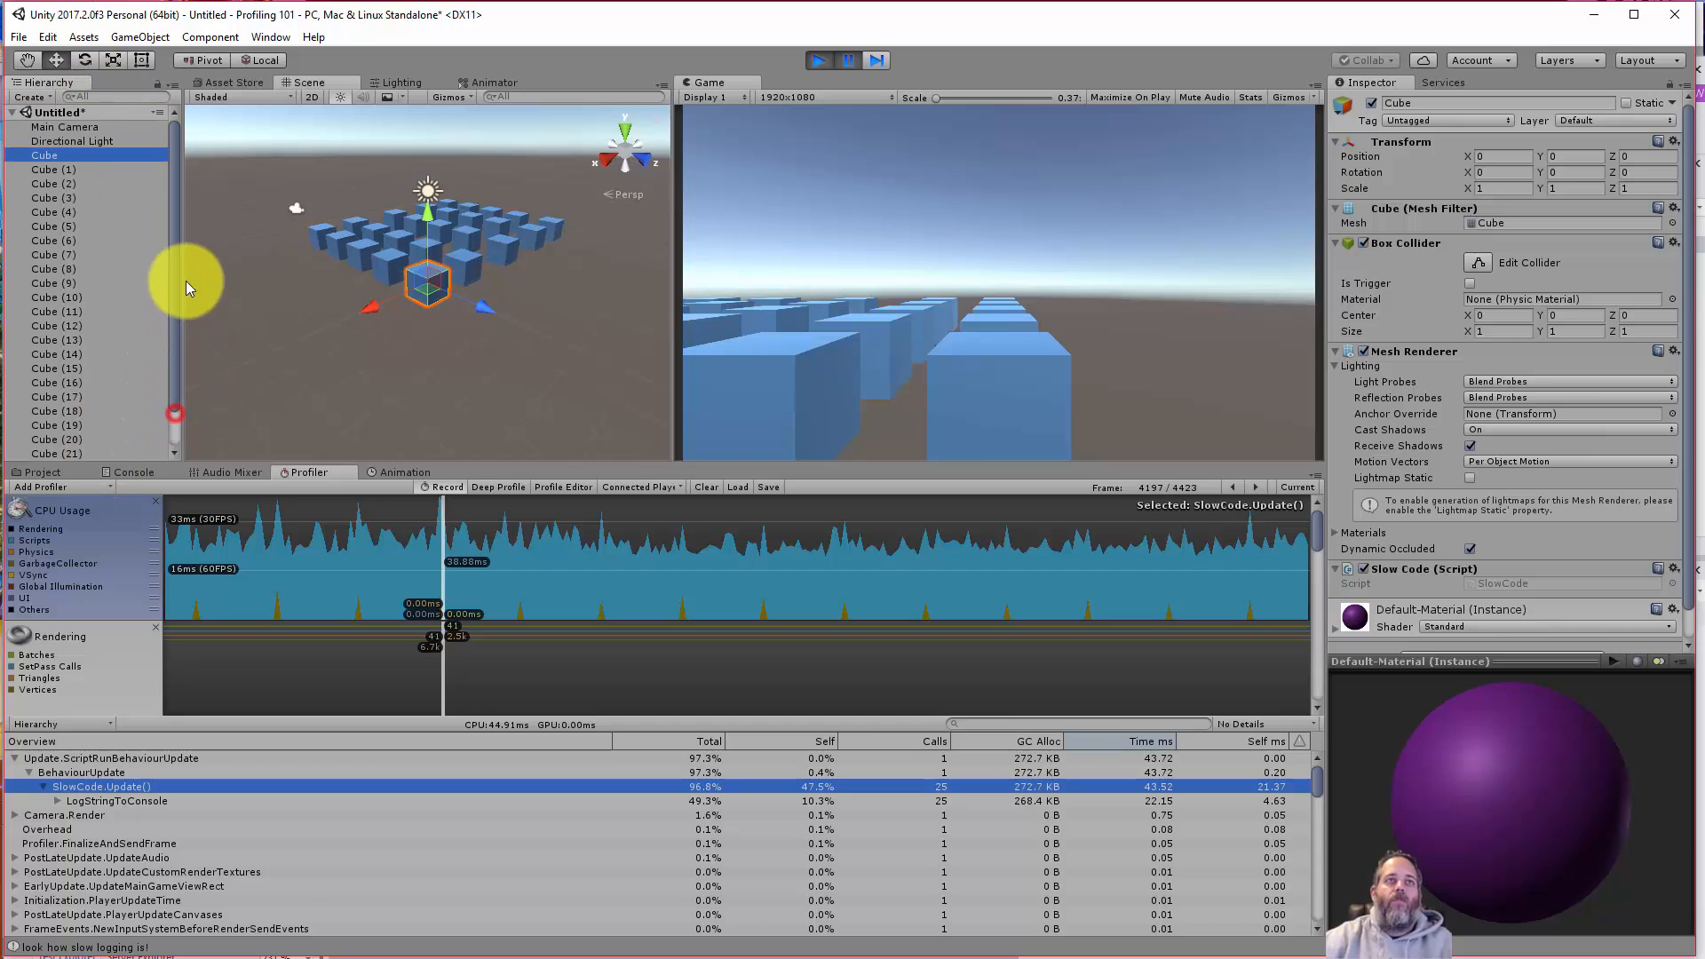
{"action": "mouse_move", "coordinate": [772, 804]}
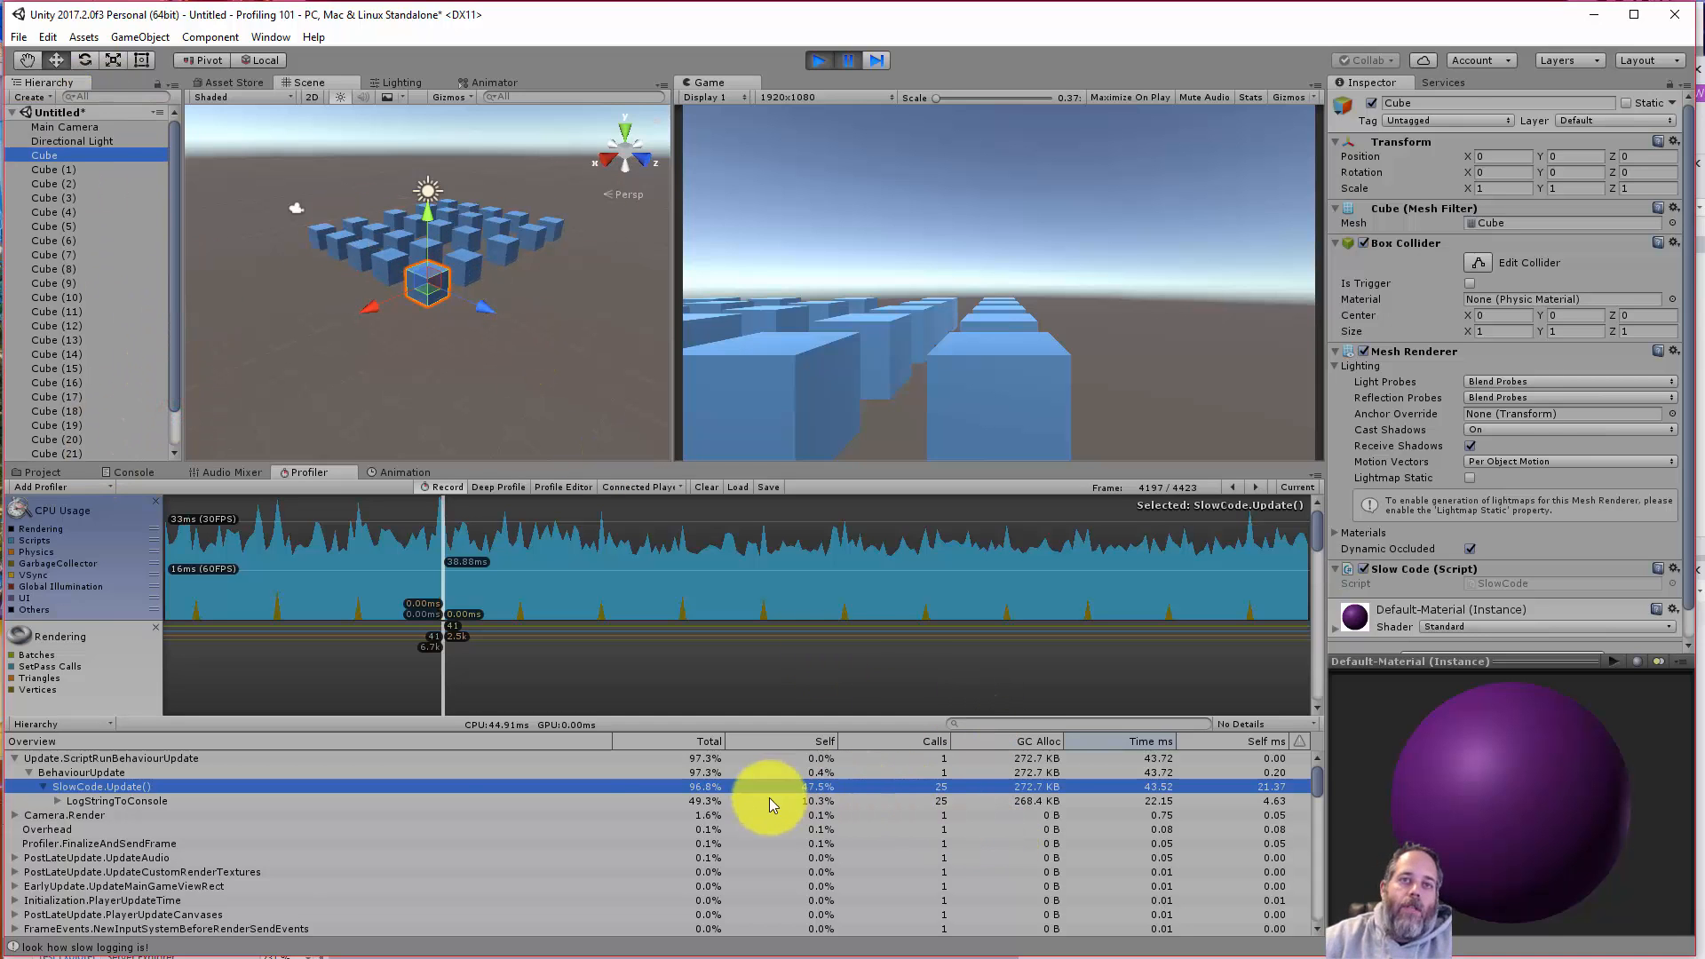
{"action": "mouse_move", "coordinate": [706, 824]}
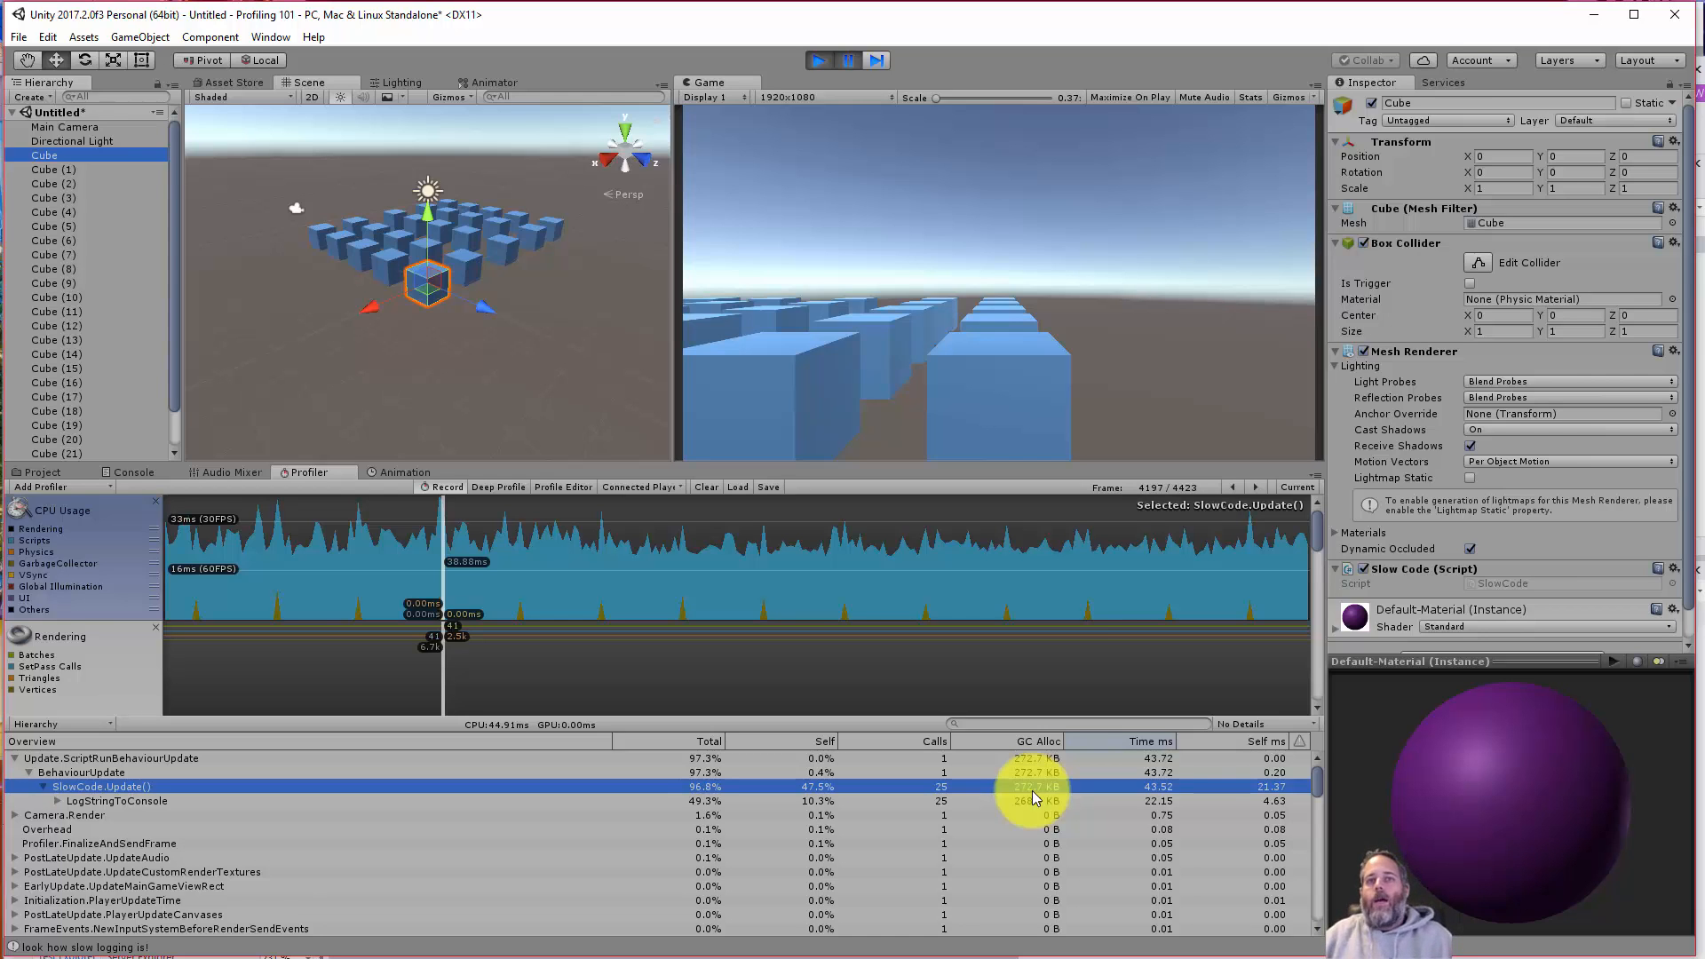
{"action": "mouse_move", "coordinate": [1103, 781]}
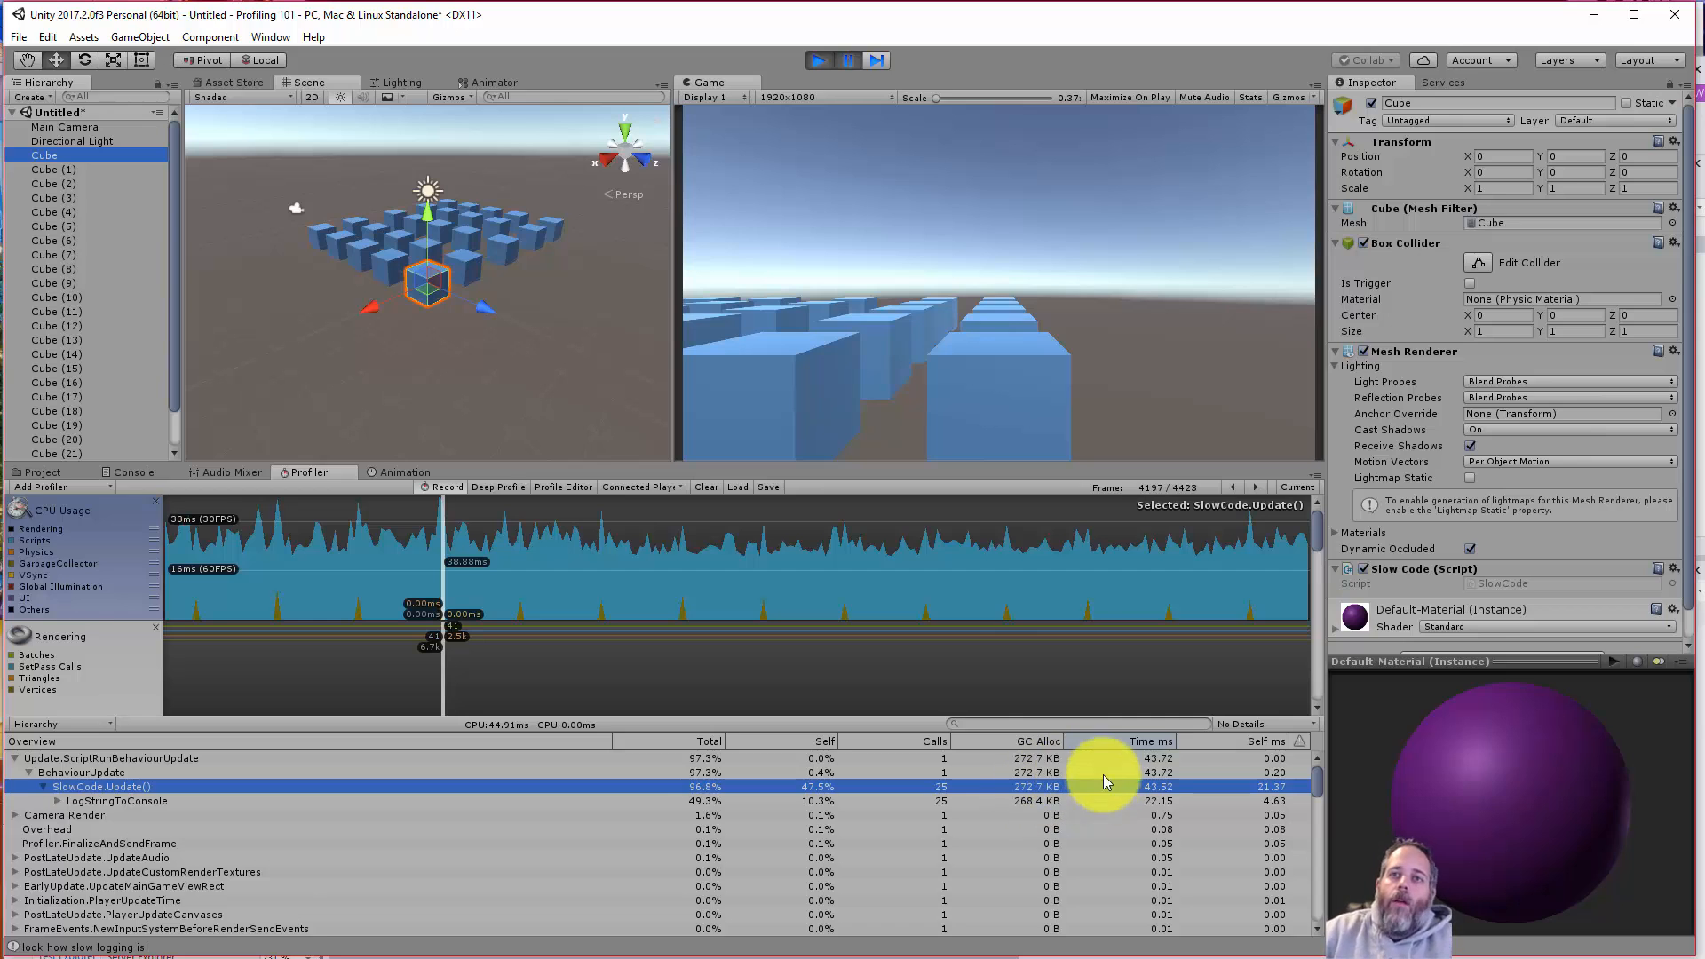
{"action": "mouse_move", "coordinate": [1152, 794]}
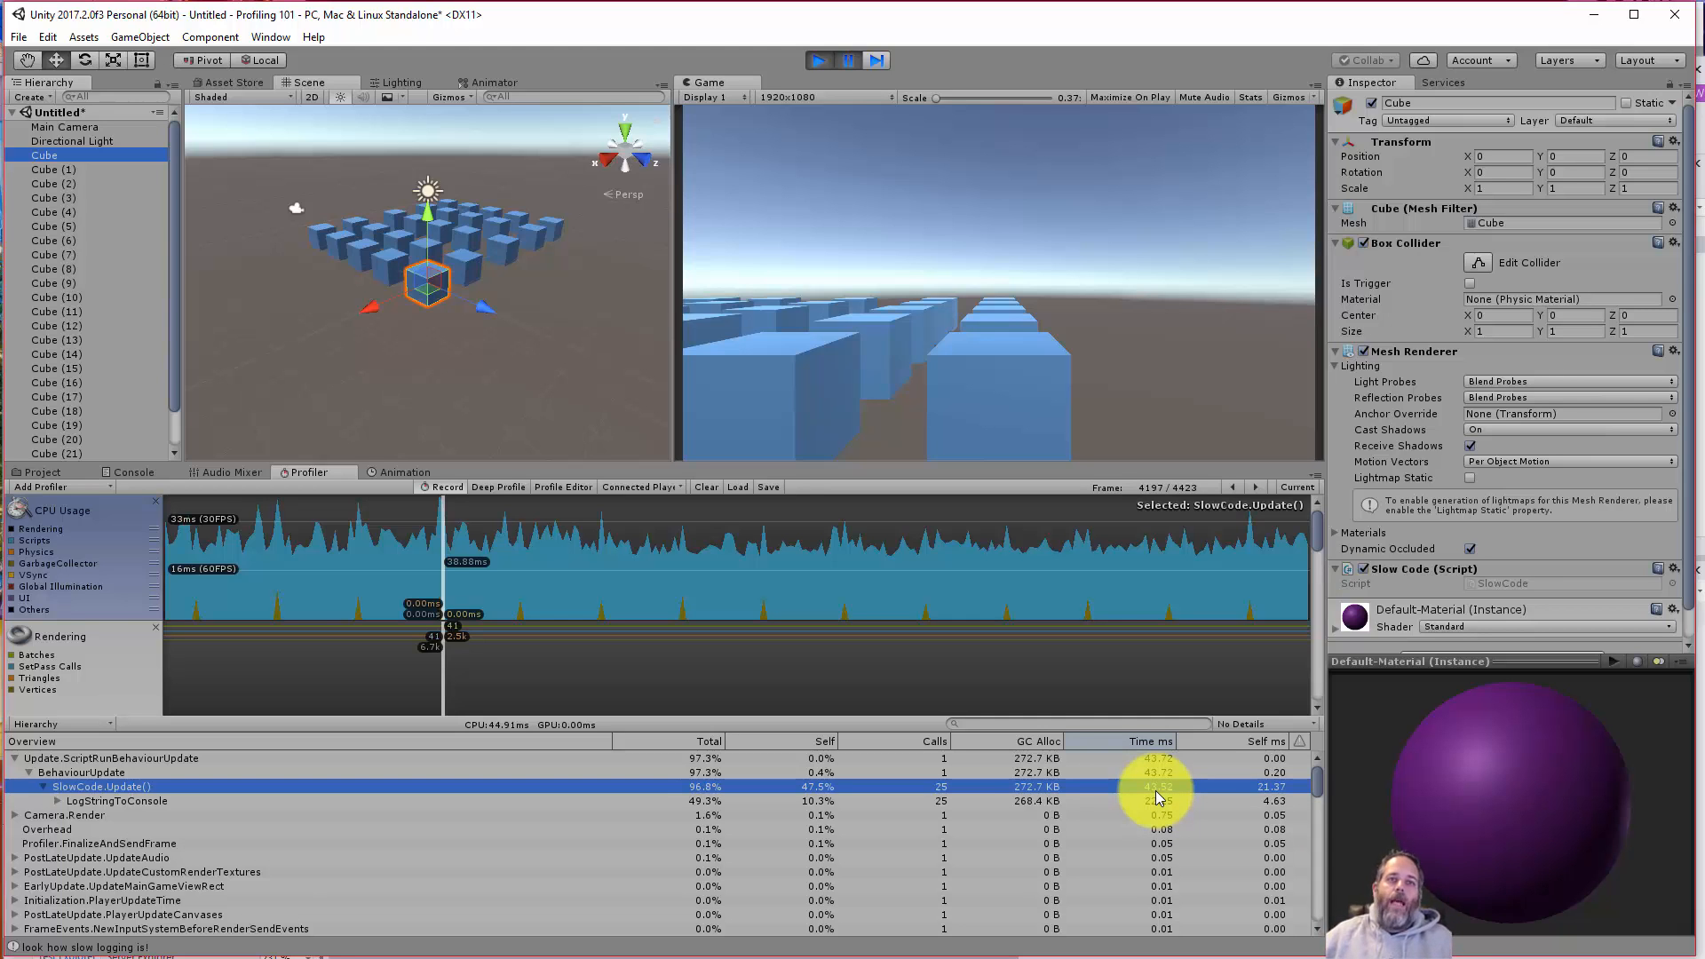
{"action": "mouse_move", "coordinate": [327, 785]}
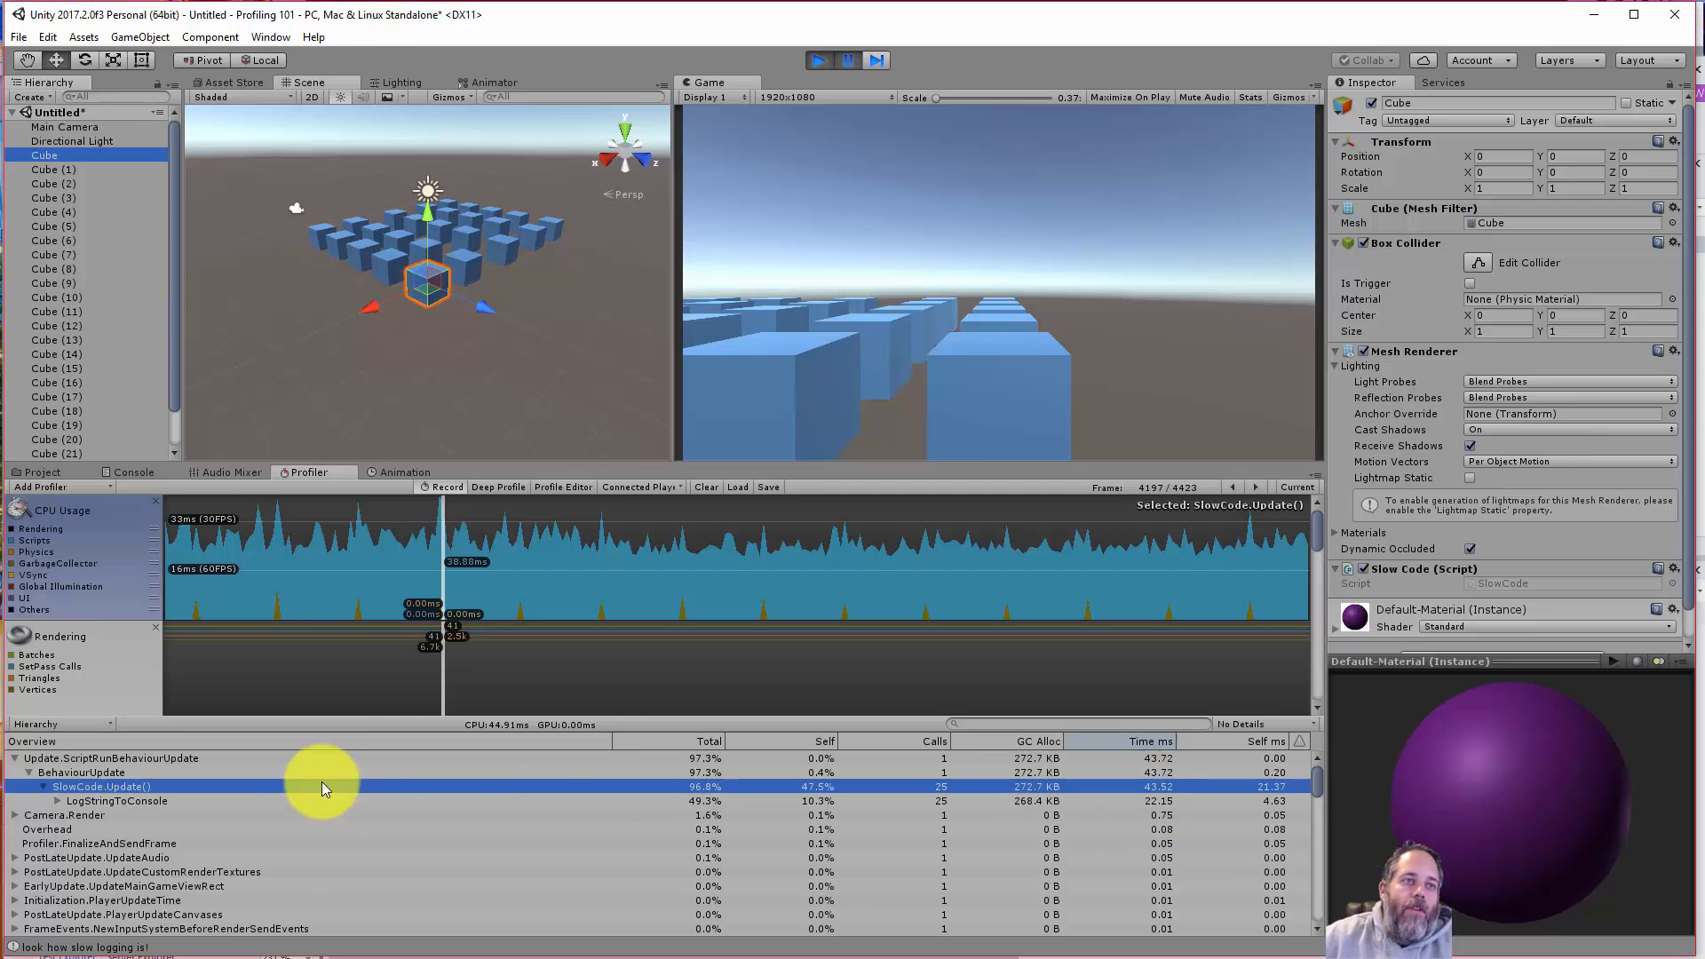
{"action": "mouse_move", "coordinate": [147, 804]}
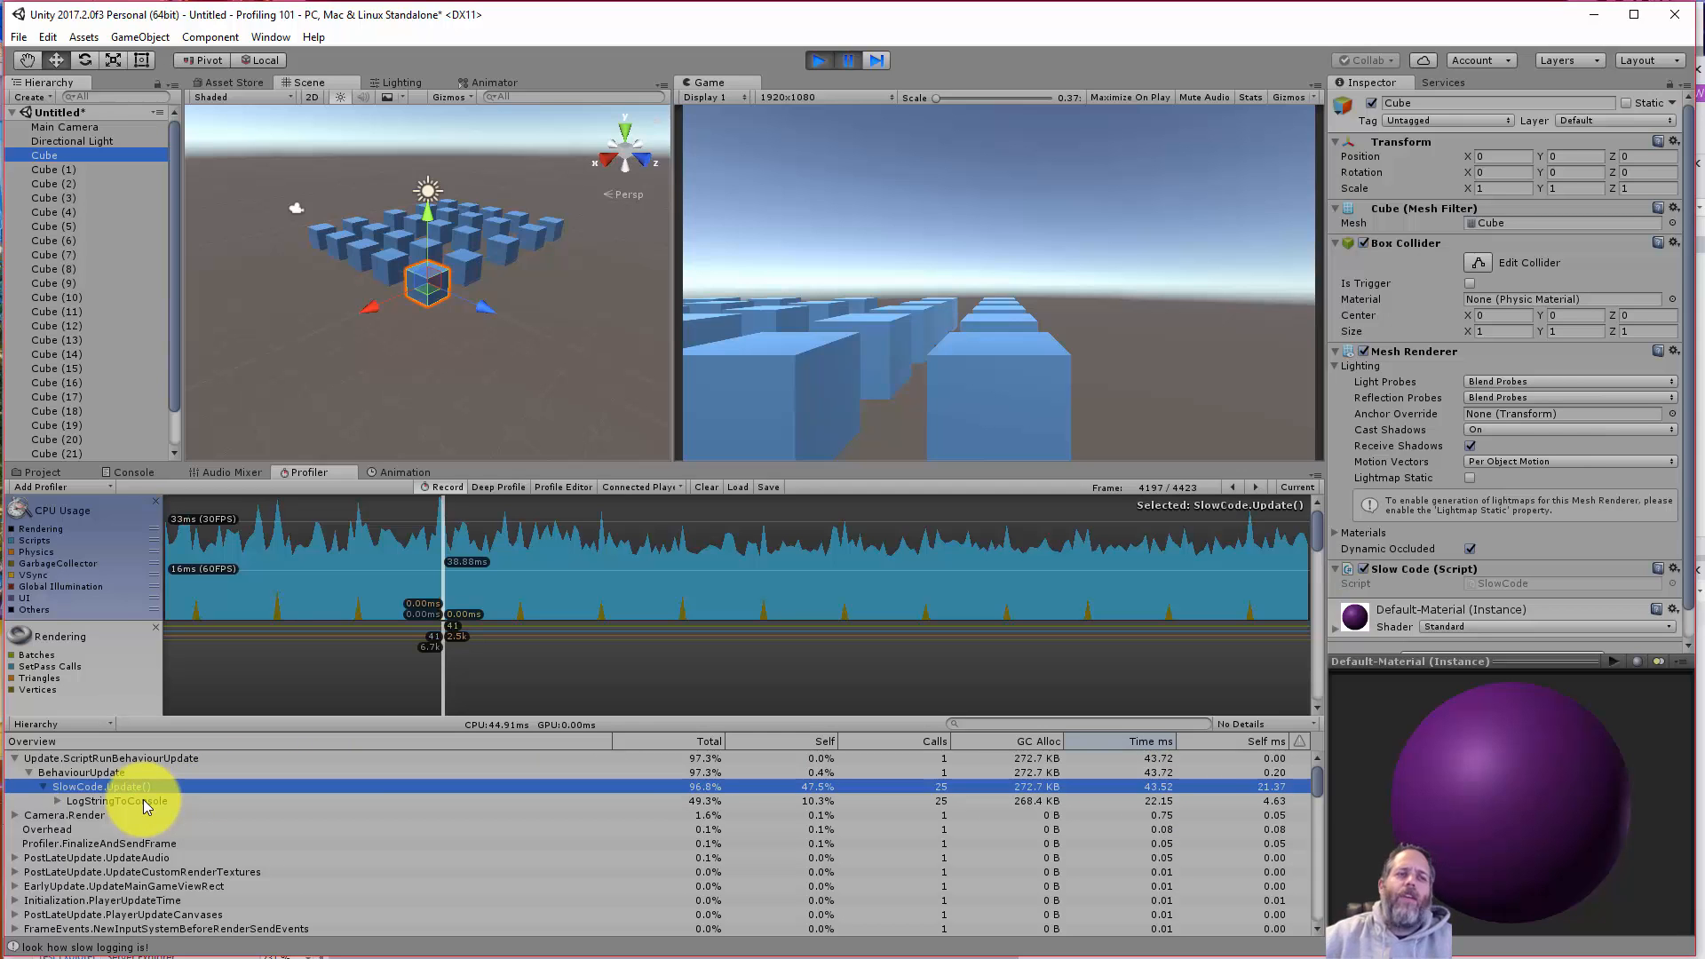
{"action": "left_click", "coordinate": [113, 801]}
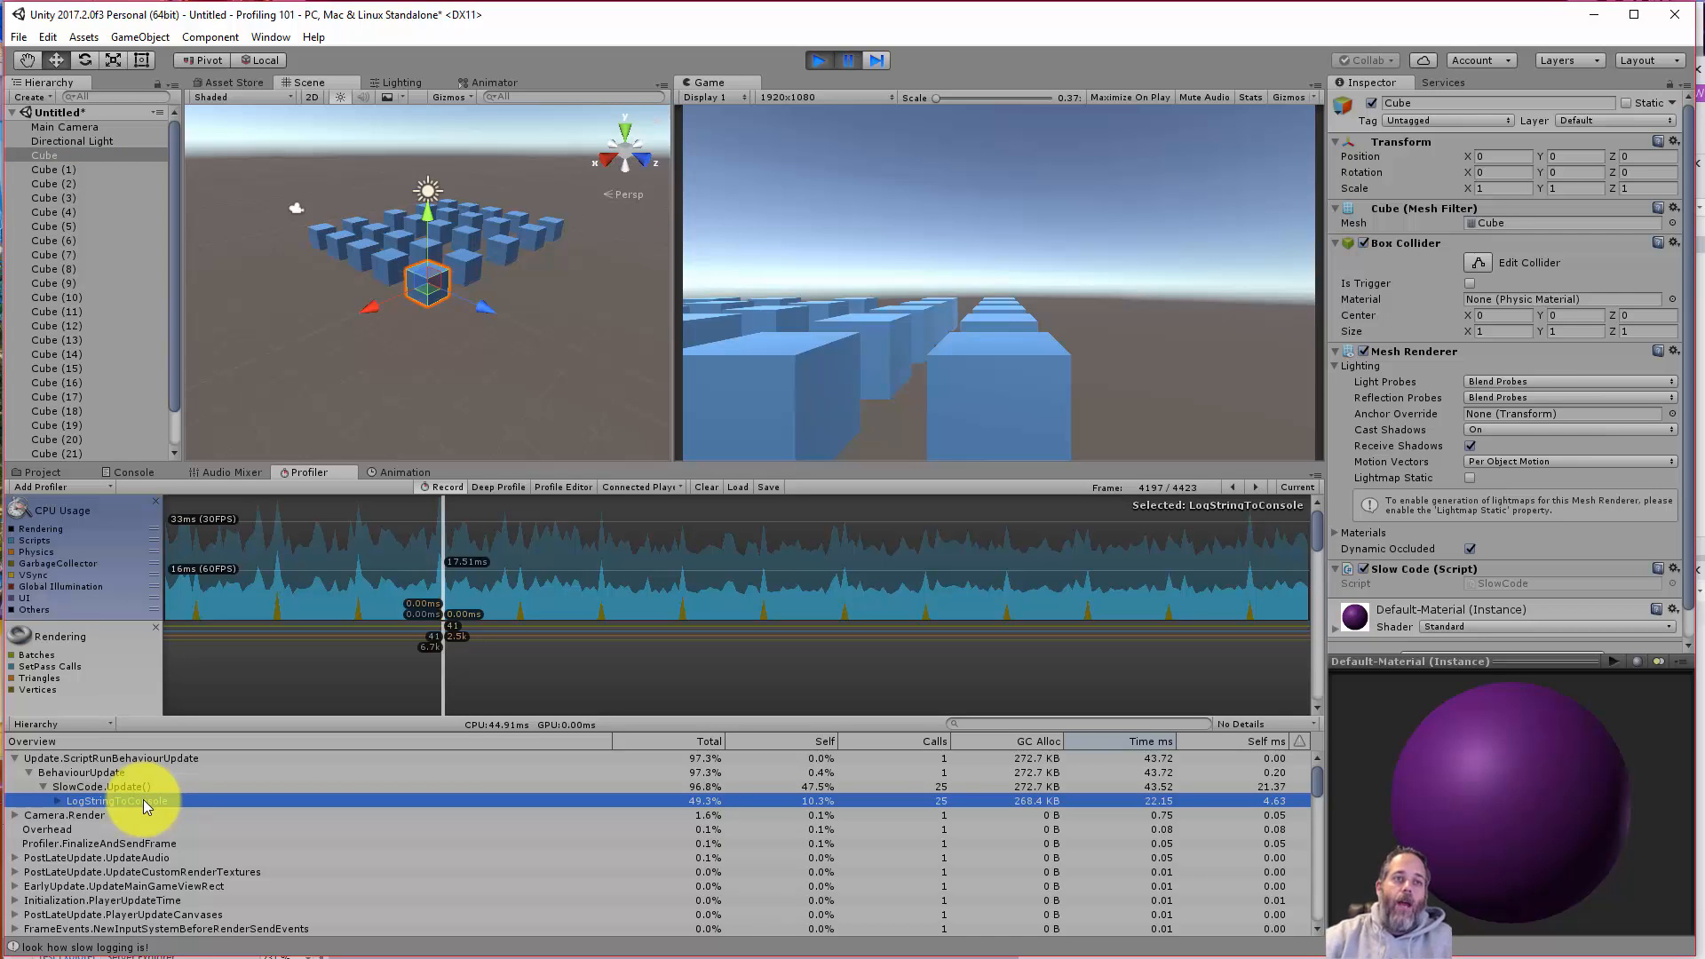
{"action": "left_click", "coordinate": [98, 787]}
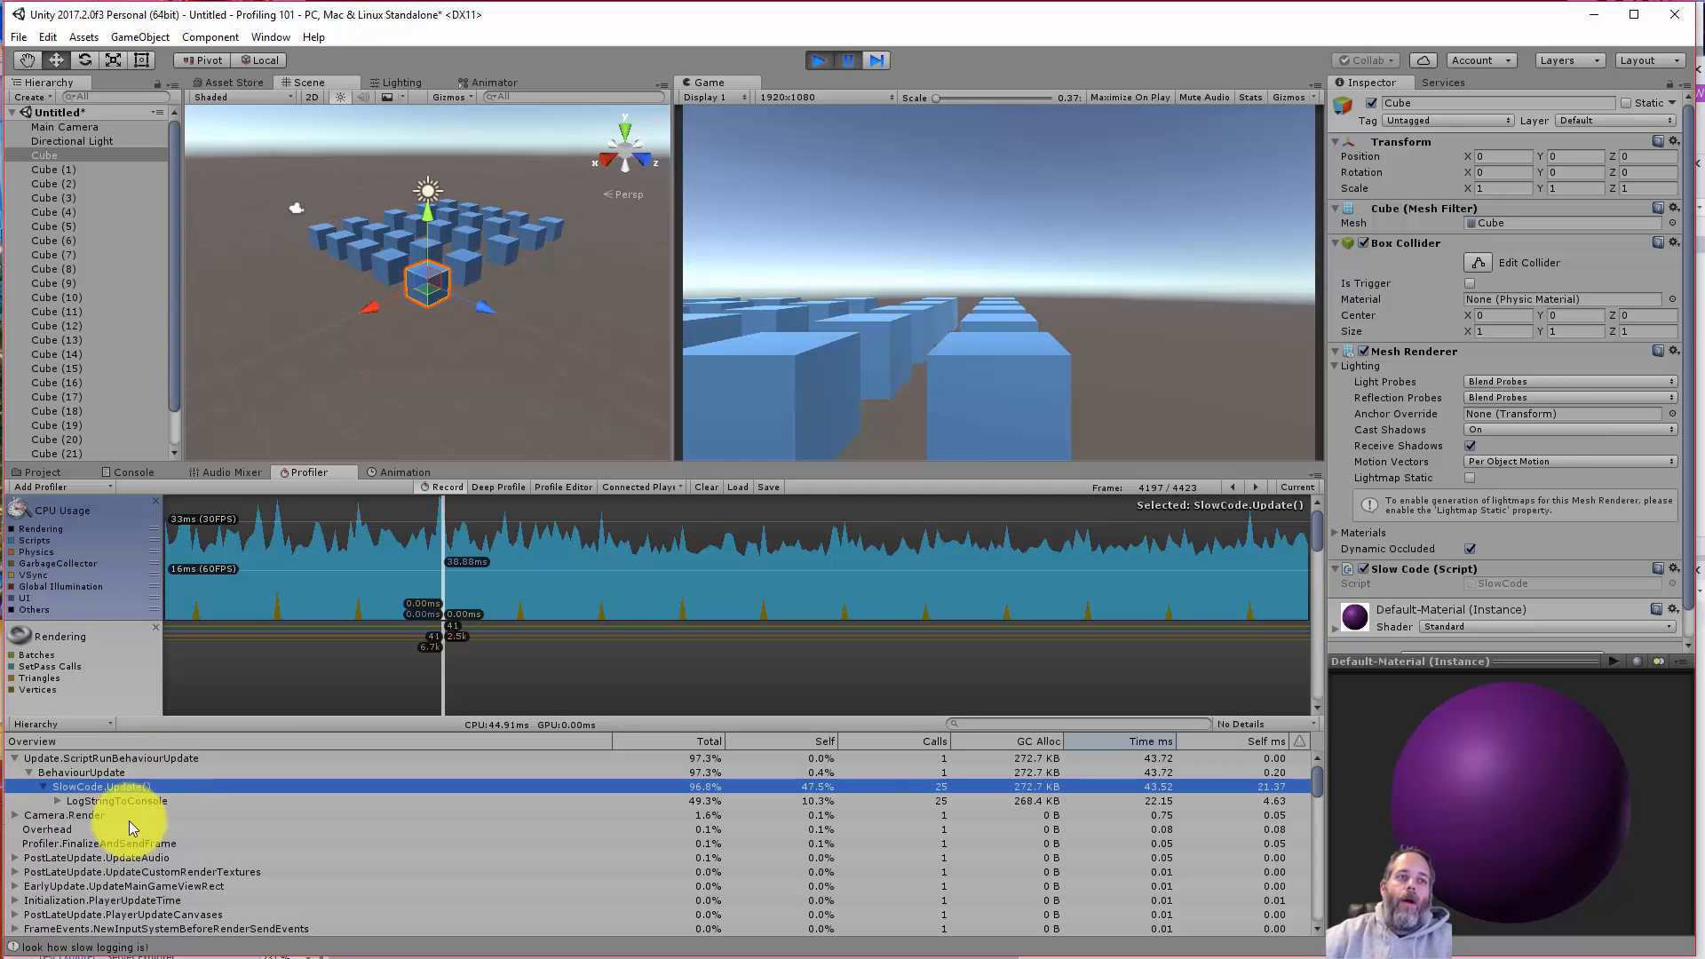
{"action": "mouse_move", "coordinate": [12, 879]}
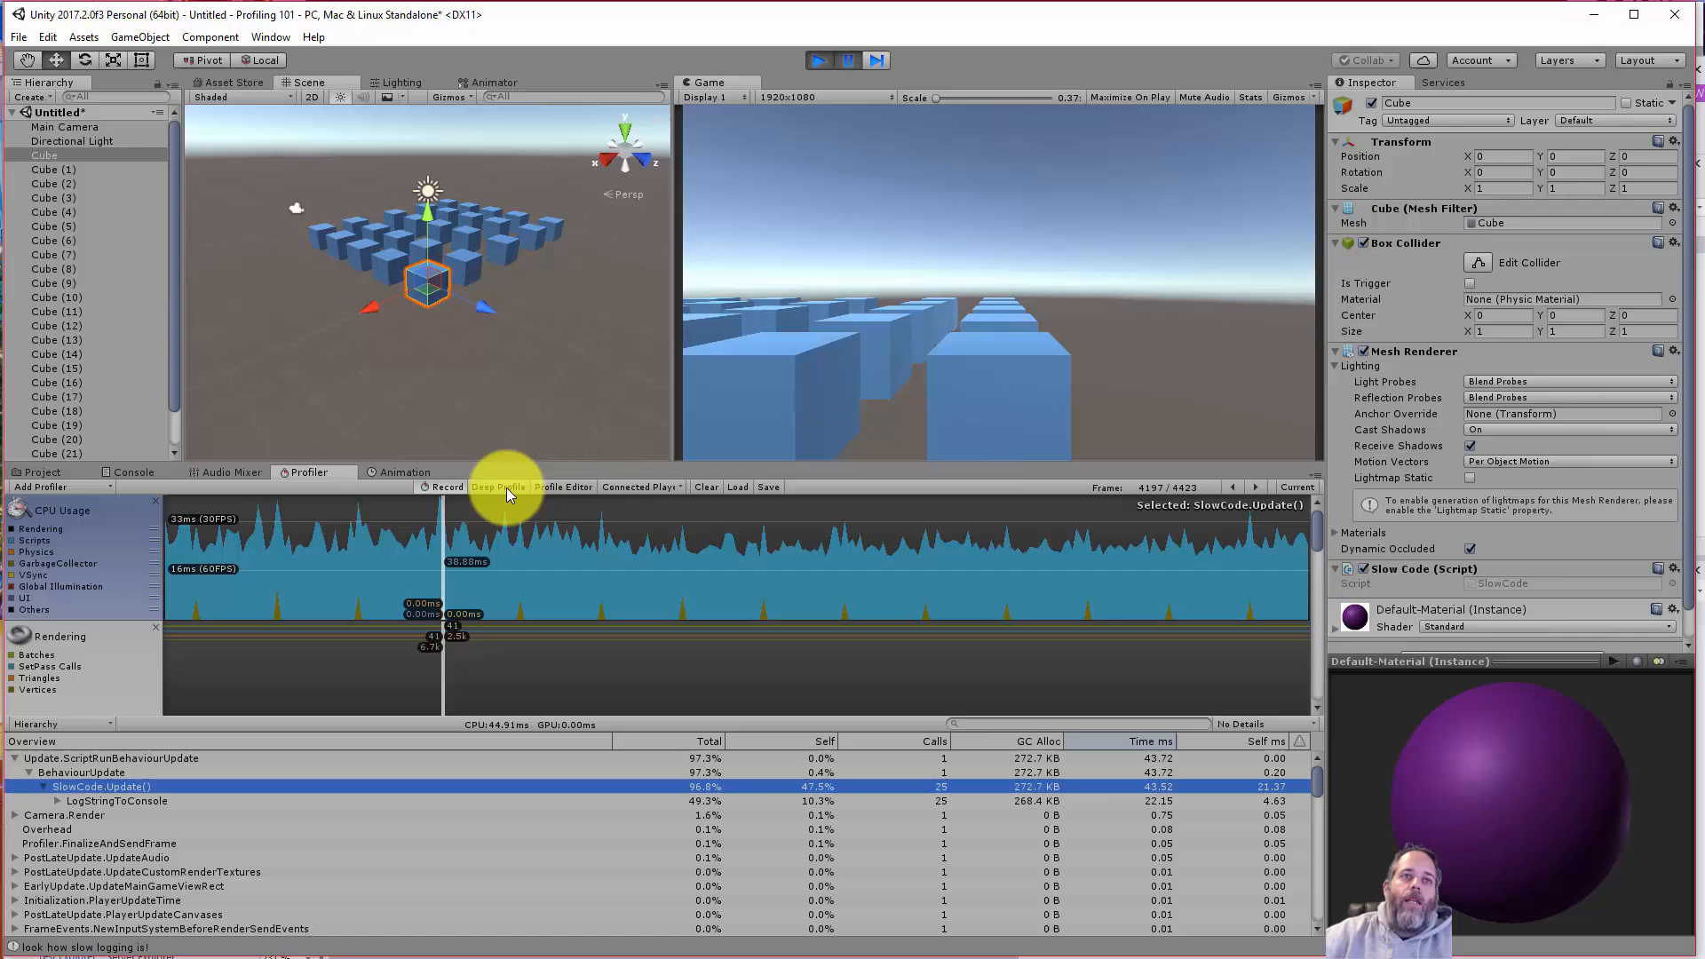
- Enable Deep Profile and start the game playing again
{"action": "left_click", "coordinate": [499, 486]}
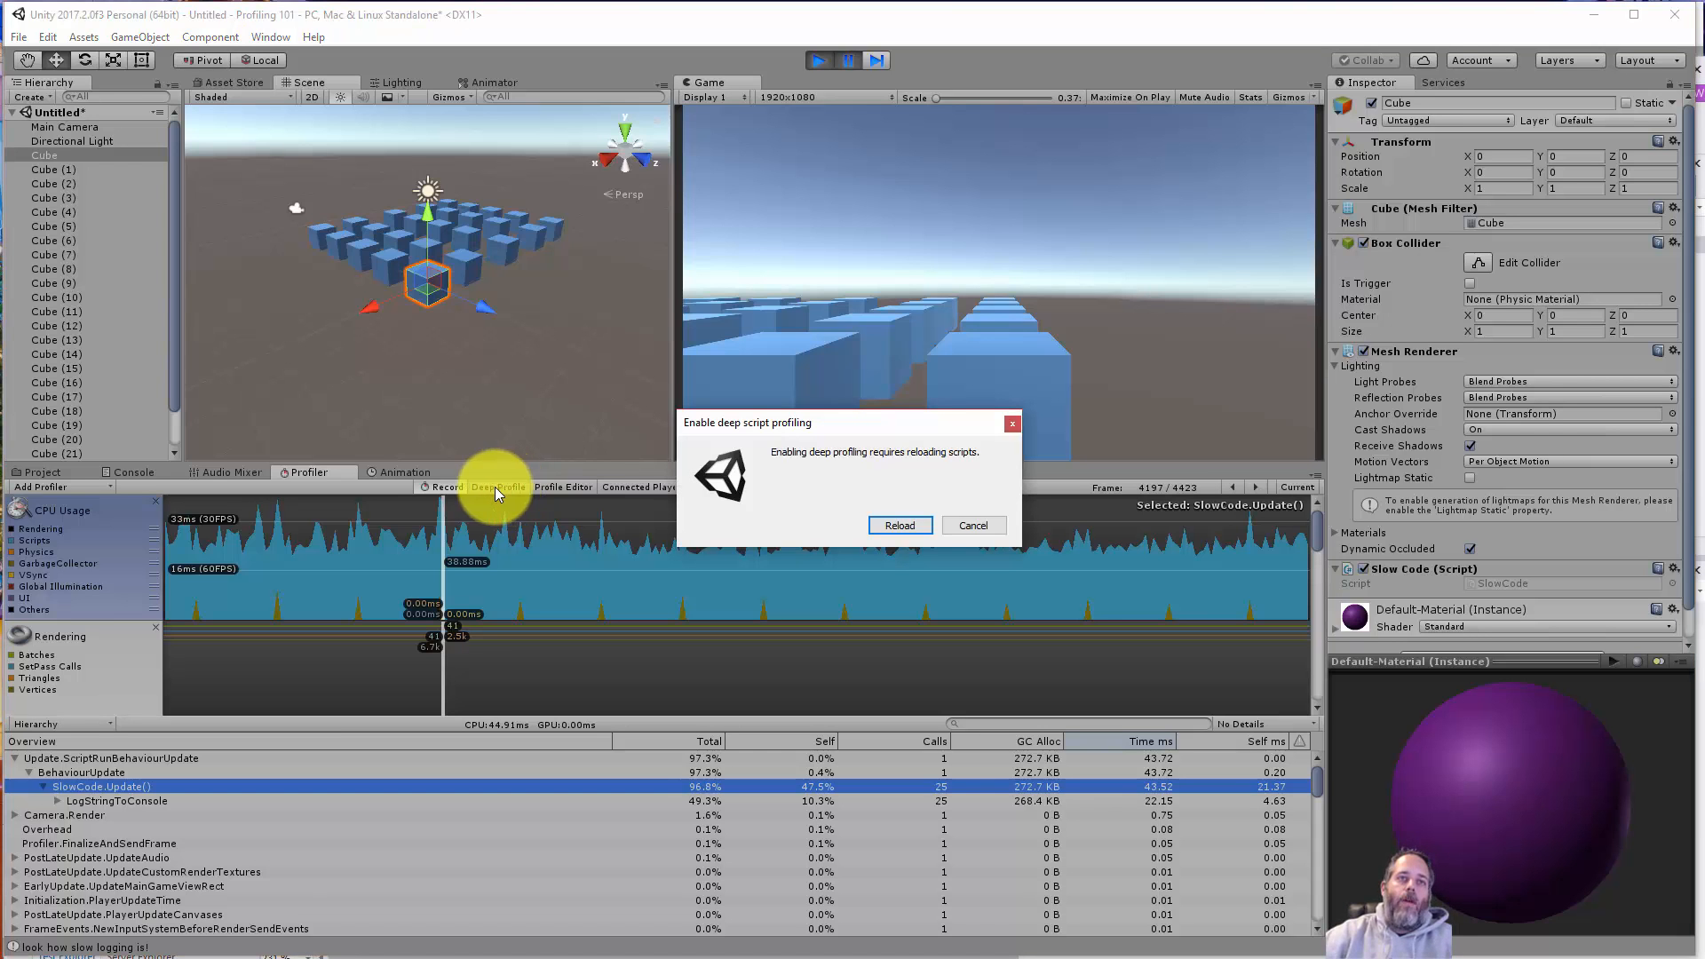
{"action": "mouse_move", "coordinate": [822, 544]}
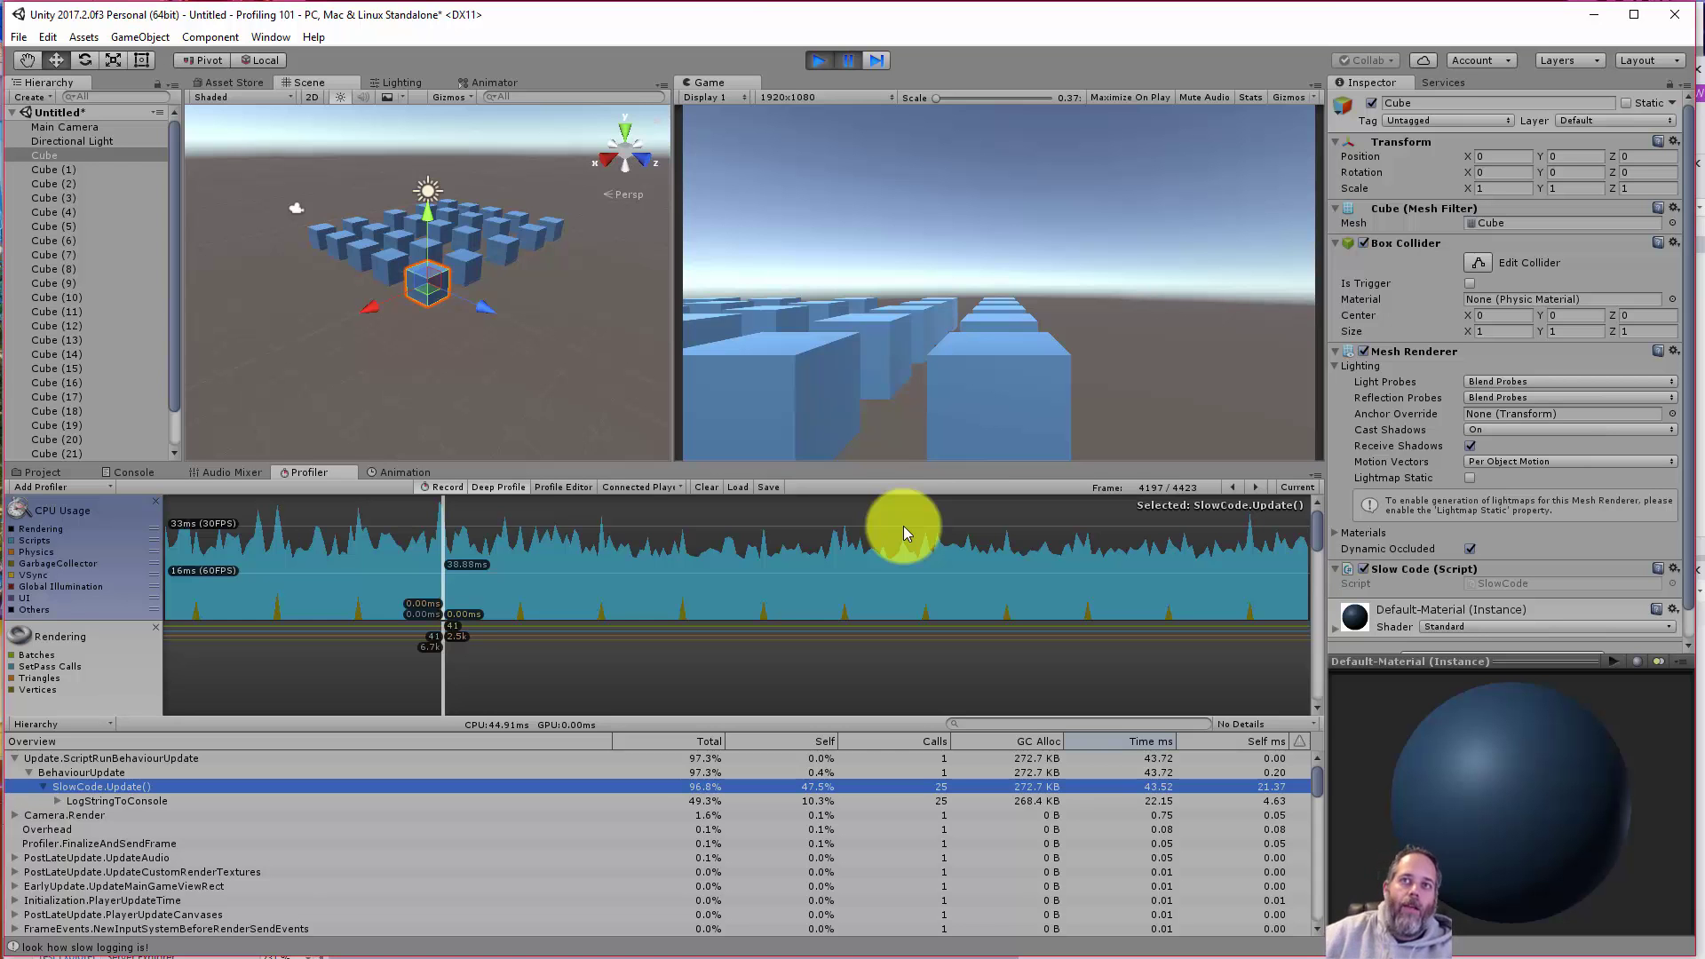
{"action": "left_click", "coordinate": [817, 60]}
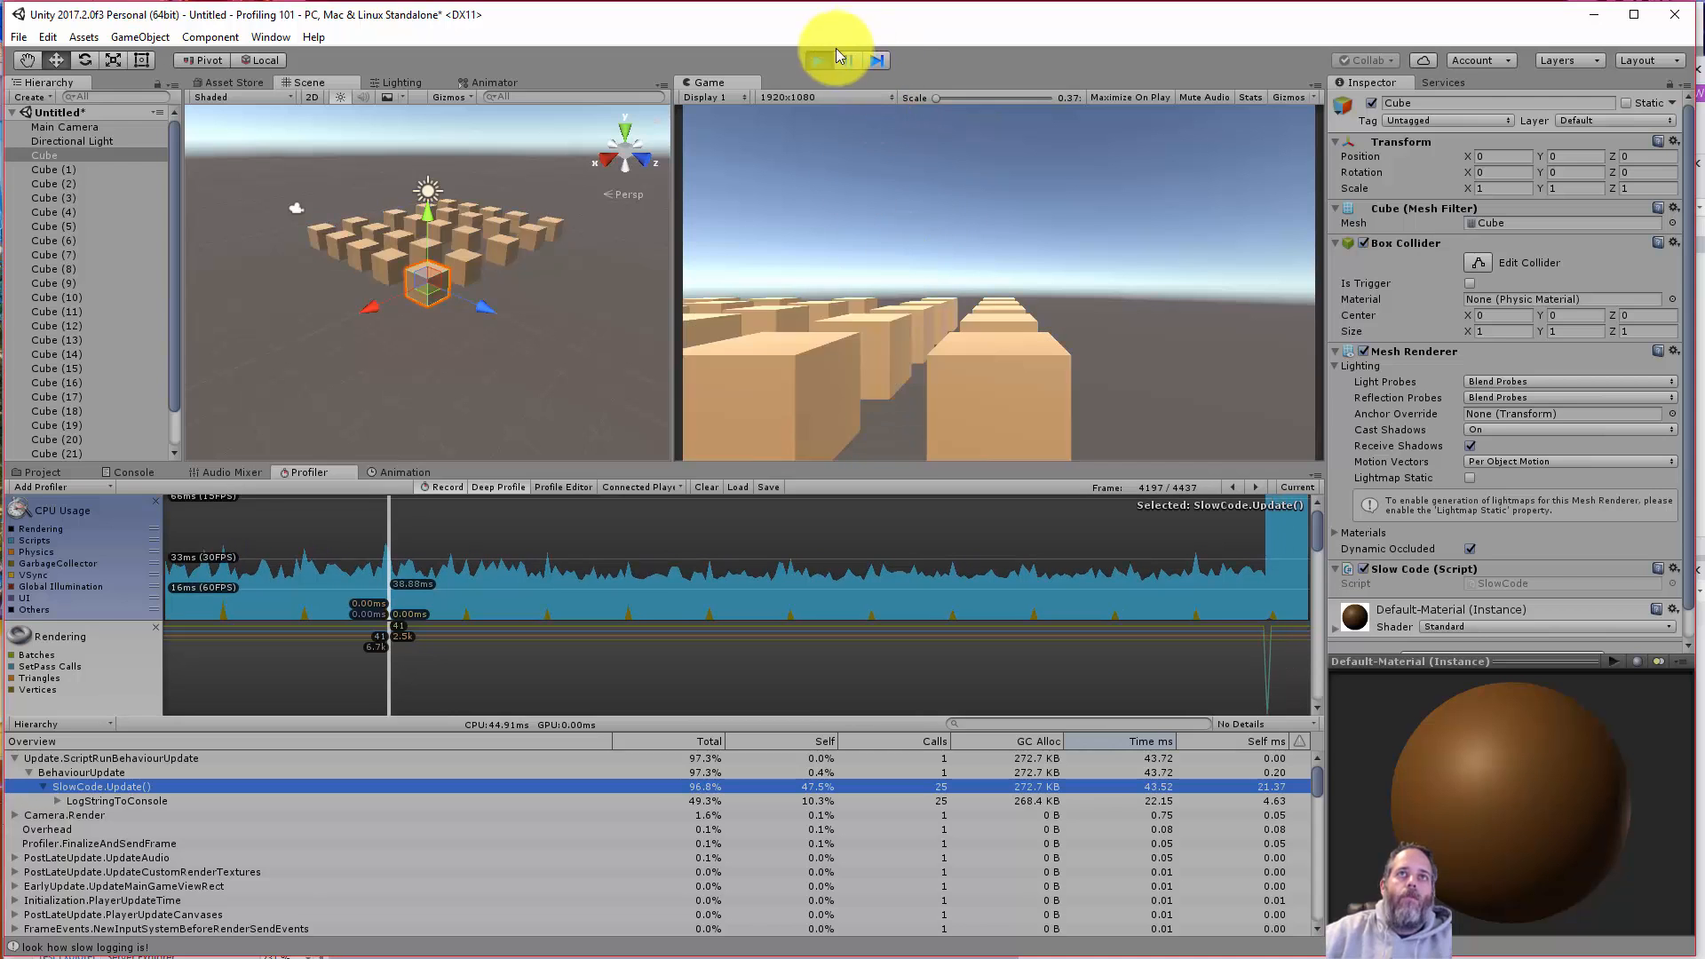
- Stop Play and jump the Profiler to the latest recorded frame
{"action": "left_click", "coordinate": [817, 60]}
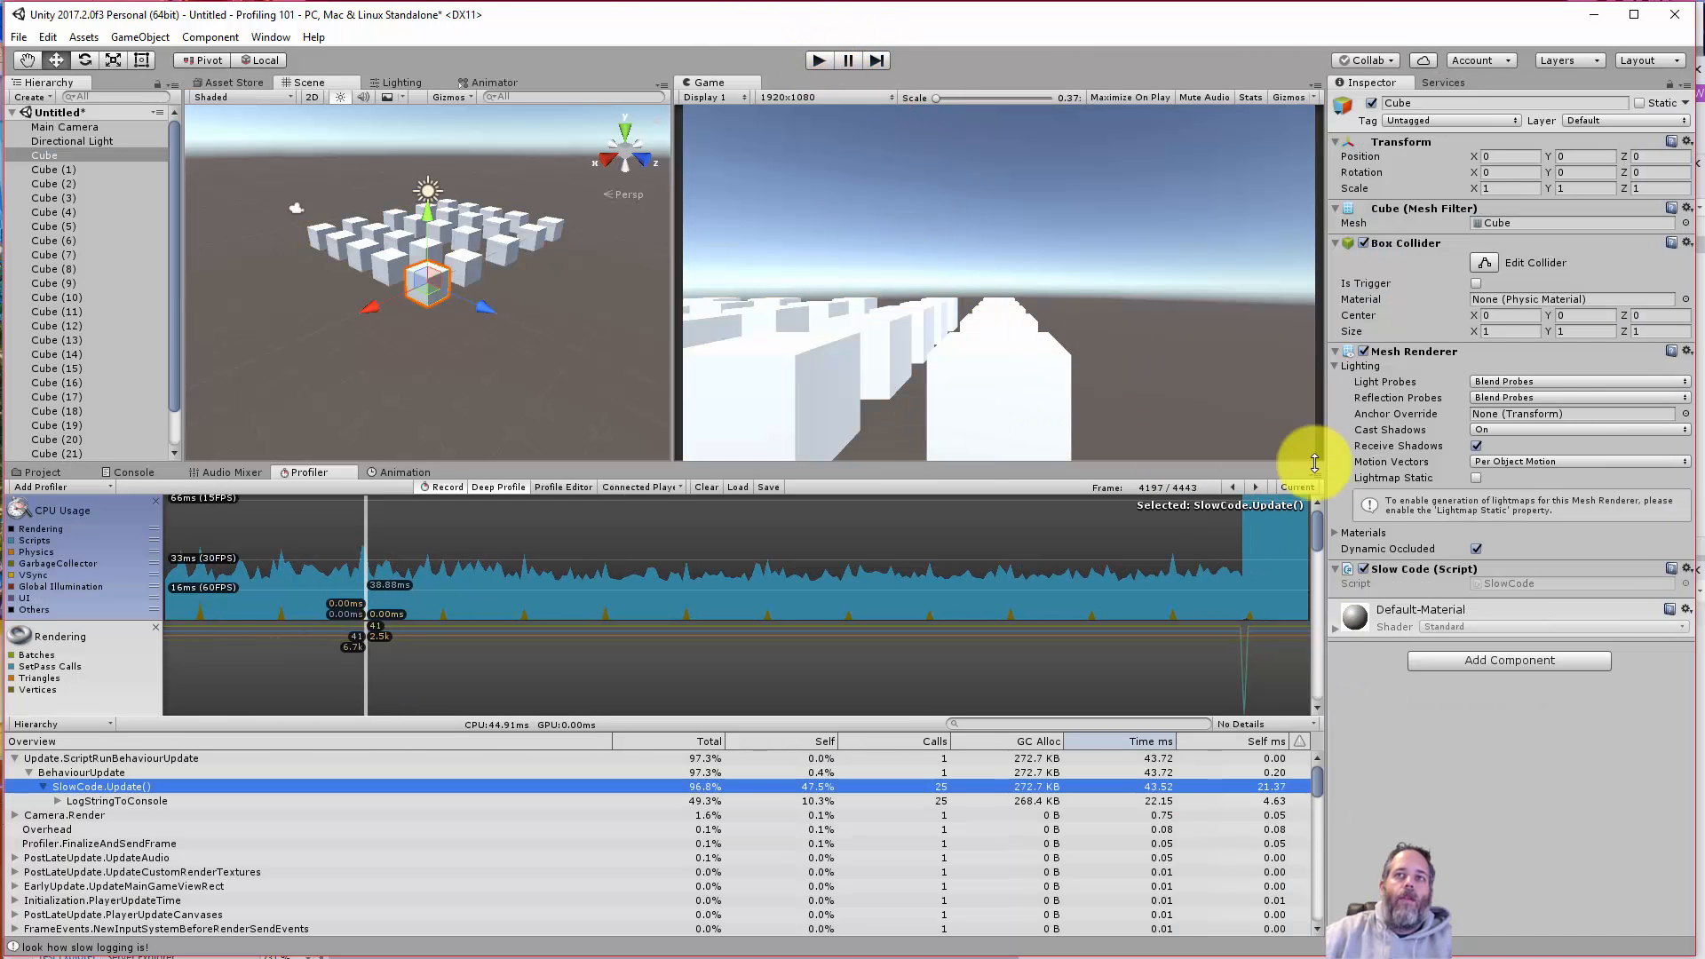
{"action": "left_click", "coordinate": [1298, 487]}
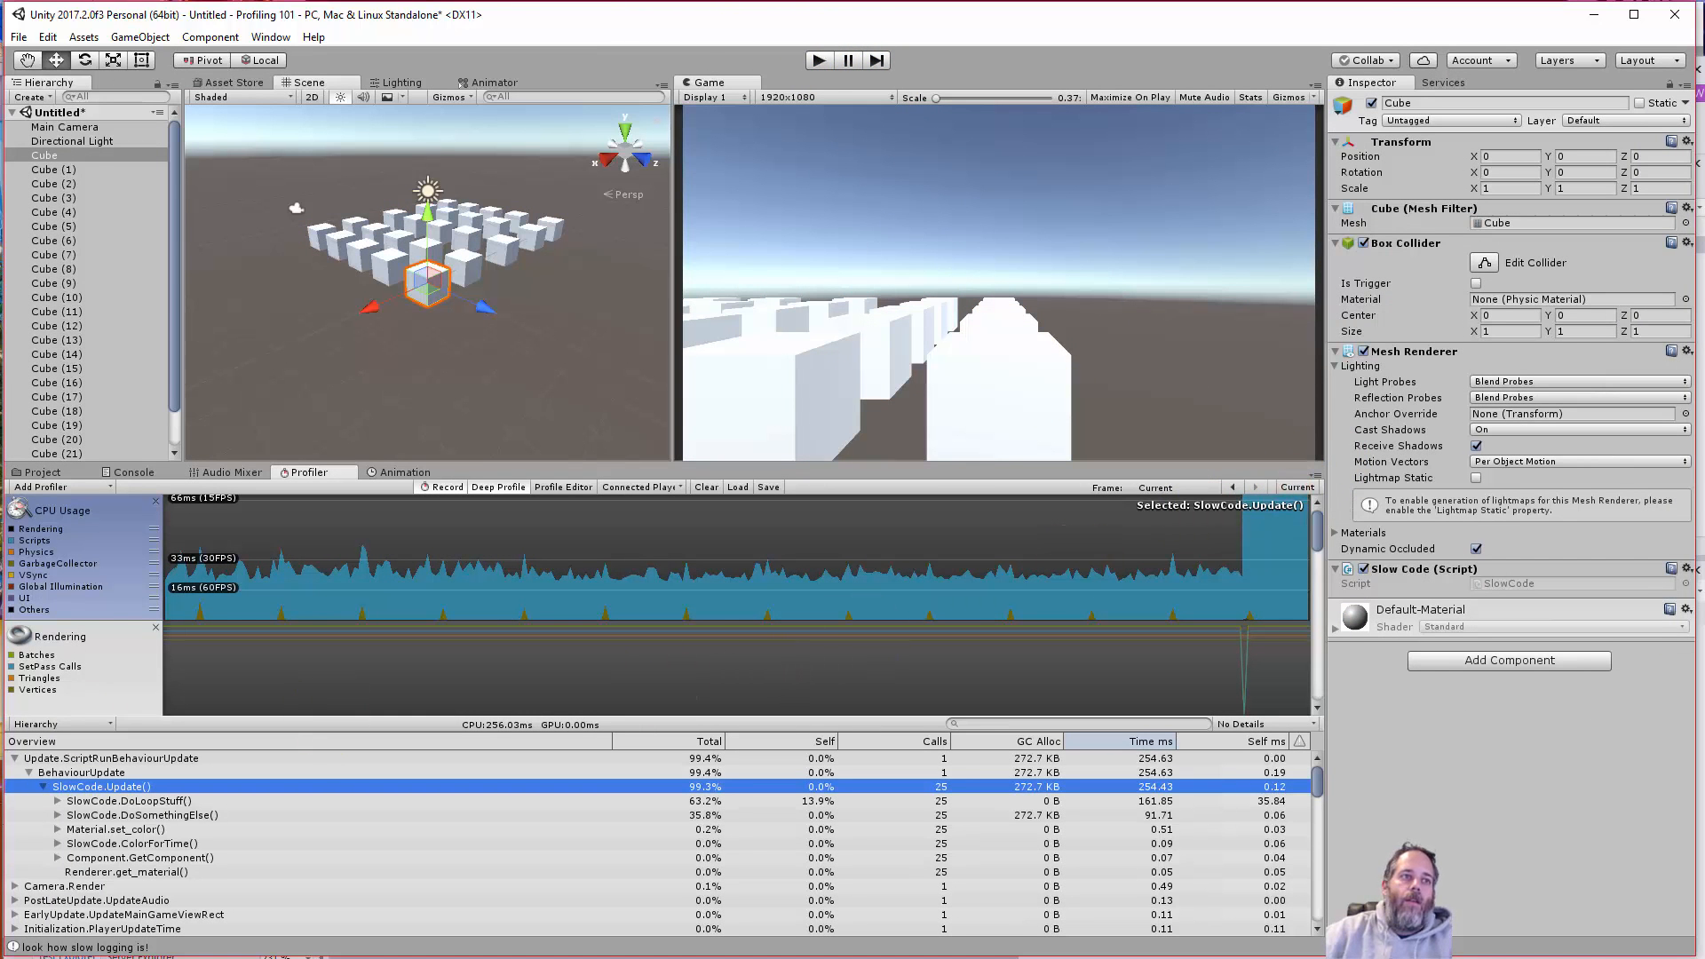
{"action": "mouse_move", "coordinate": [813, 61]}
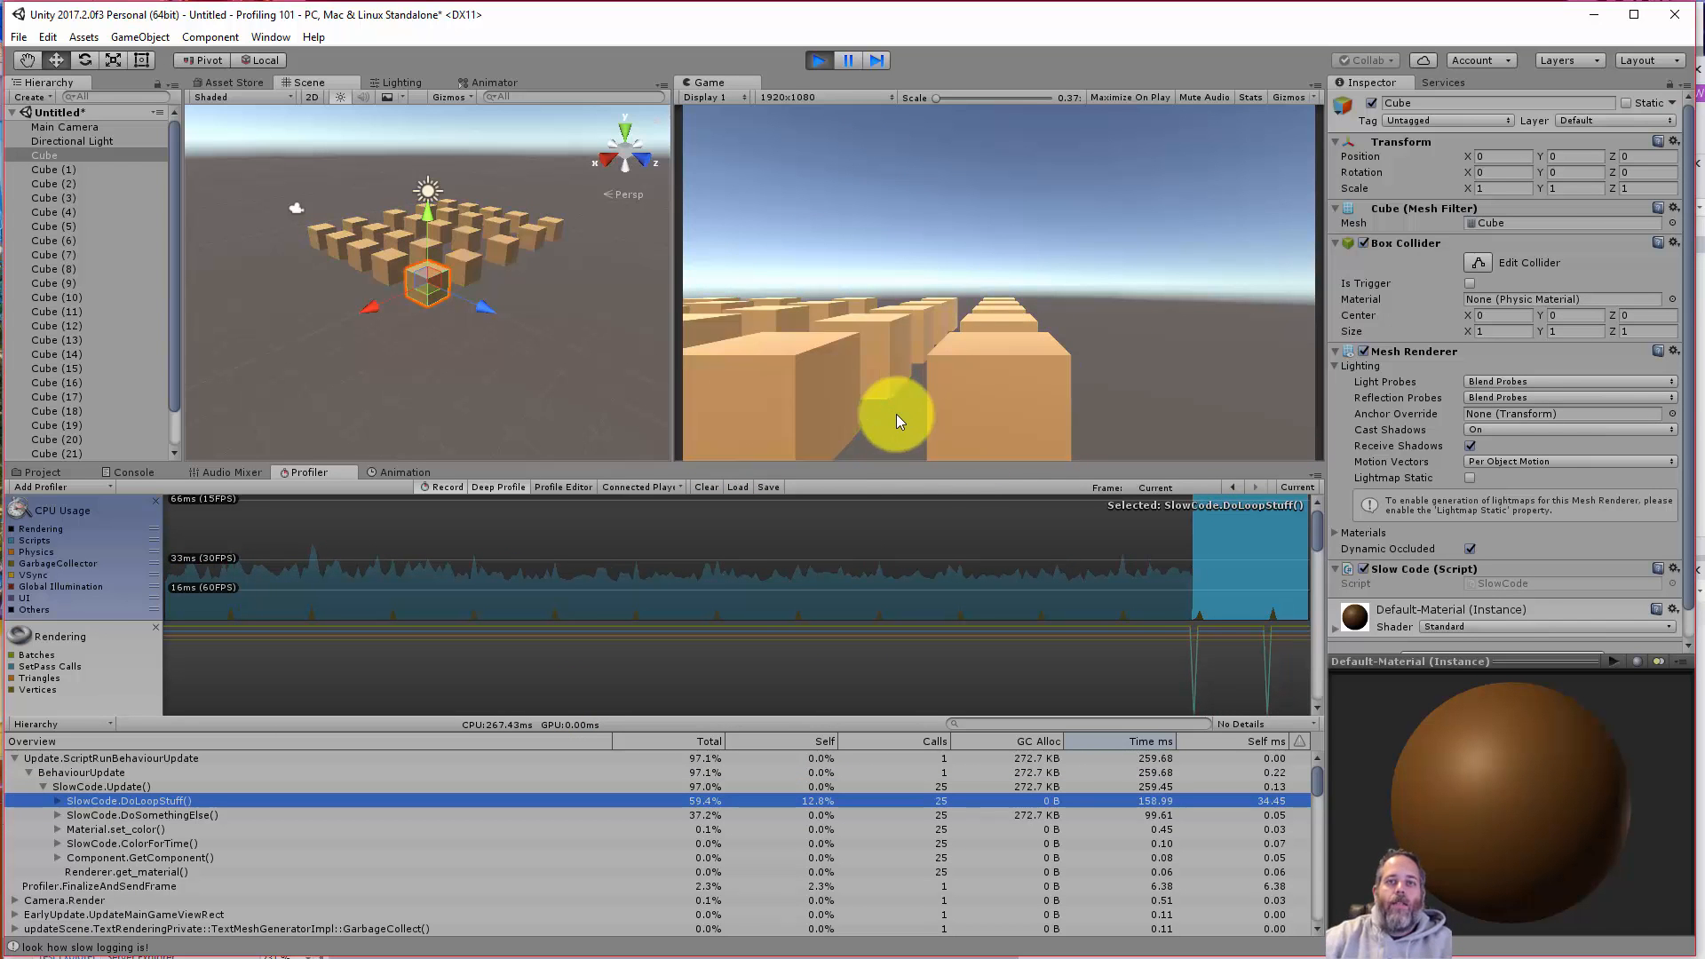
{"action": "left_click", "coordinate": [817, 61]}
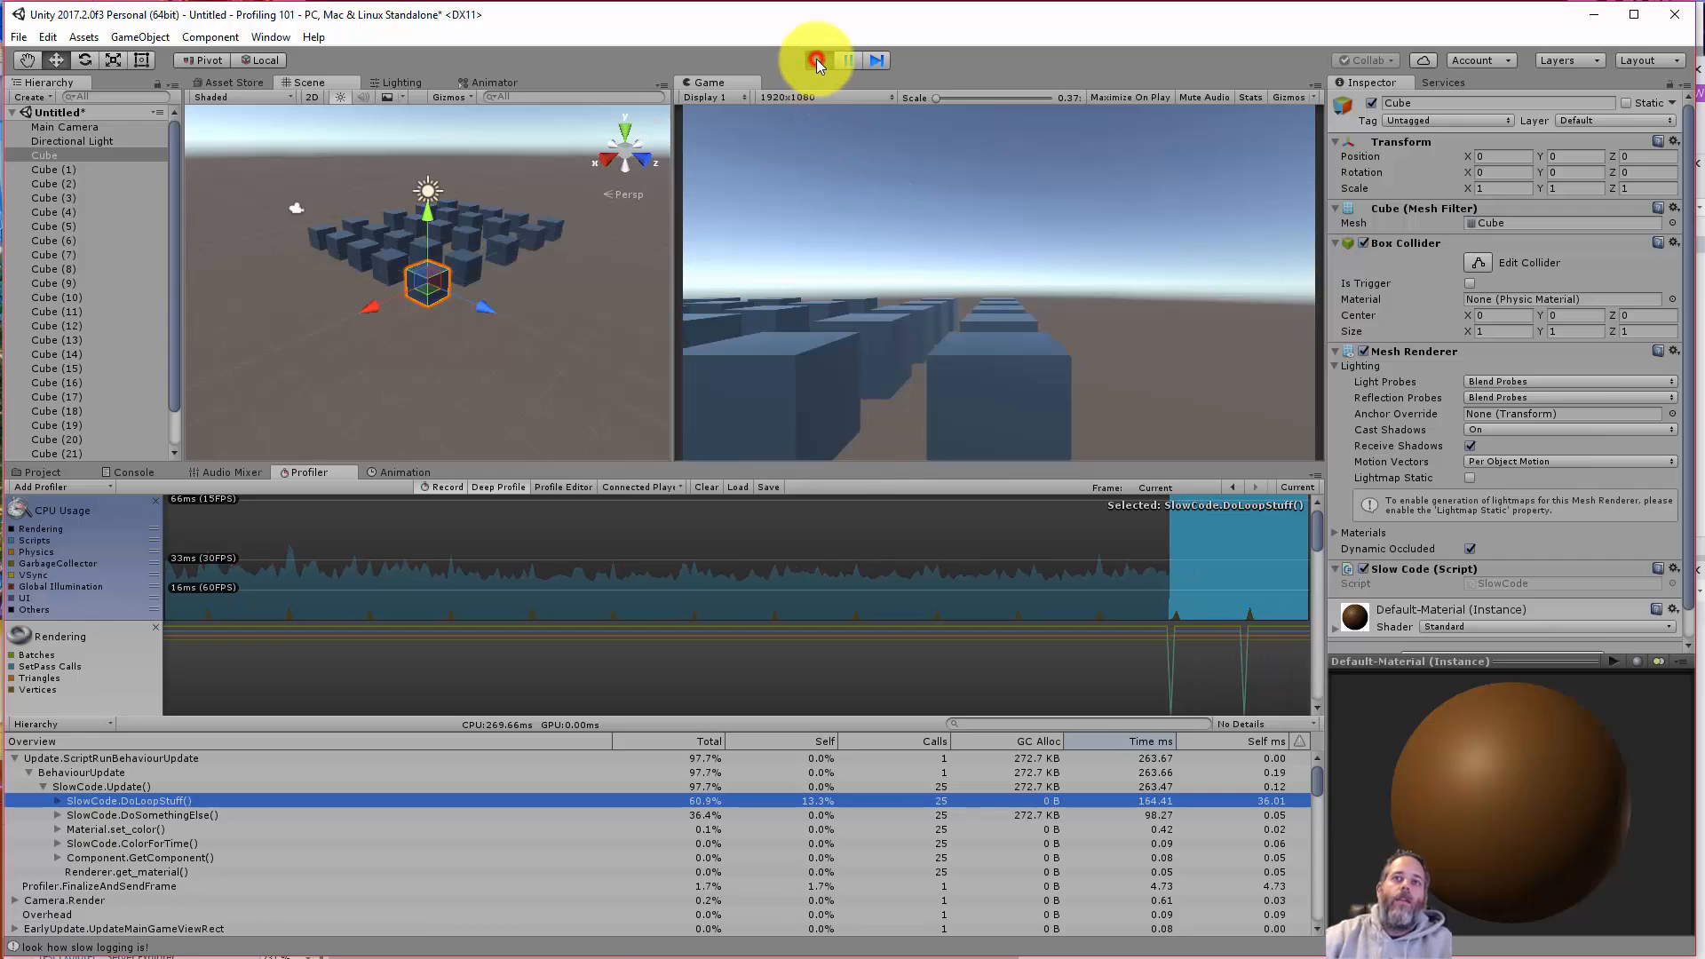
{"action": "left_click", "coordinate": [816, 61]}
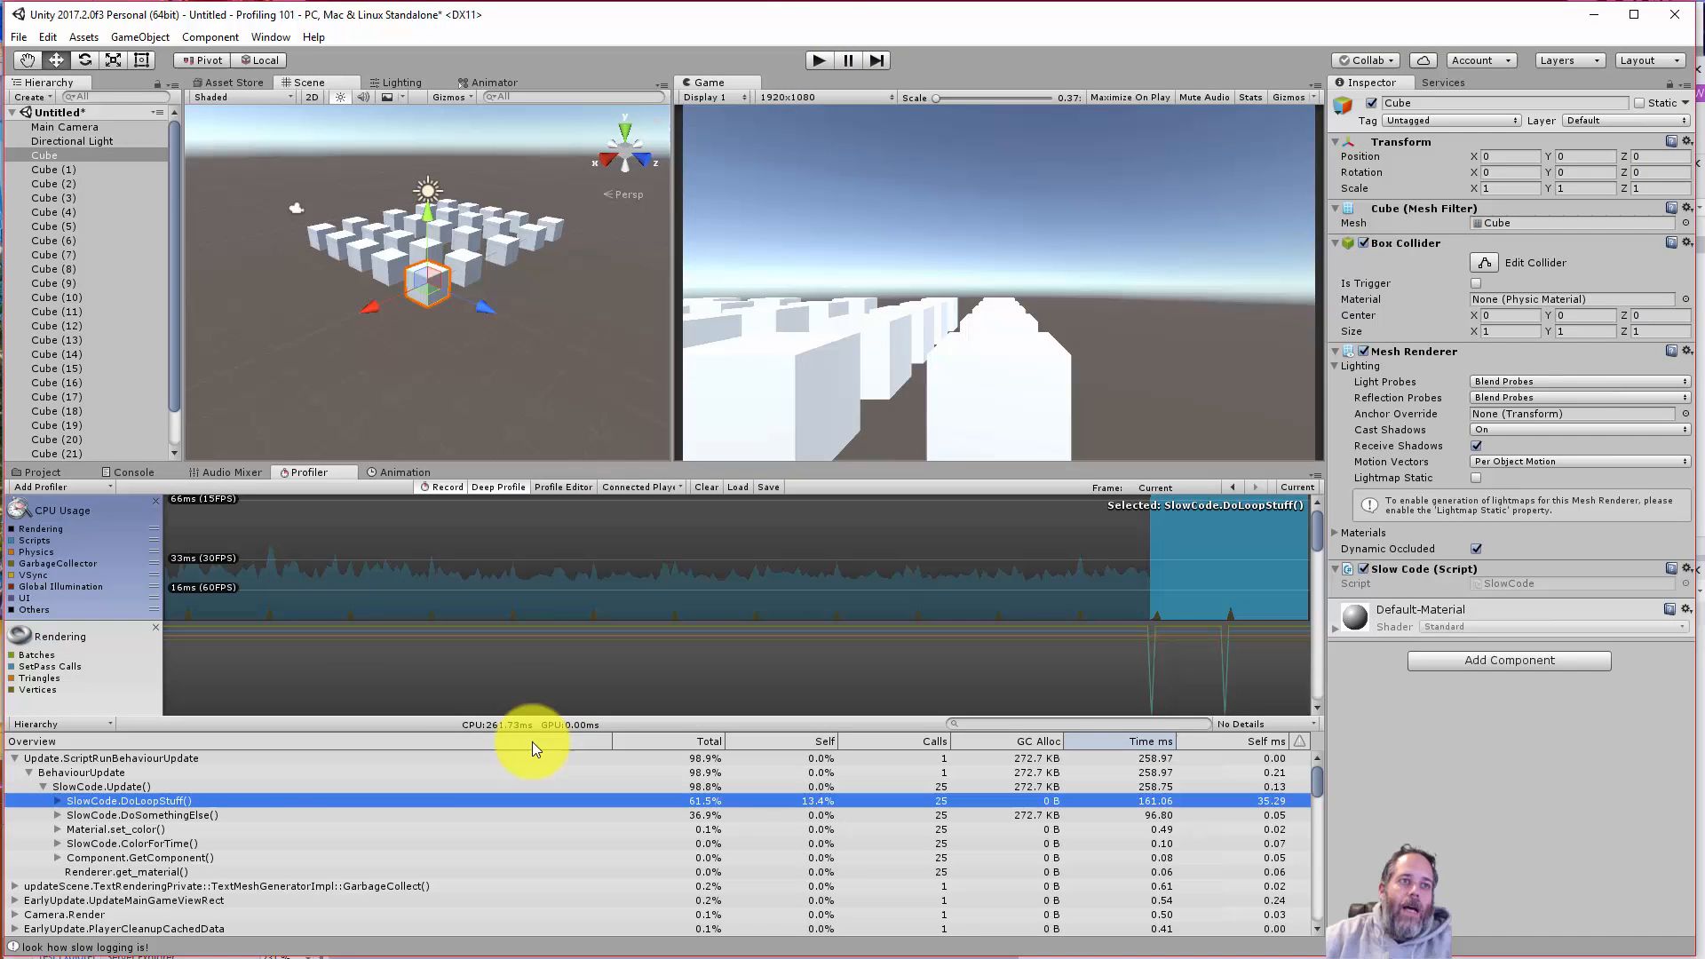
{"action": "mouse_move", "coordinate": [358, 801]}
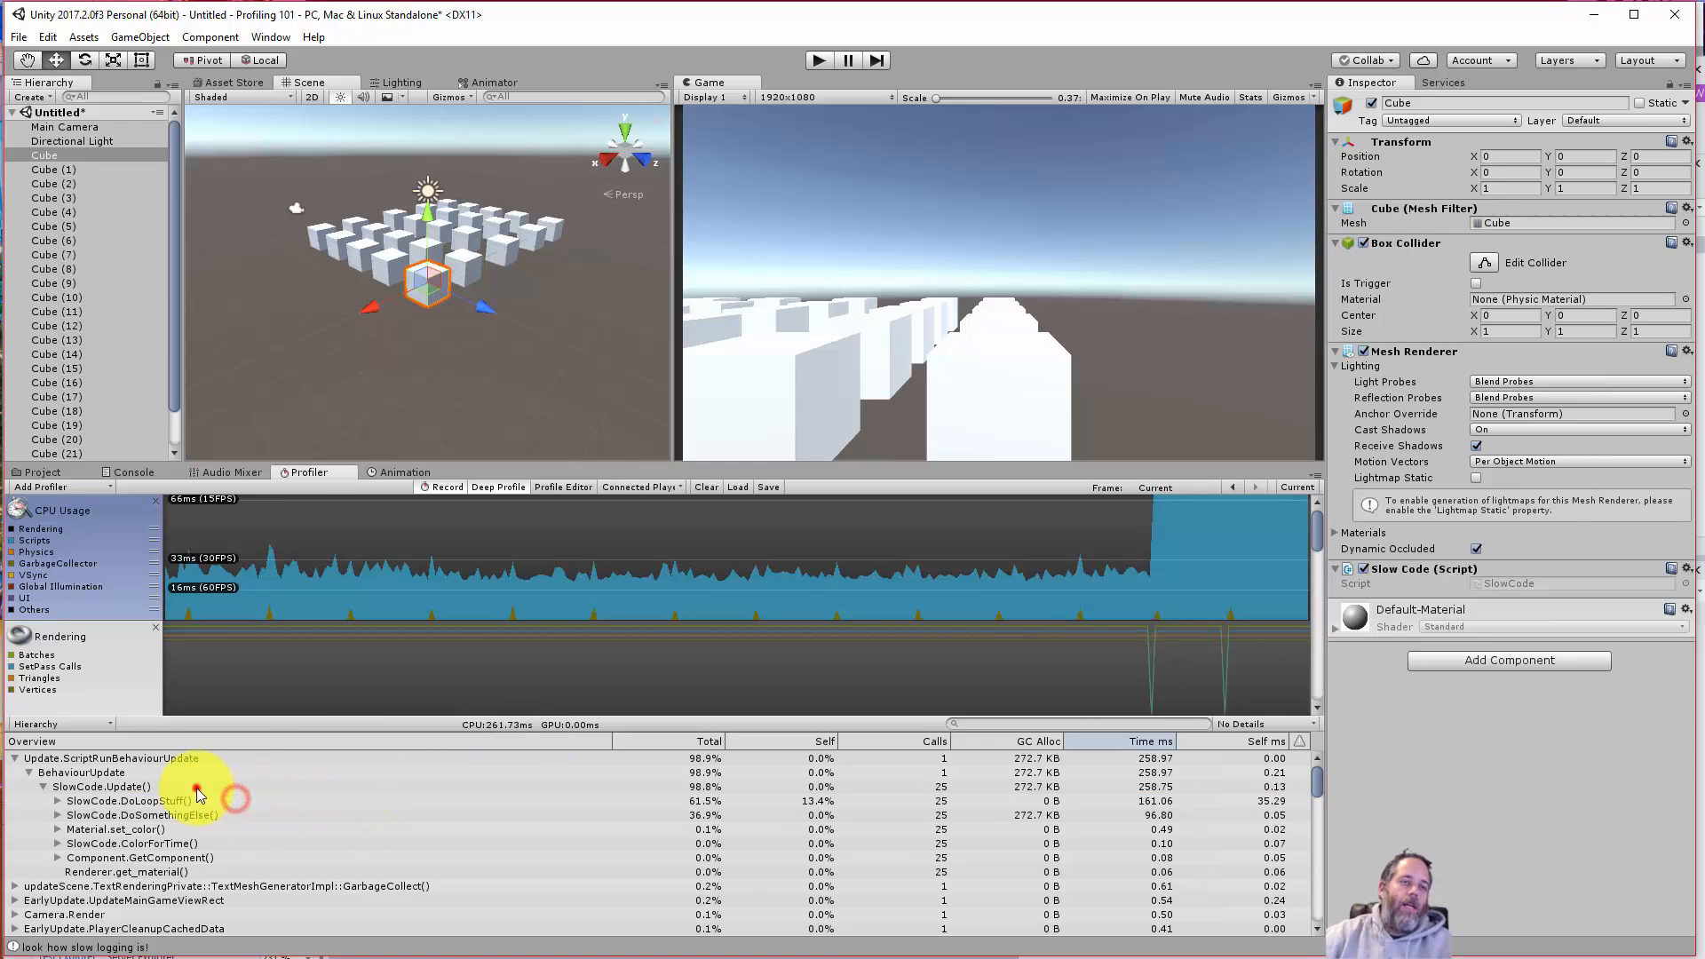
- Expand SlowCode.DoLoopStuff() and select Material.set_color() with its 25,000 calls at 22%
{"action": "left_click", "coordinate": [103, 787]}
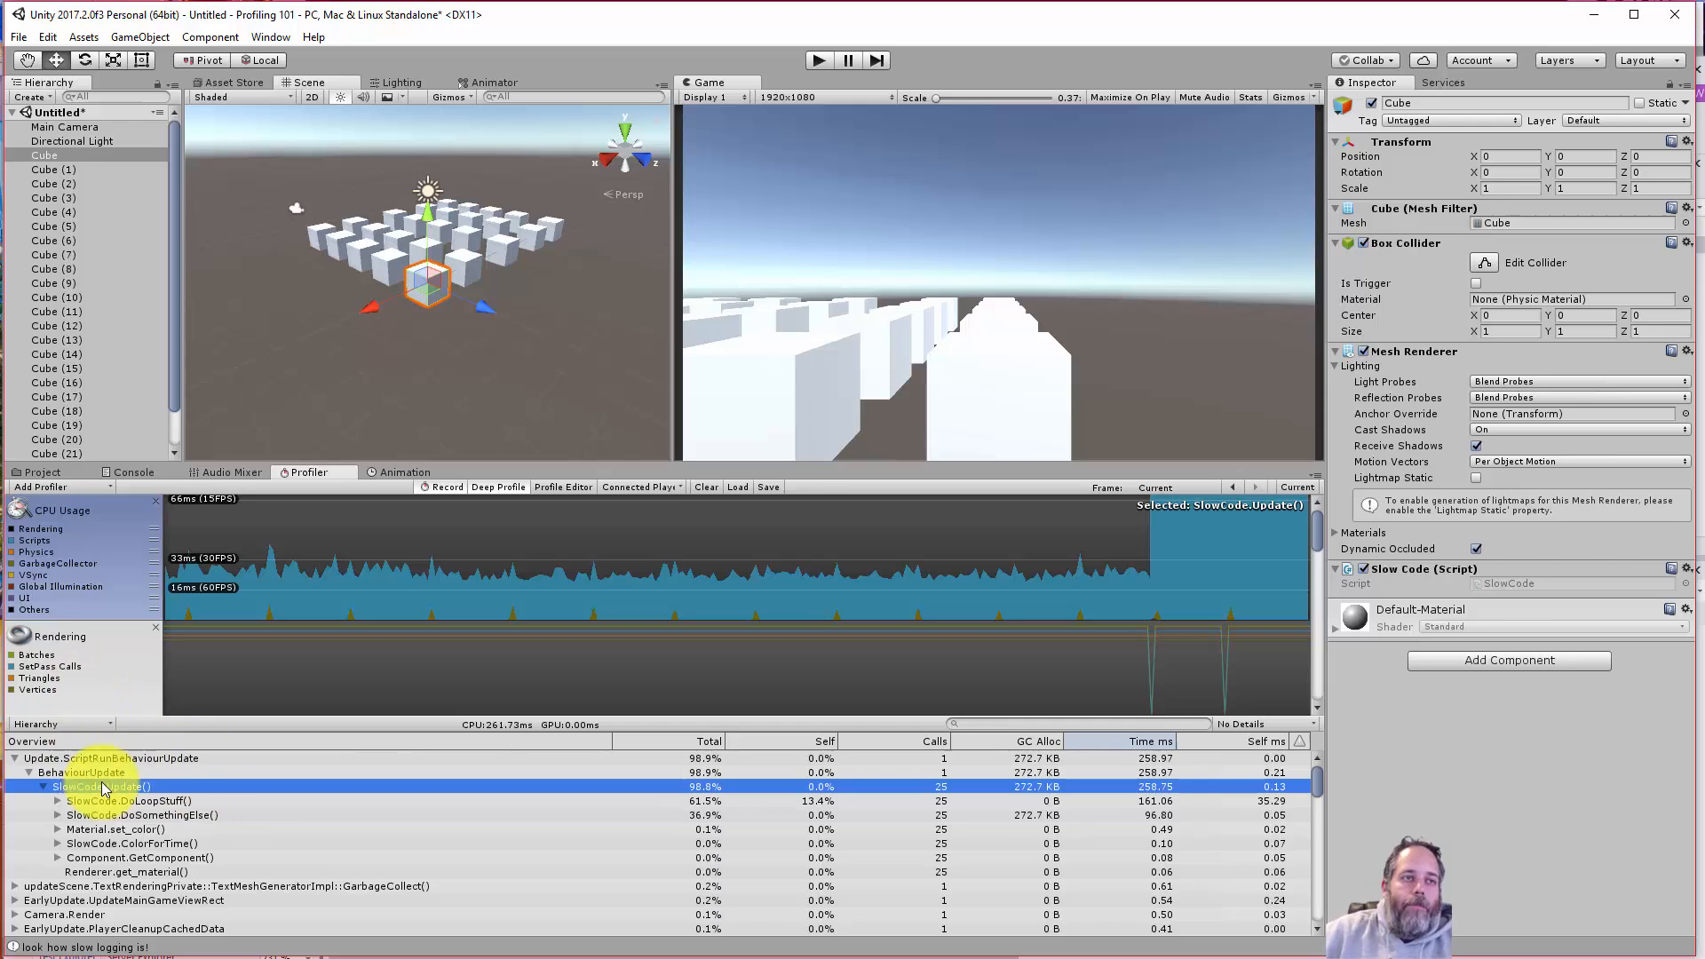
{"action": "mouse_move", "coordinate": [183, 824]}
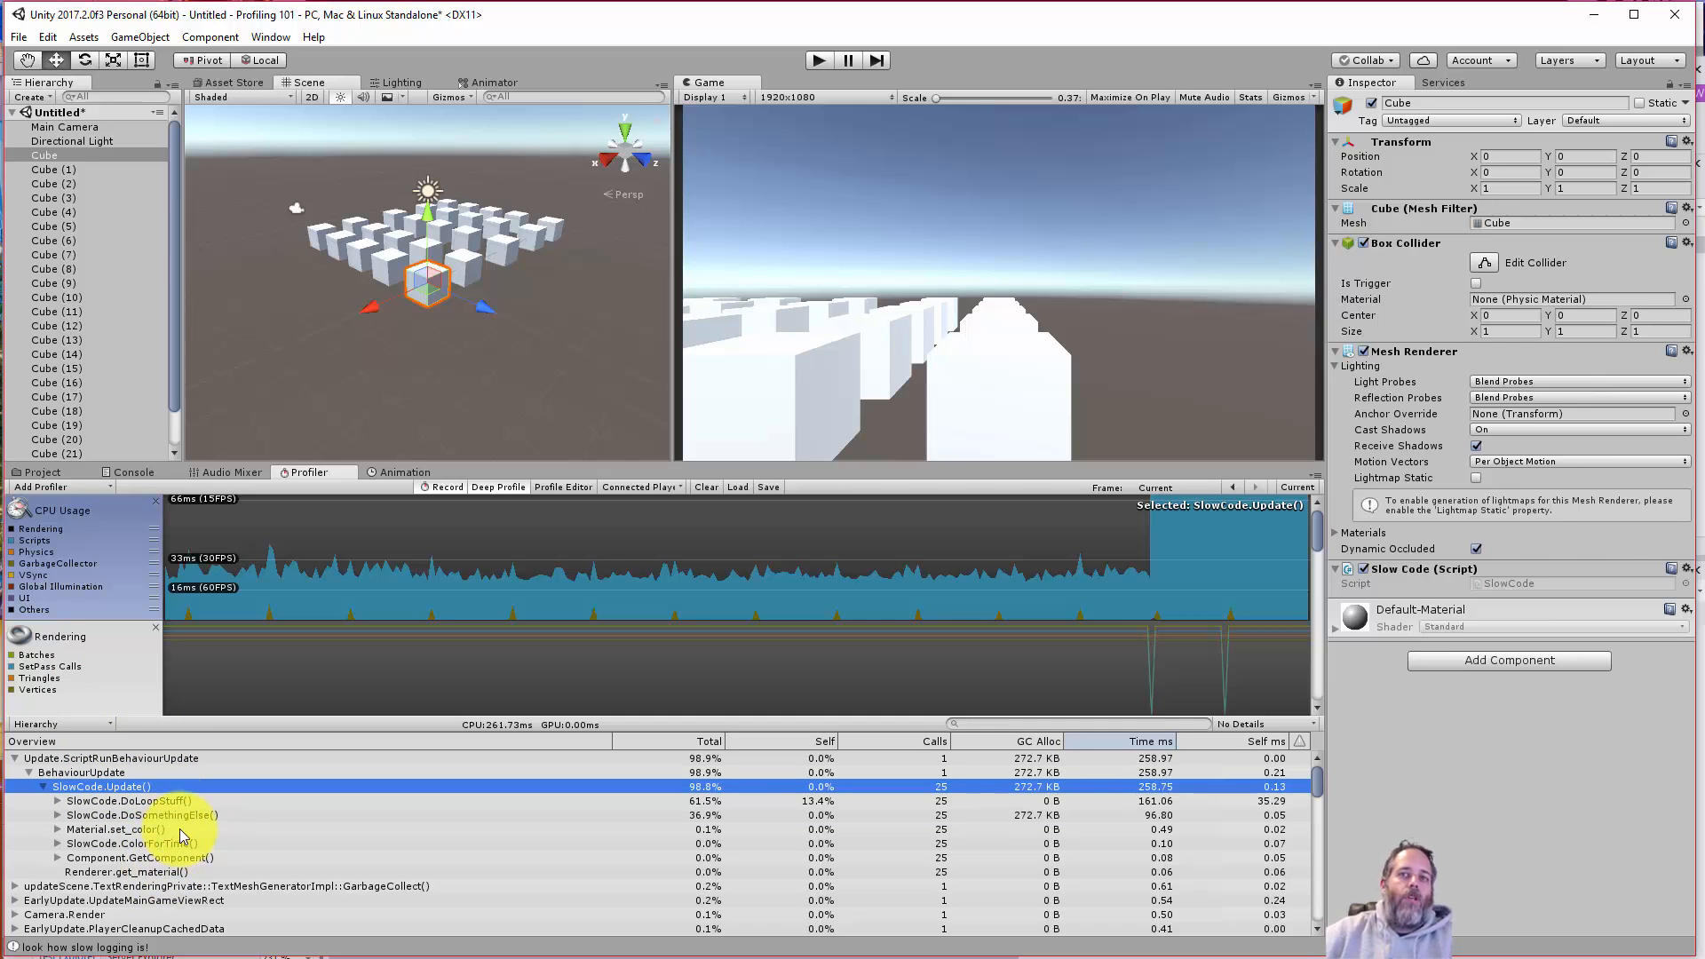
{"action": "left_click", "coordinate": [128, 801]}
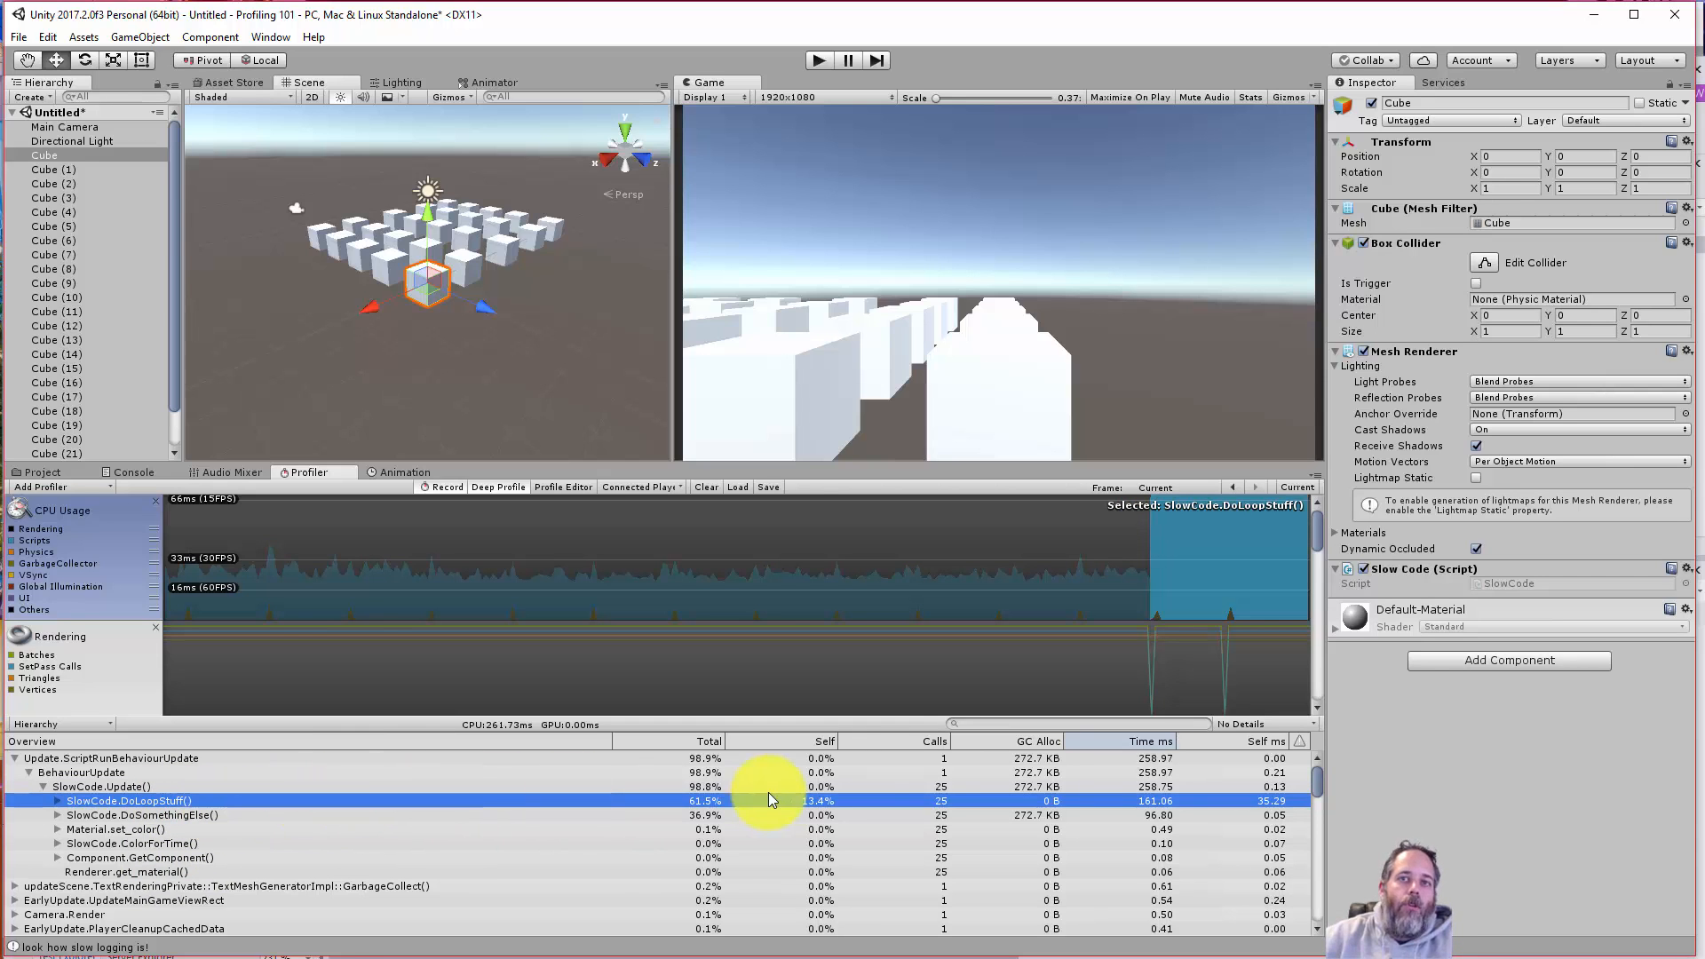
{"action": "mouse_move", "coordinate": [983, 813]}
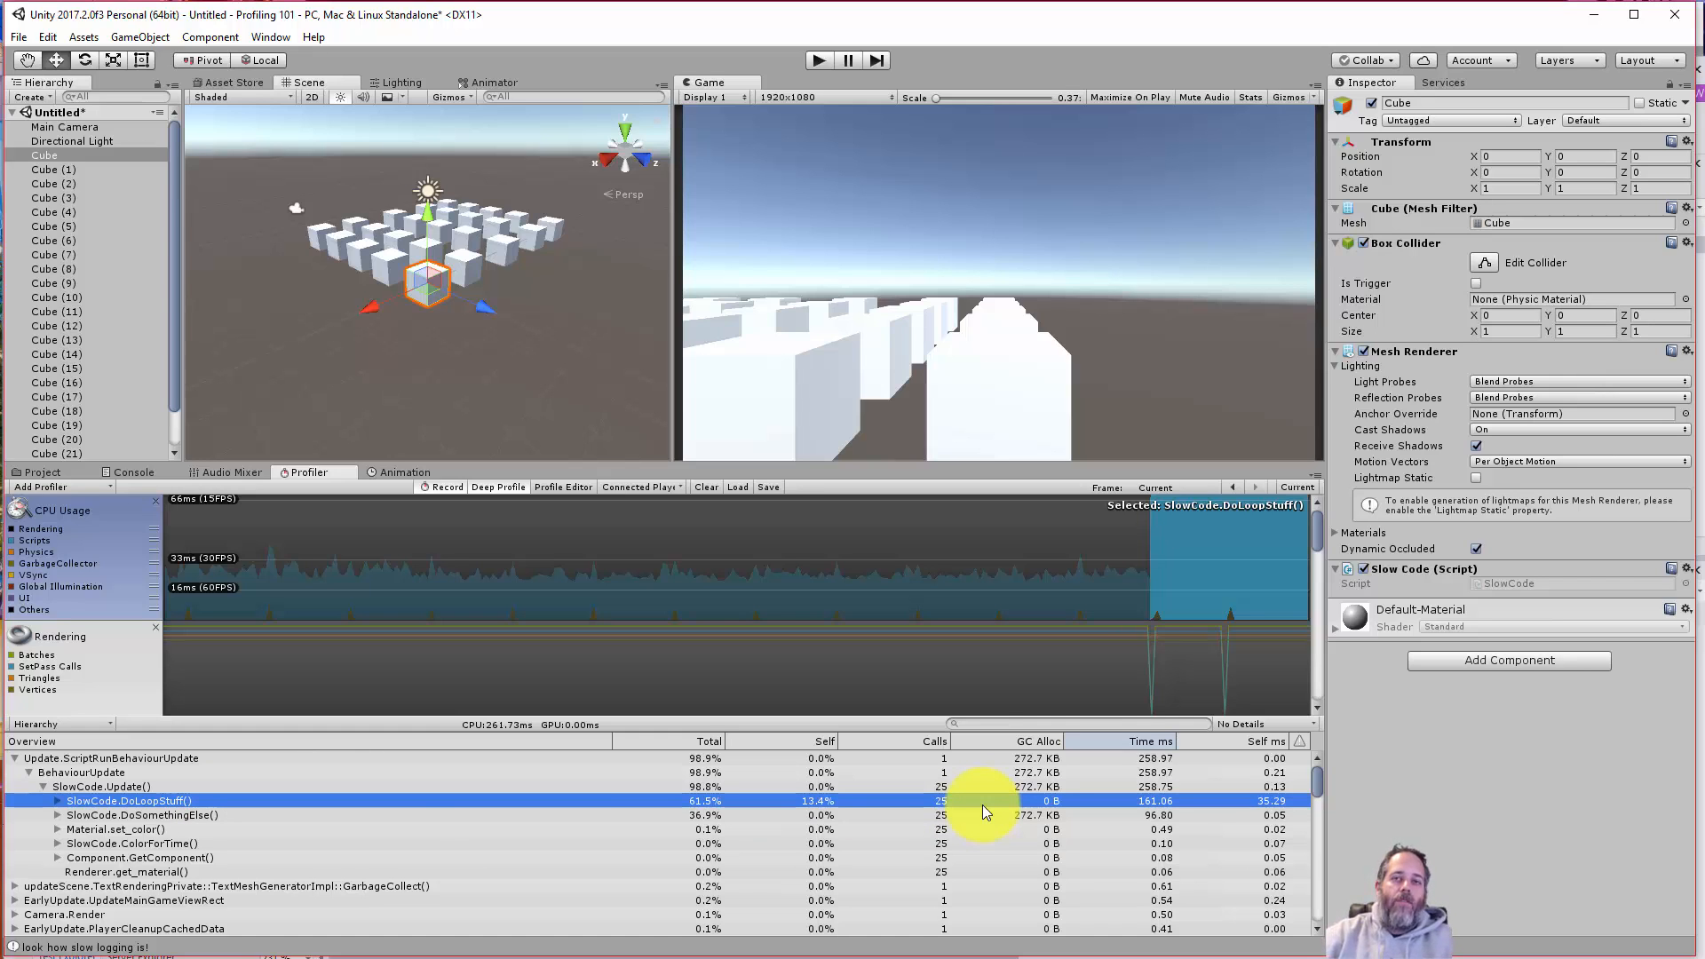
{"action": "left_click", "coordinate": [57, 801]}
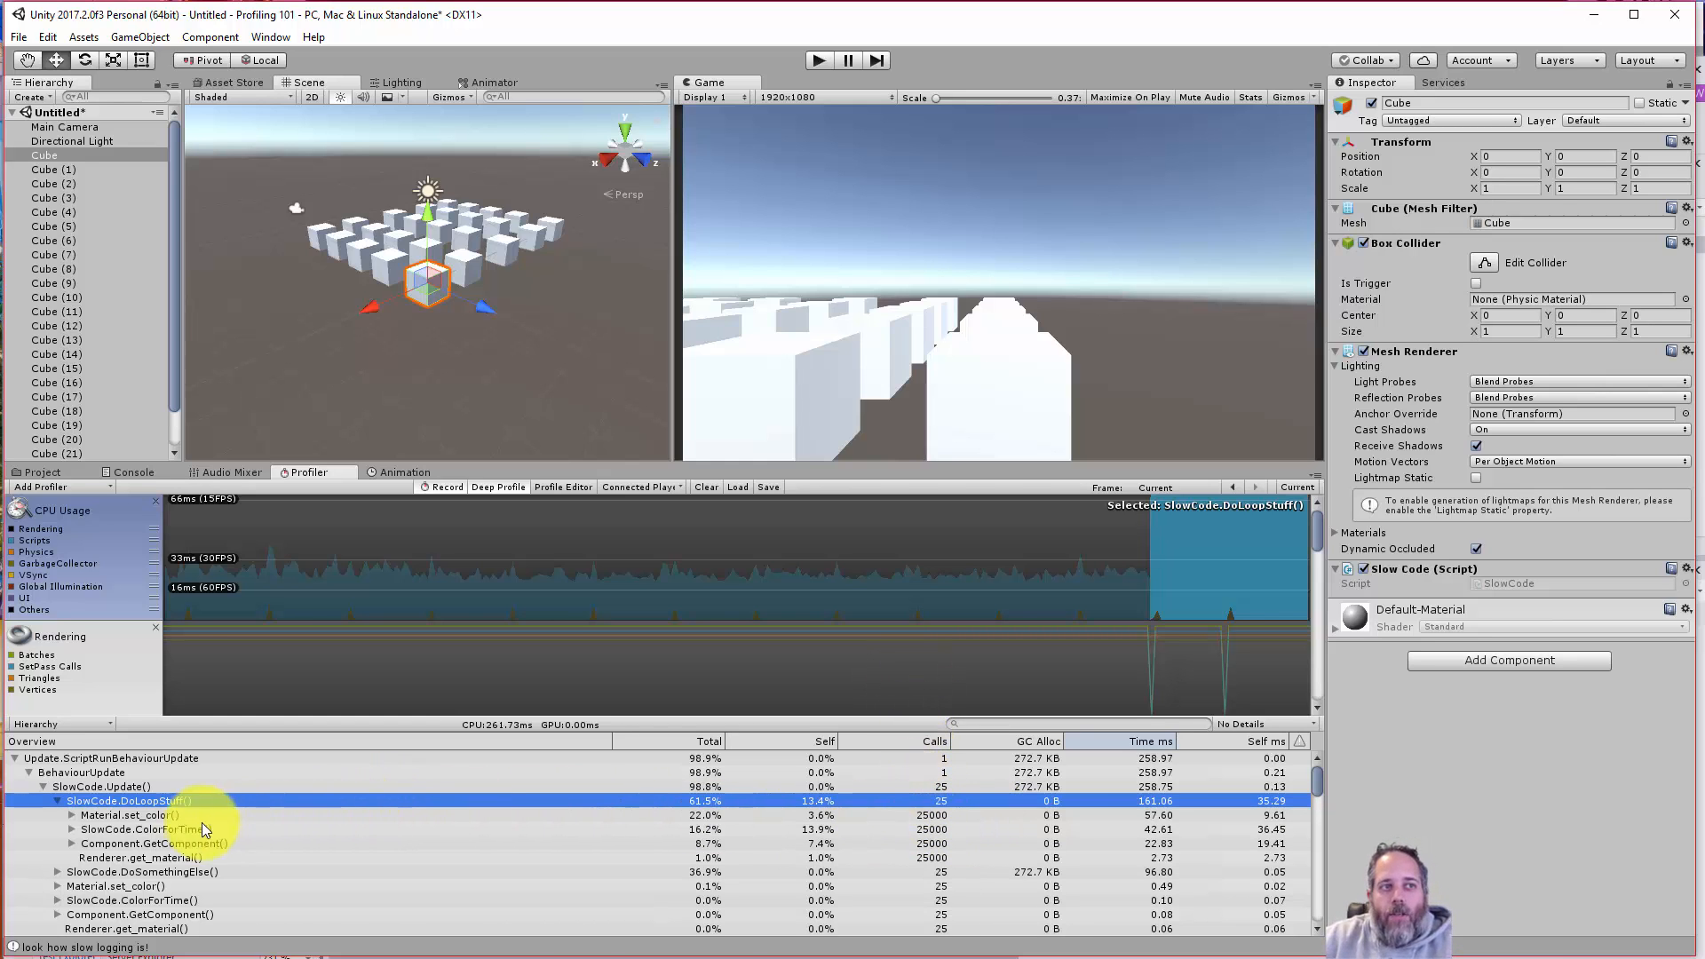
{"action": "left_click", "coordinate": [128, 815]}
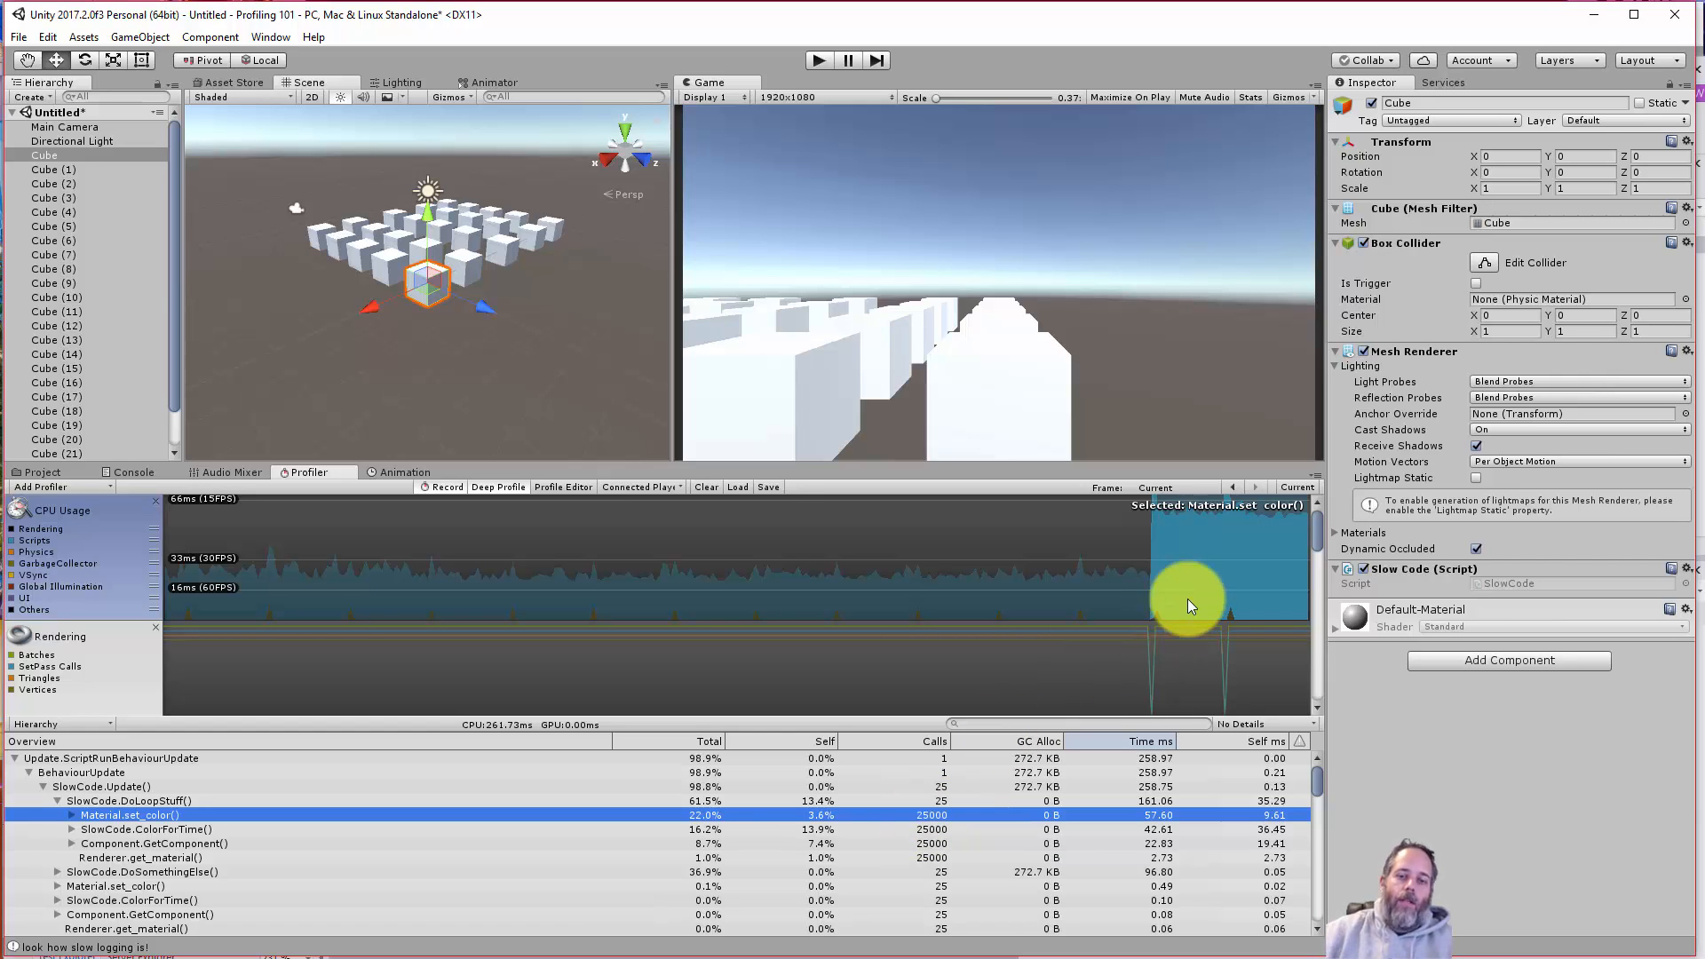
{"action": "mouse_move", "coordinate": [902, 702]}
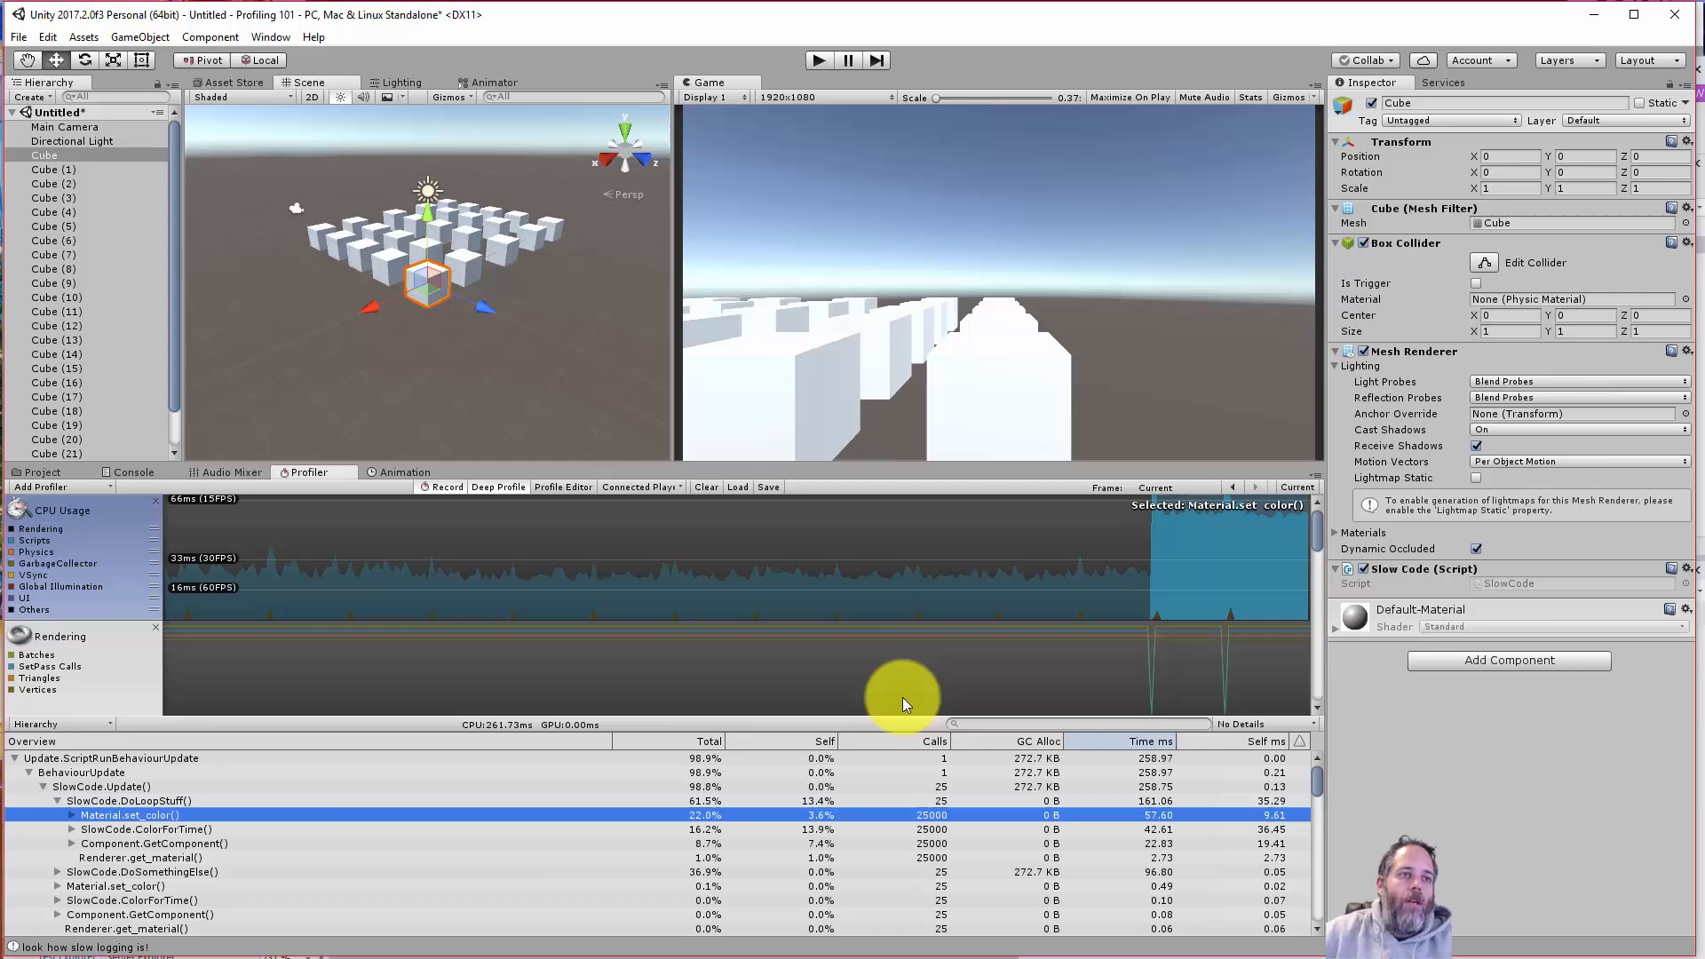
{"action": "mouse_move", "coordinate": [1653, 543]}
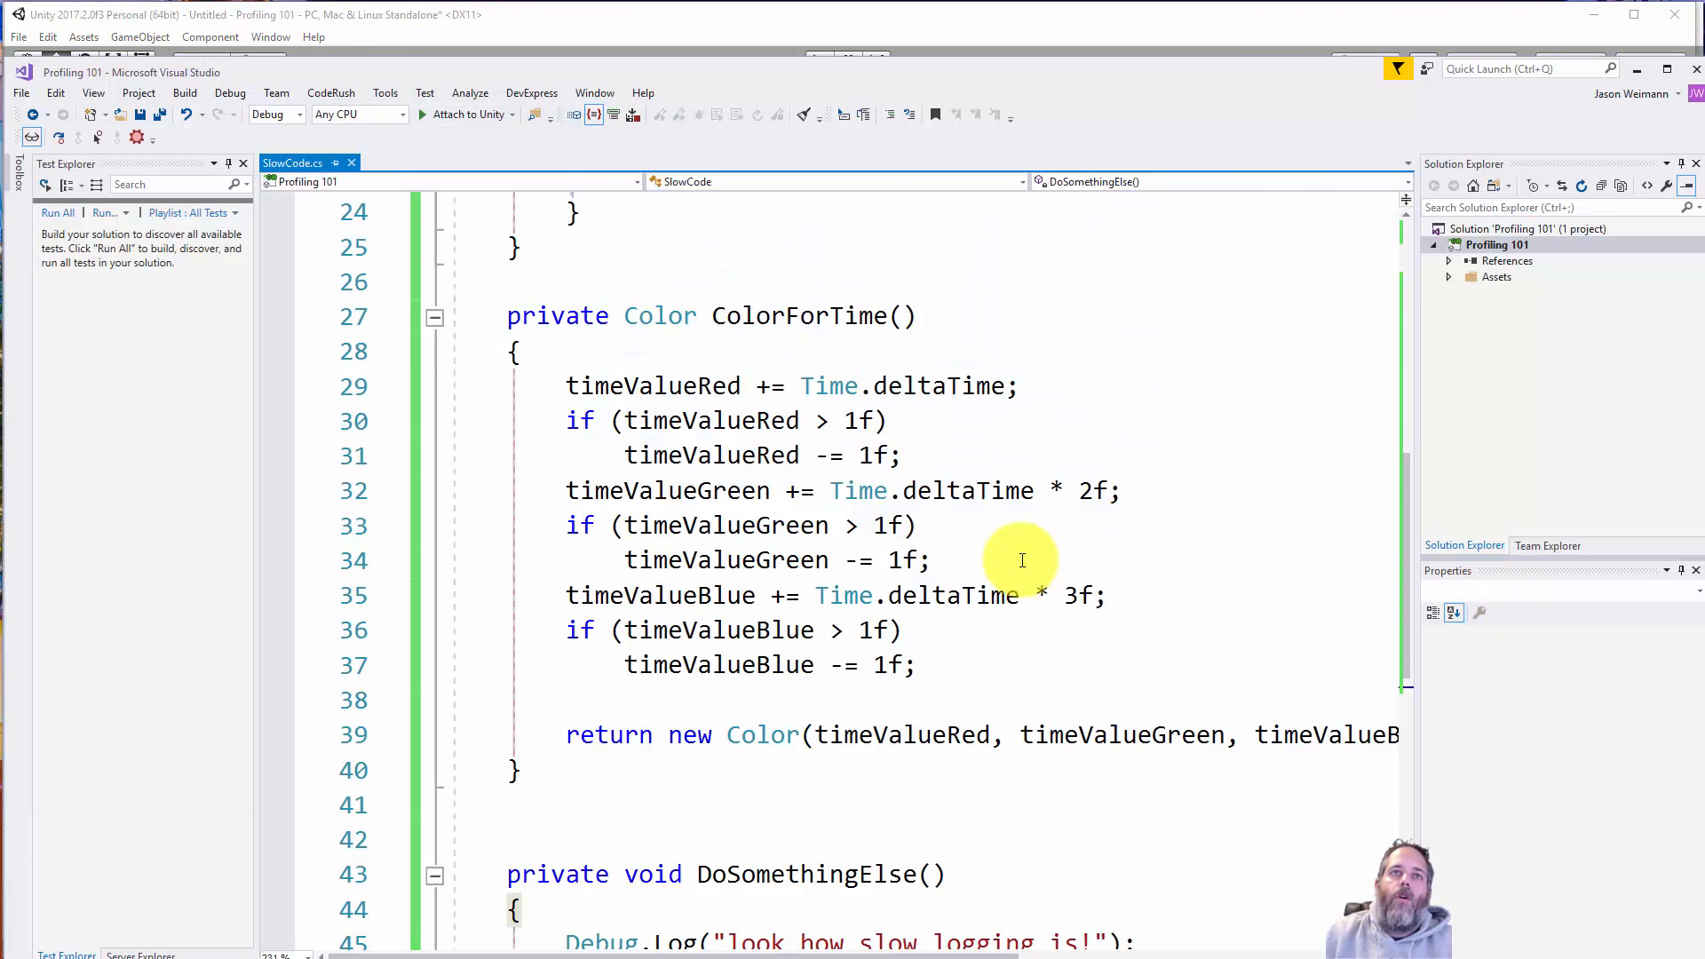
- Hide the Solution Explorer panel and scroll SlowCode.cs to read Update() and ColorForTime()
{"action": "scroll", "scroll_direction": "up", "scroll_amount": 3}
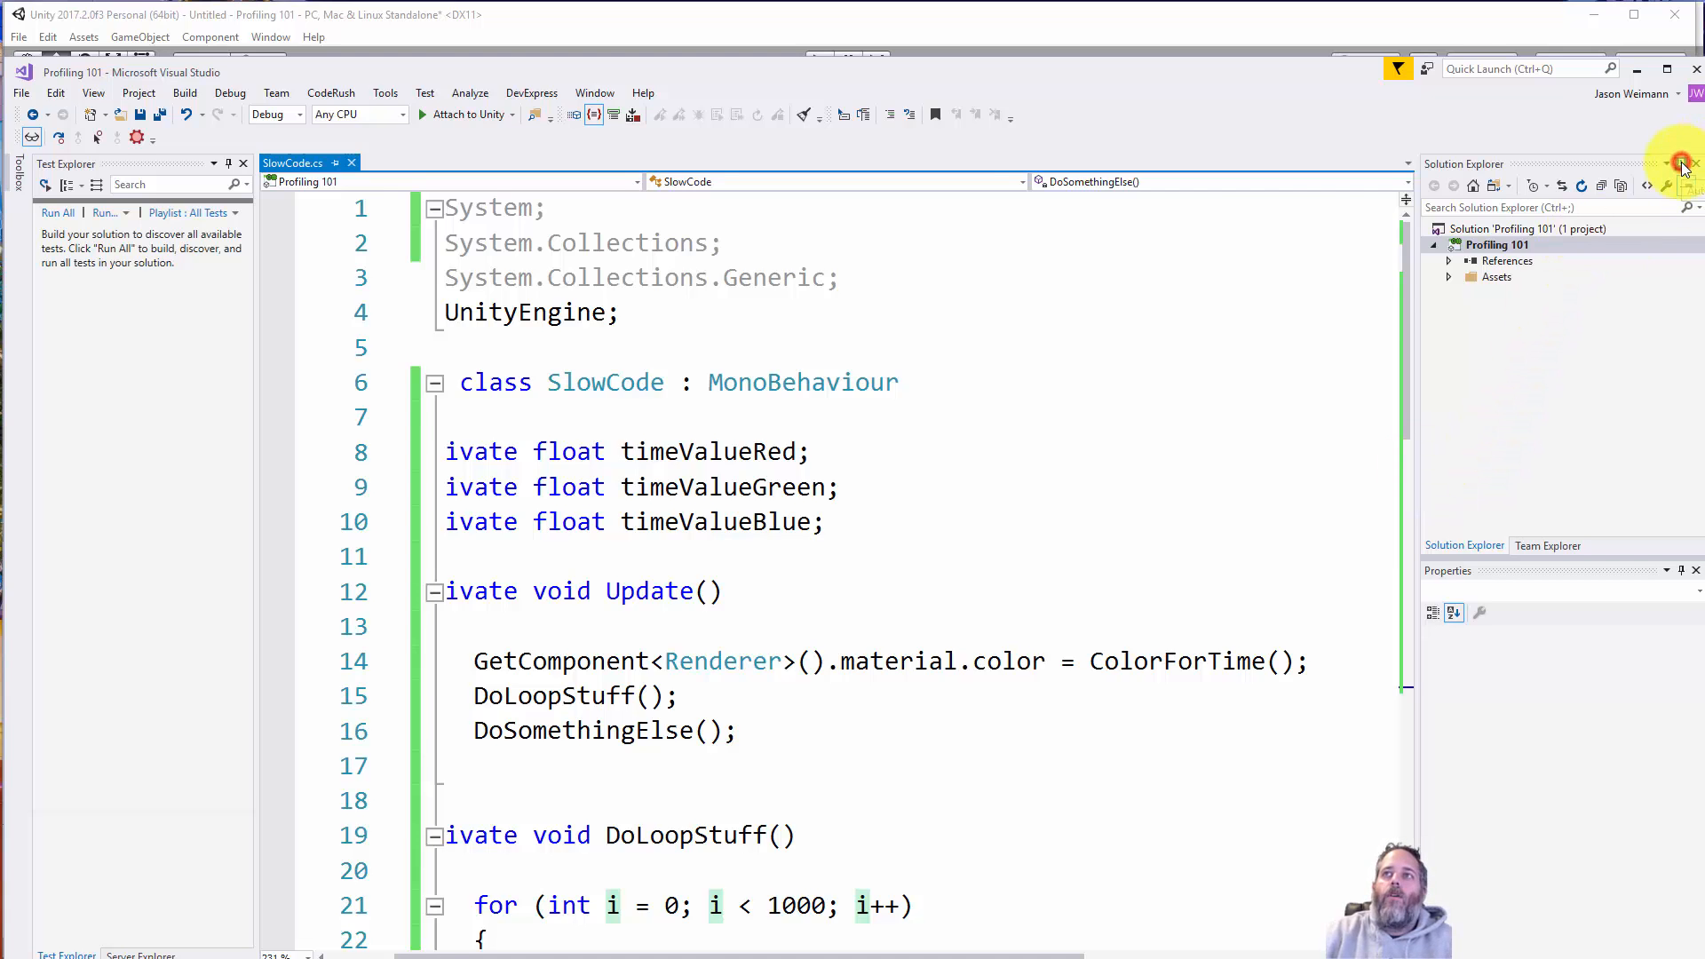
{"action": "left_click", "coordinate": [1684, 163]}
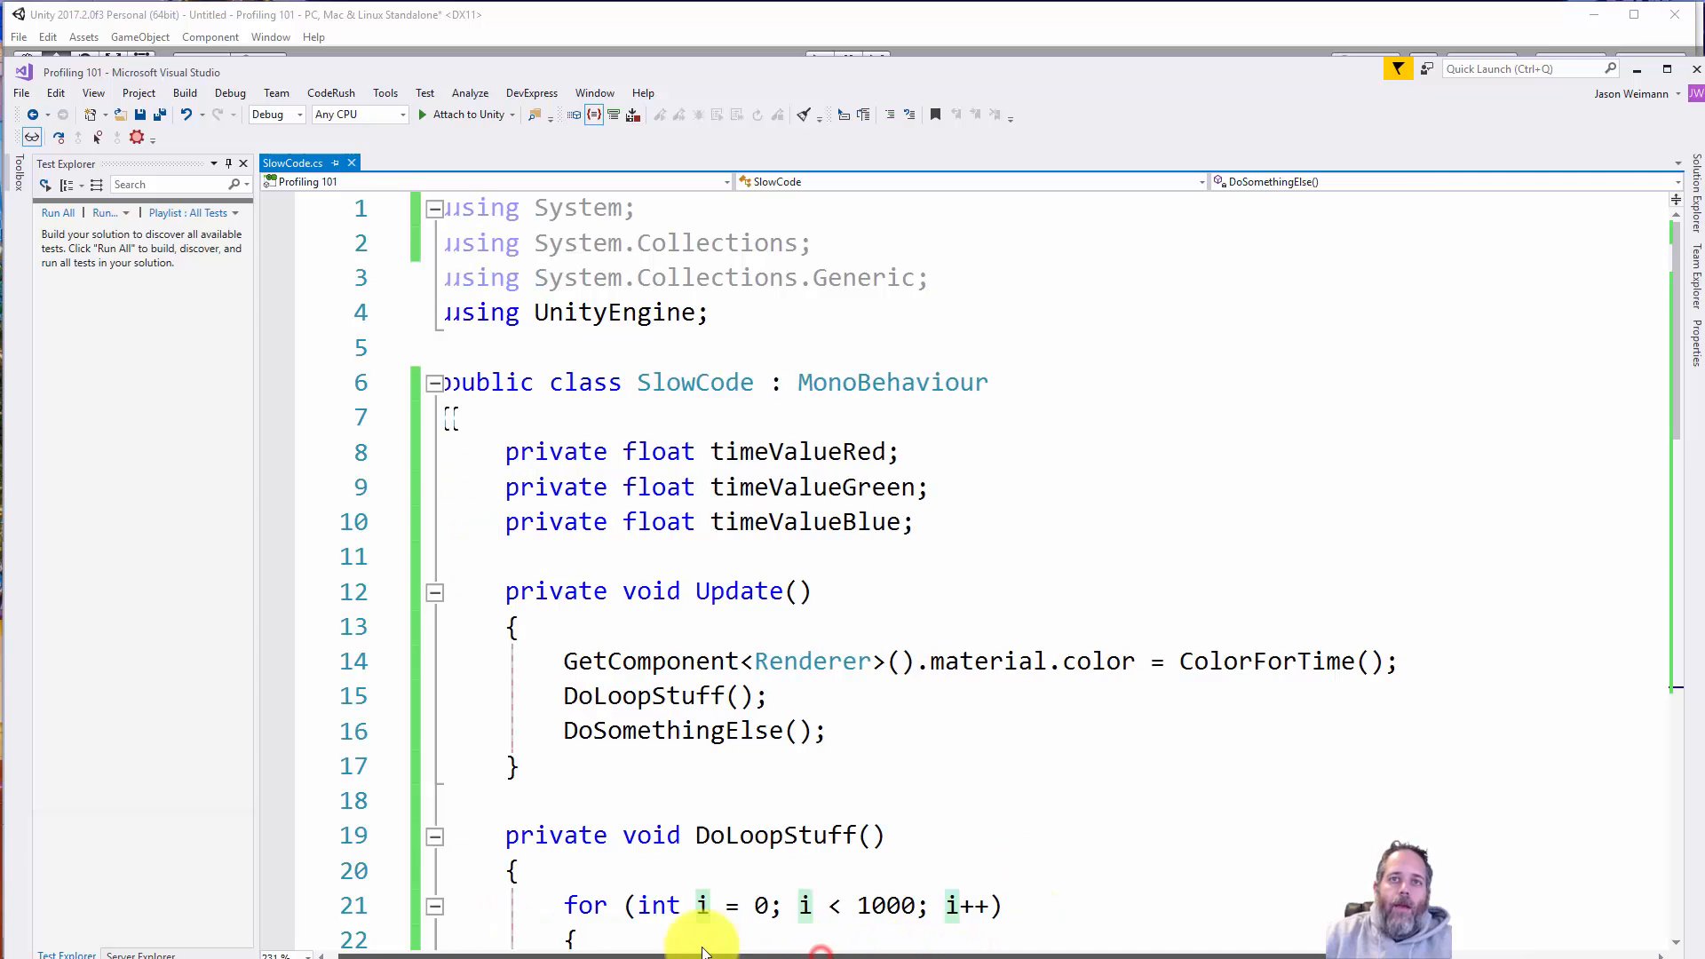
{"action": "scroll", "scroll_direction": "down", "scroll_amount": 3}
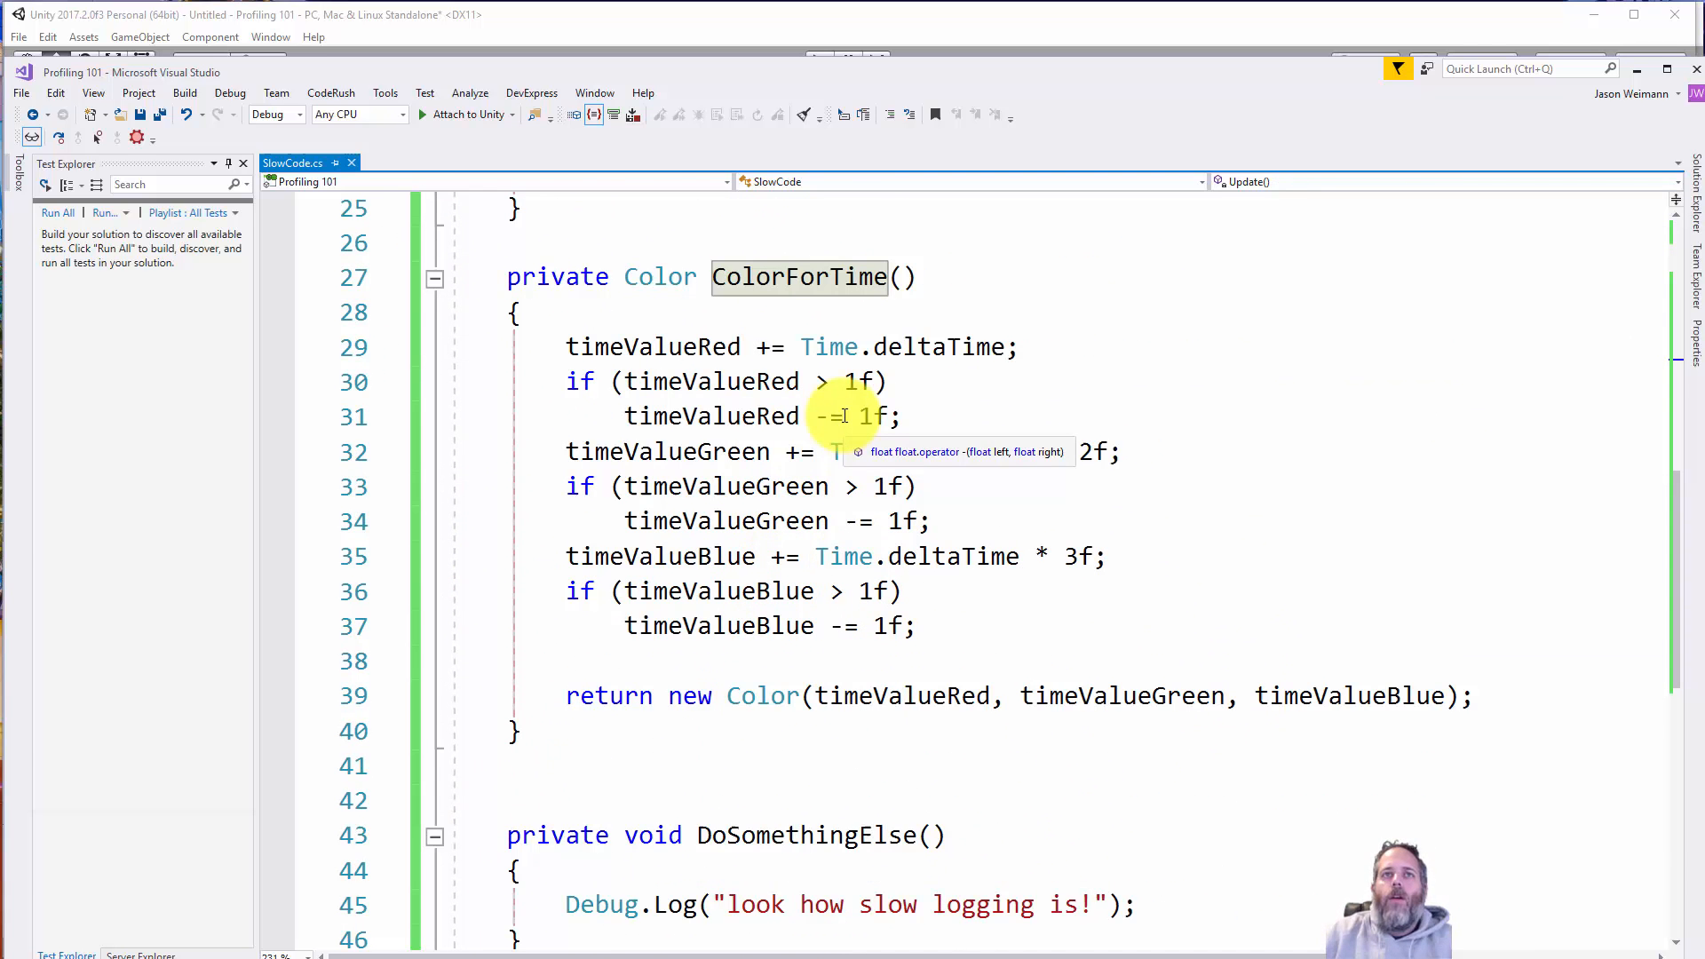
{"action": "mouse_move", "coordinate": [663, 346]}
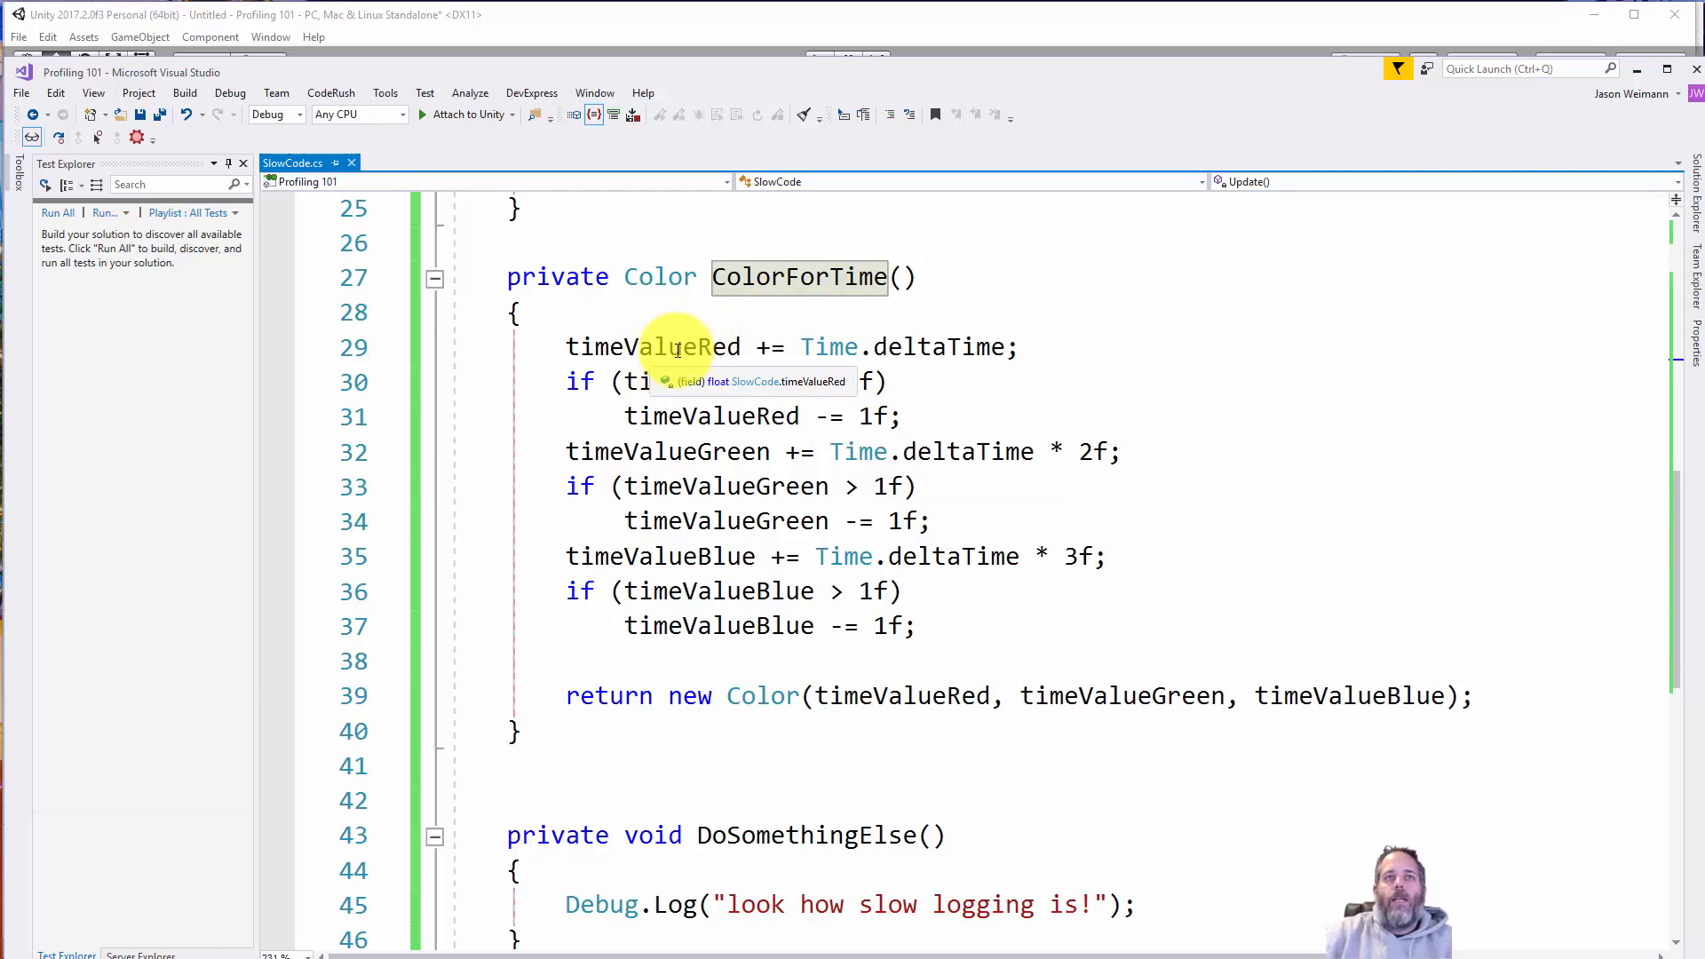
{"action": "mouse_move", "coordinate": [831, 346]}
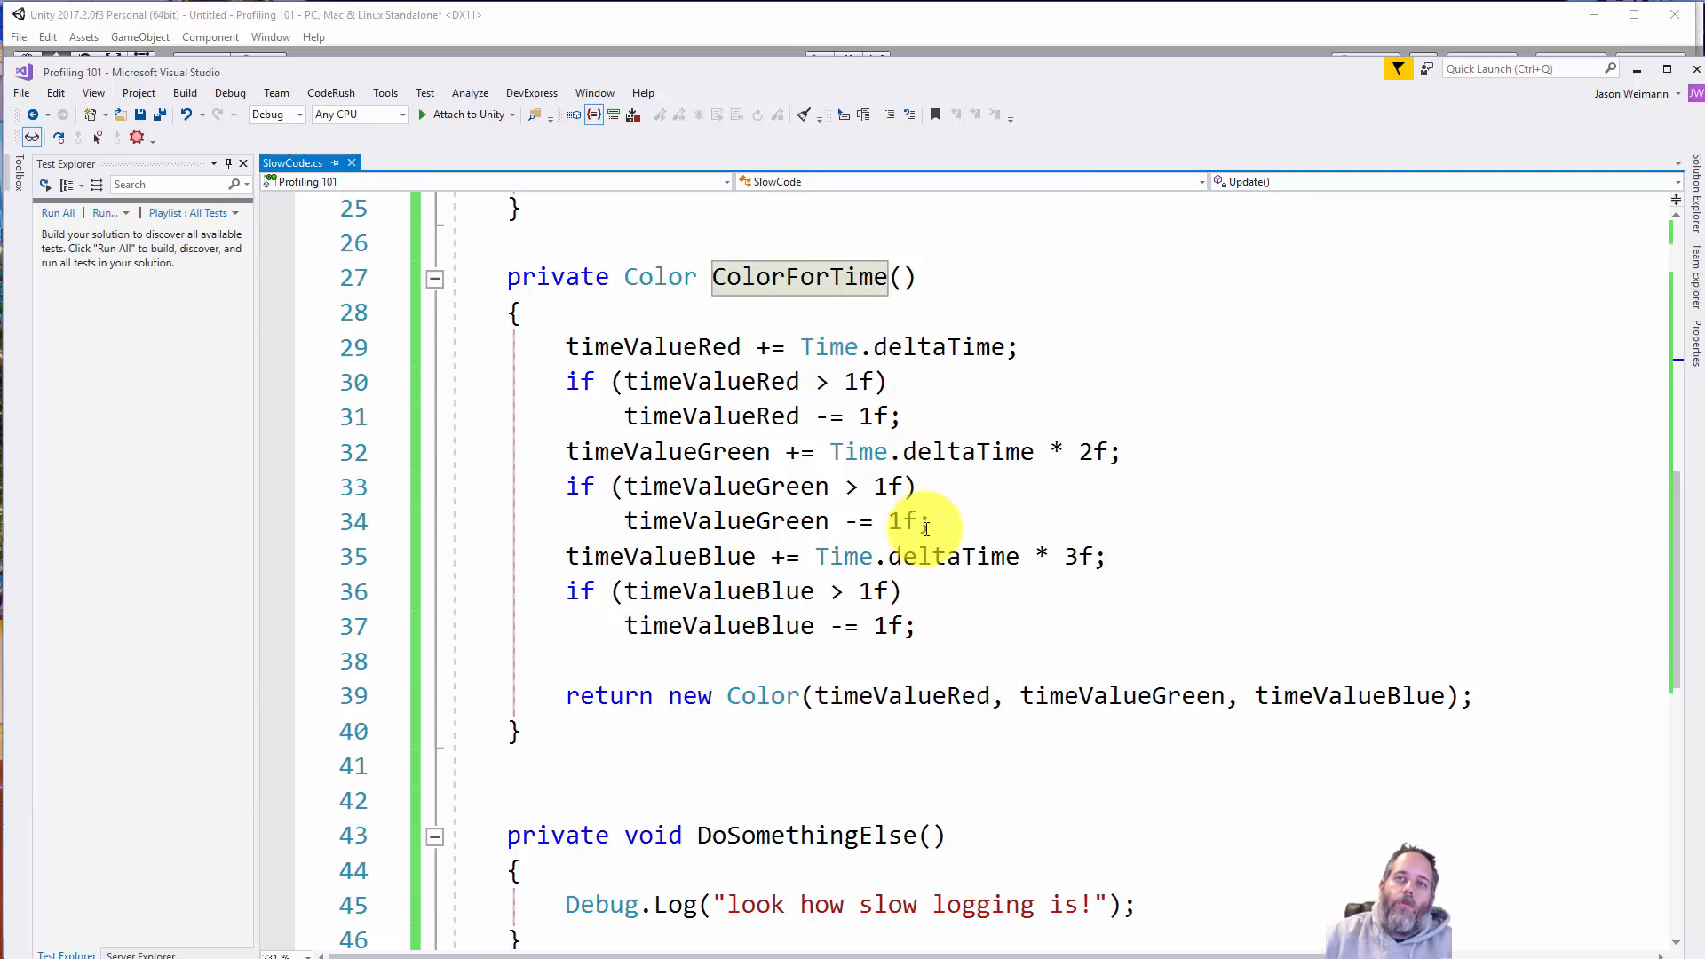
{"action": "mouse_move", "coordinate": [1215, 753]}
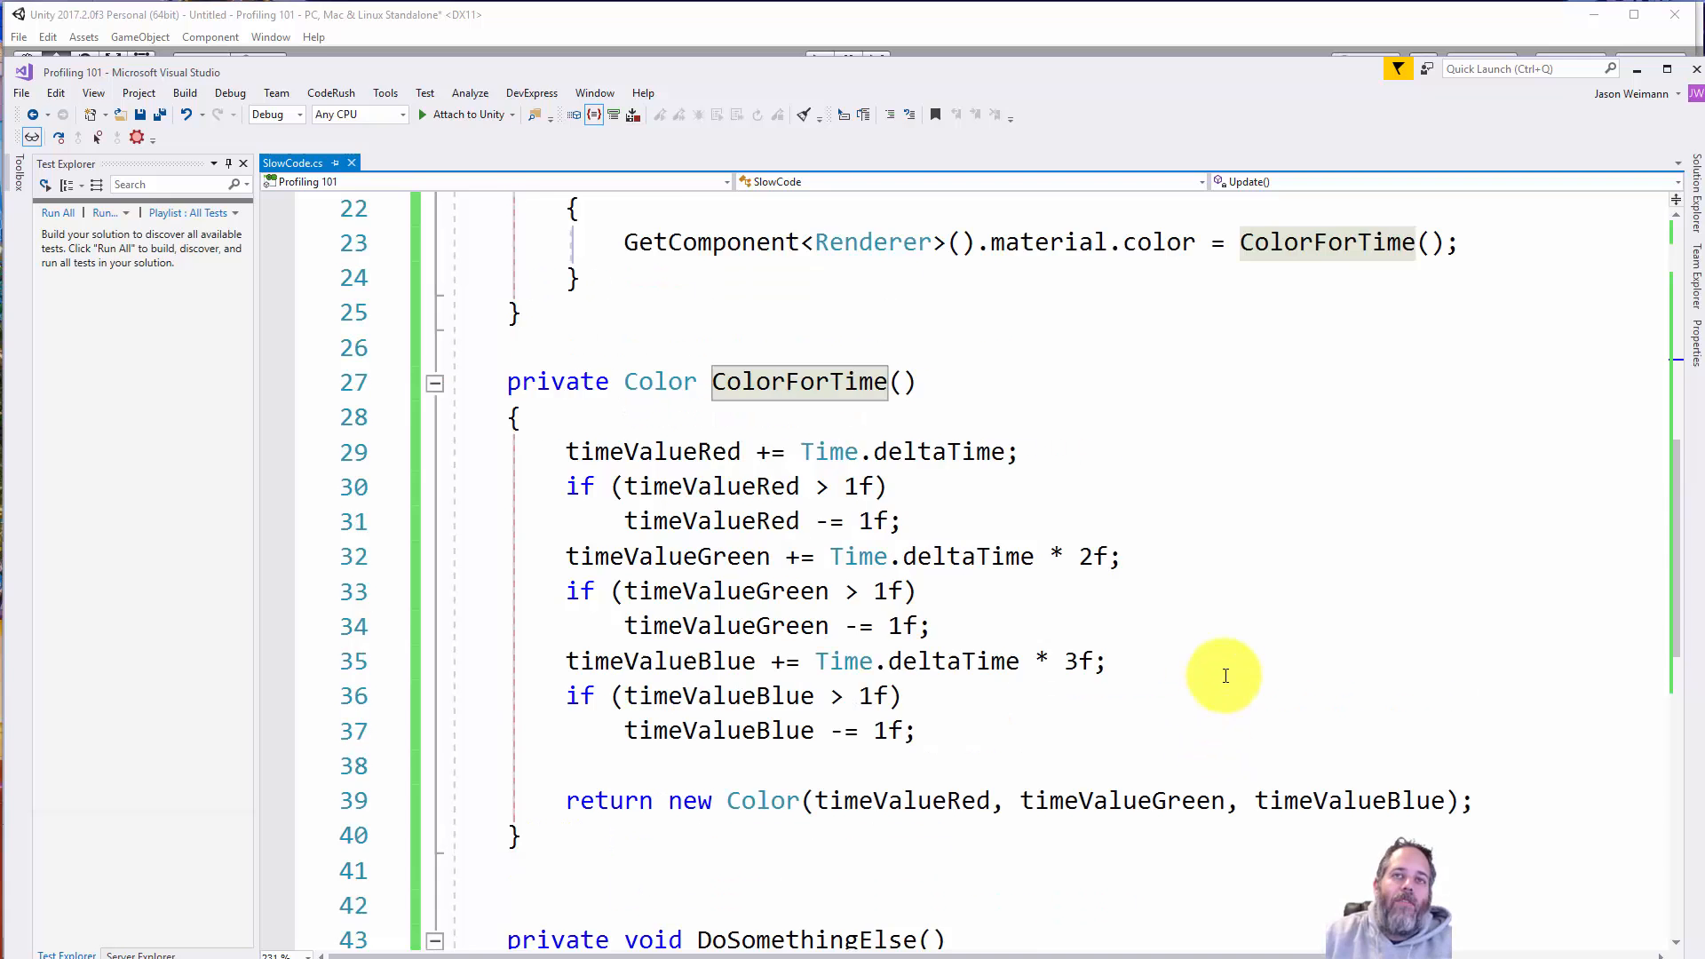
{"action": "scroll", "scroll_direction": "up", "scroll_amount": 3}
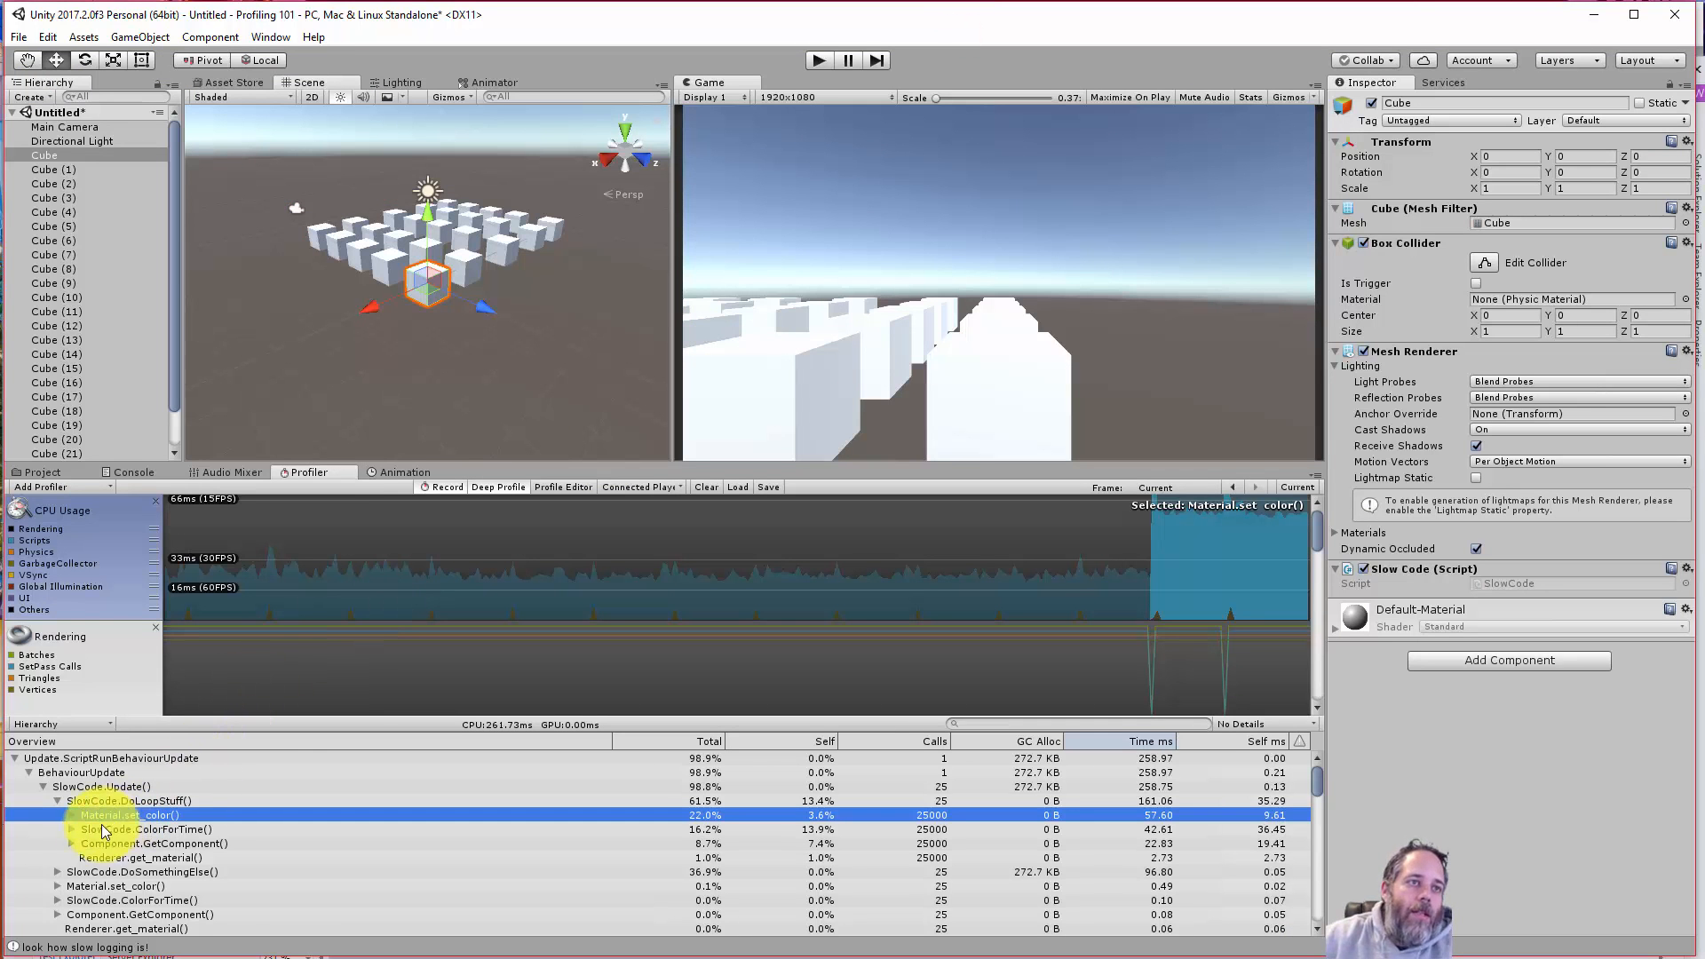
- Expand SlowCode.ColorForTime() to reveal Time.get_deltaTime() and Color constructor calls
{"action": "left_click", "coordinate": [130, 829]}
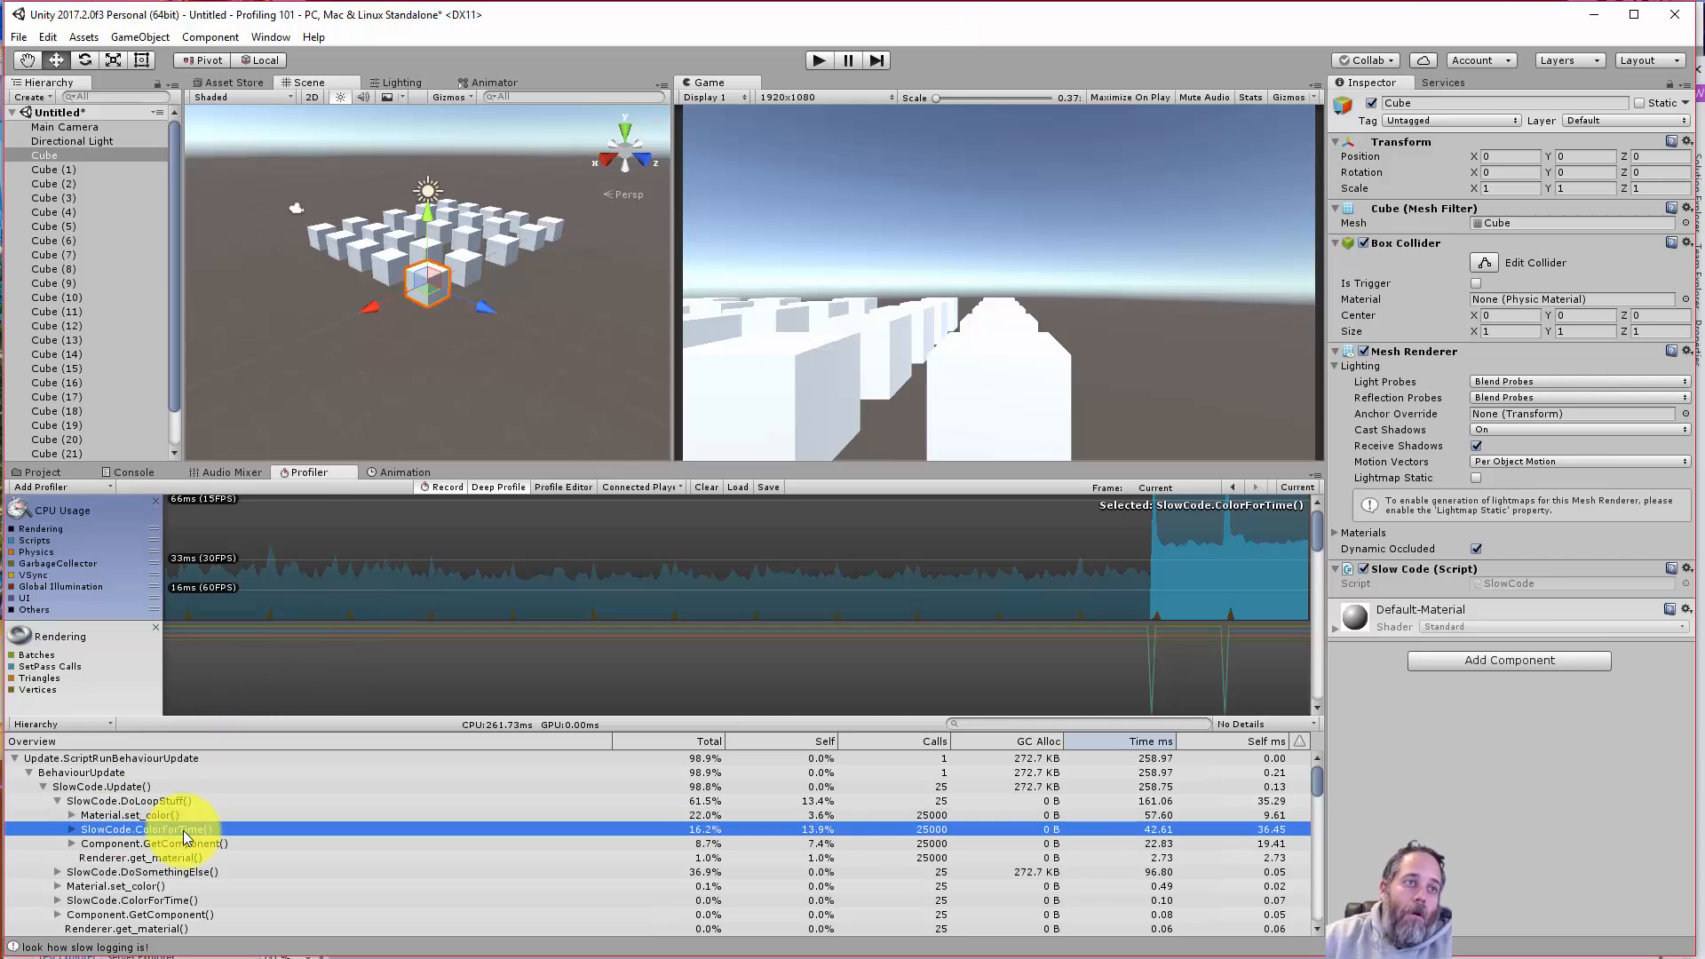
{"action": "left_click", "coordinate": [71, 829]}
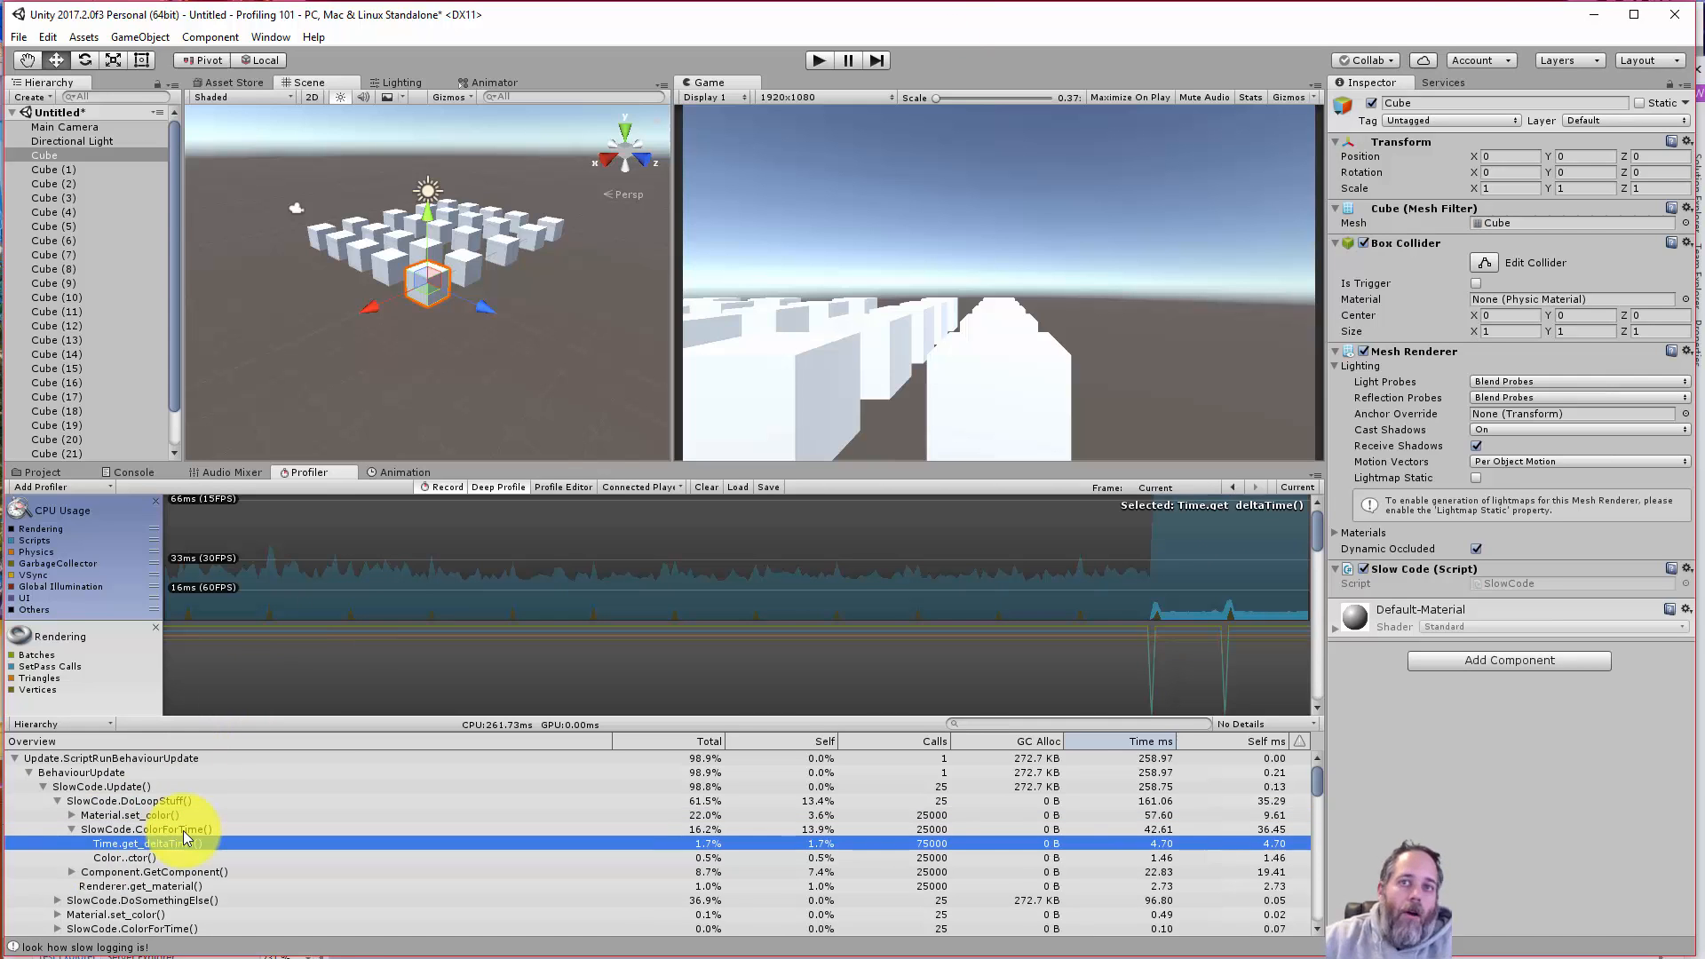
{"action": "left_click", "coordinate": [130, 829]}
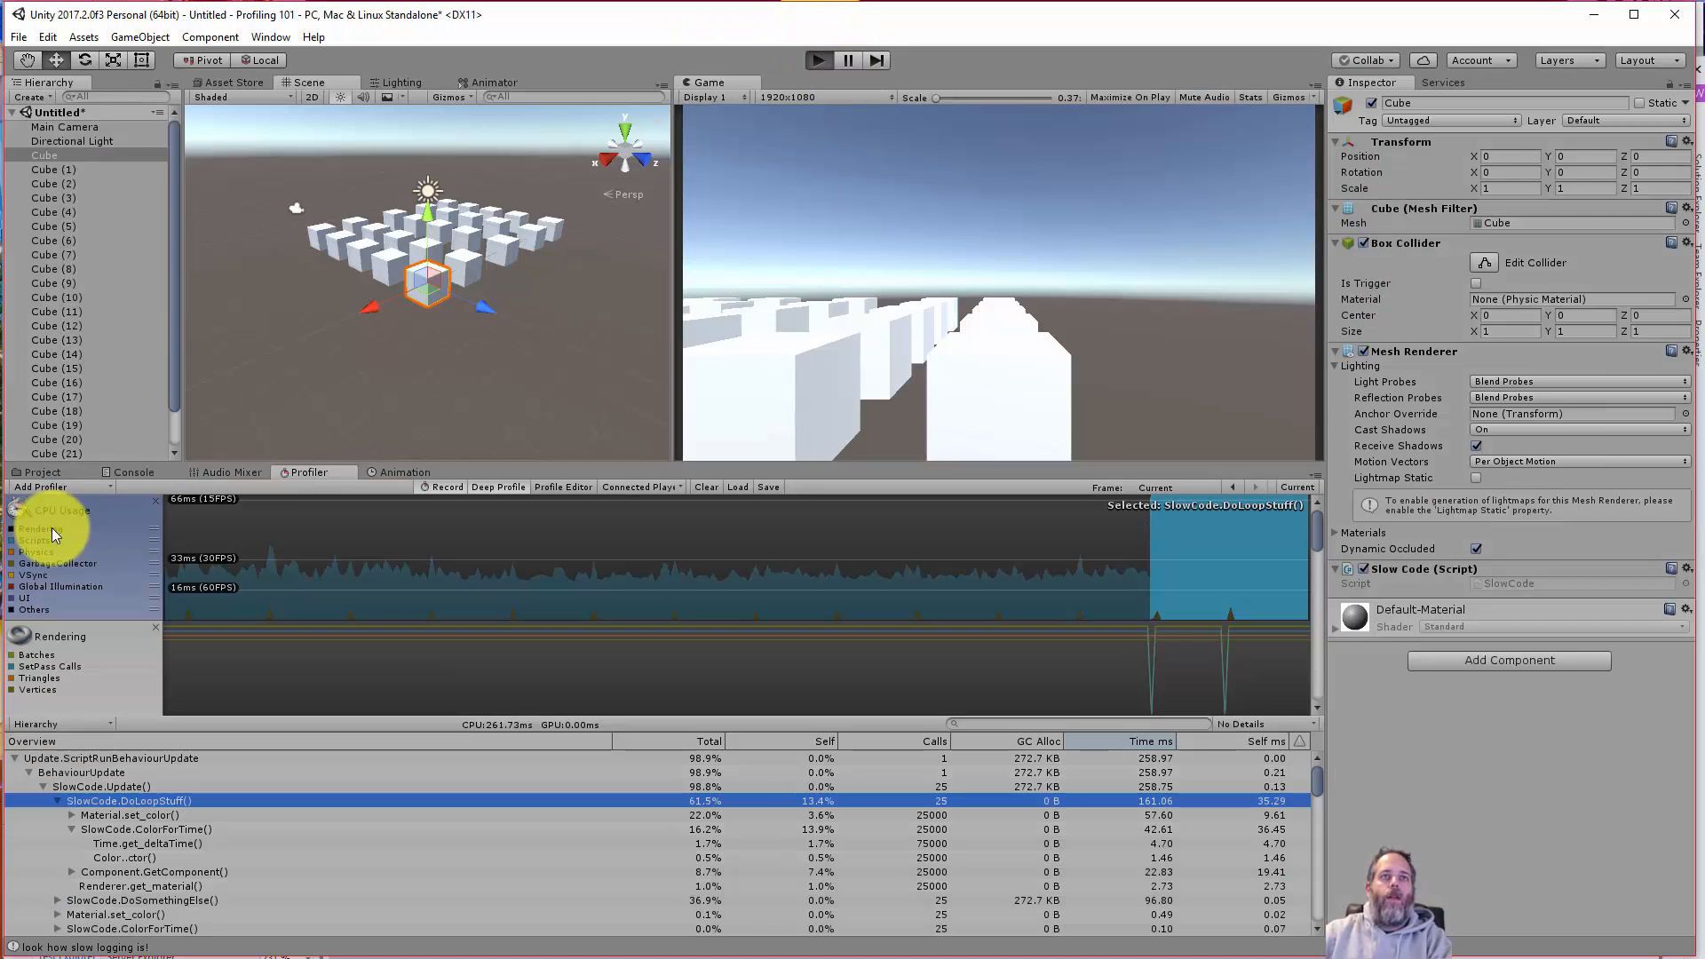
- Enter Play mode and briefly toggle the Game view Stats overlay
{"action": "left_click", "coordinate": [817, 61]}
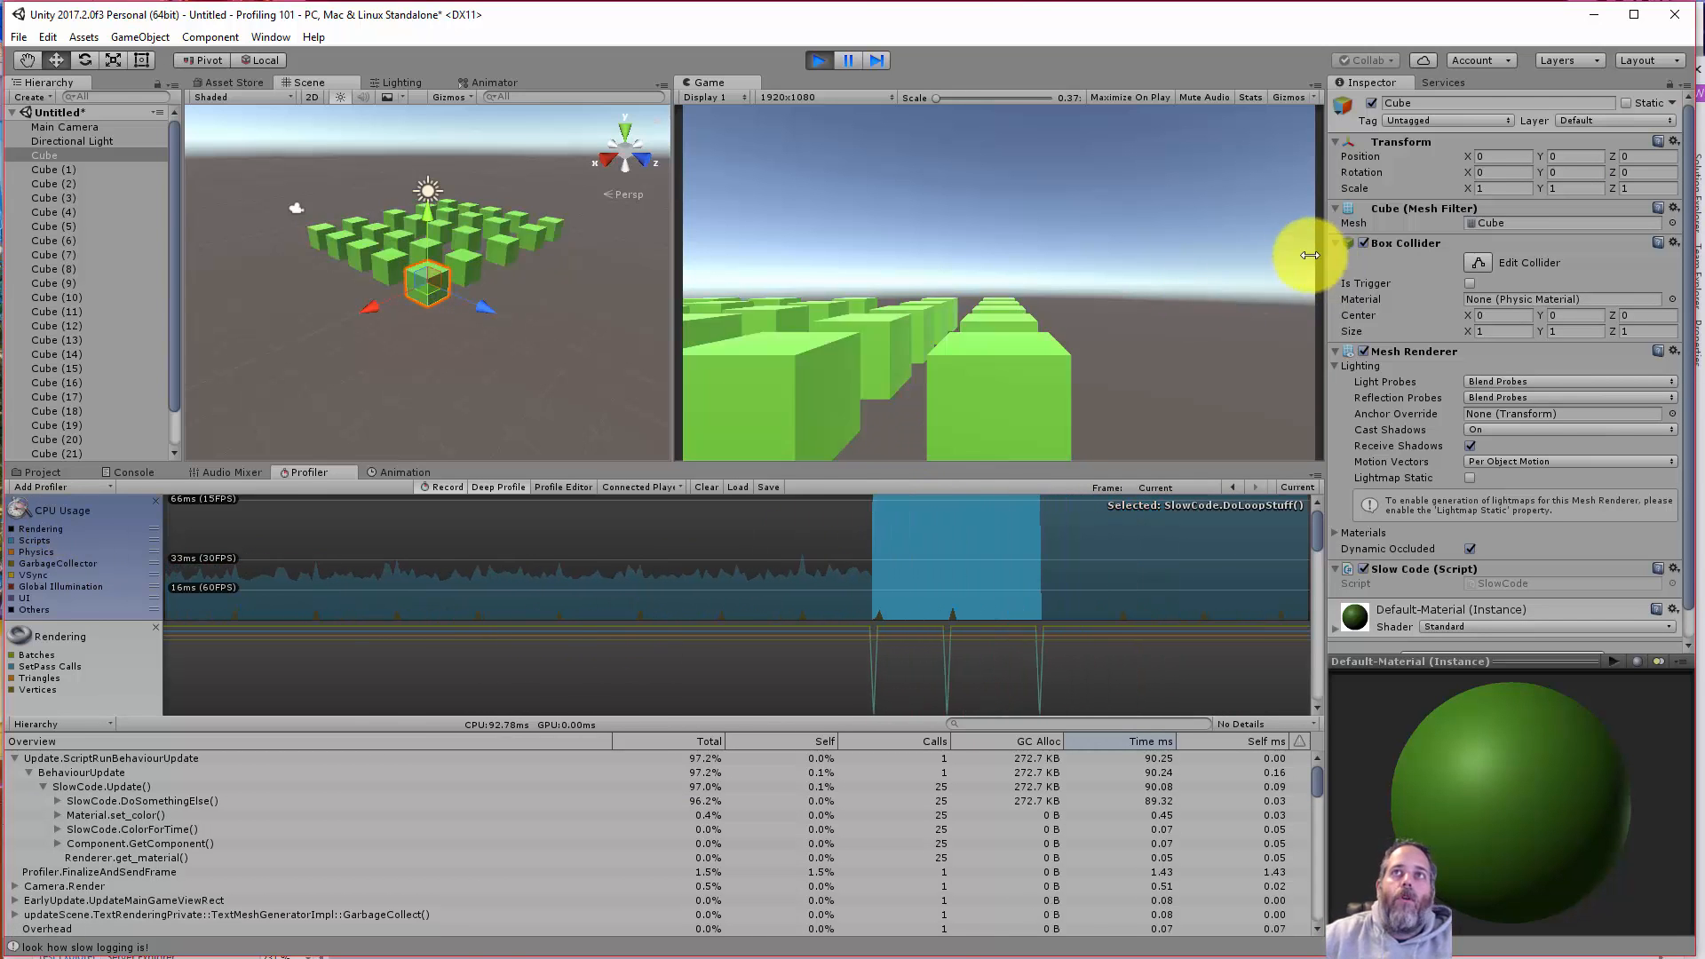
{"action": "left_click", "coordinate": [1250, 96]}
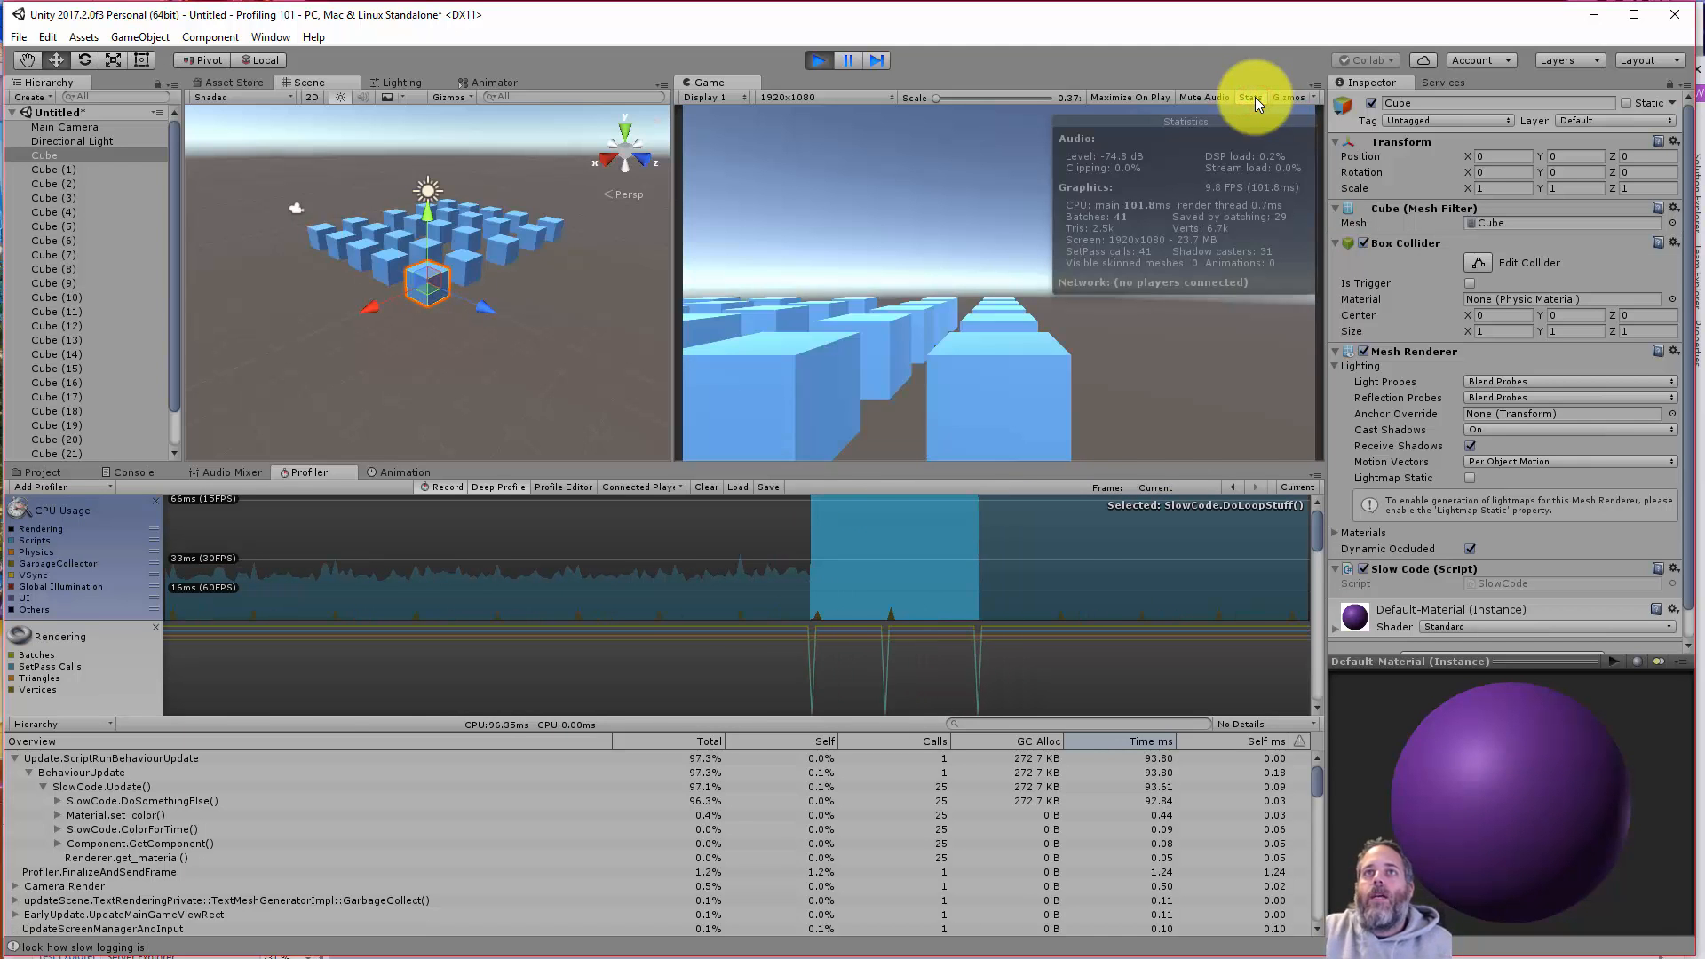
{"action": "left_click", "coordinate": [1250, 96]}
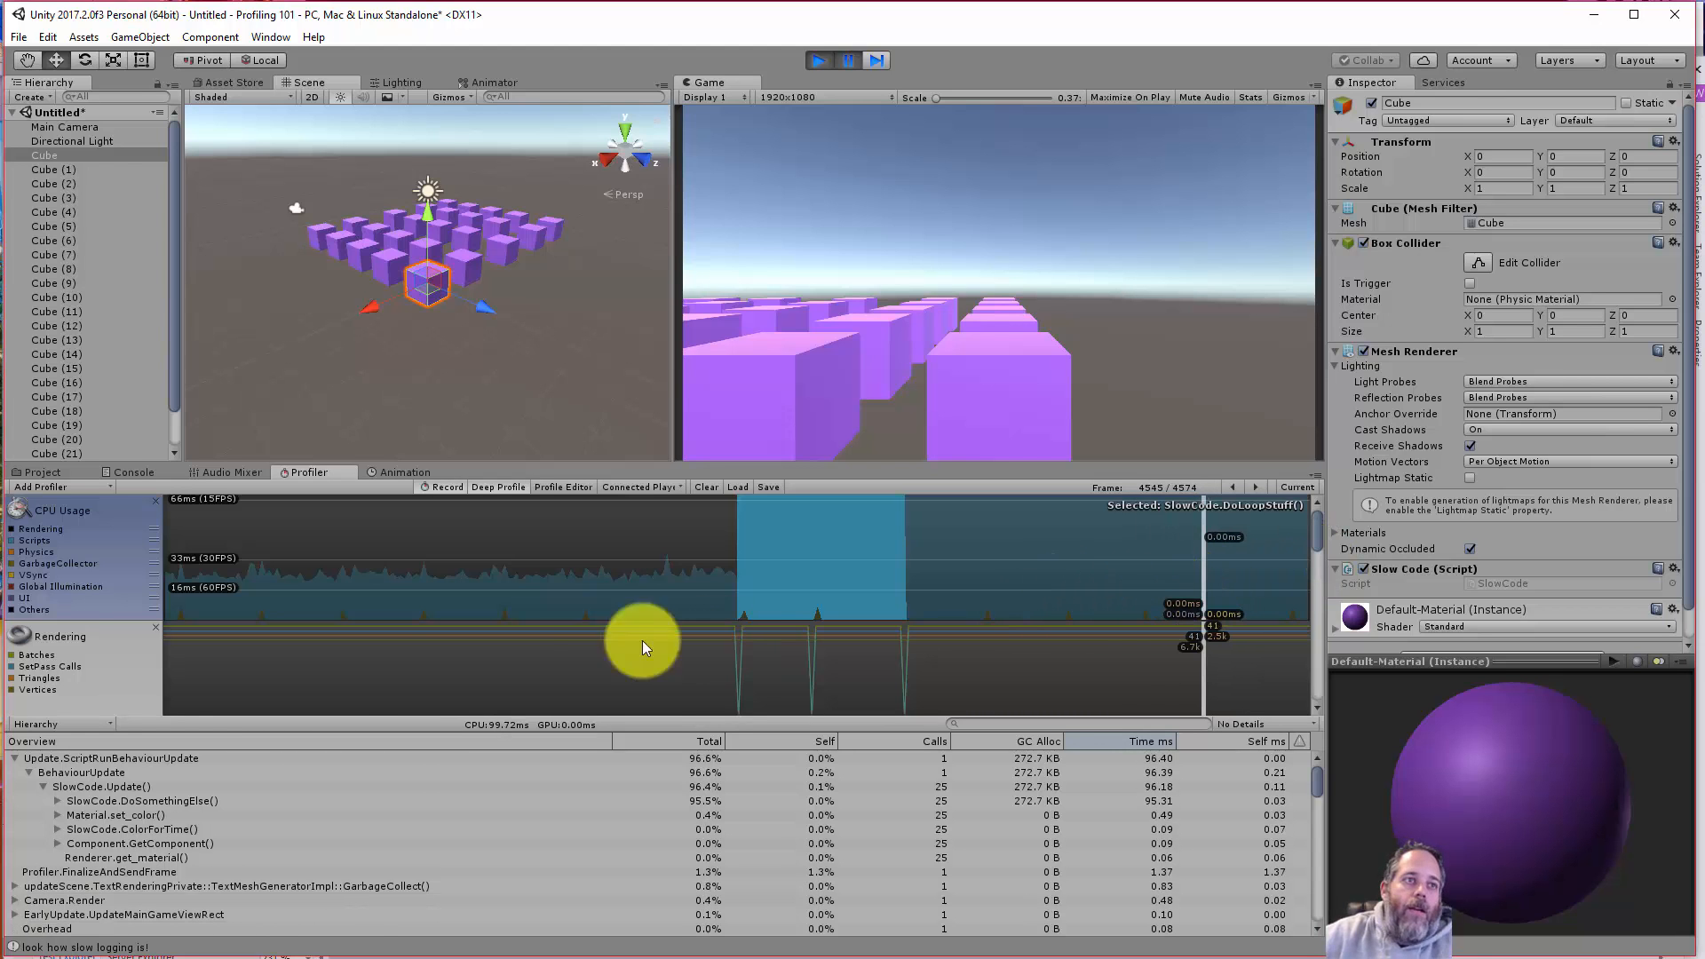
- Trace SlowCode.DoSomethingElse() down through Debug.Log() at about 95% of frame time
{"action": "left_click", "coordinate": [101, 787]}
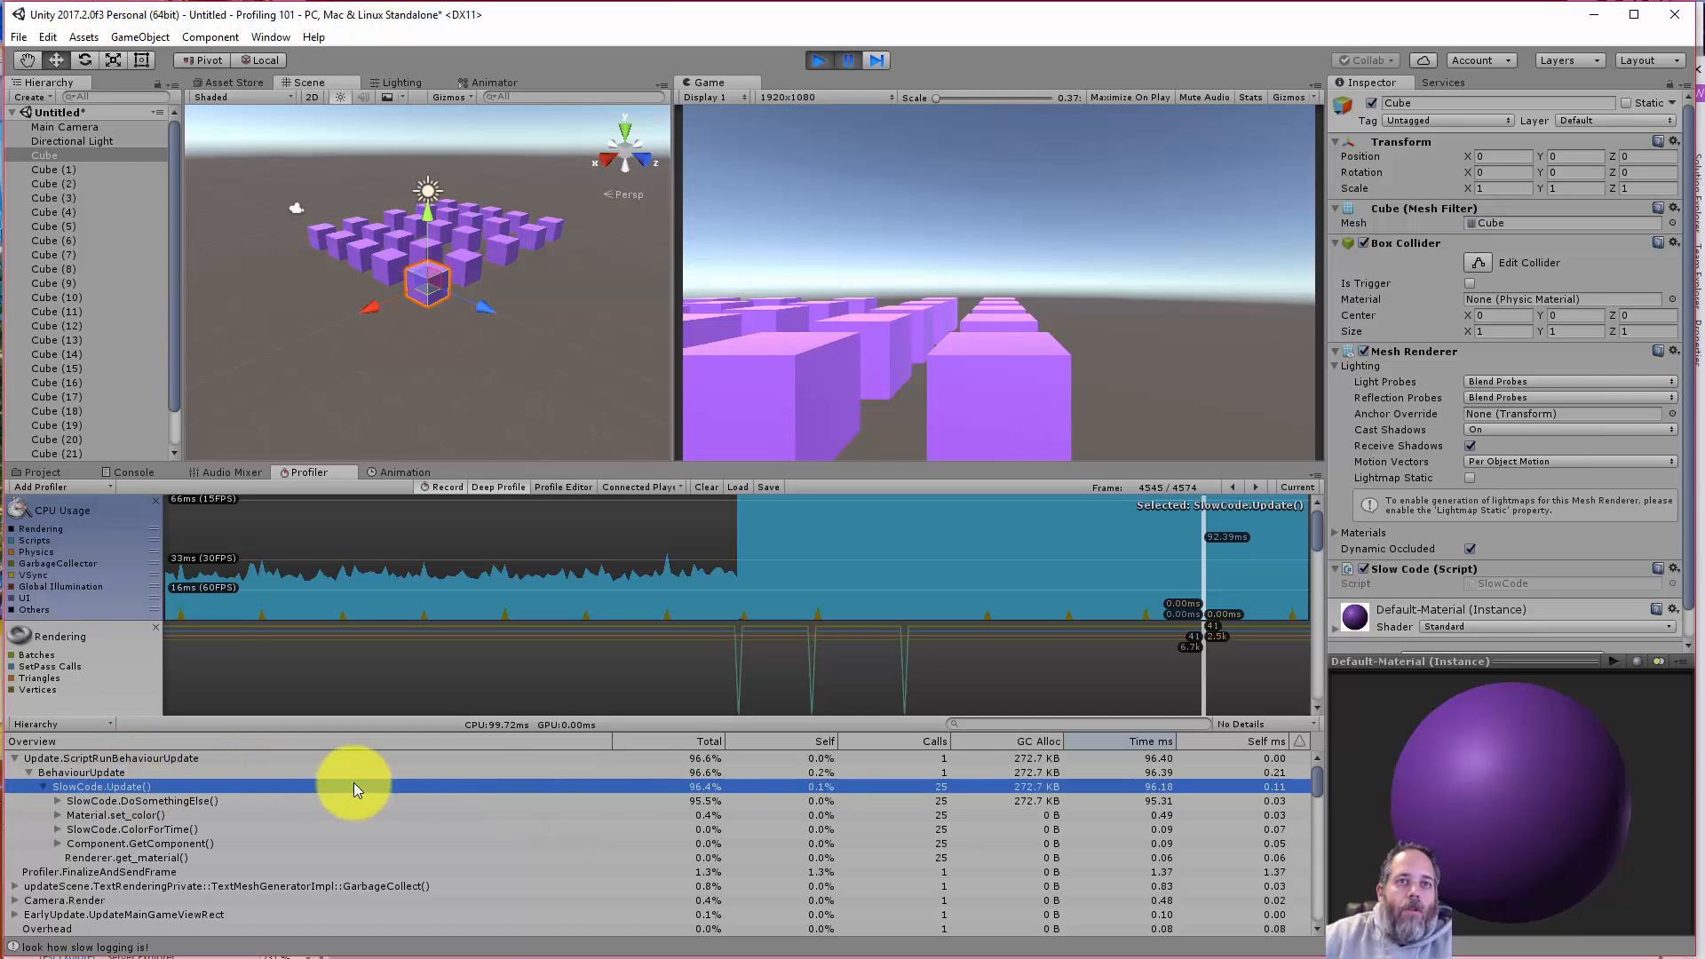
{"action": "mouse_move", "coordinate": [239, 810]}
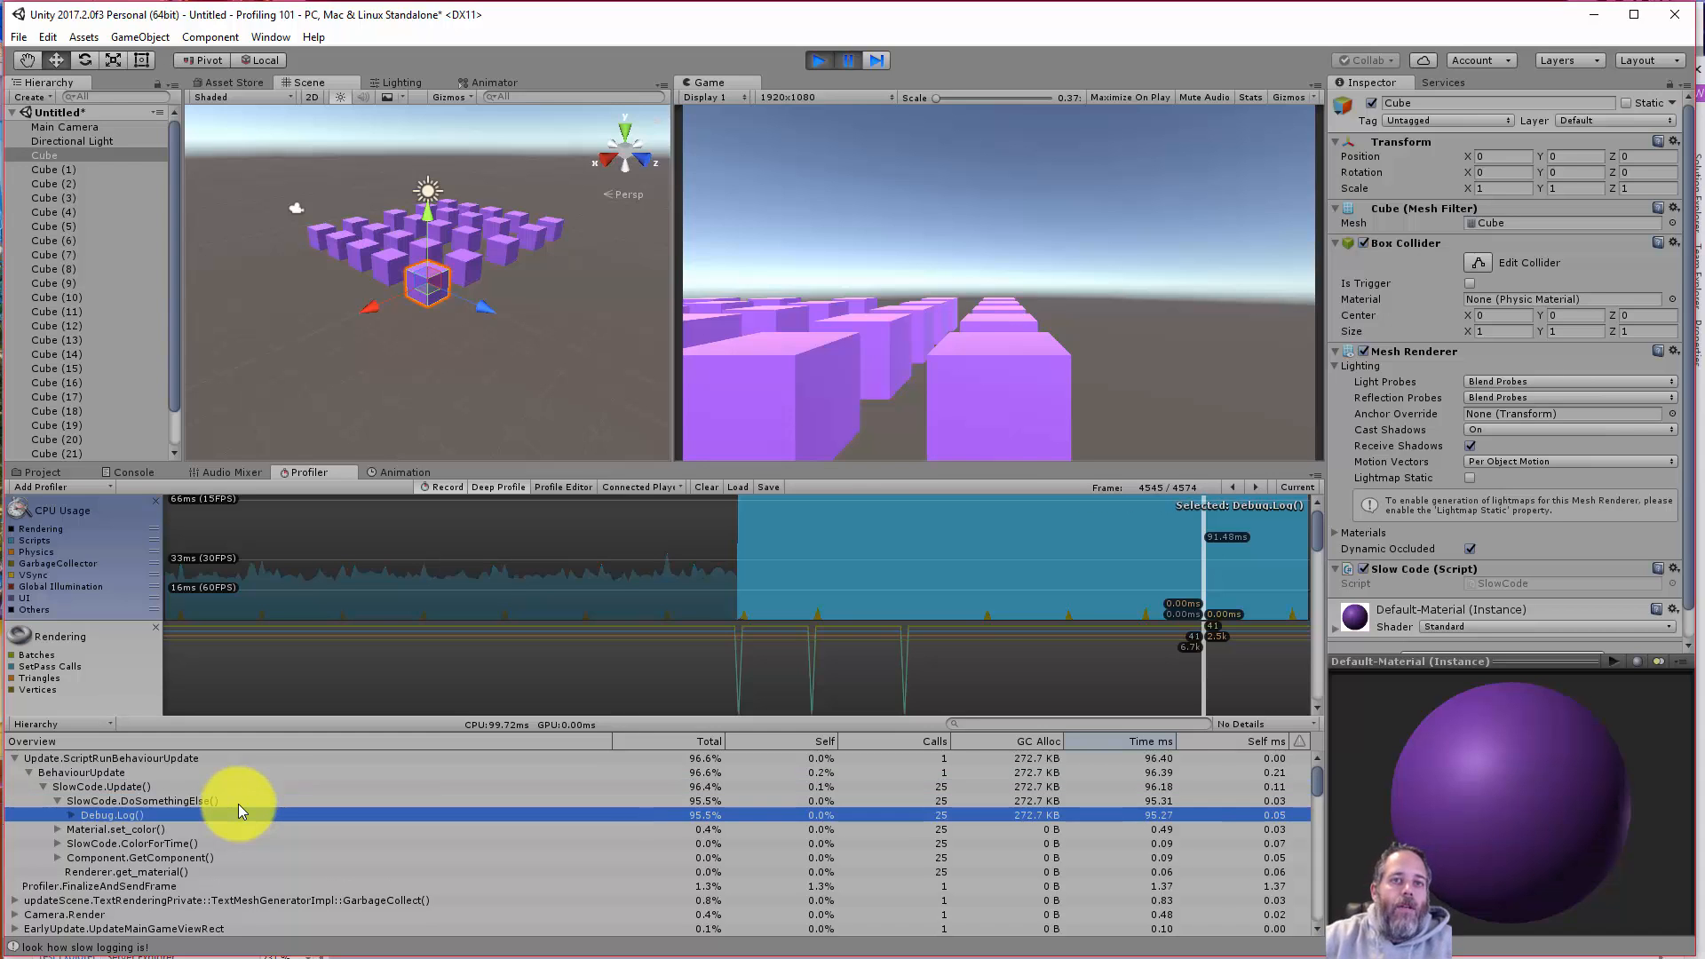
{"action": "left_click", "coordinate": [57, 815]}
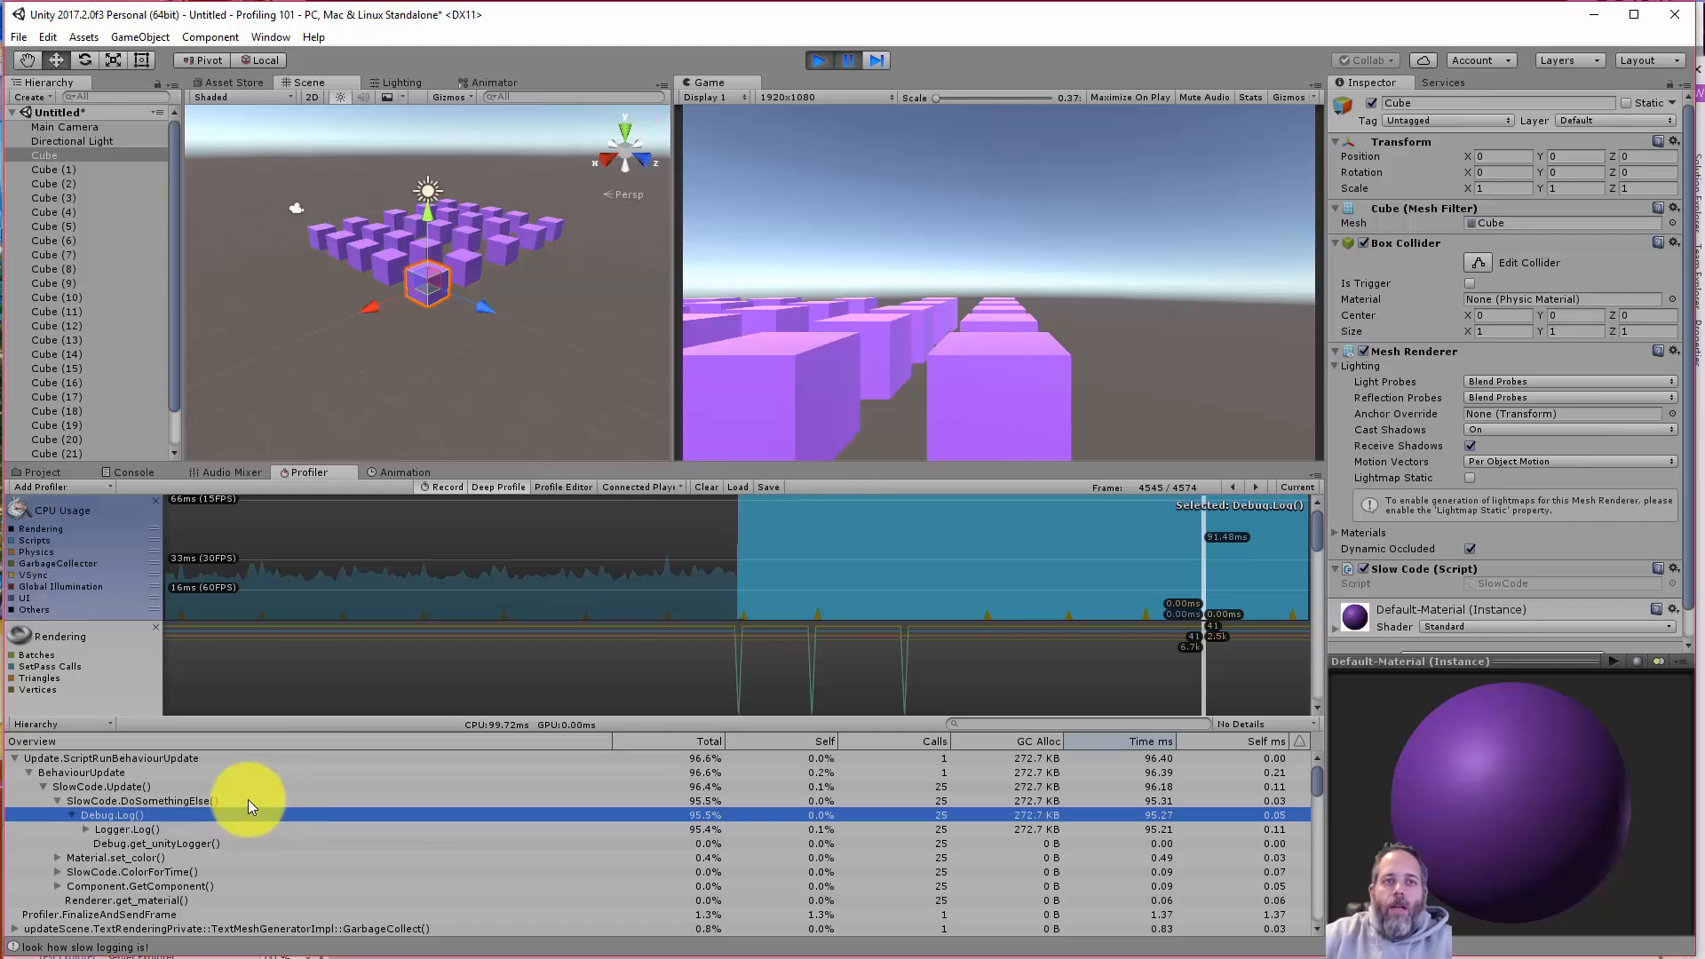
{"action": "left_click", "coordinate": [124, 830]}
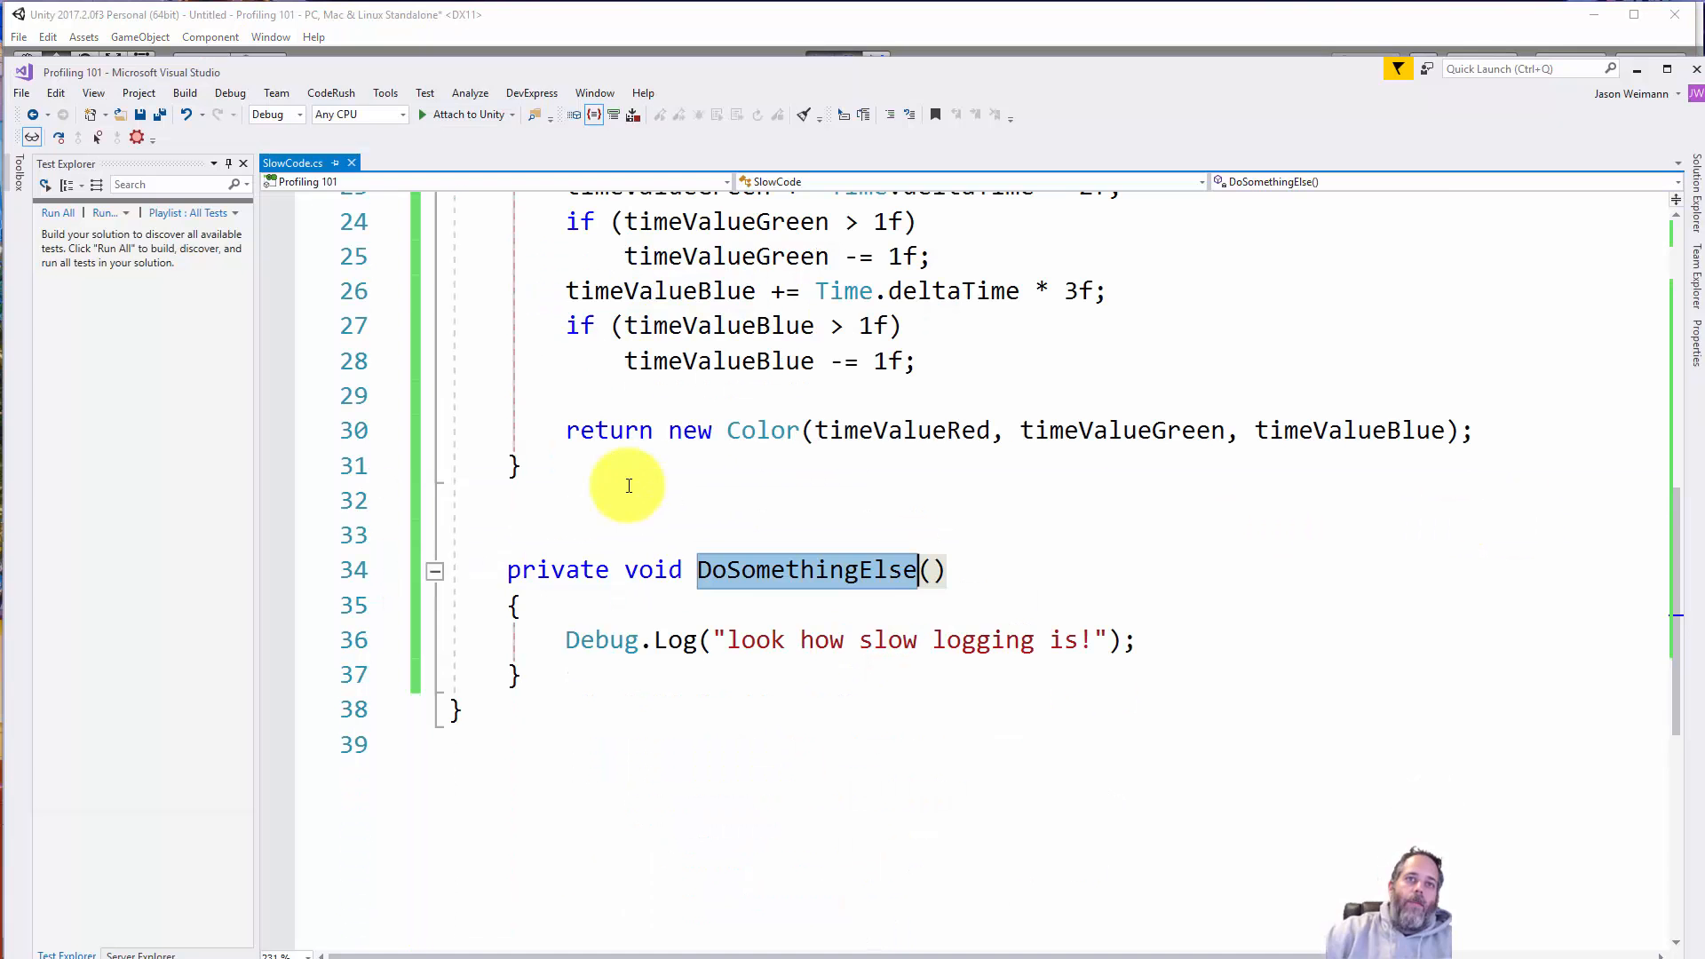
- Edit DoSomethingElse in SlowCode.cs to remove the slow Debug.Log call
{"action": "left_click", "coordinate": [558, 640]}
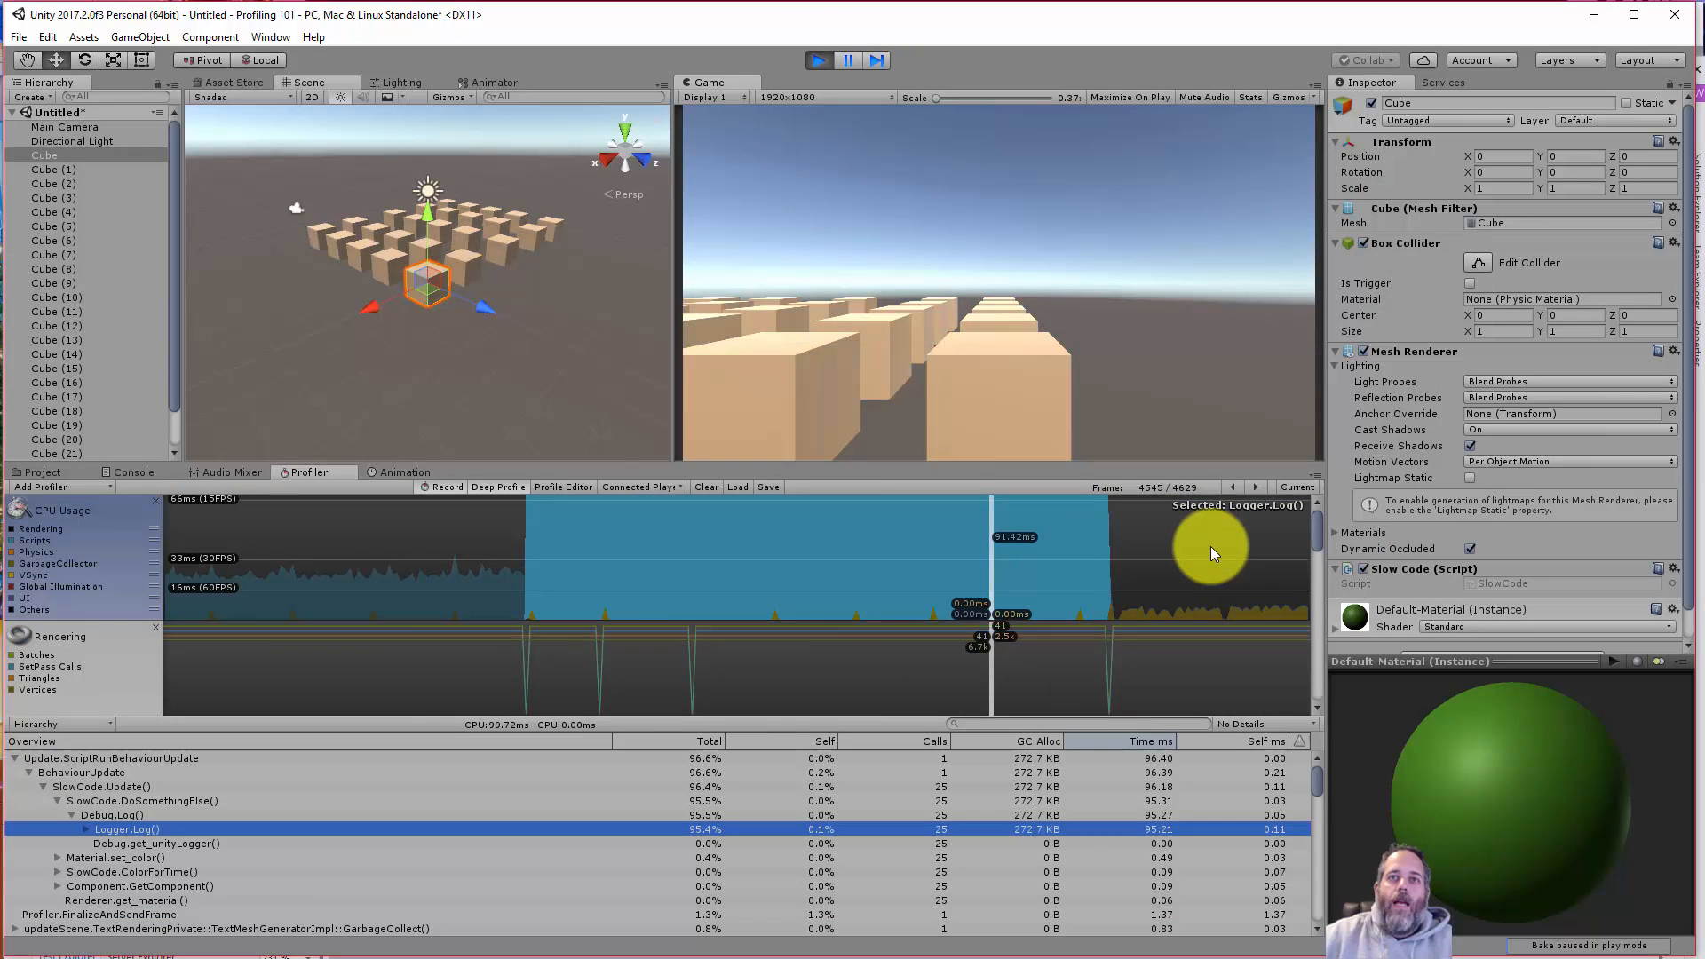
- Follow the live profiler frames, where DoSomethingElse now costs almost nothing and allocates 0 B
{"action": "left_click", "coordinate": [1294, 486]}
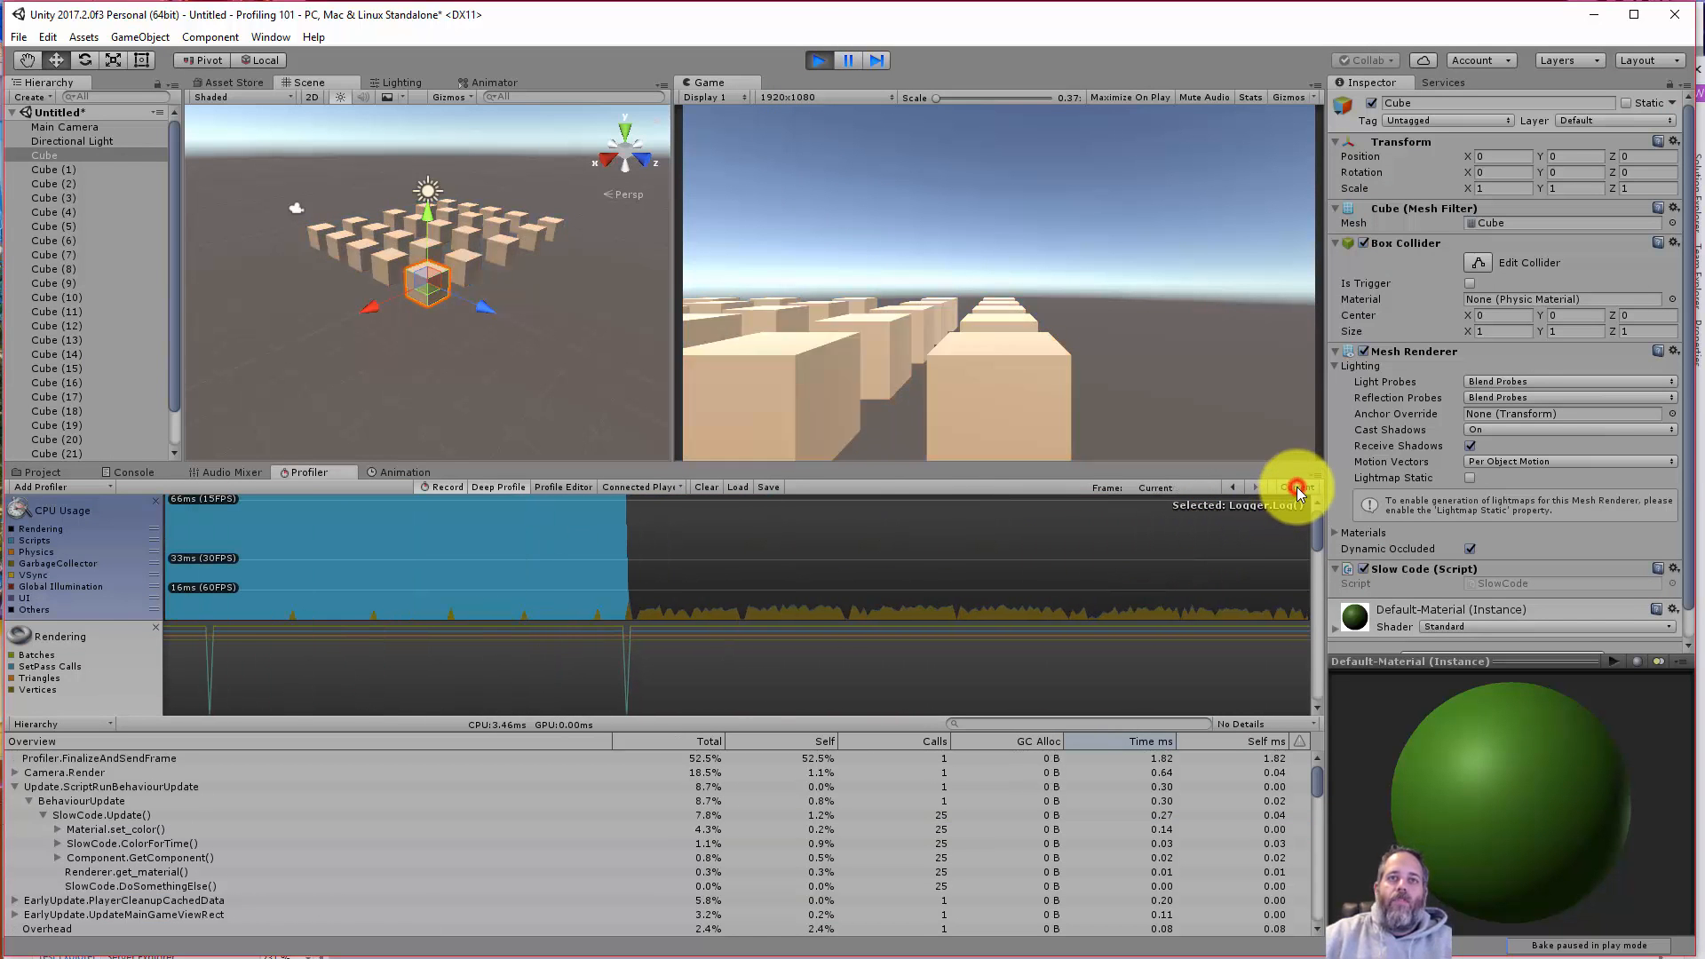
{"action": "left_click", "coordinate": [1296, 487]}
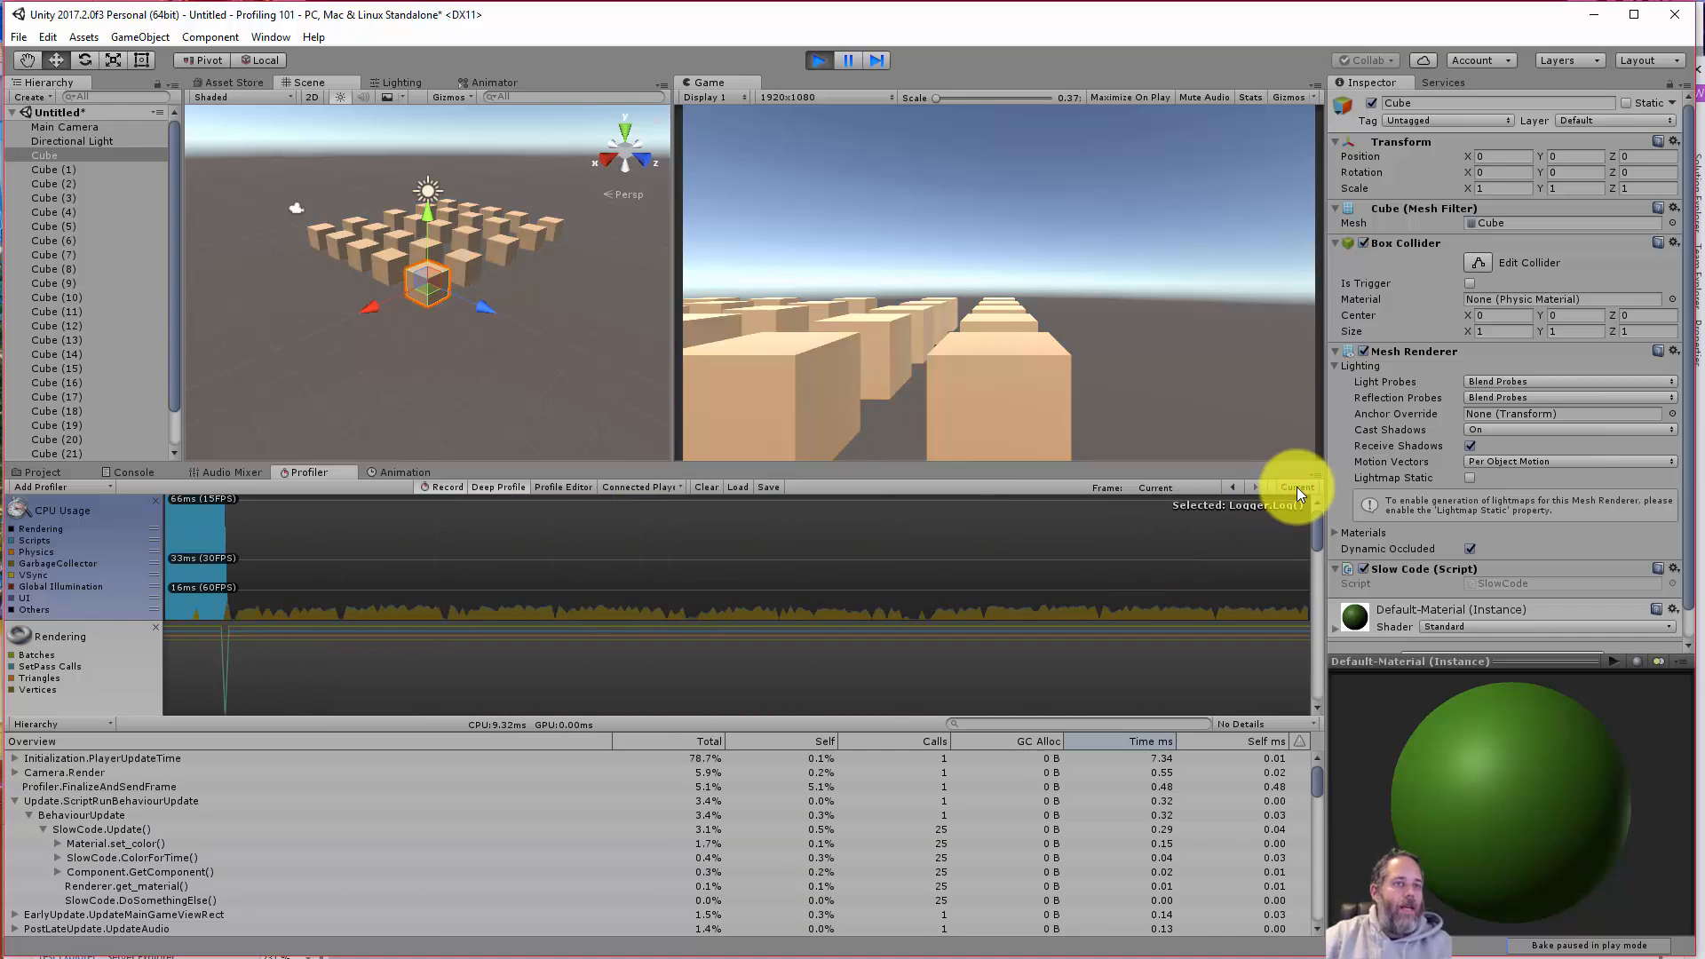
{"action": "left_click", "coordinate": [1294, 486]}
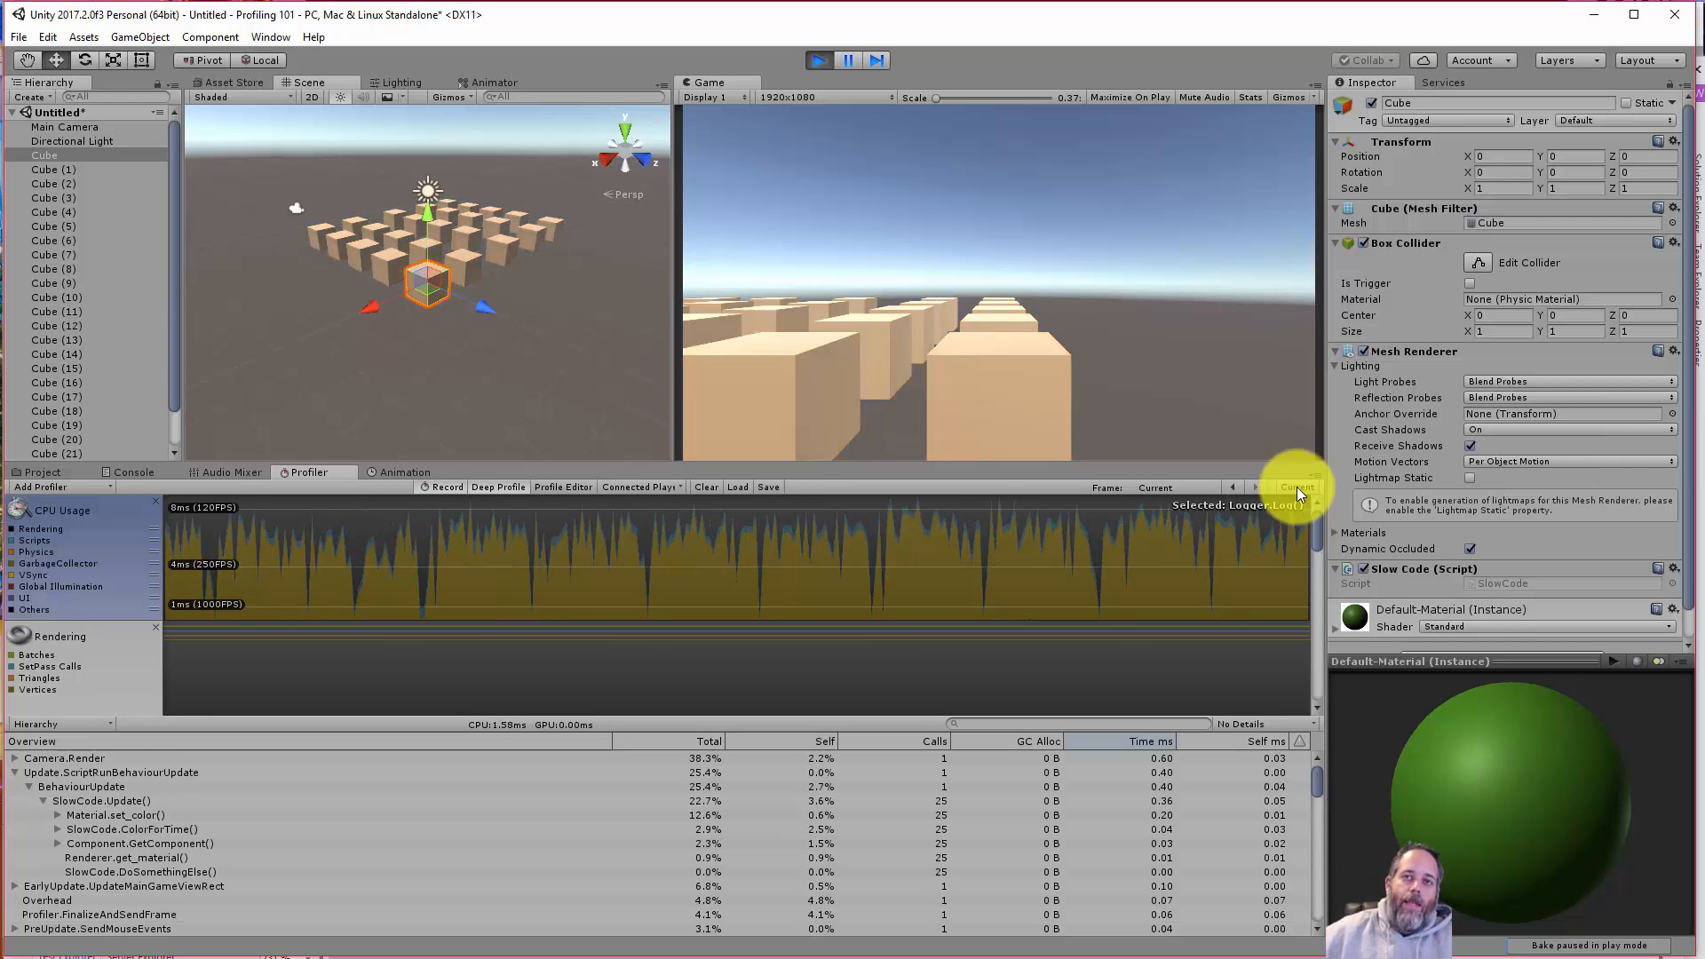
{"action": "left_click", "coordinate": [1295, 487]}
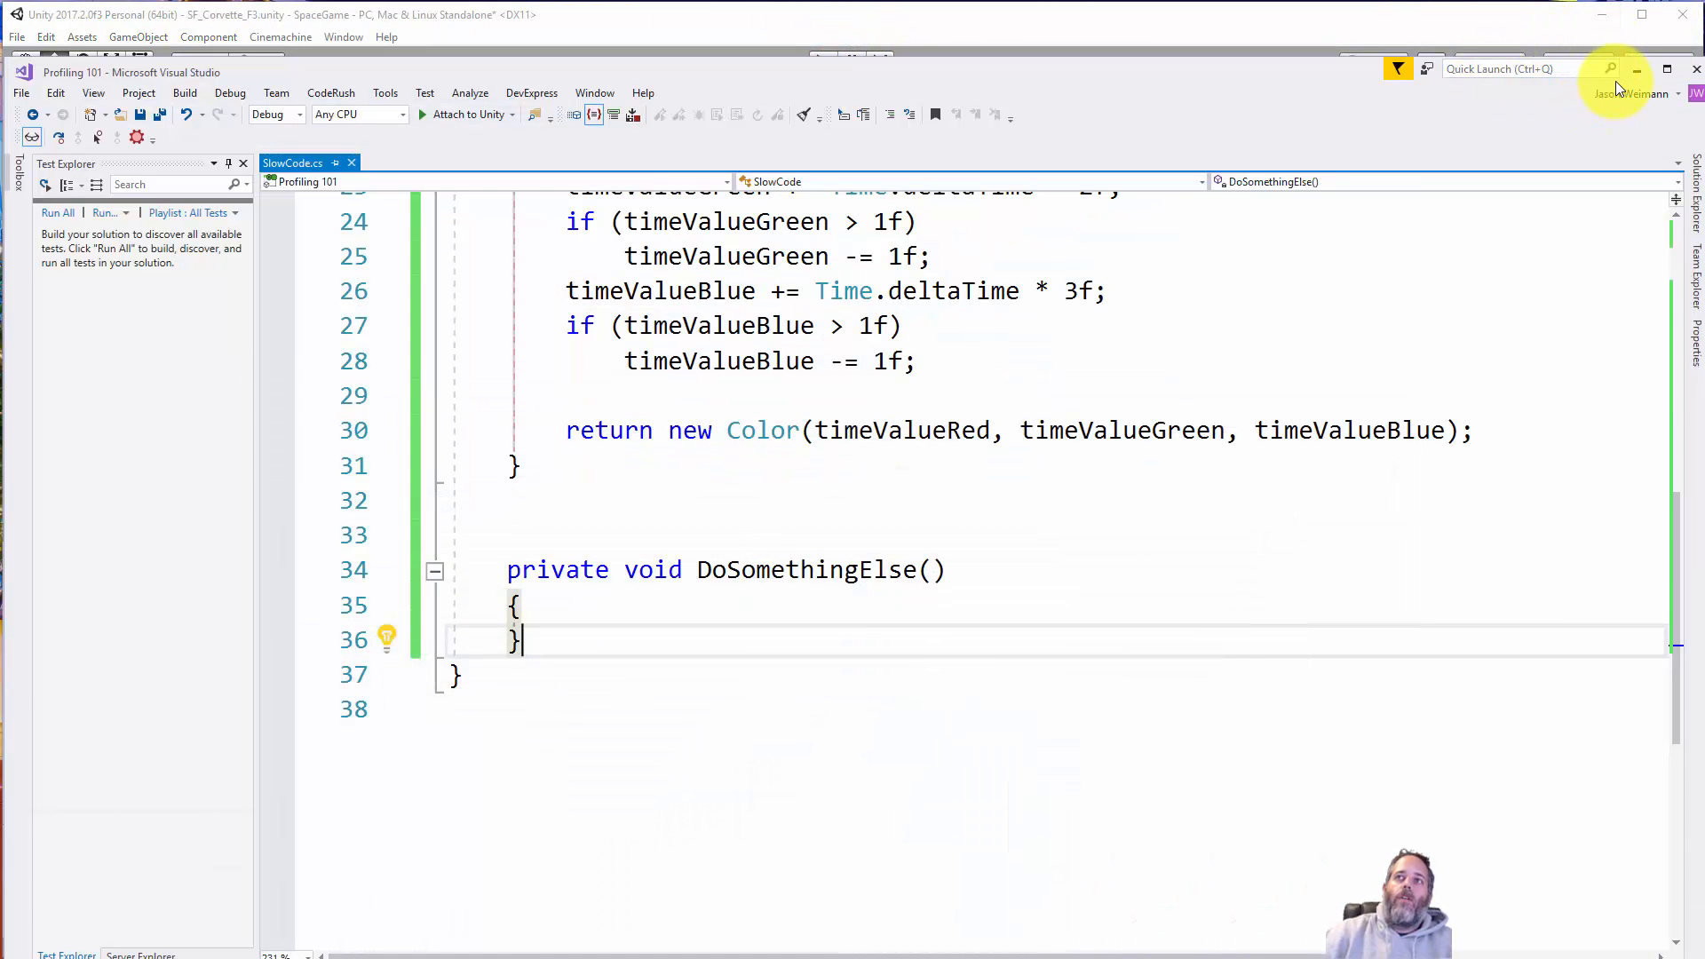
{"action": "mouse_move", "coordinate": [1636, 72]}
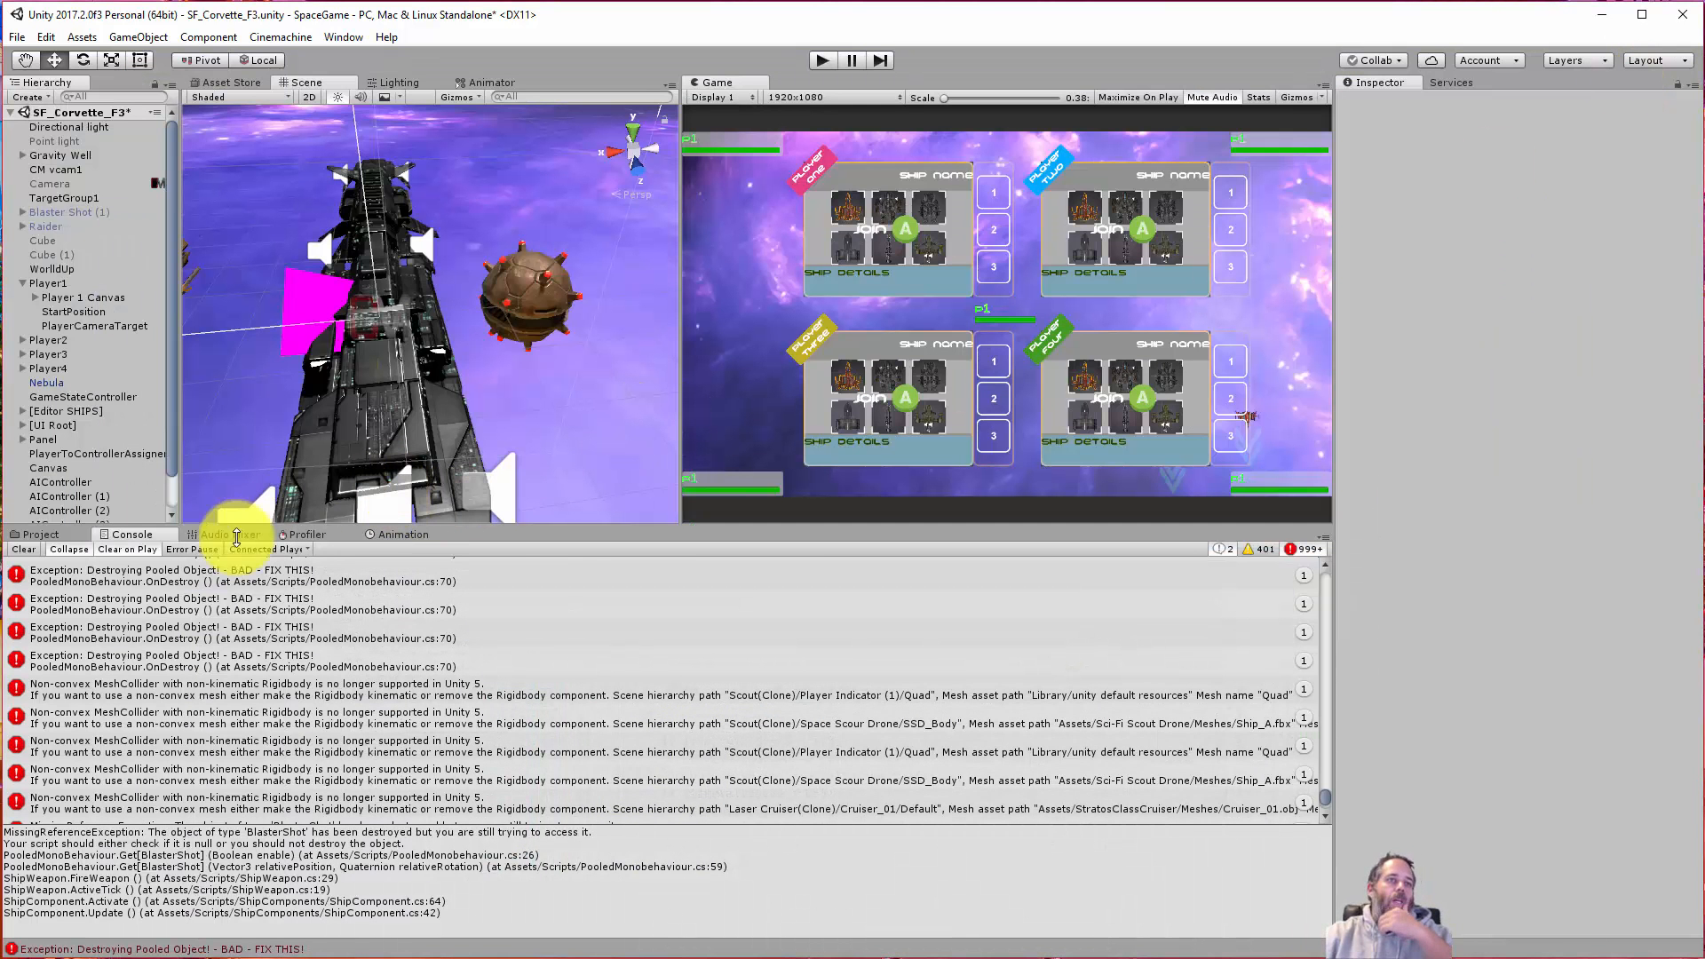
- Clear the old error messages from the SpaceGame Console before playing
{"action": "left_click", "coordinate": [23, 549]}
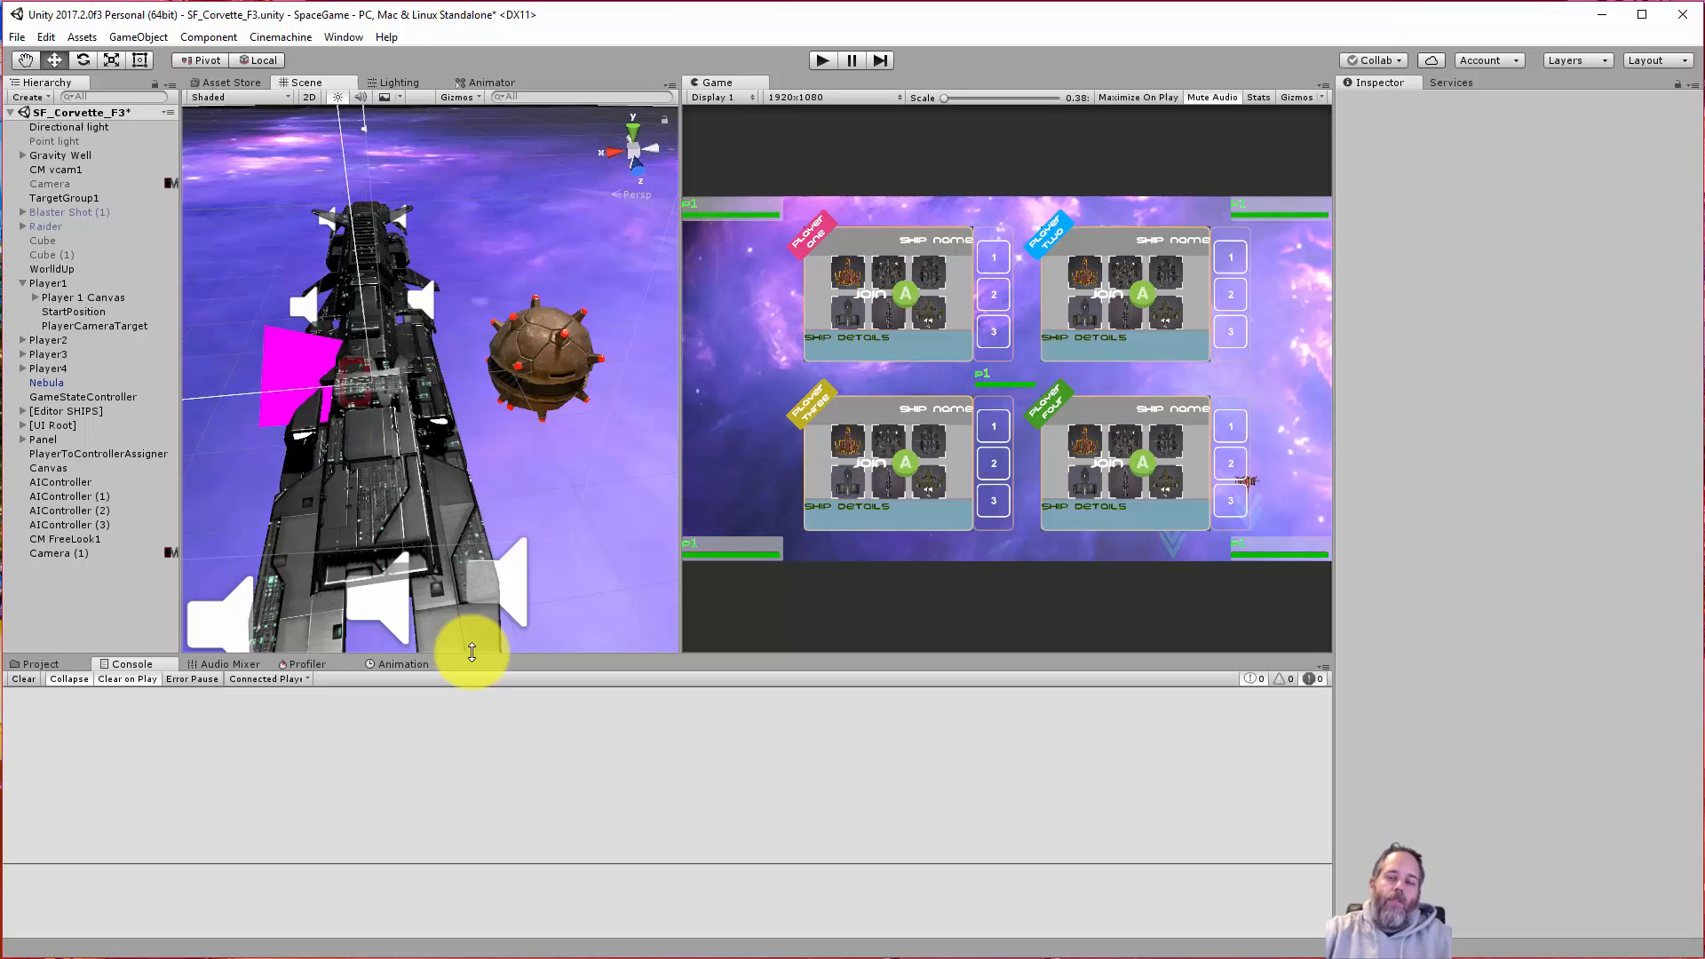
{"action": "mouse_move", "coordinate": [422, 460]}
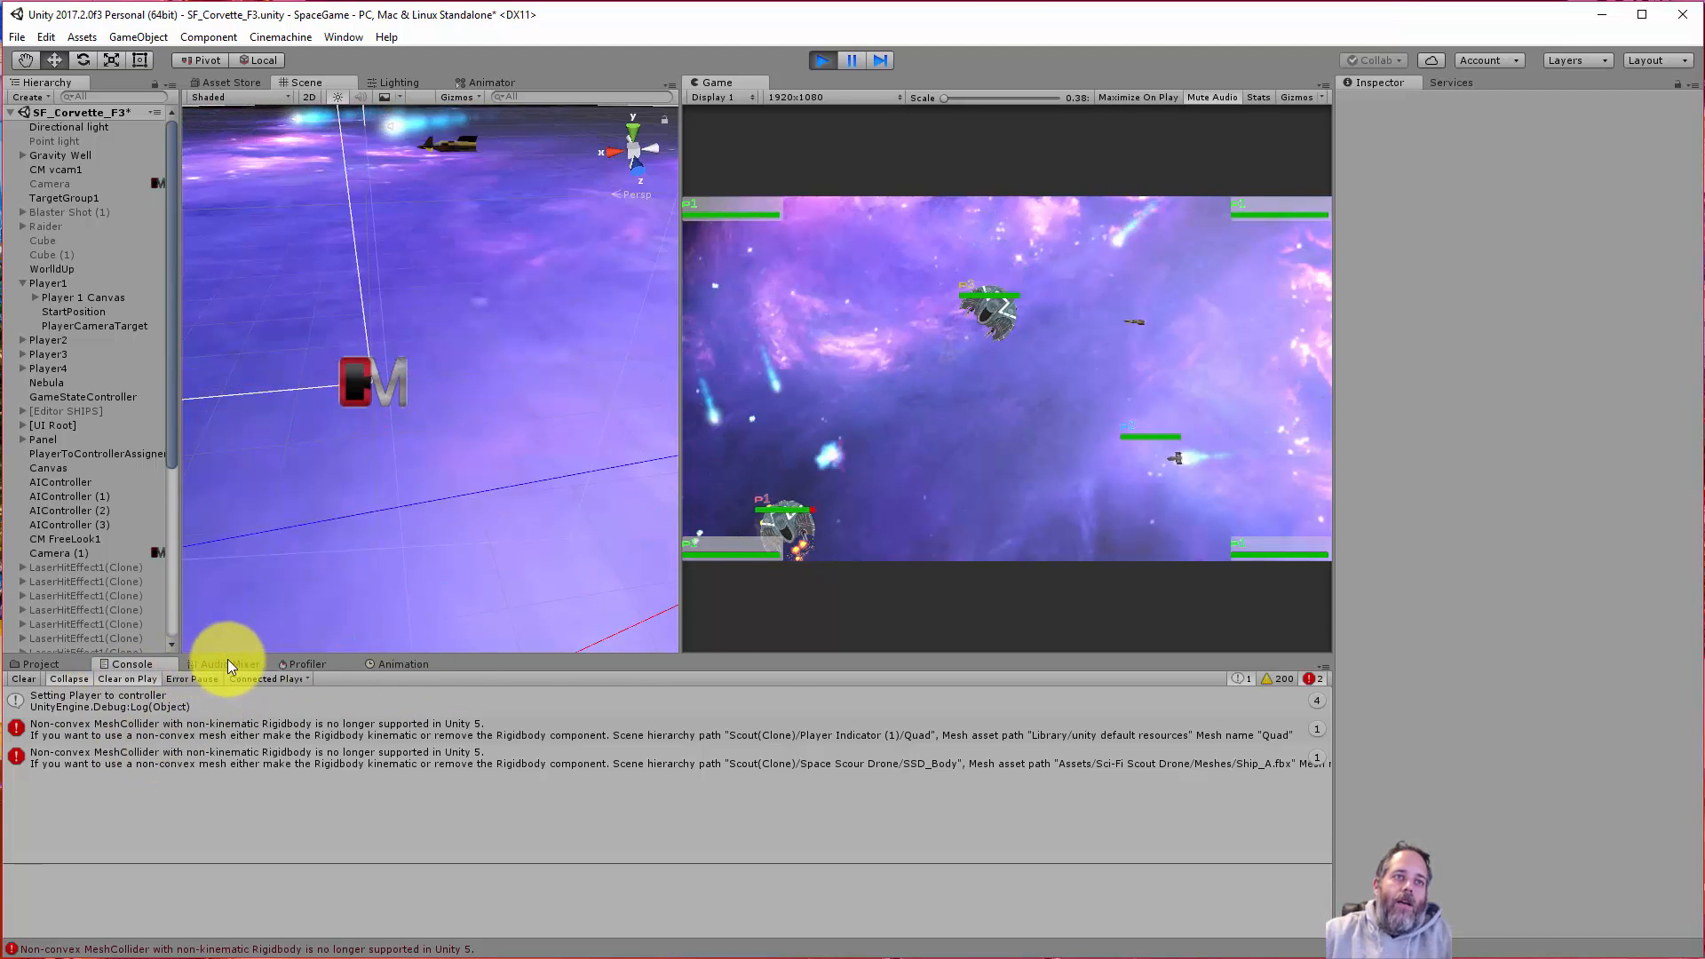
- Bring up the Profiler and select the tall CPU Usage spike frame
{"action": "left_click", "coordinate": [307, 662]}
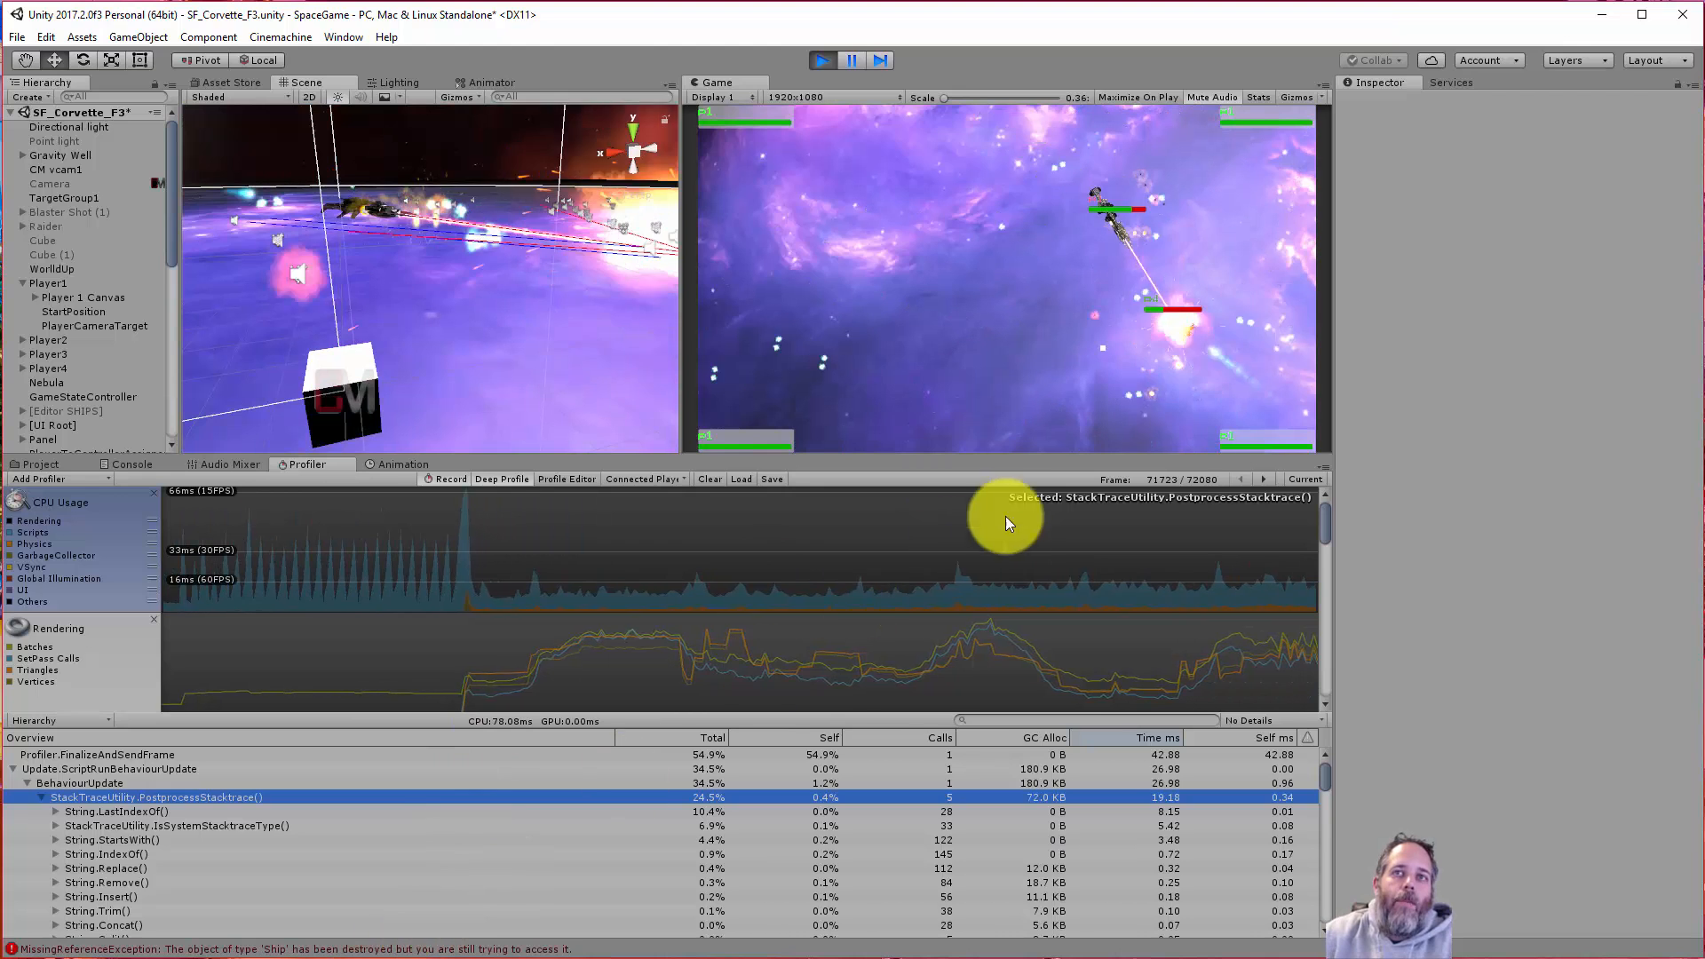
{"action": "left_click", "coordinate": [726, 575]}
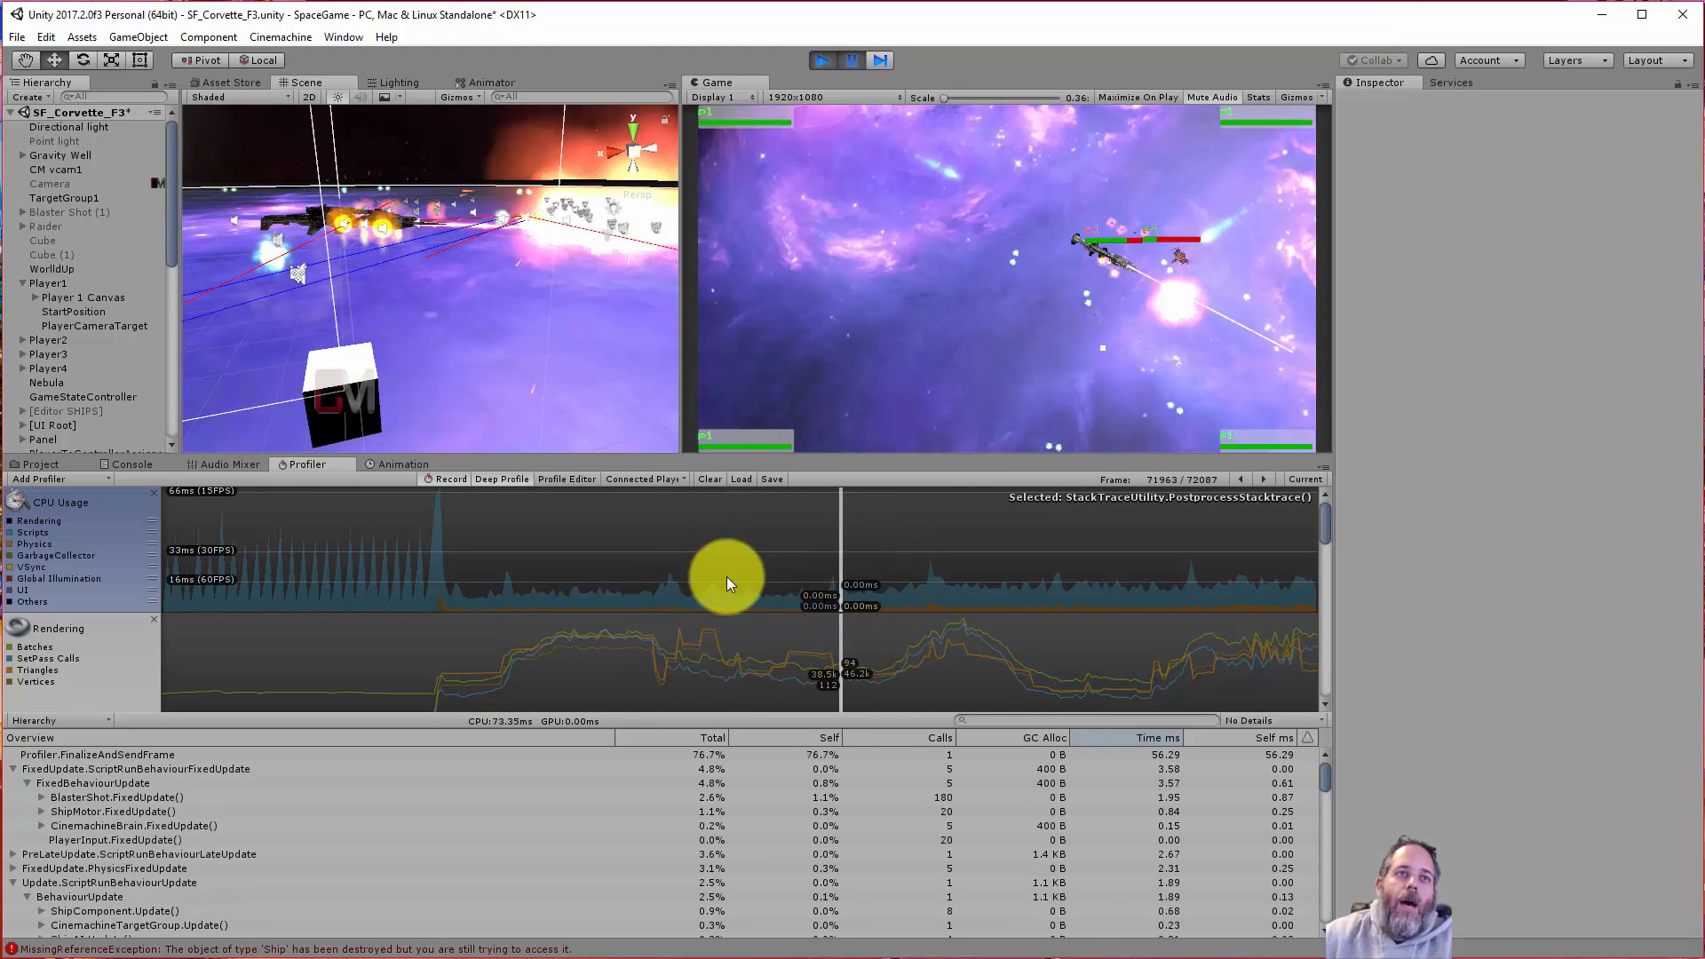
{"action": "left_click", "coordinate": [440, 565]}
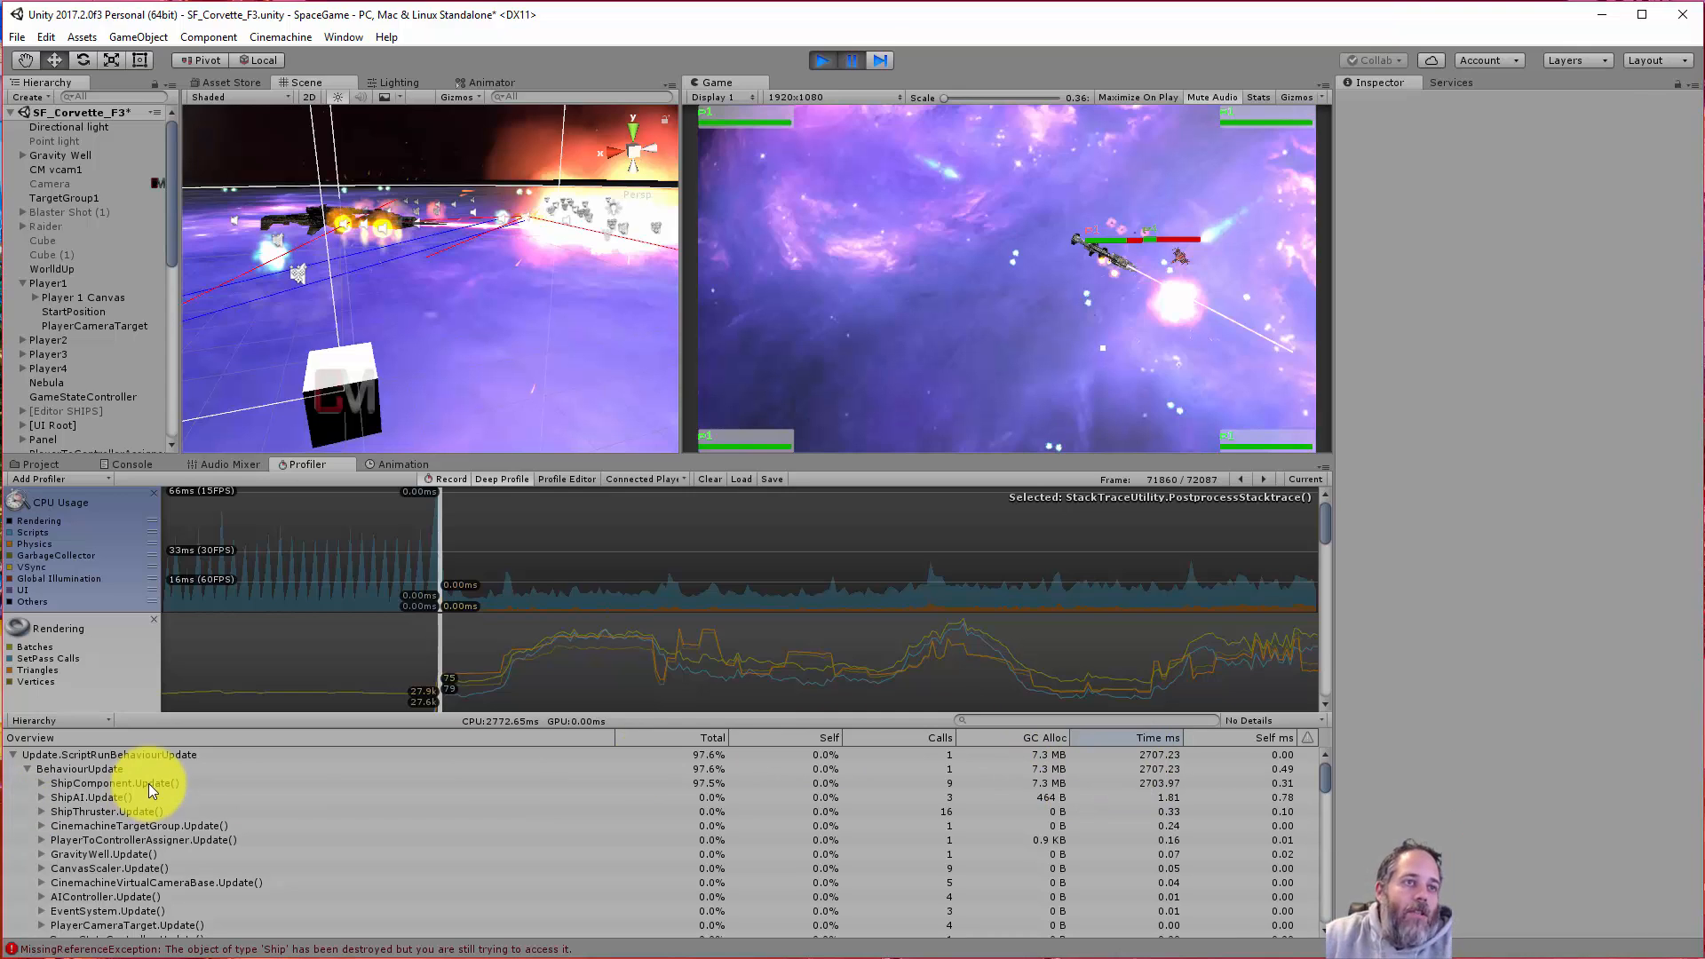
- Expand ShipComponent.Update through Activate and ActiveTick down to ShipWeapon.FireWeapon
{"action": "left_click", "coordinate": [117, 783]}
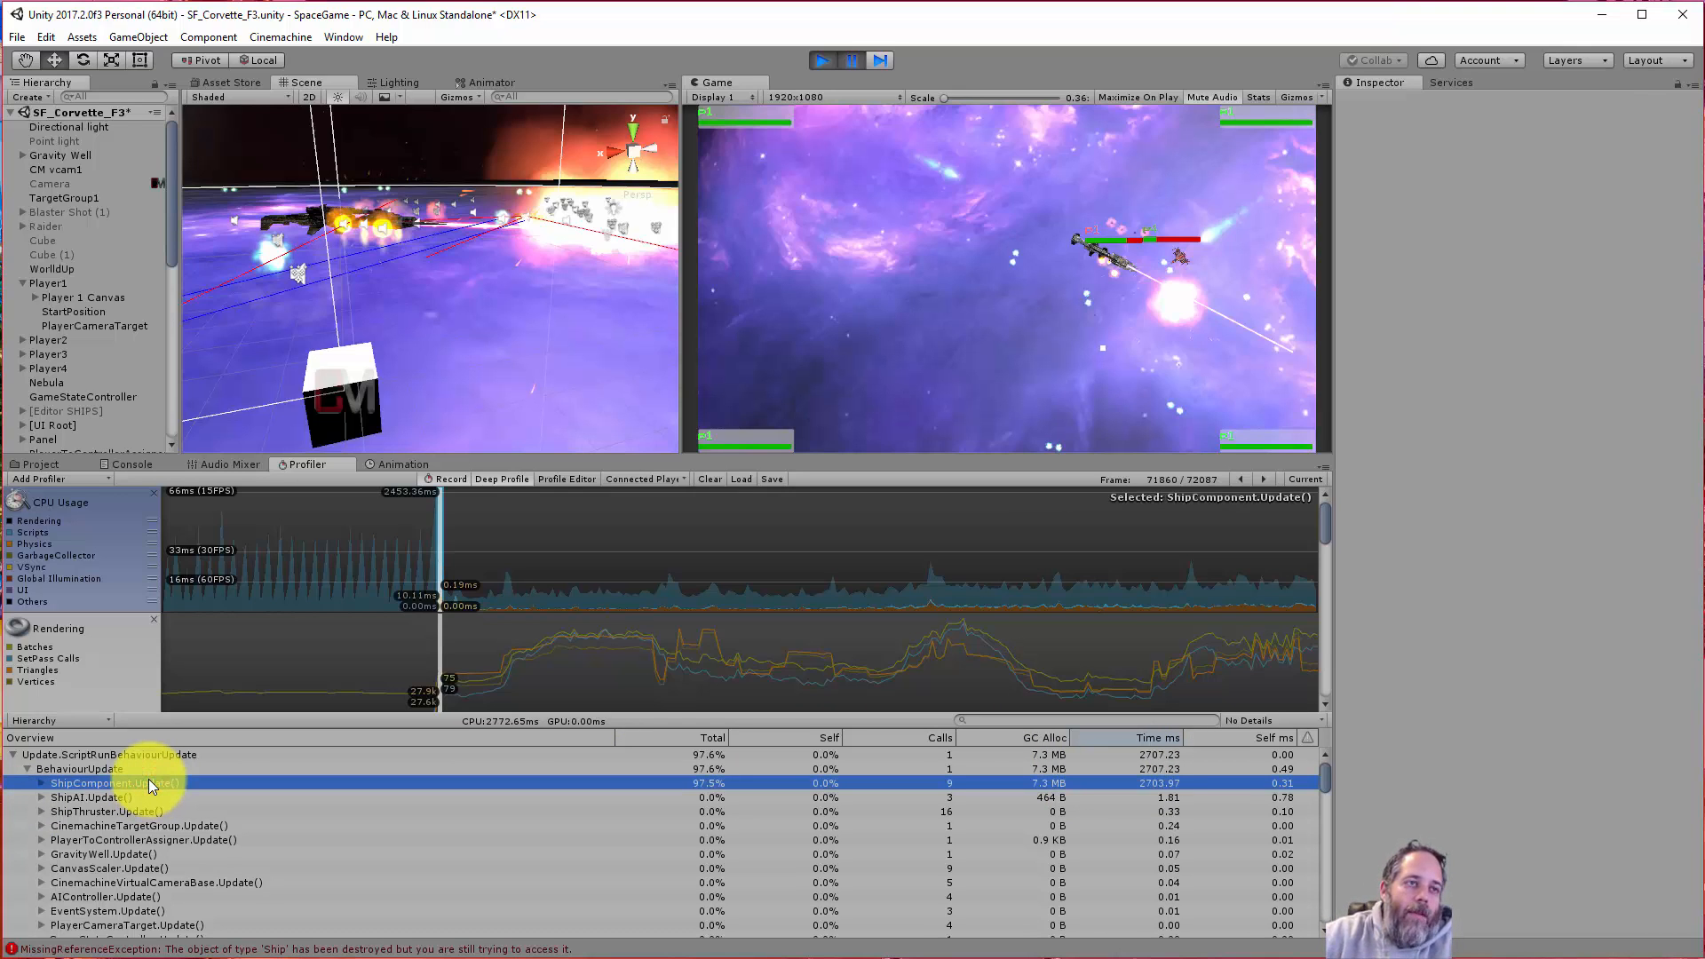
{"action": "left_click", "coordinate": [41, 783]}
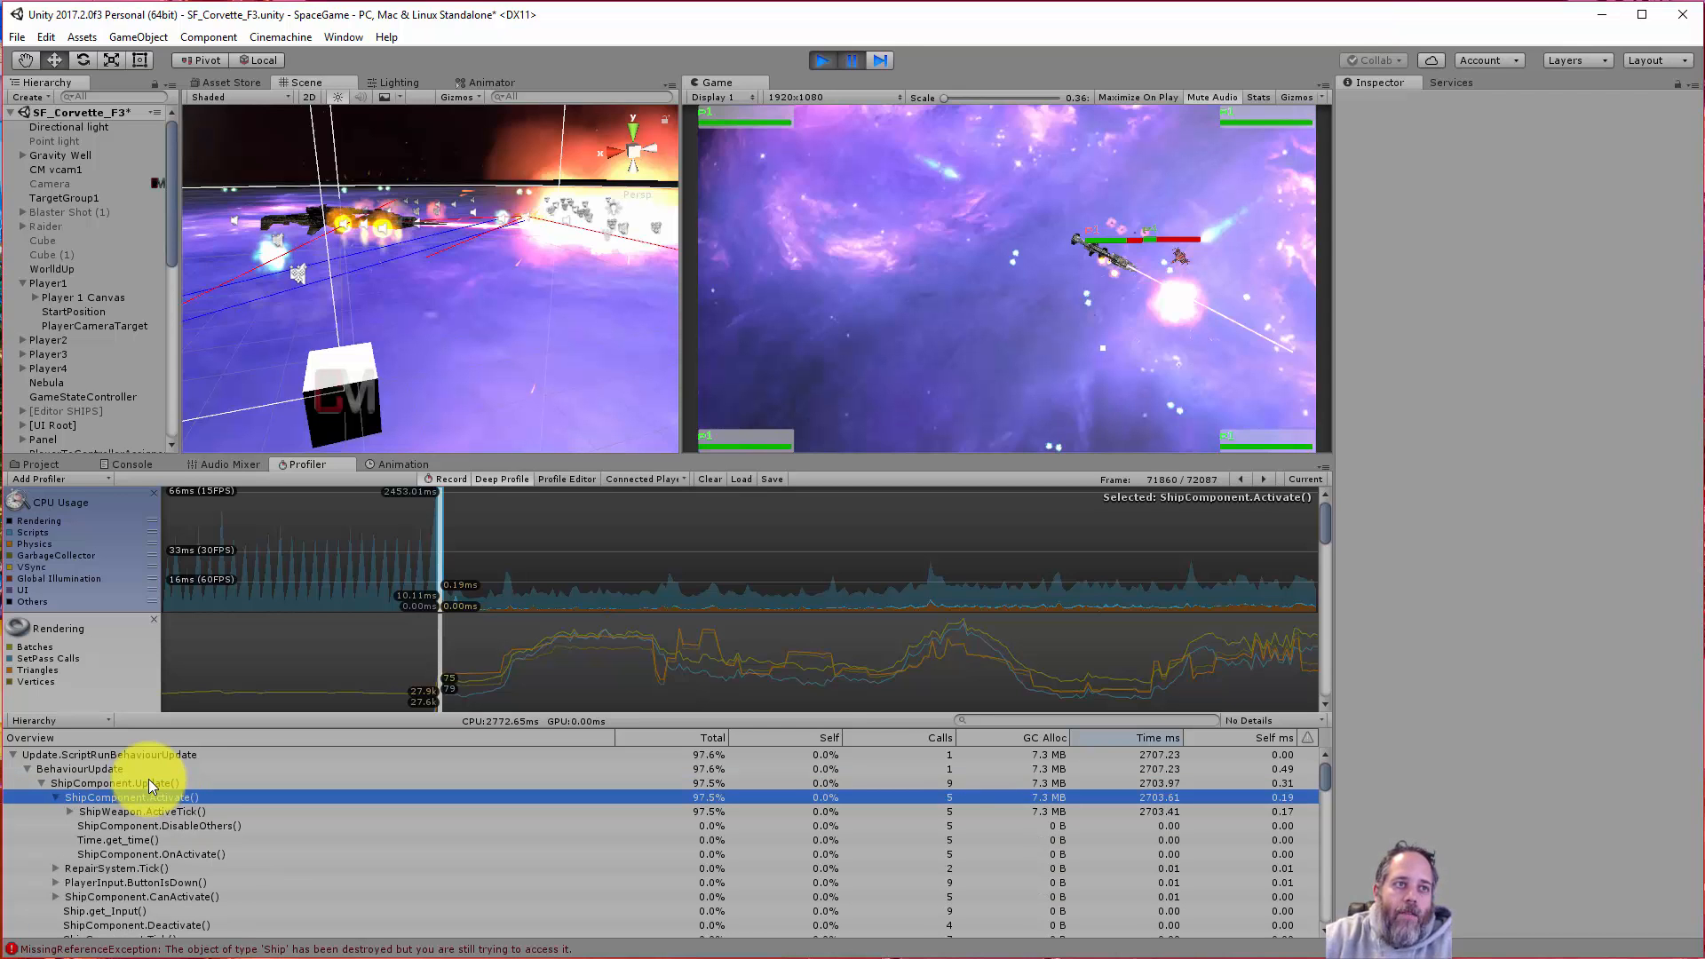
{"action": "left_click", "coordinate": [142, 811]}
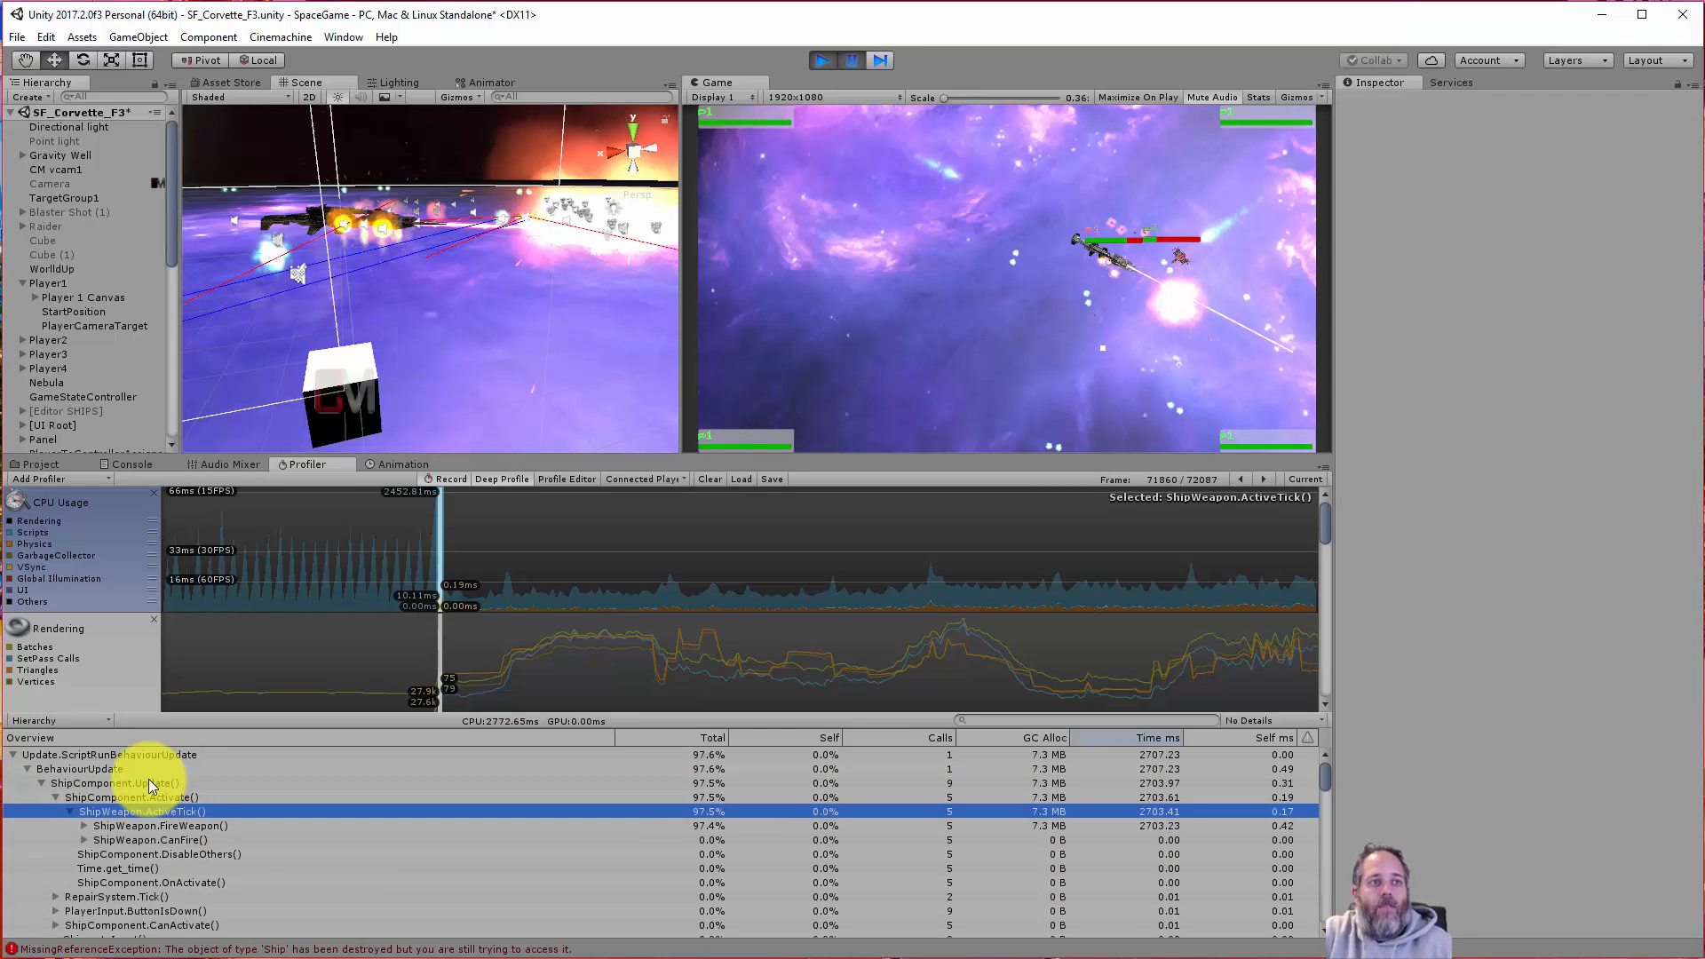
{"action": "left_click", "coordinate": [160, 826]}
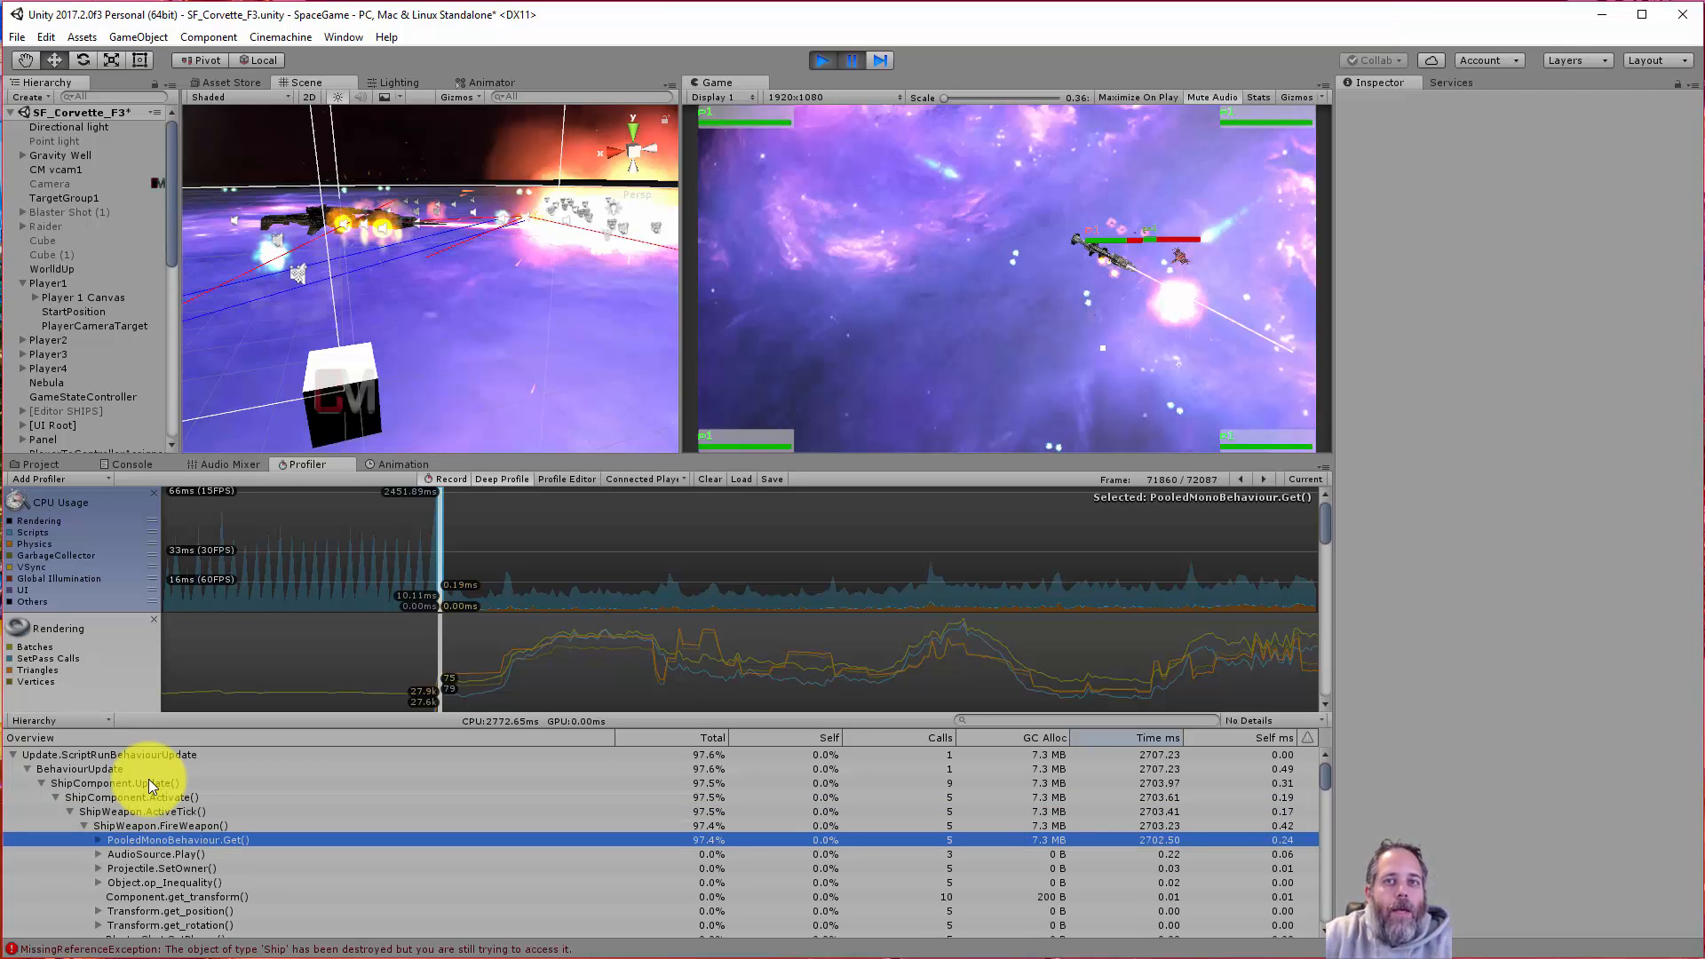
{"action": "left_click", "coordinate": [112, 839]}
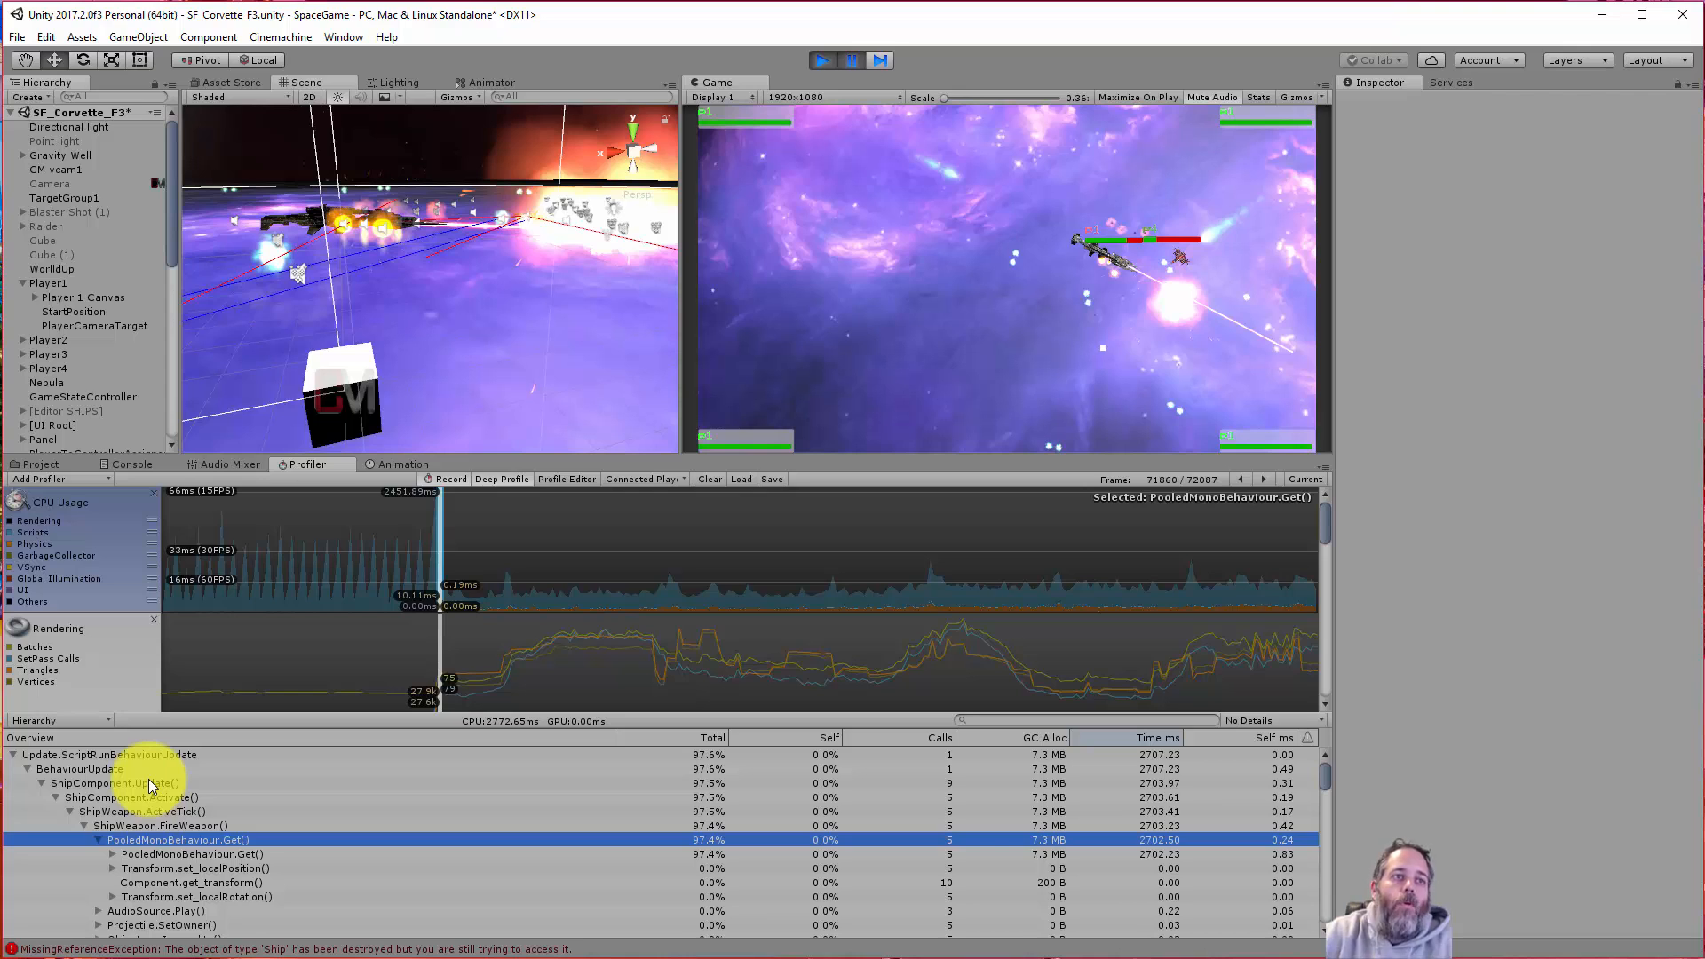
- Drill through PooledMonoBehaviour.Get and Pool.GetPool to Pool.GrowPool's 300 Object.Instantiate calls
{"action": "left_click", "coordinate": [180, 854]}
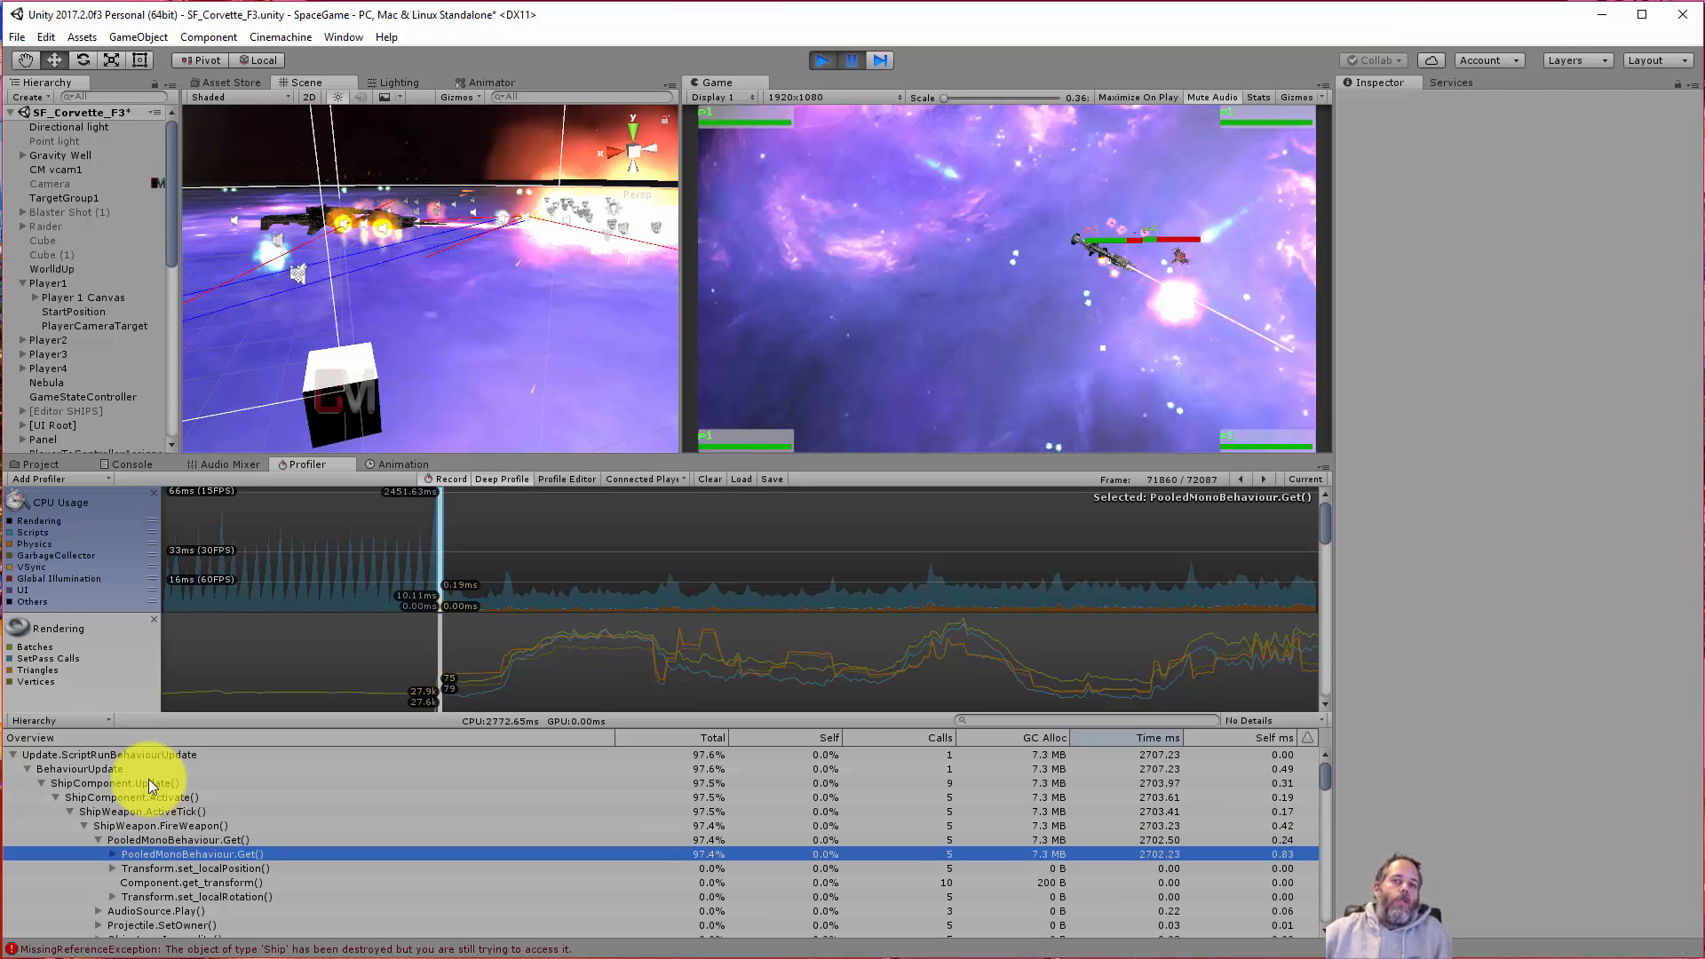
{"action": "left_click", "coordinate": [112, 854]}
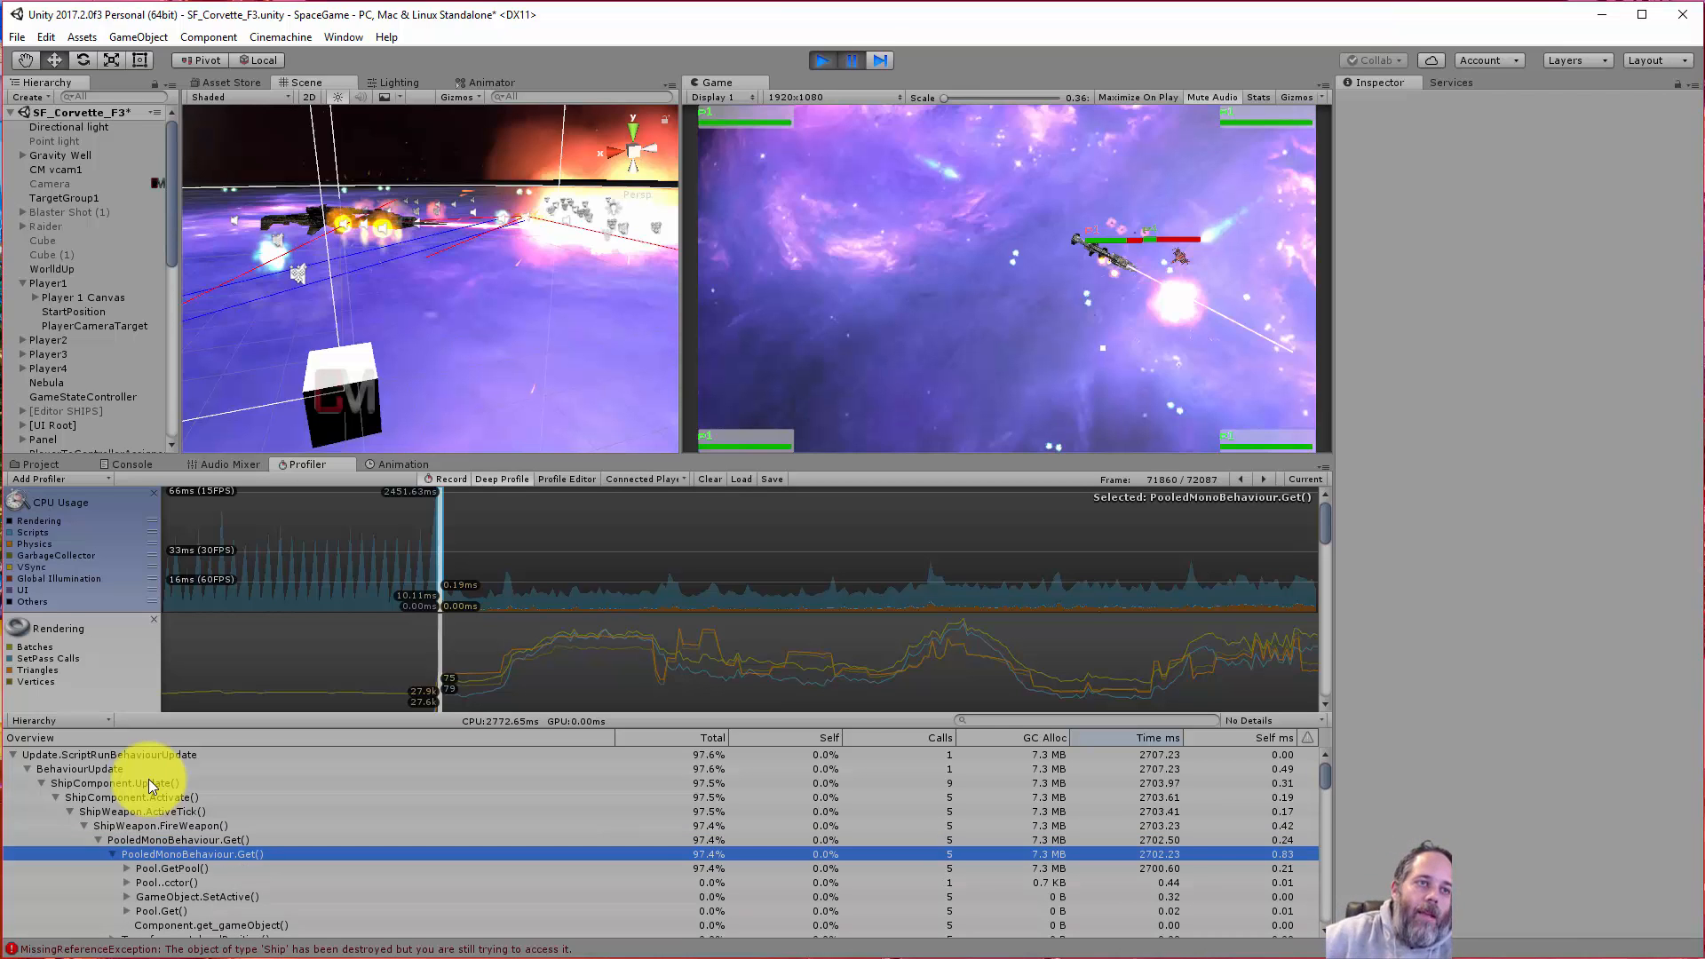
{"action": "left_click", "coordinate": [169, 869]}
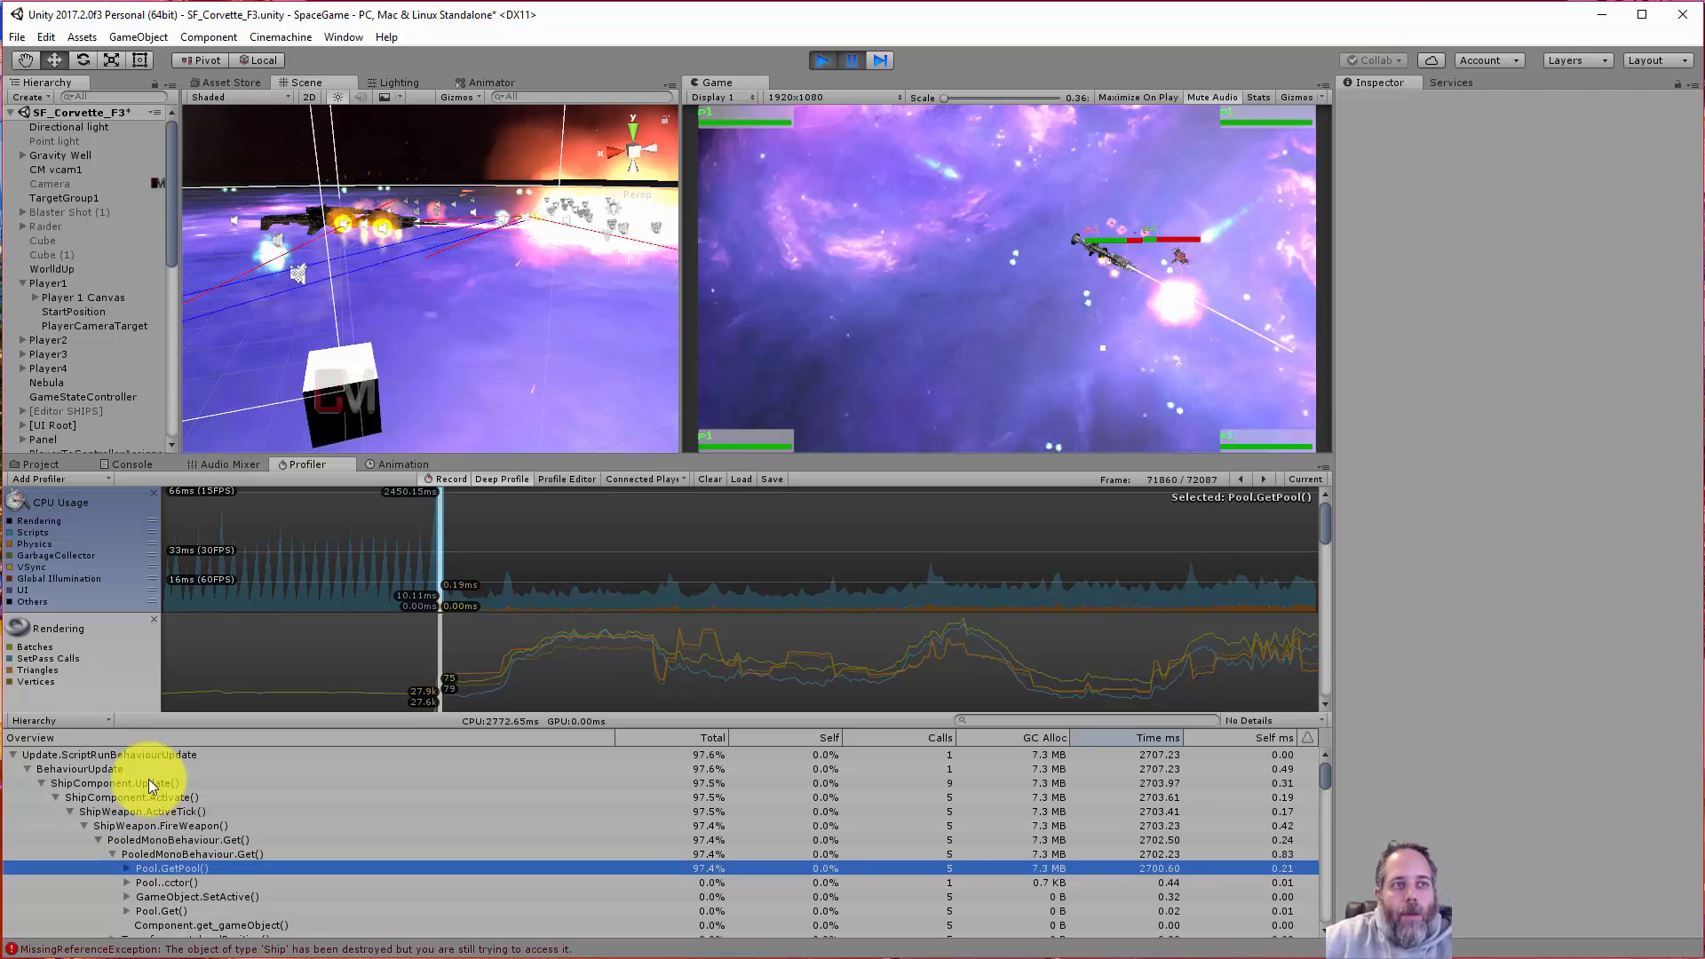
{"action": "left_click", "coordinate": [126, 868]}
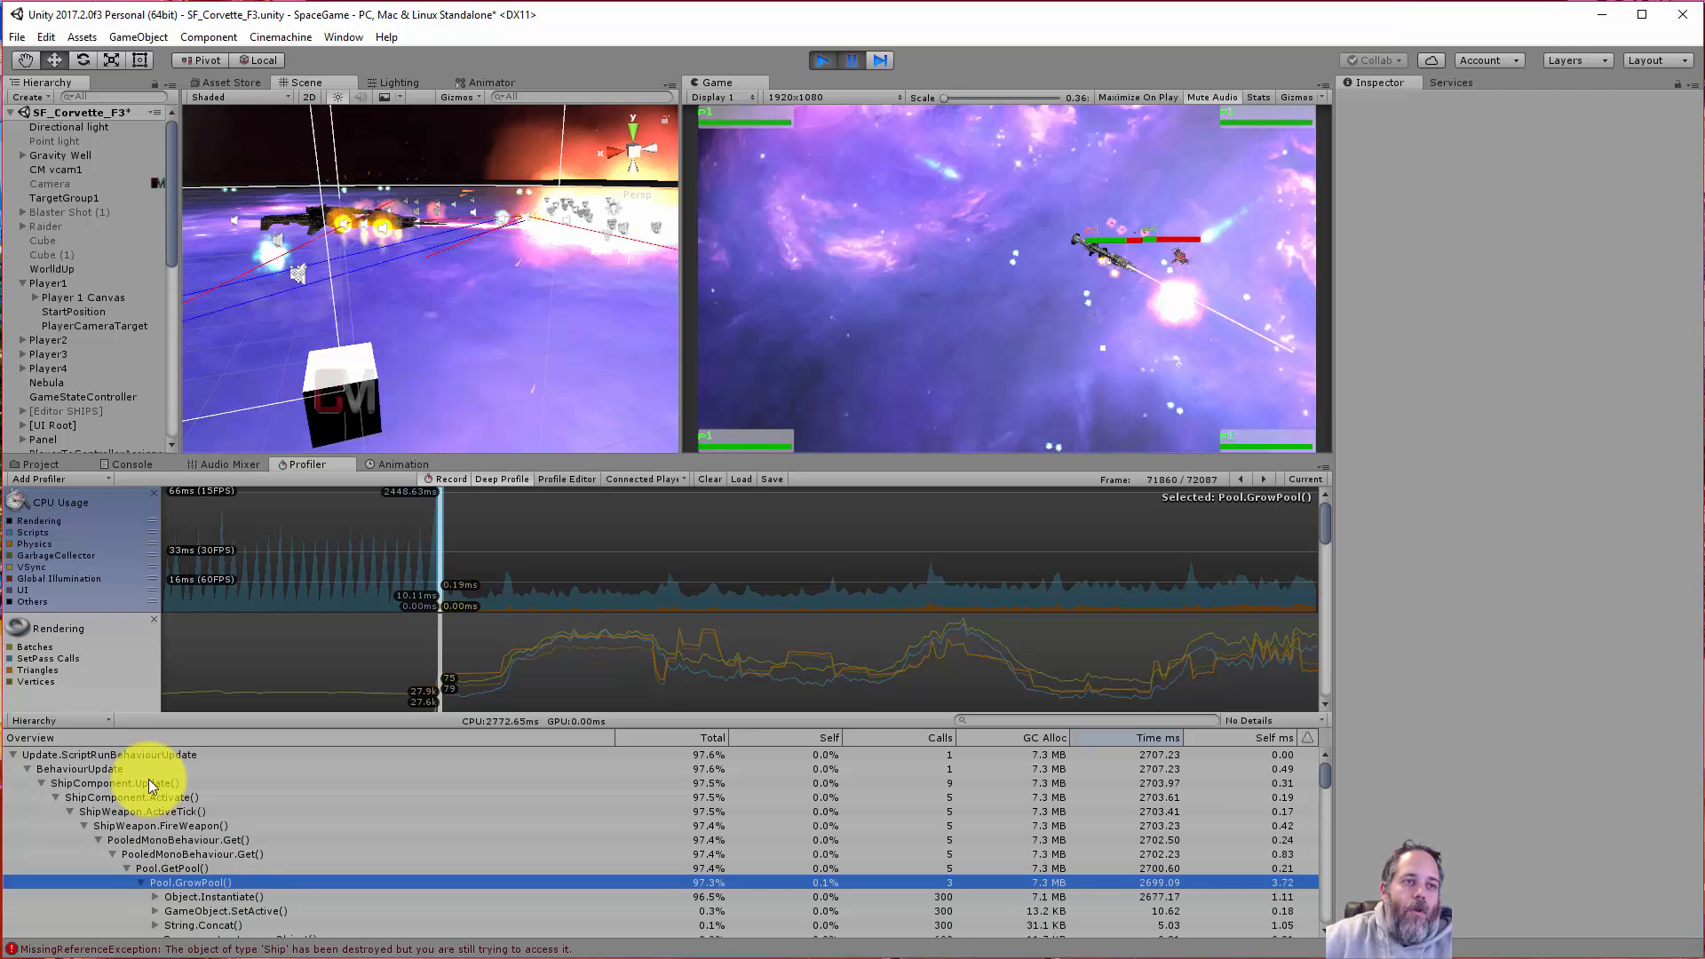
{"action": "left_click", "coordinate": [216, 895]}
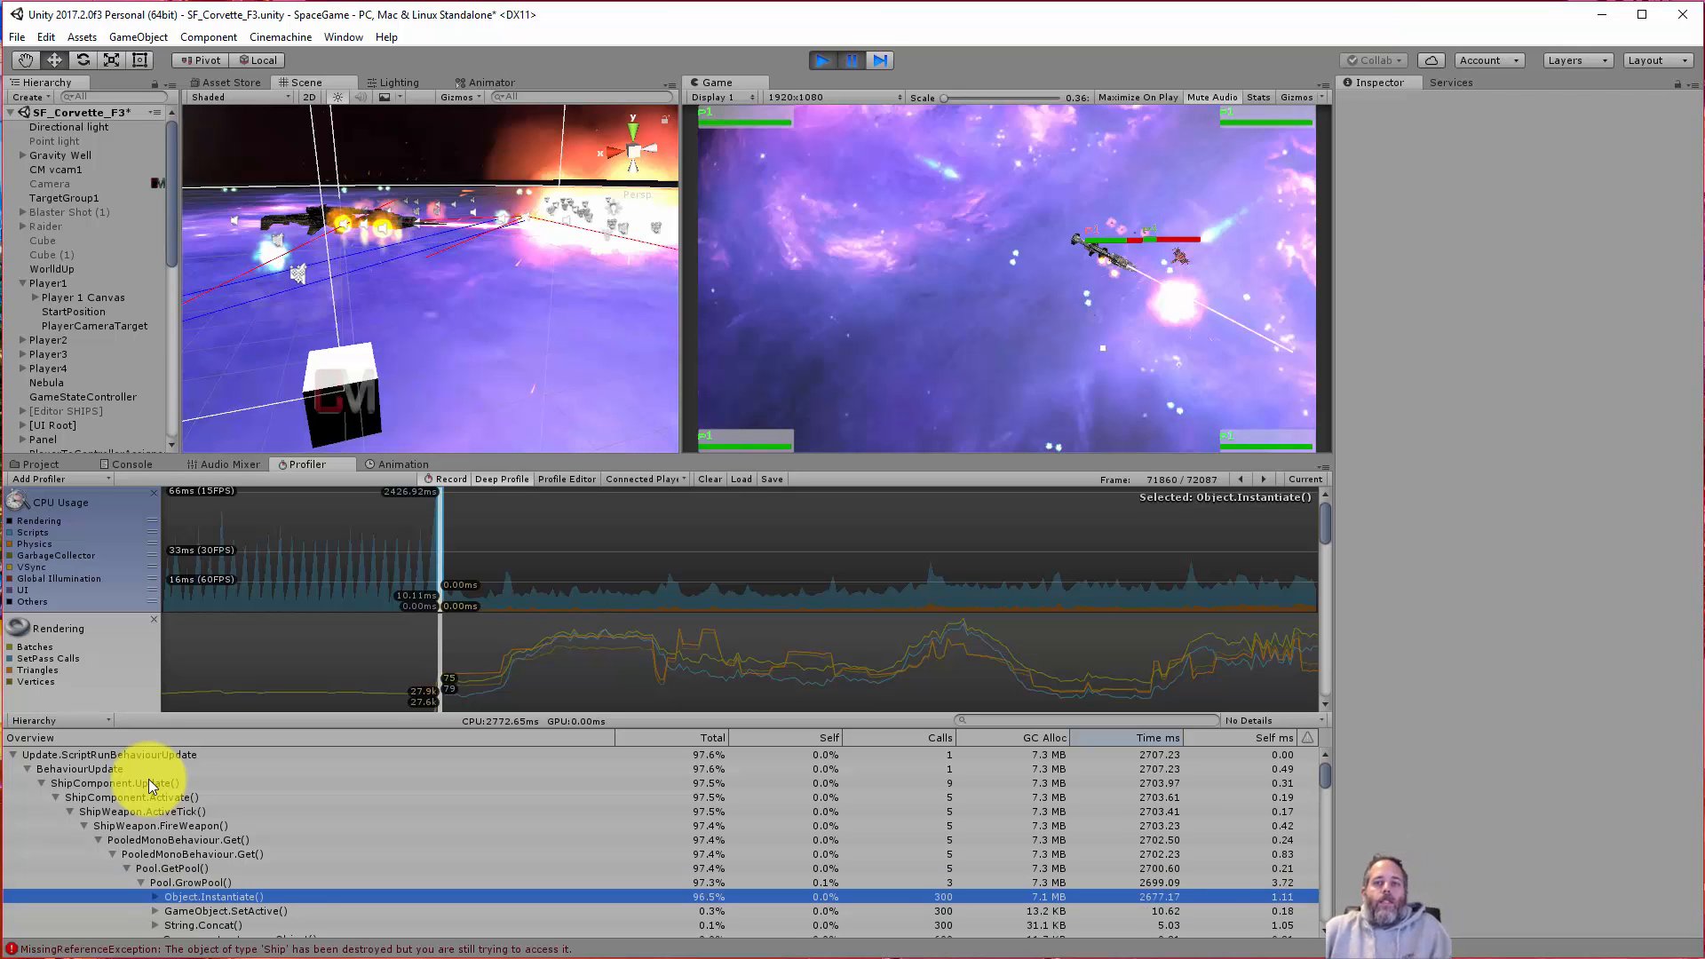
{"action": "left_click", "coordinate": [158, 895]}
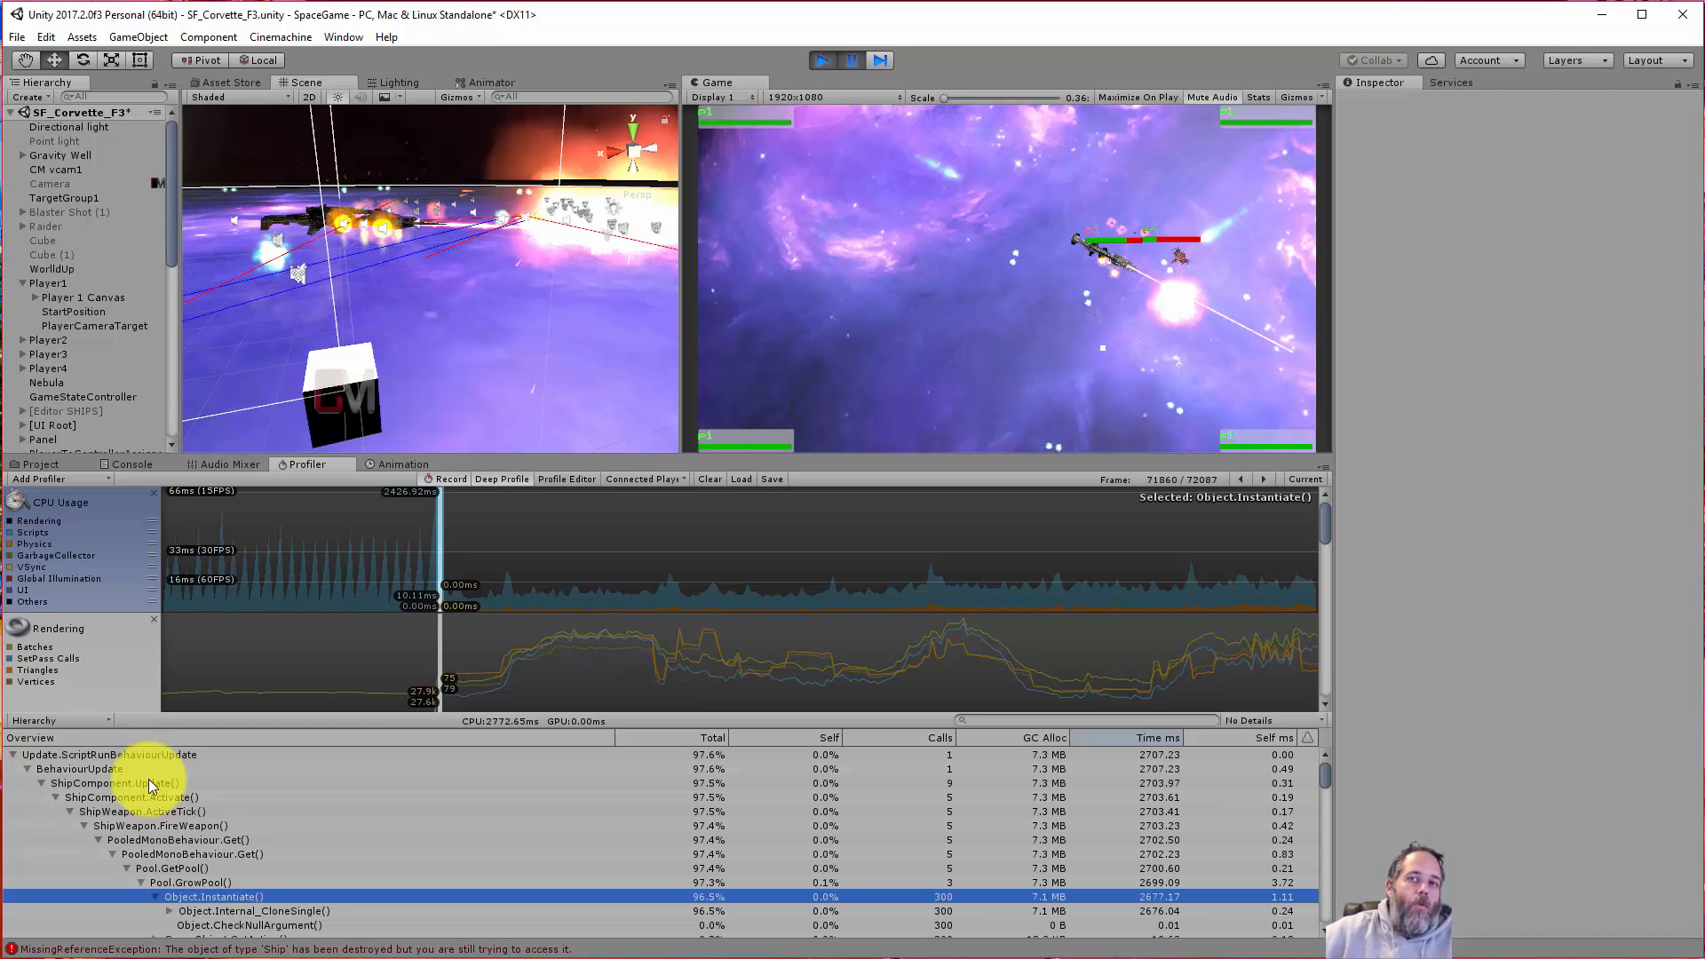
{"action": "mouse_move", "coordinate": [410, 675]}
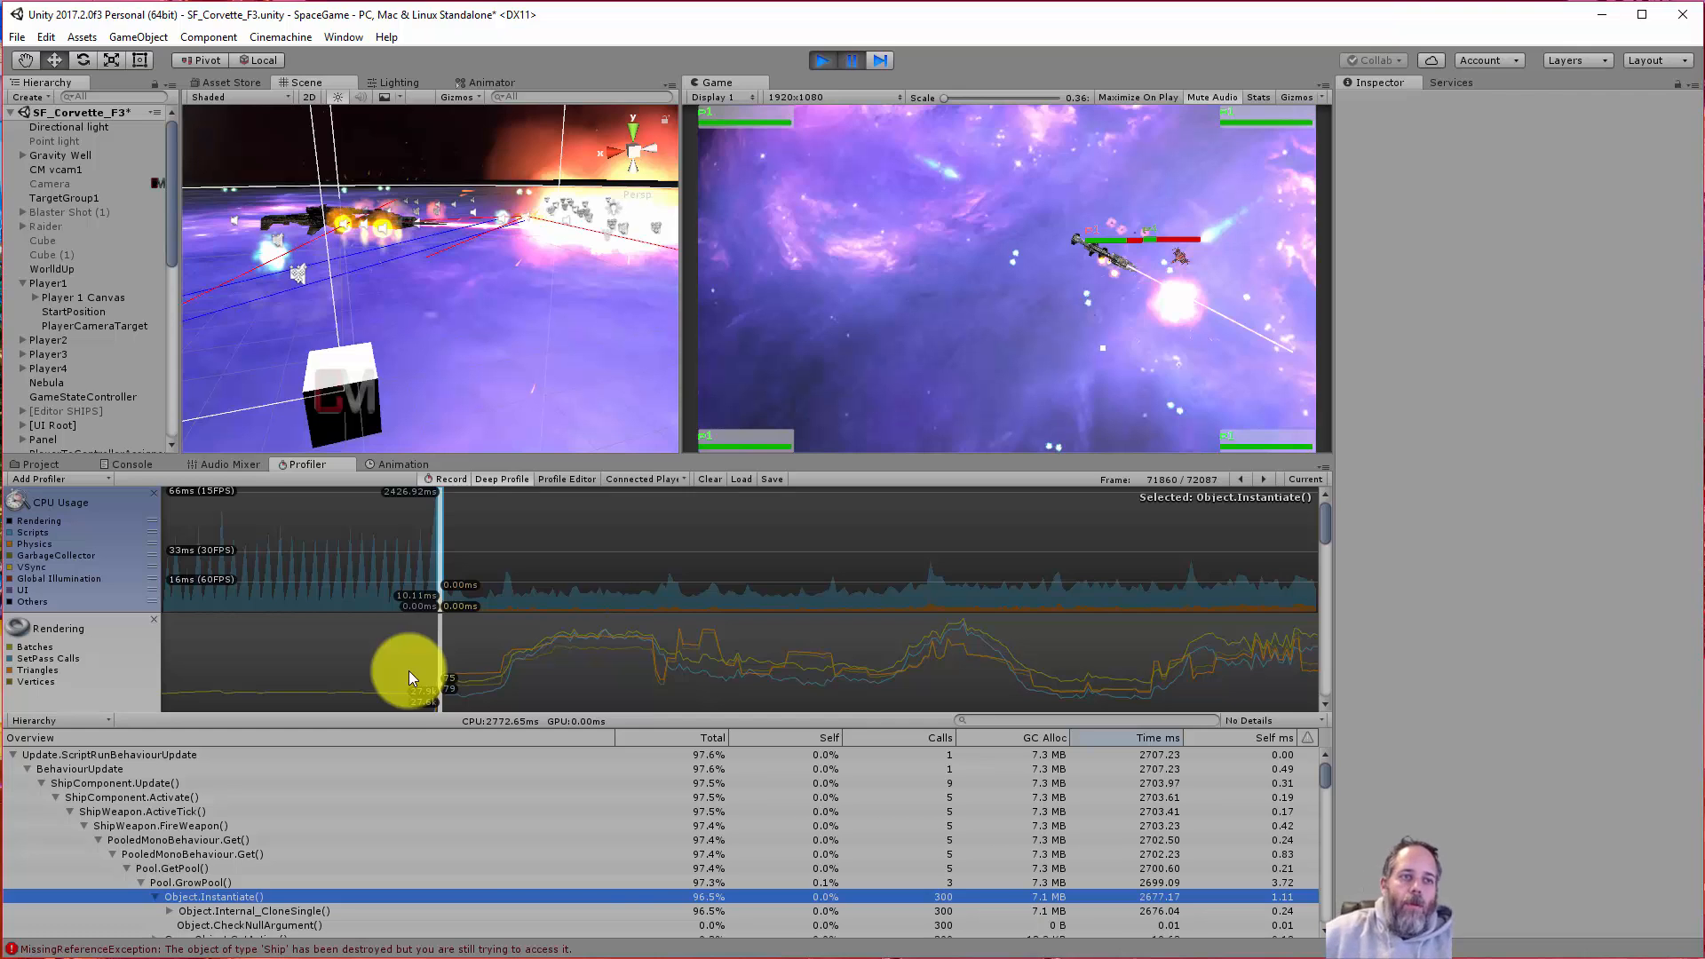
{"action": "mouse_move", "coordinate": [918, 758]}
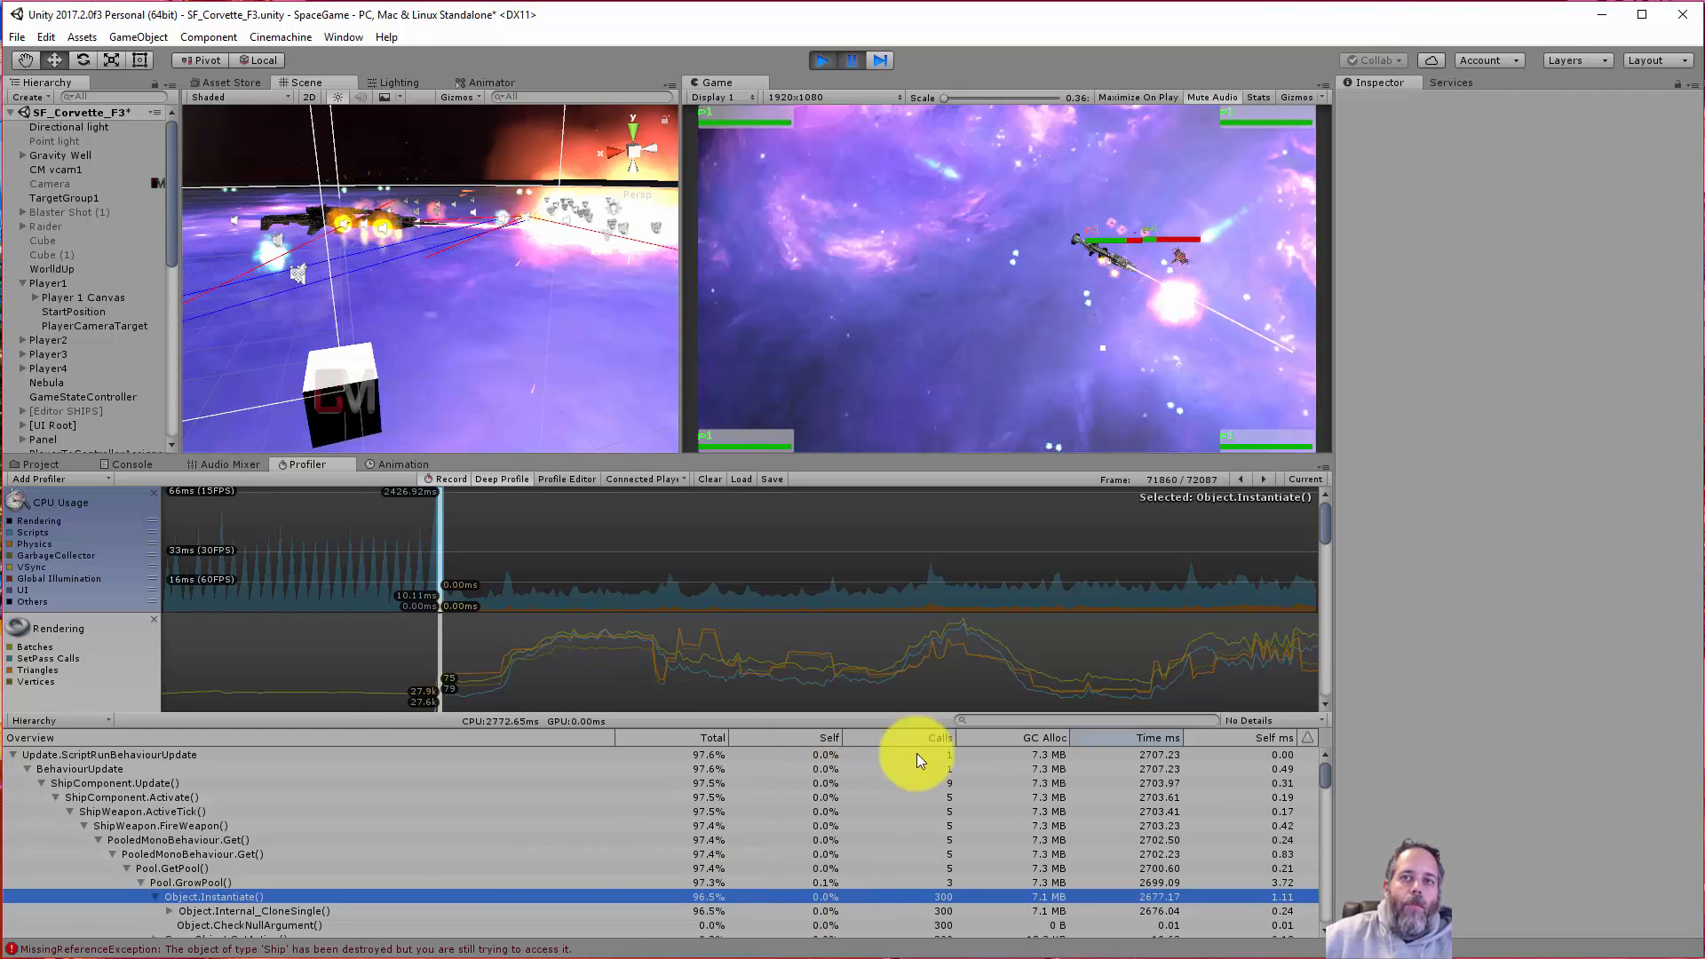
{"action": "mouse_move", "coordinate": [680, 756]}
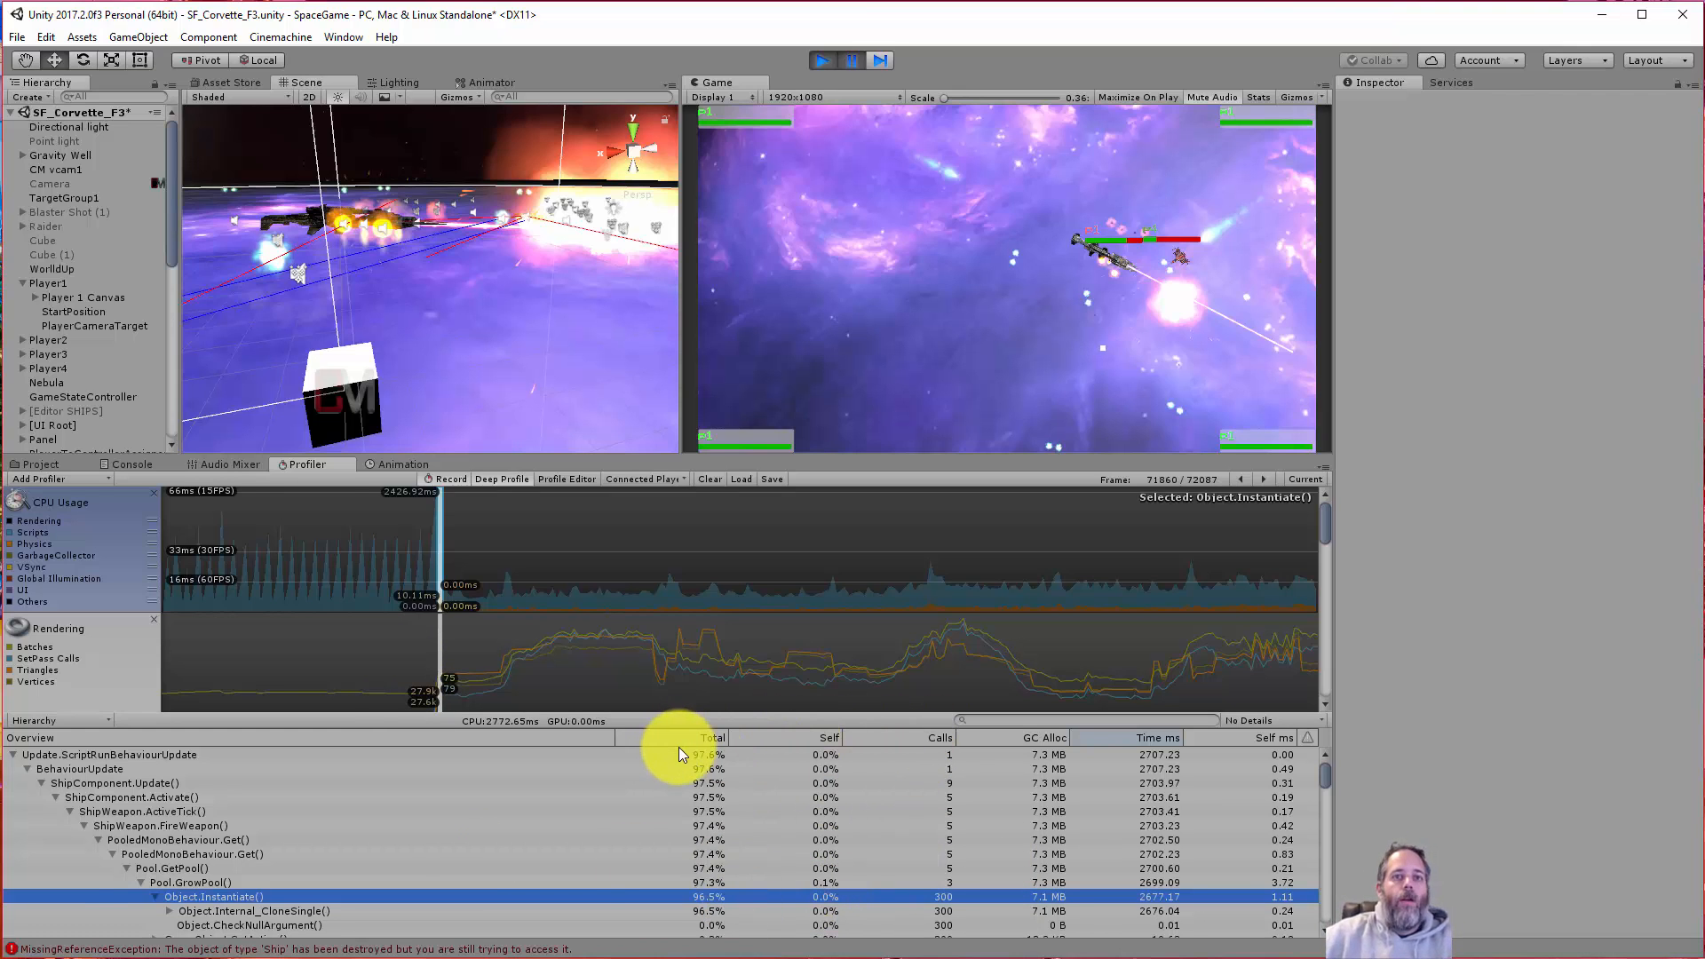
{"action": "mouse_move", "coordinate": [61, 881]}
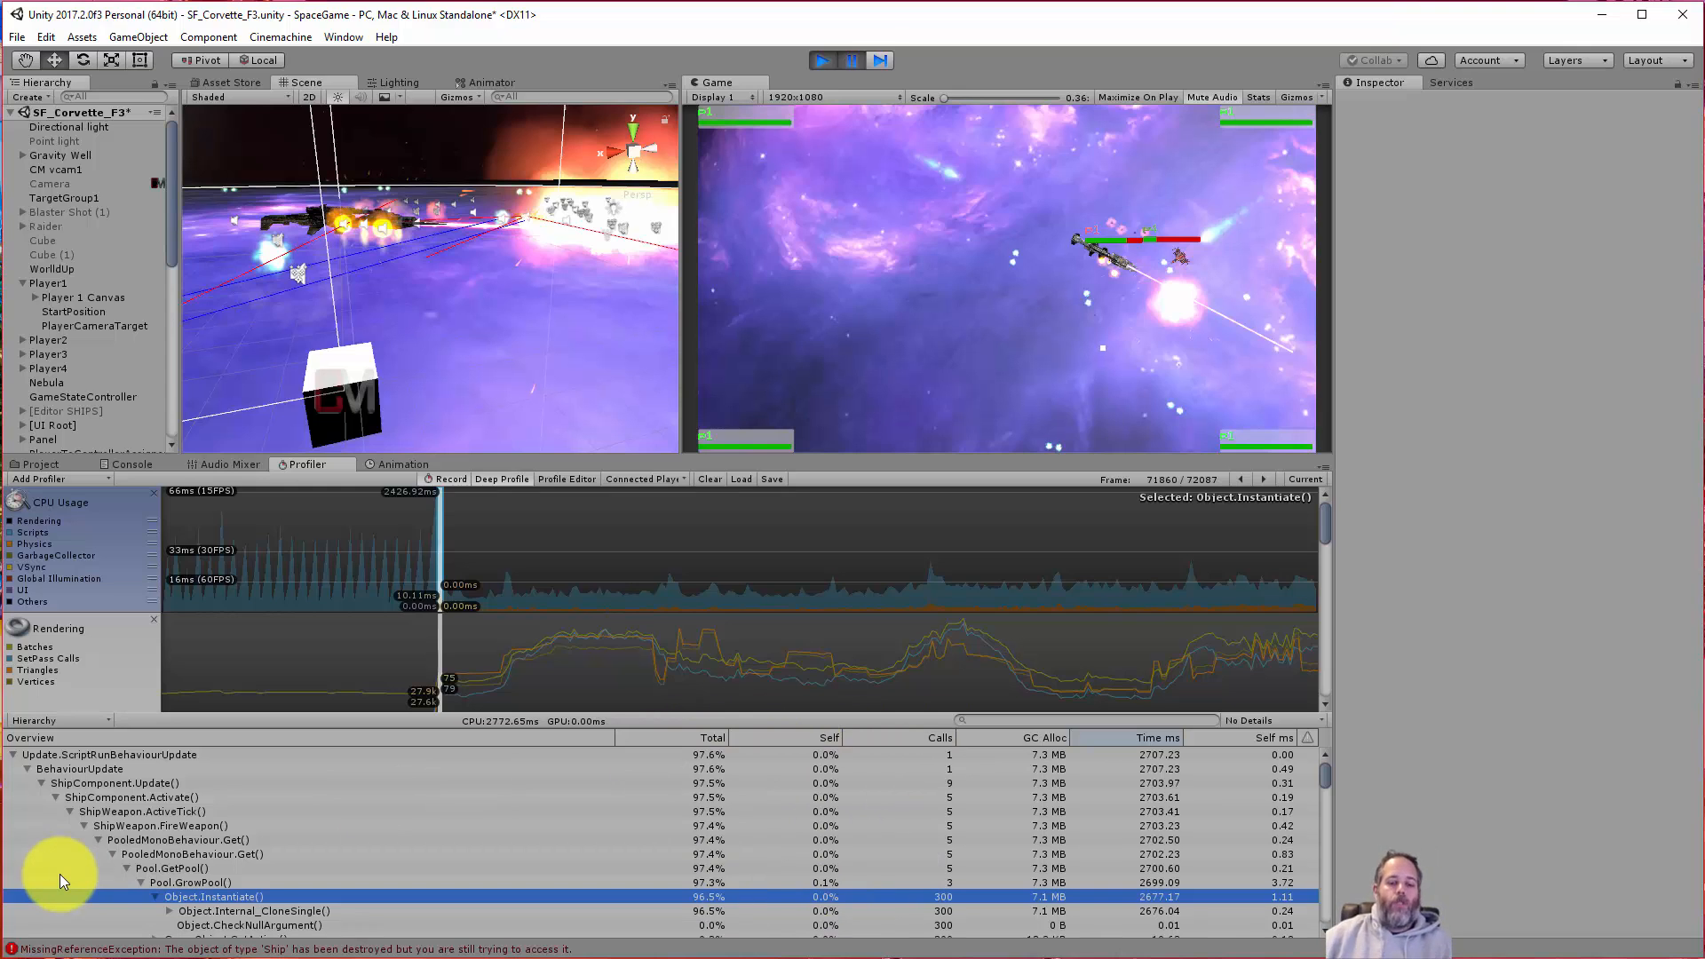
{"action": "mouse_move", "coordinate": [61, 840]}
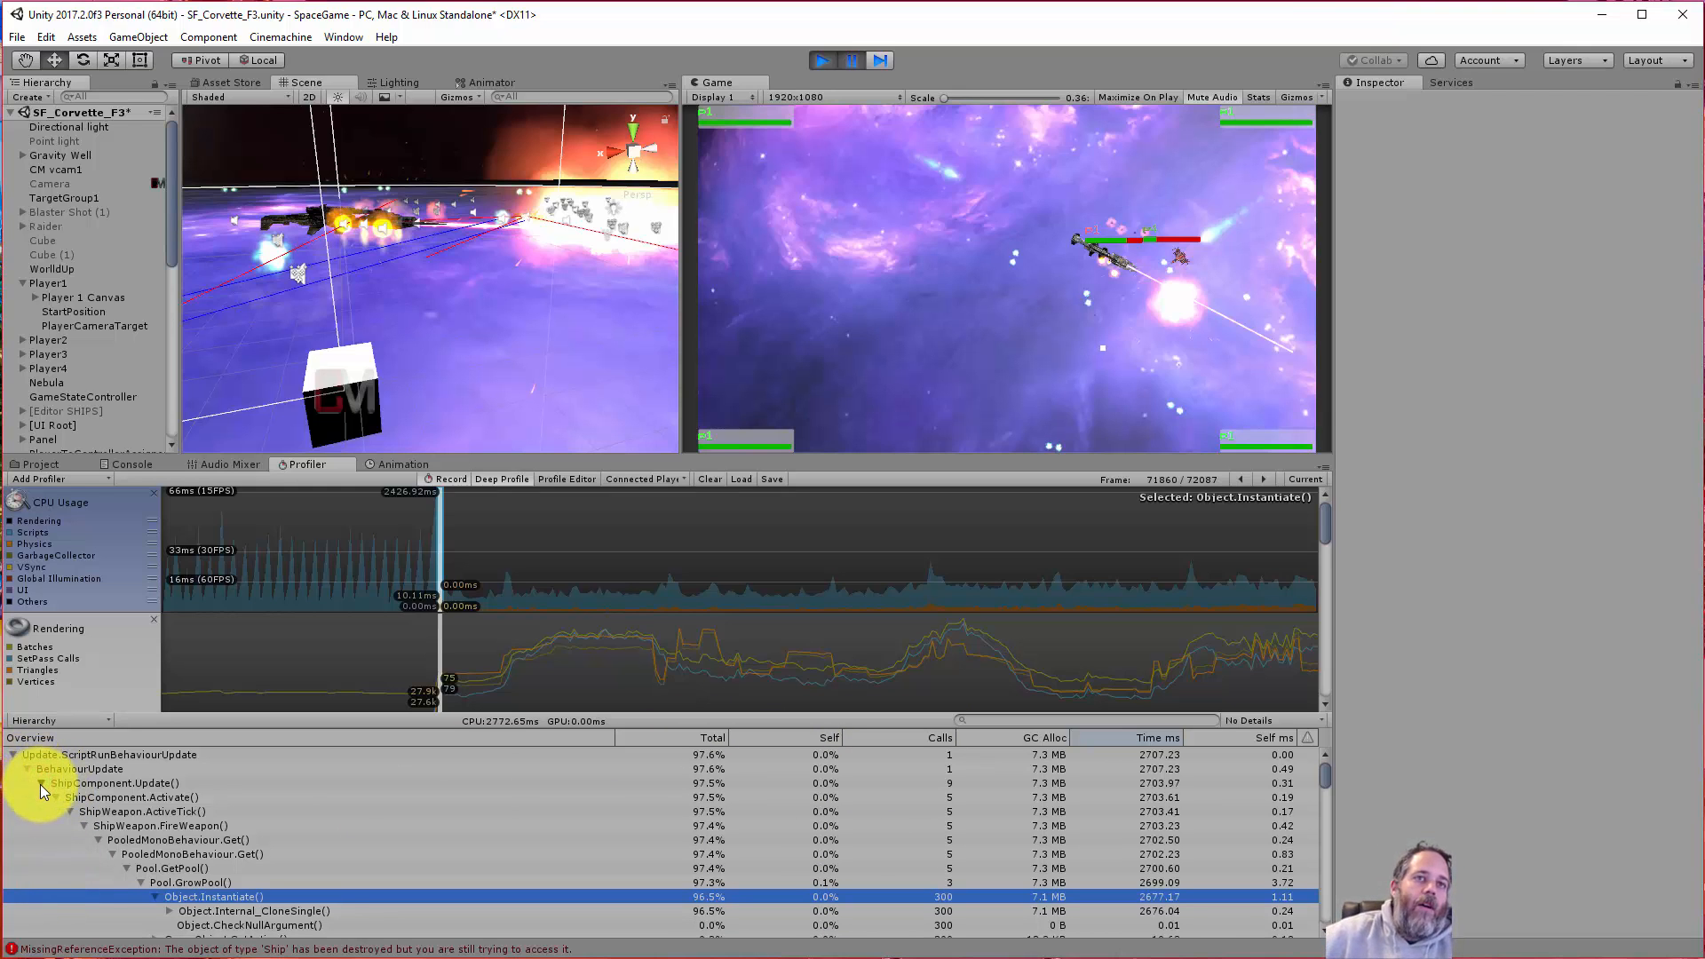
- Expand the canvas update branch down to Layout and LayoutRebuilder.Rebuild(), about 23 ms
{"action": "left_click", "coordinate": [408, 564]}
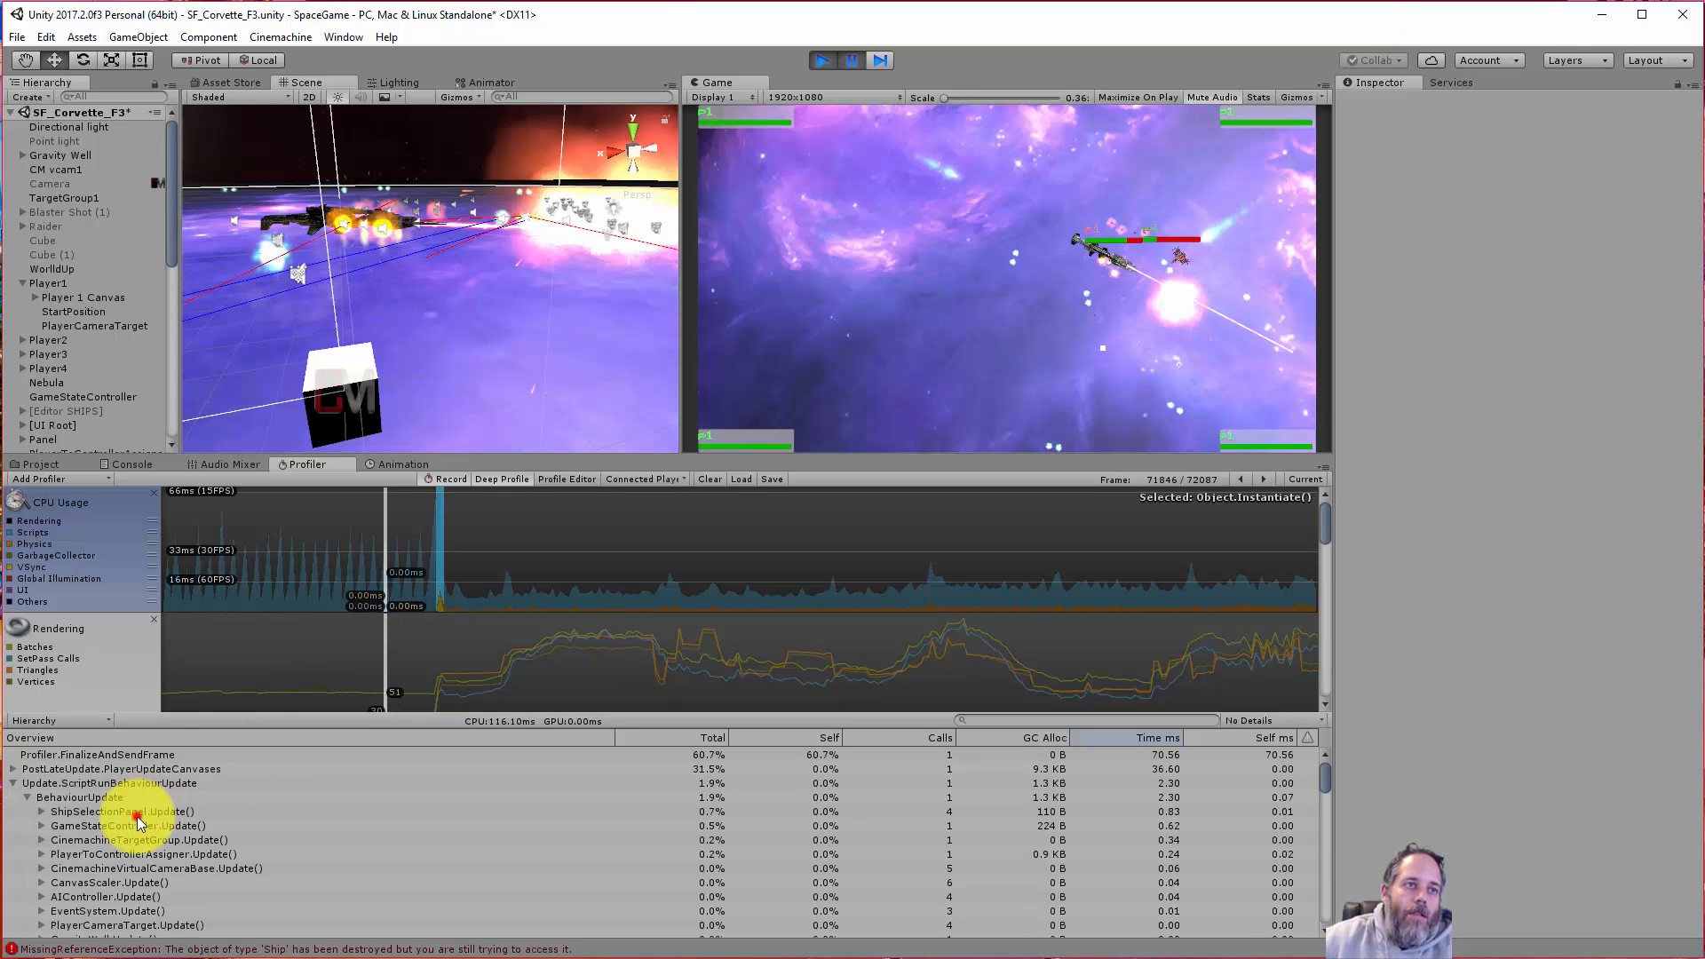
{"action": "left_click", "coordinate": [76, 798]}
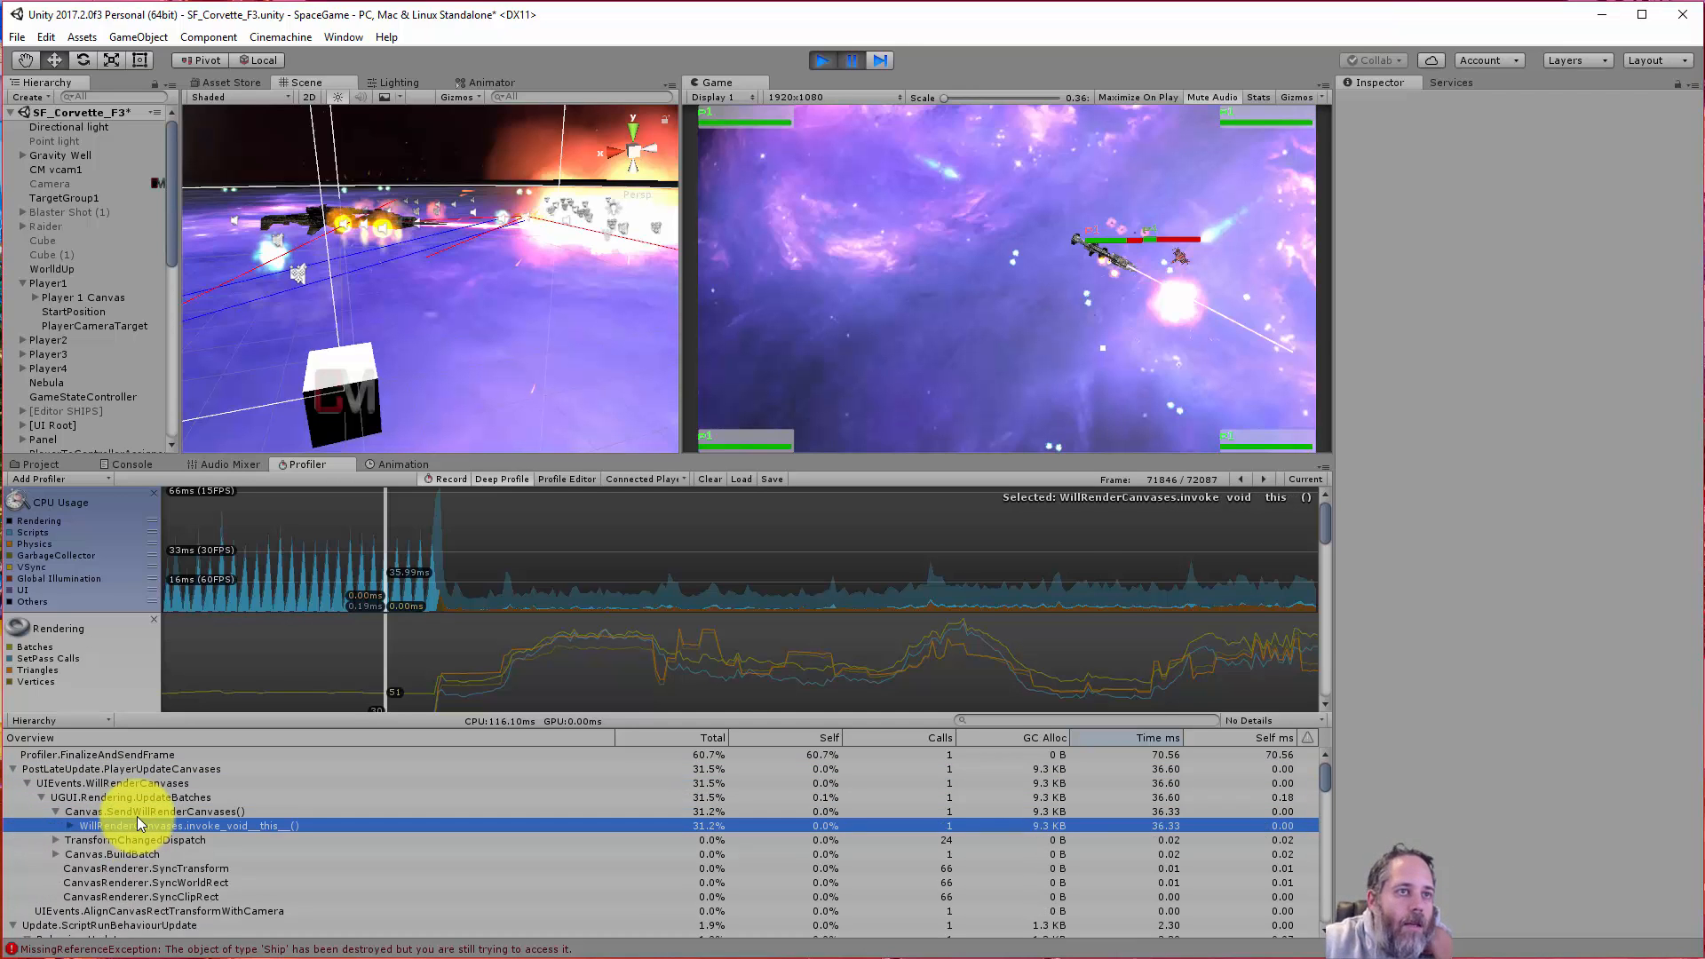
{"action": "left_click", "coordinate": [69, 825]}
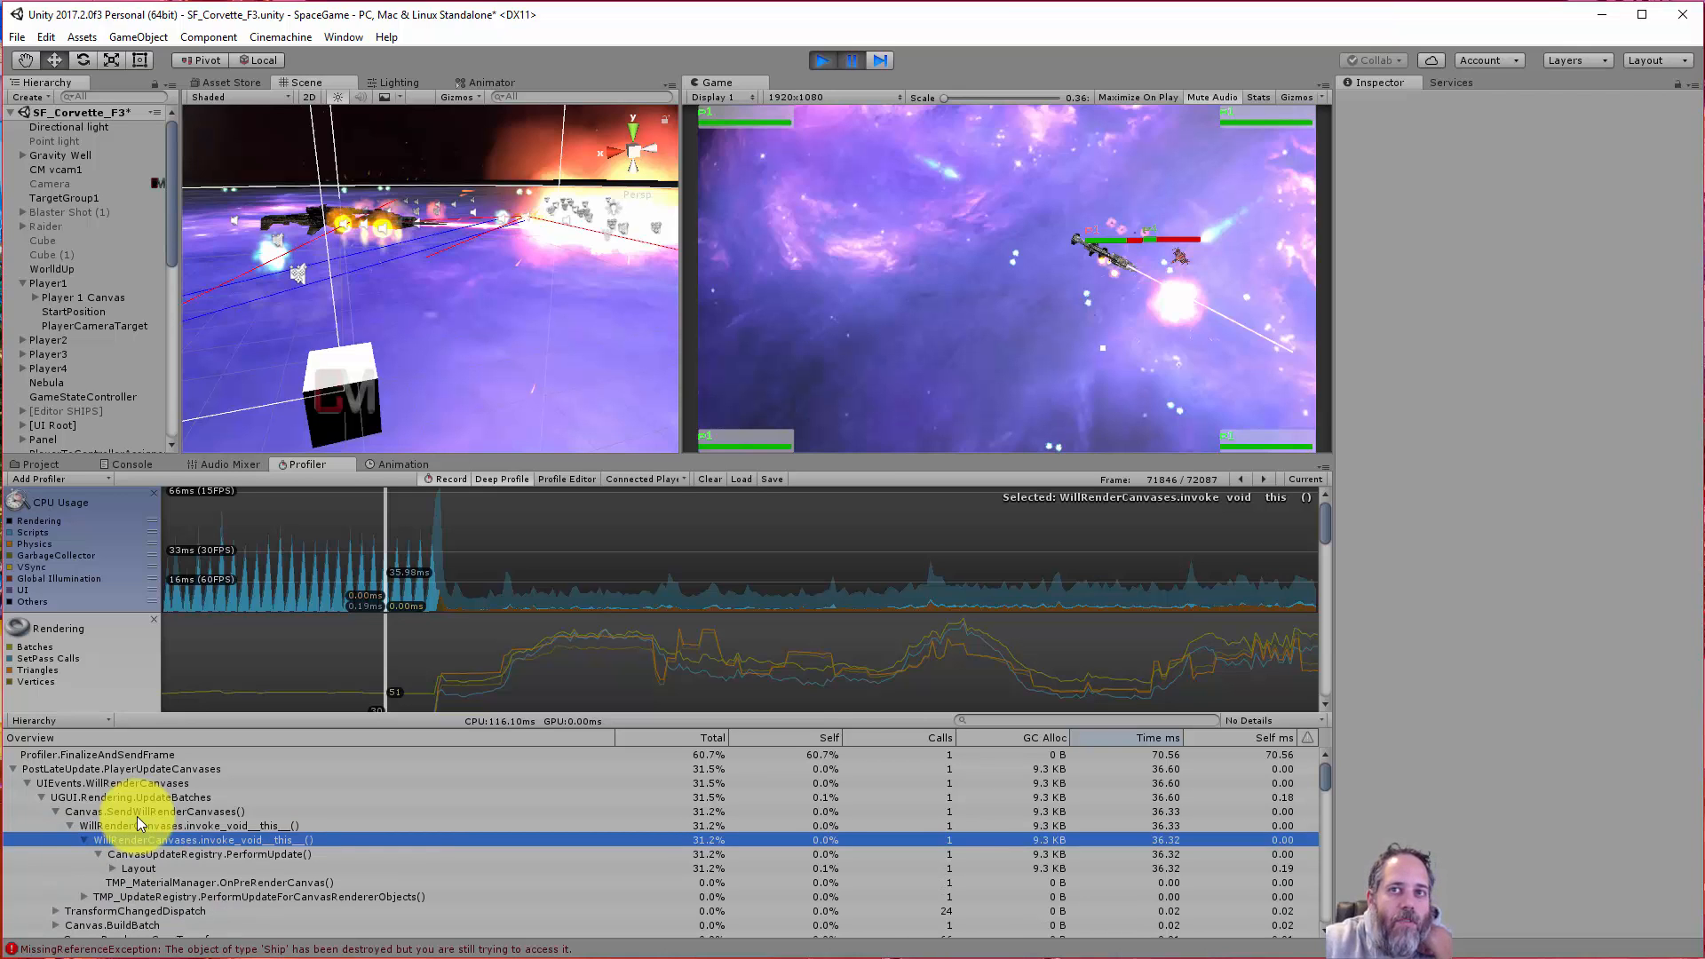
{"action": "left_click", "coordinate": [139, 868]}
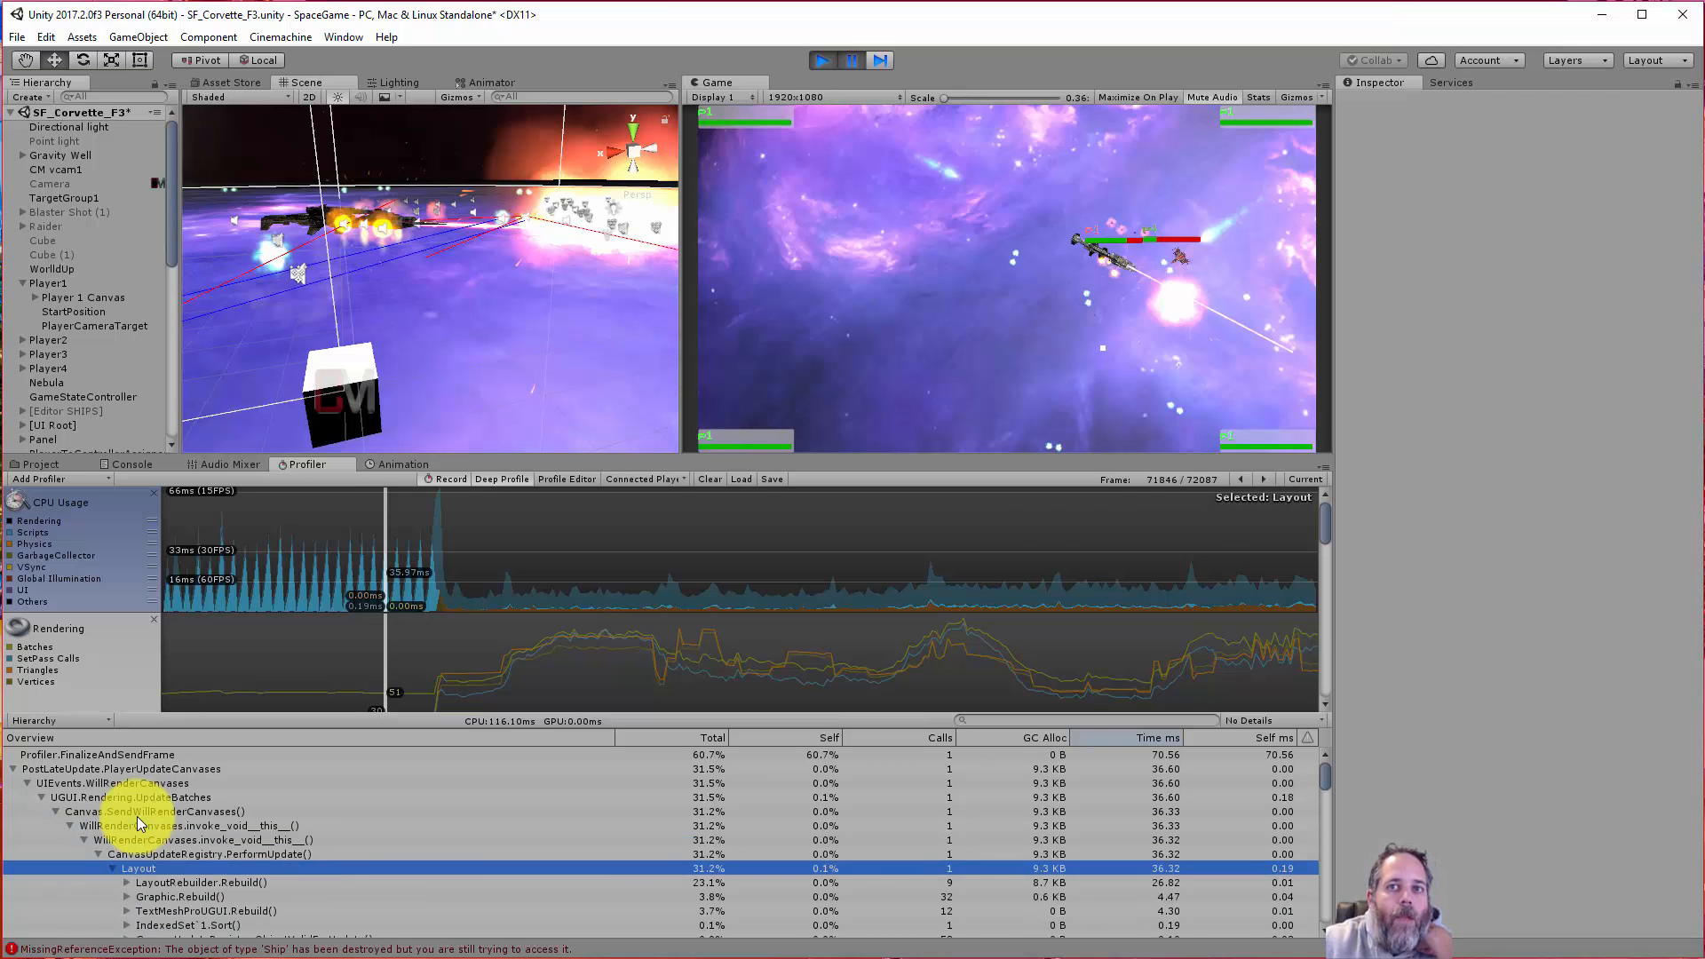
{"action": "left_click", "coordinate": [200, 883]}
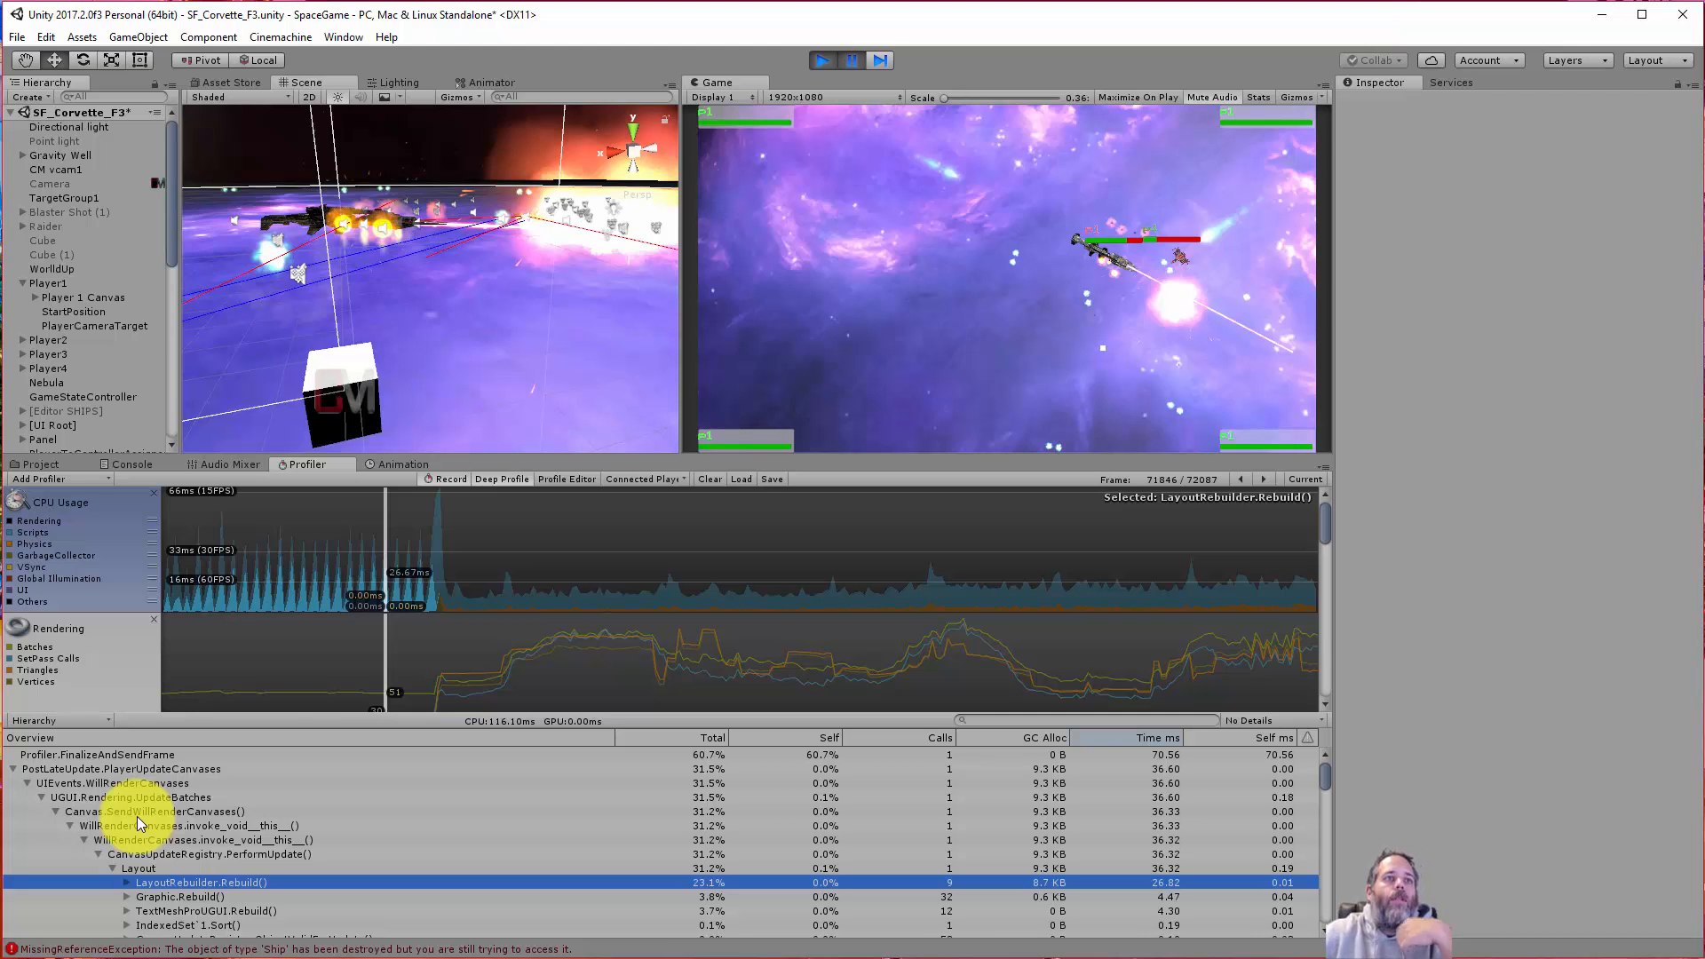
- Compare several spike frames in the CPU Usage graph for layout rebuild cost
{"action": "left_click", "coordinate": [385, 558]}
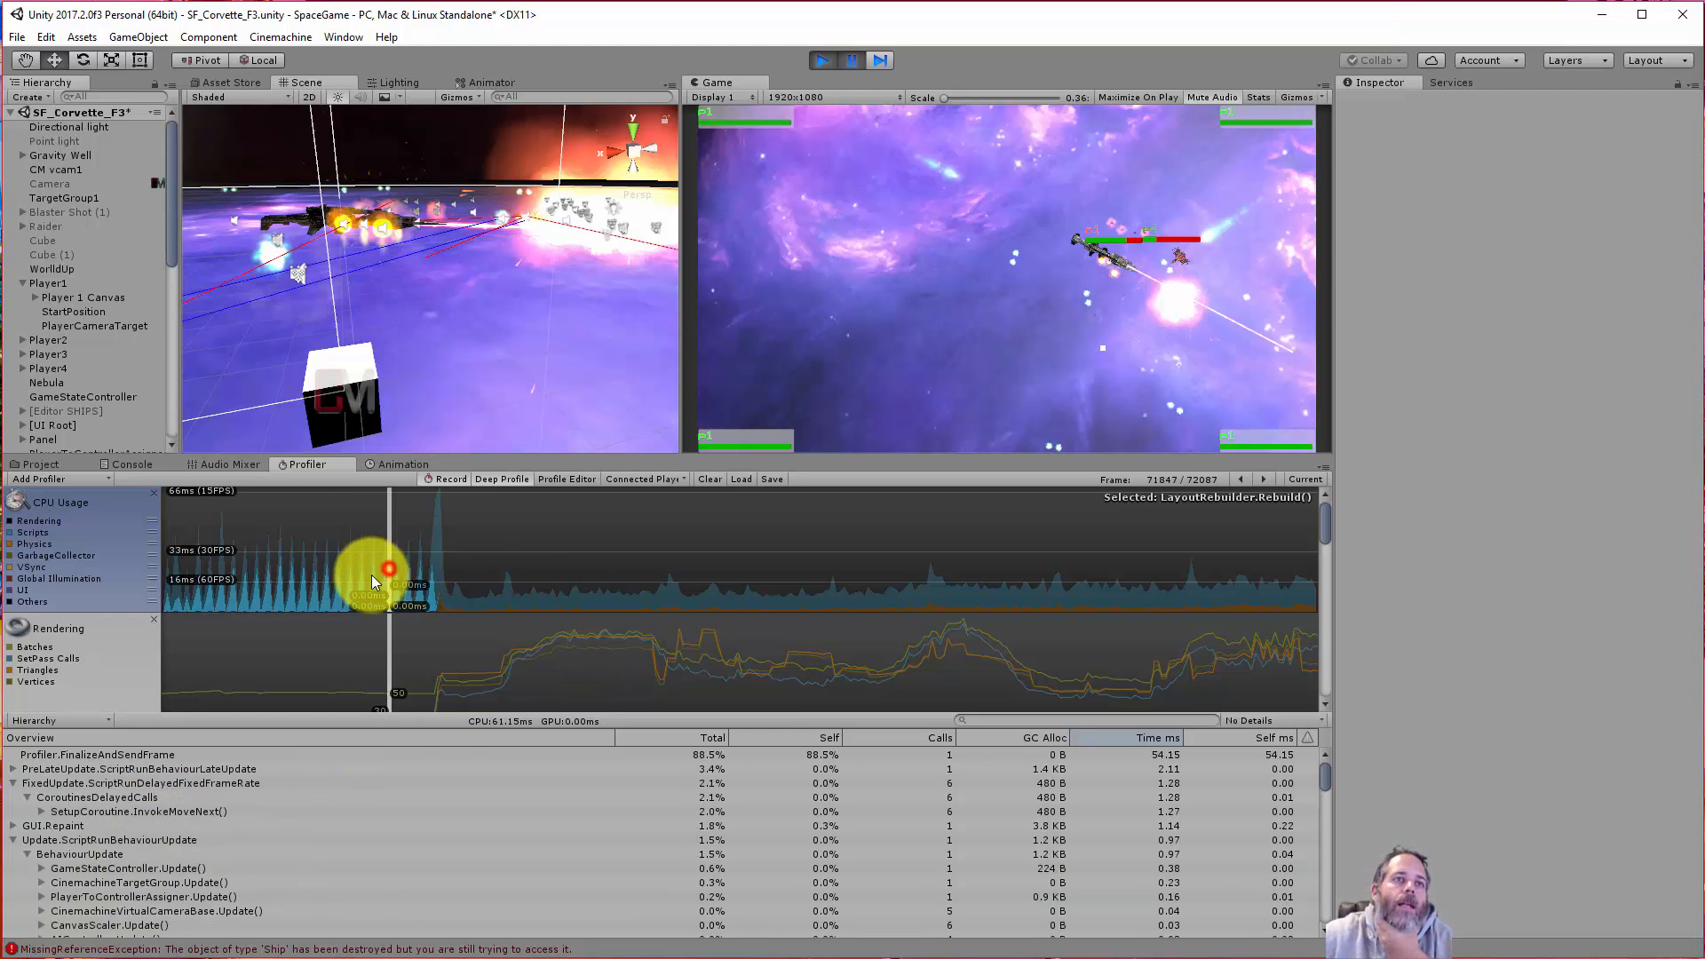
{"action": "left_click", "coordinate": [440, 565]}
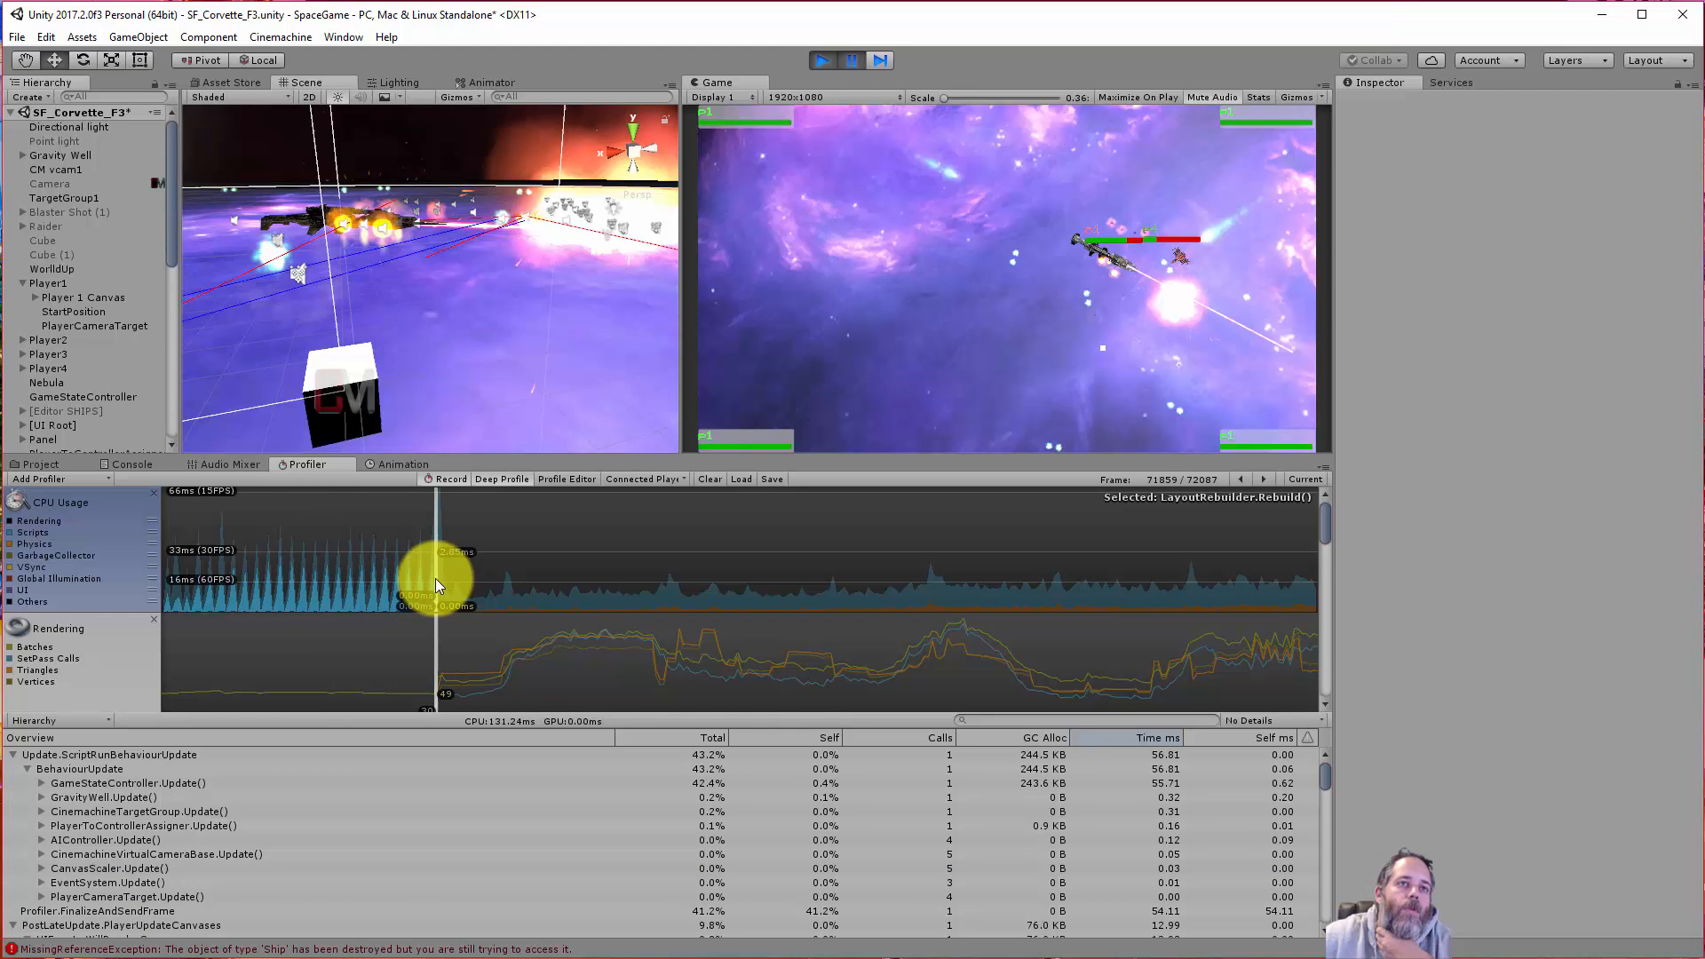
{"action": "left_click", "coordinate": [302, 588]}
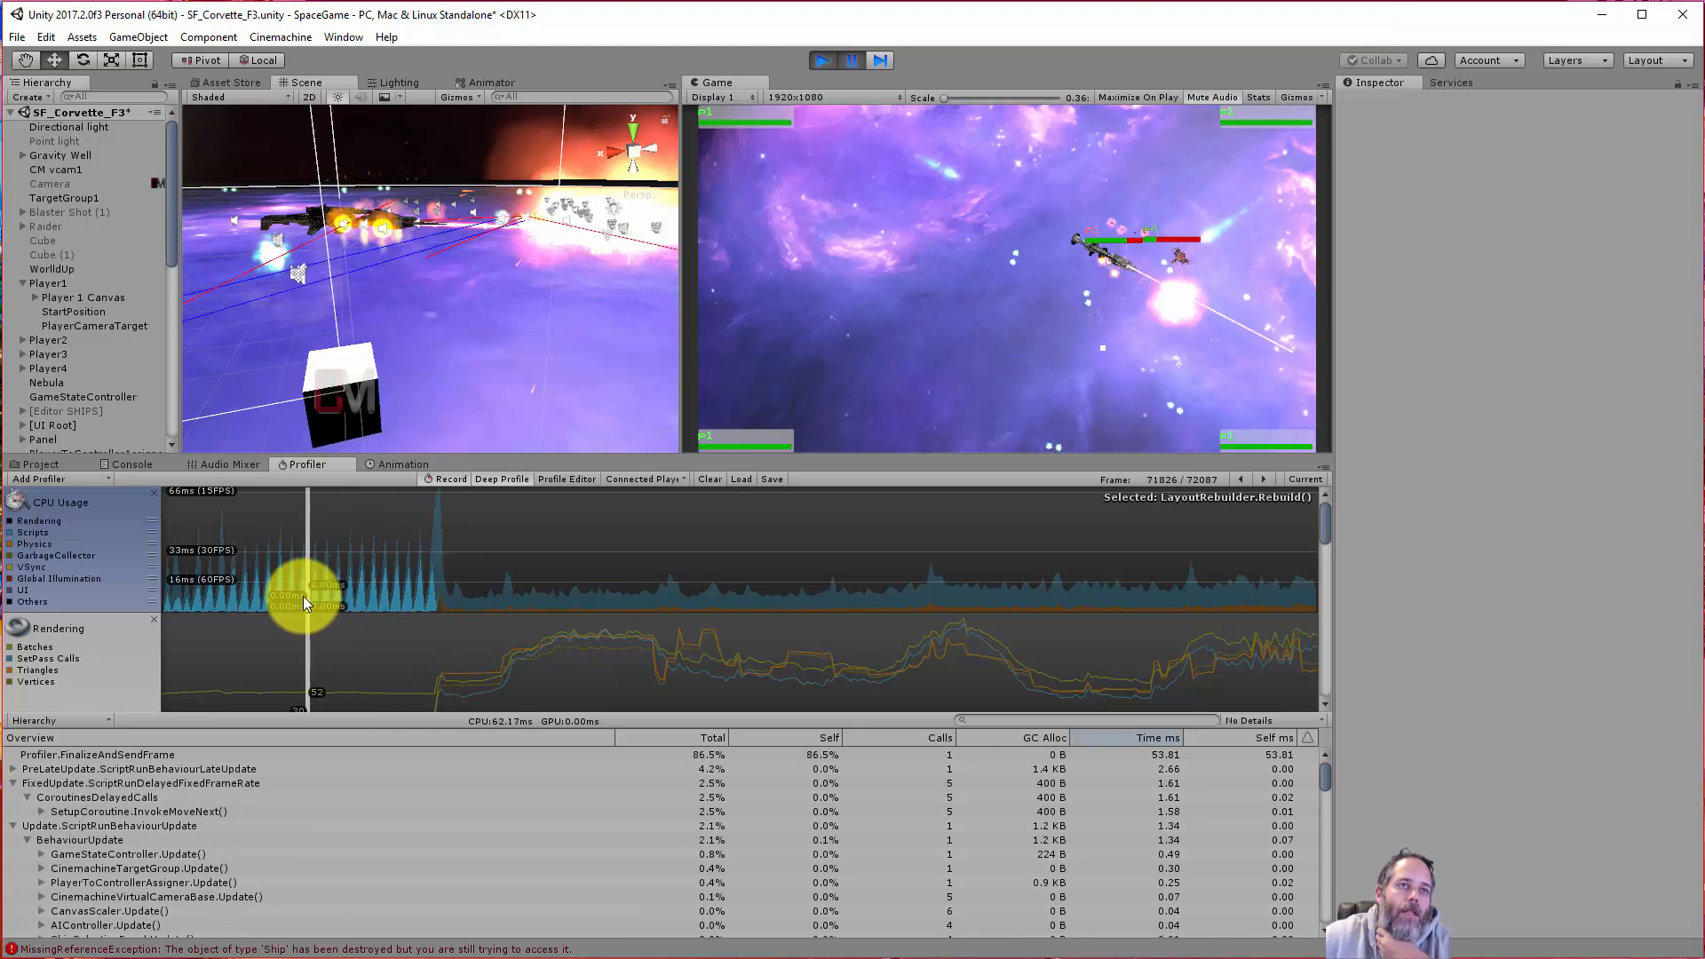
{"action": "left_click", "coordinate": [247, 588]}
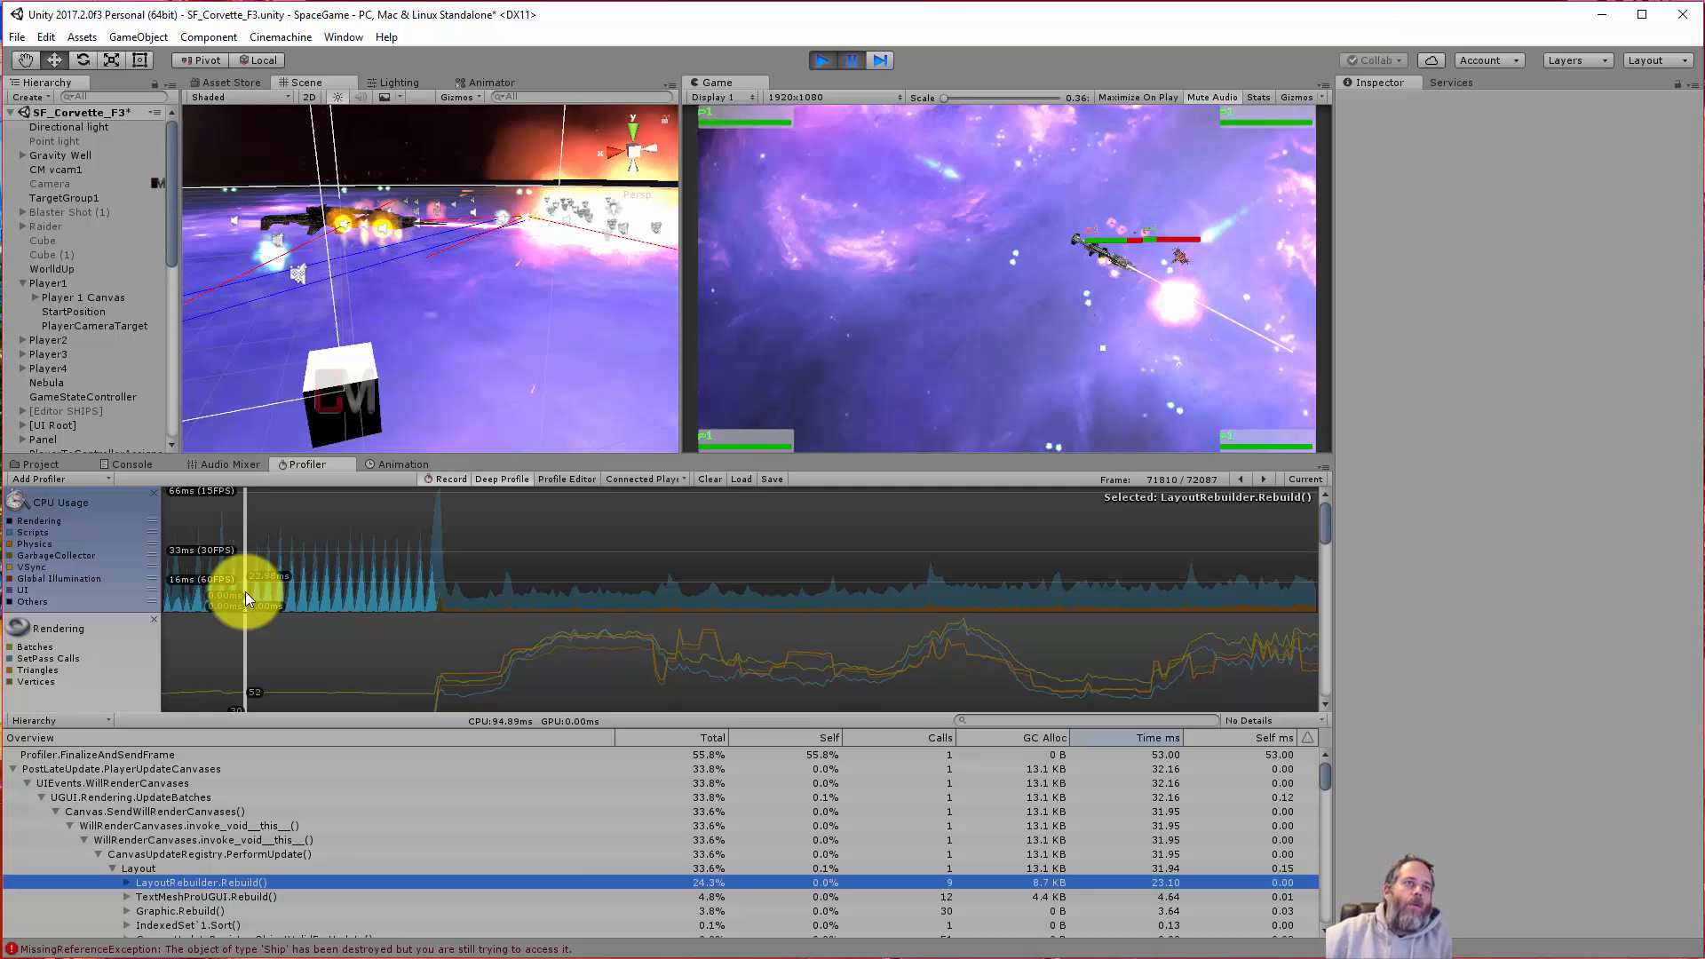
- Select UI Root in the Hierarchy and inspect its Canvas components
{"action": "left_click", "coordinate": [66, 424]}
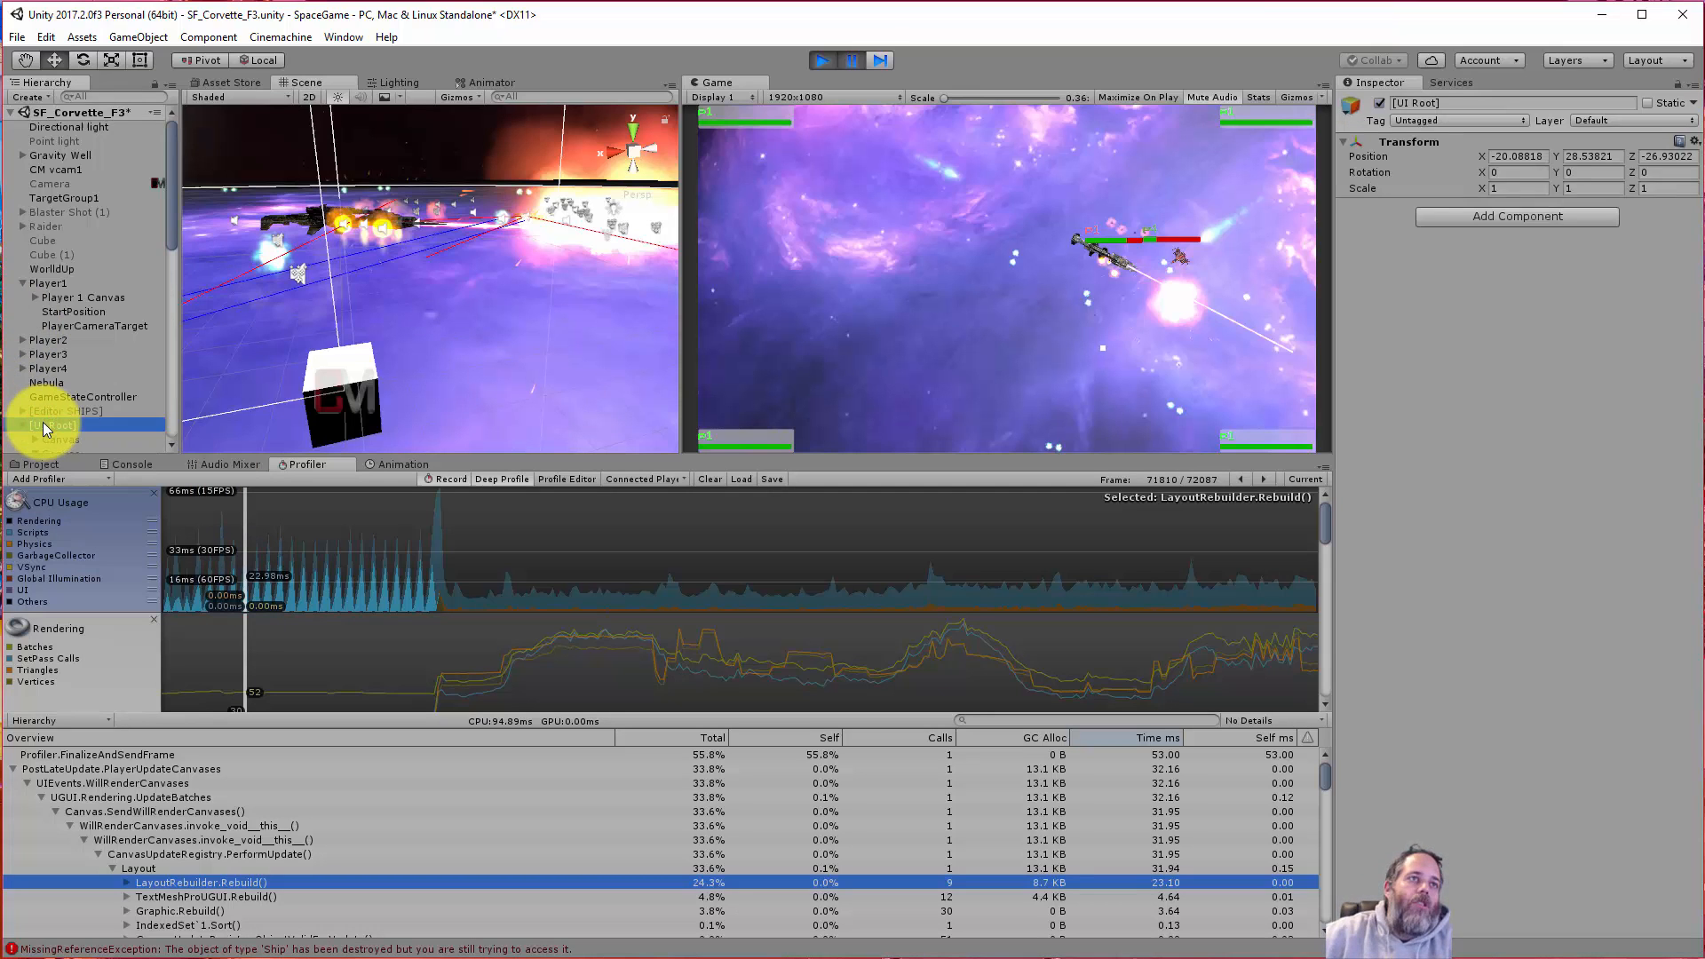
{"action": "left_click", "coordinate": [61, 425]}
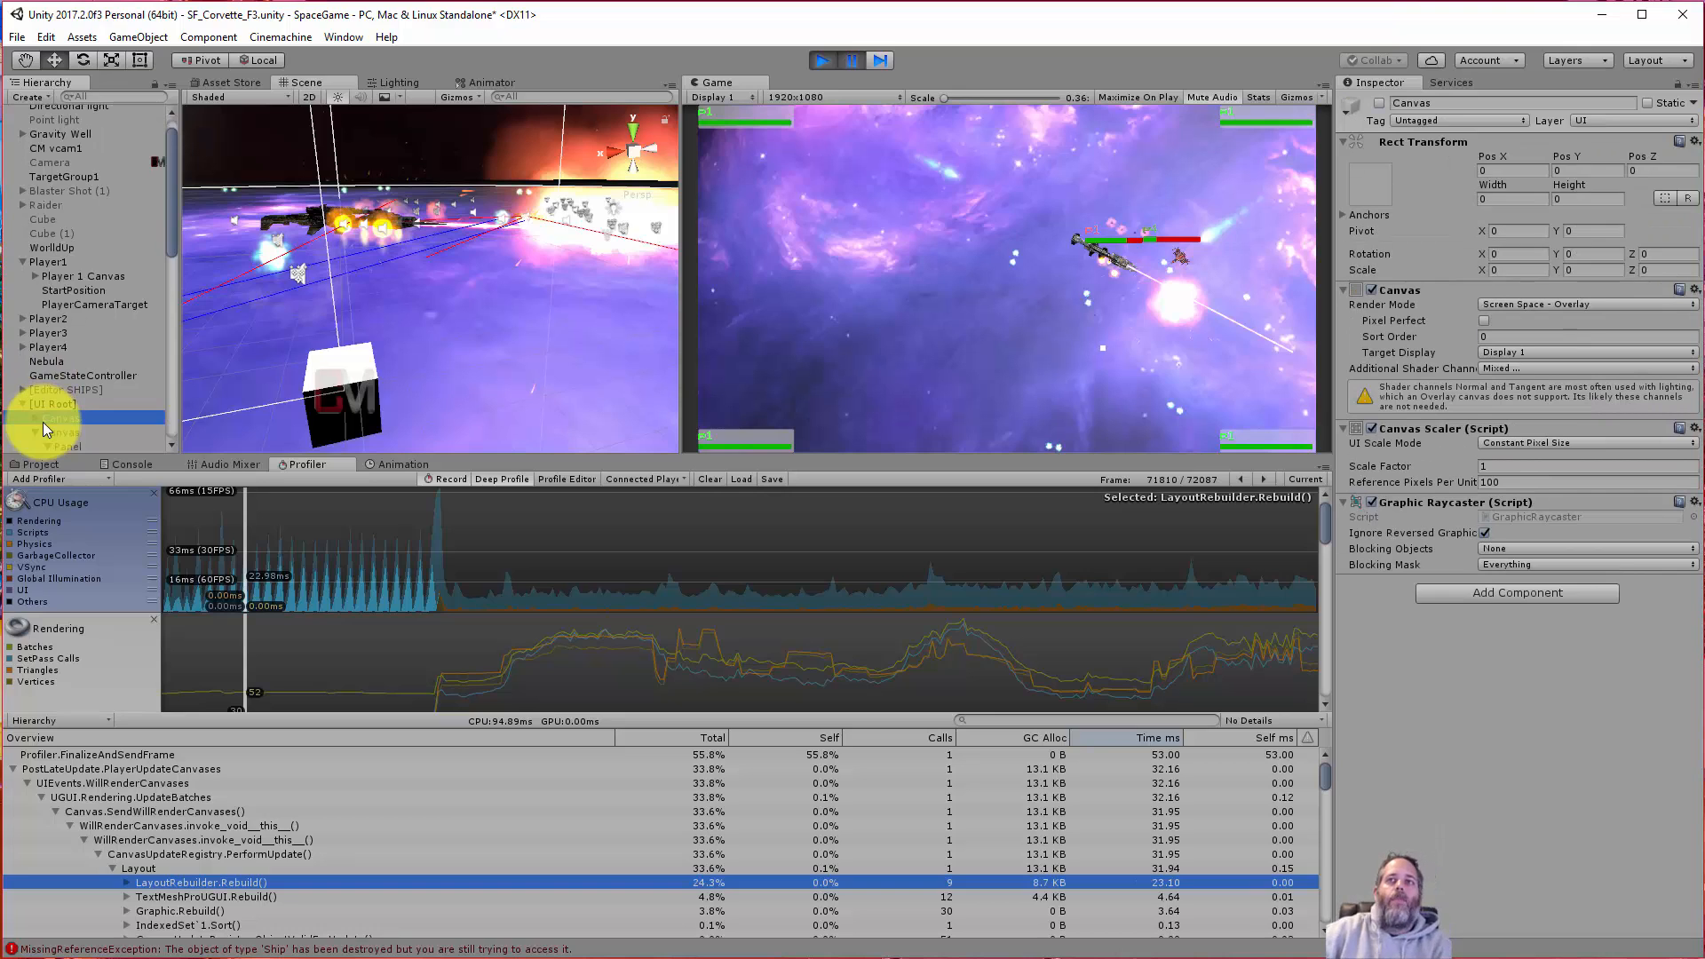
{"action": "left_click", "coordinate": [56, 417]}
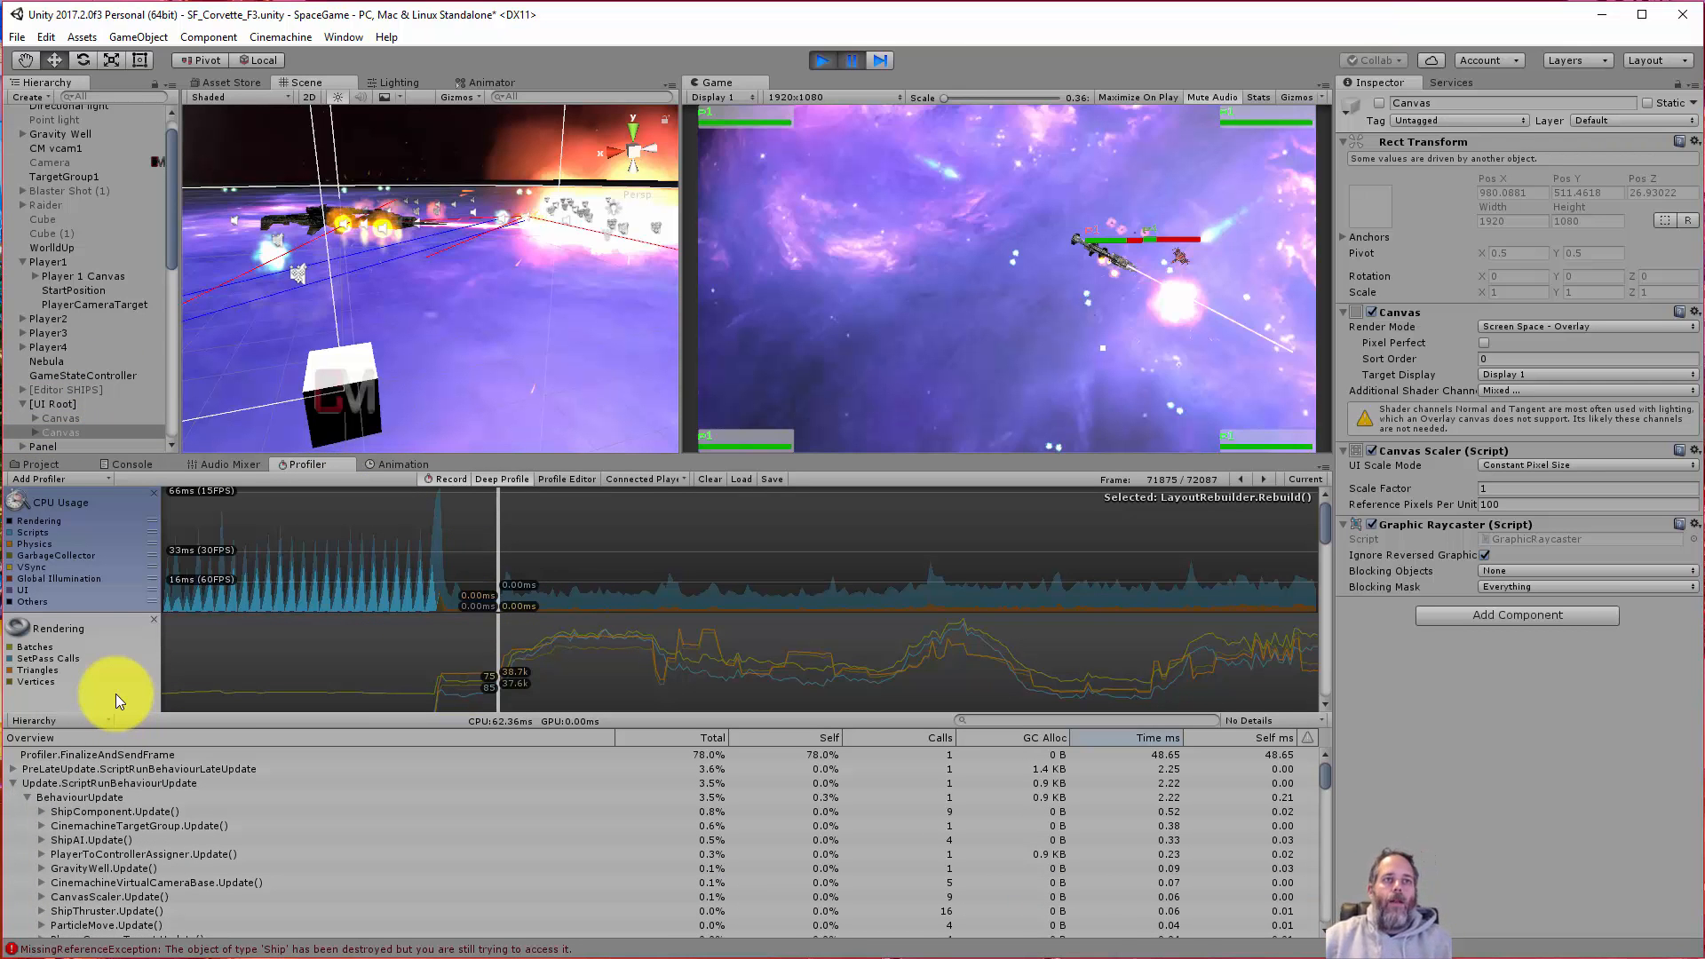
{"action": "mouse_move", "coordinate": [251, 589]}
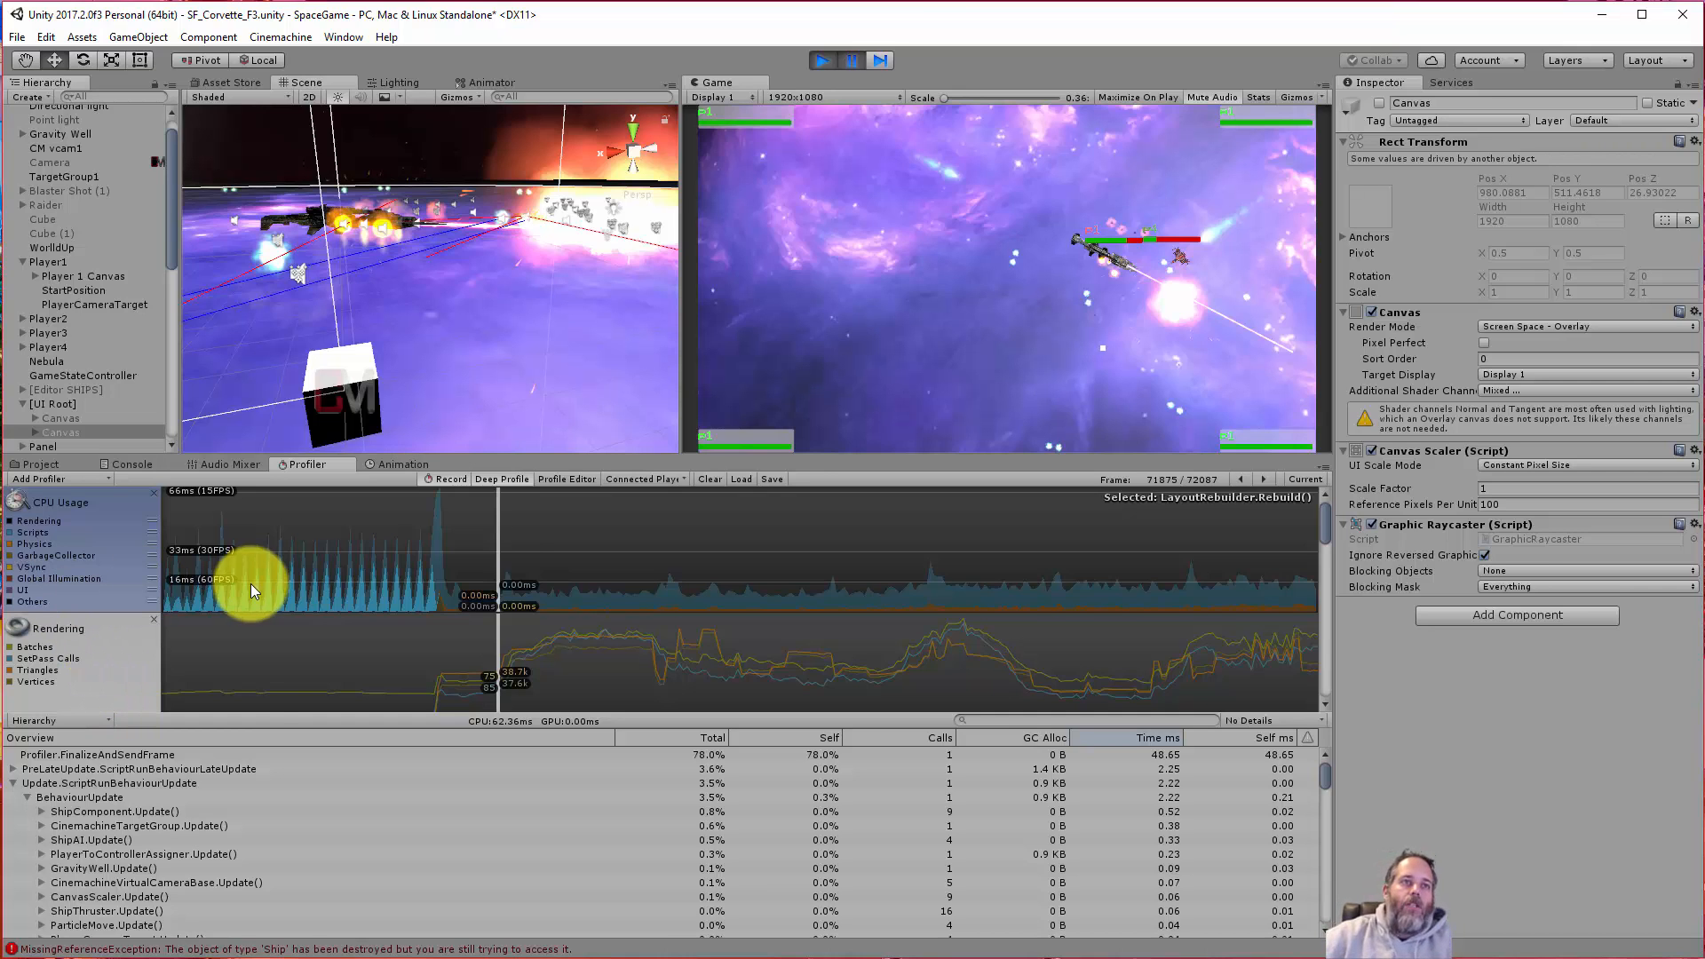
- Check one more spike frame, then return the Profiler to live current frames
{"action": "left_click", "coordinate": [293, 597]}
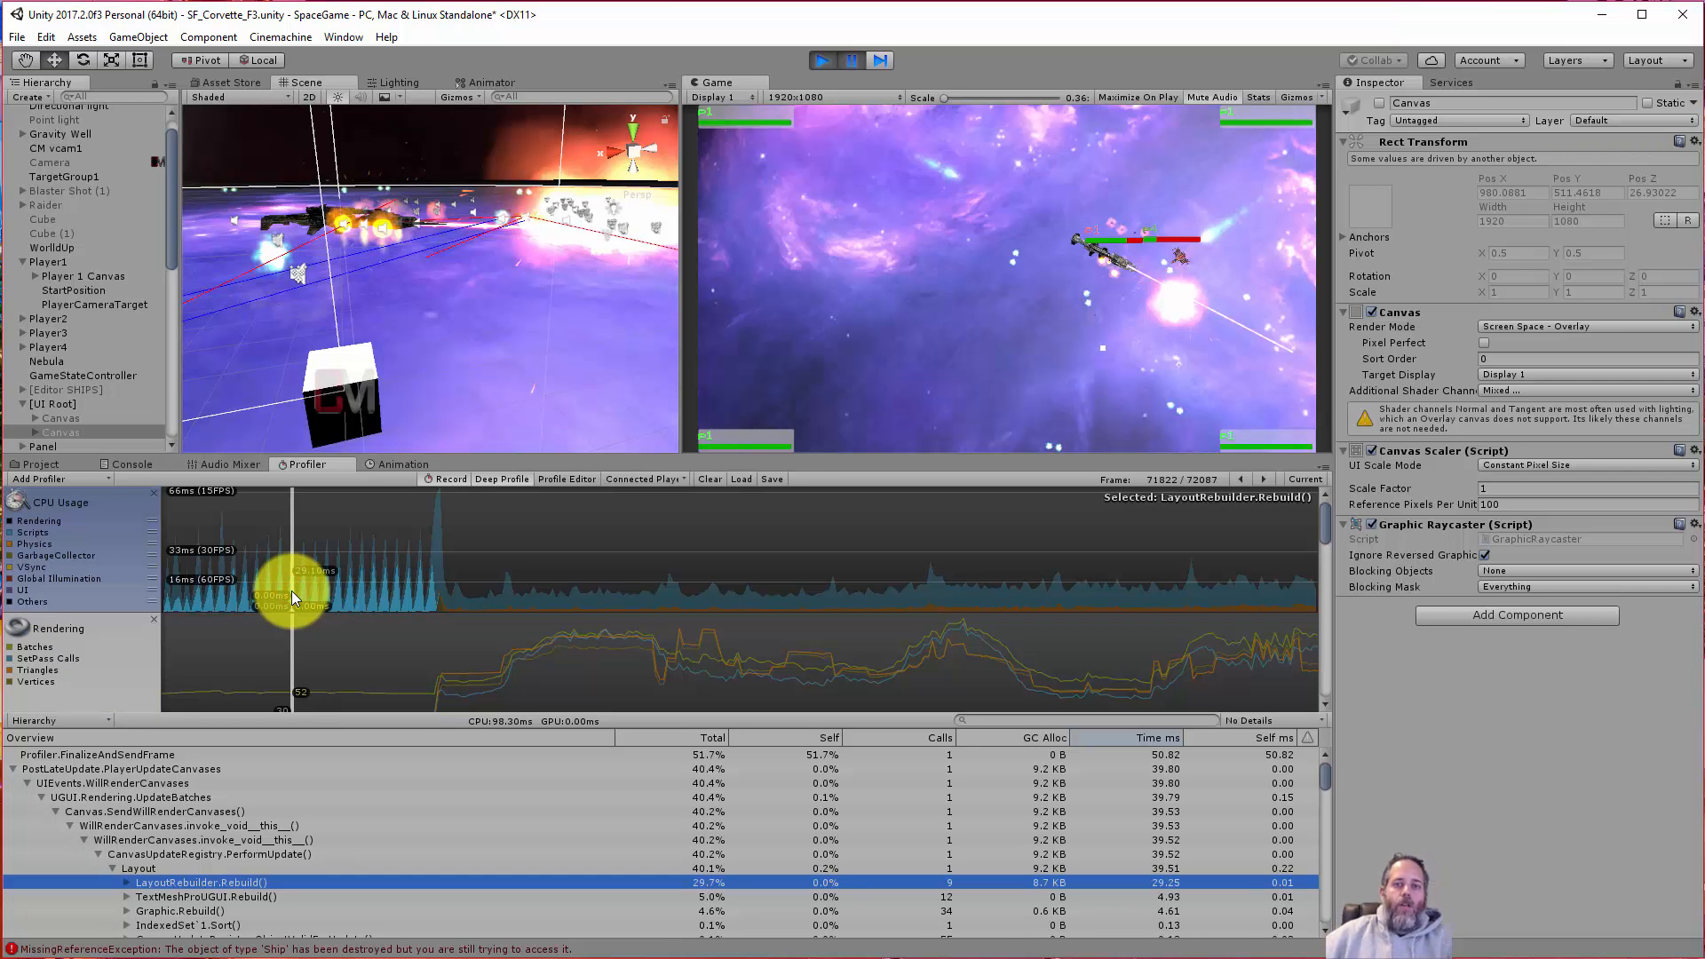
{"action": "mouse_move", "coordinate": [924, 554]}
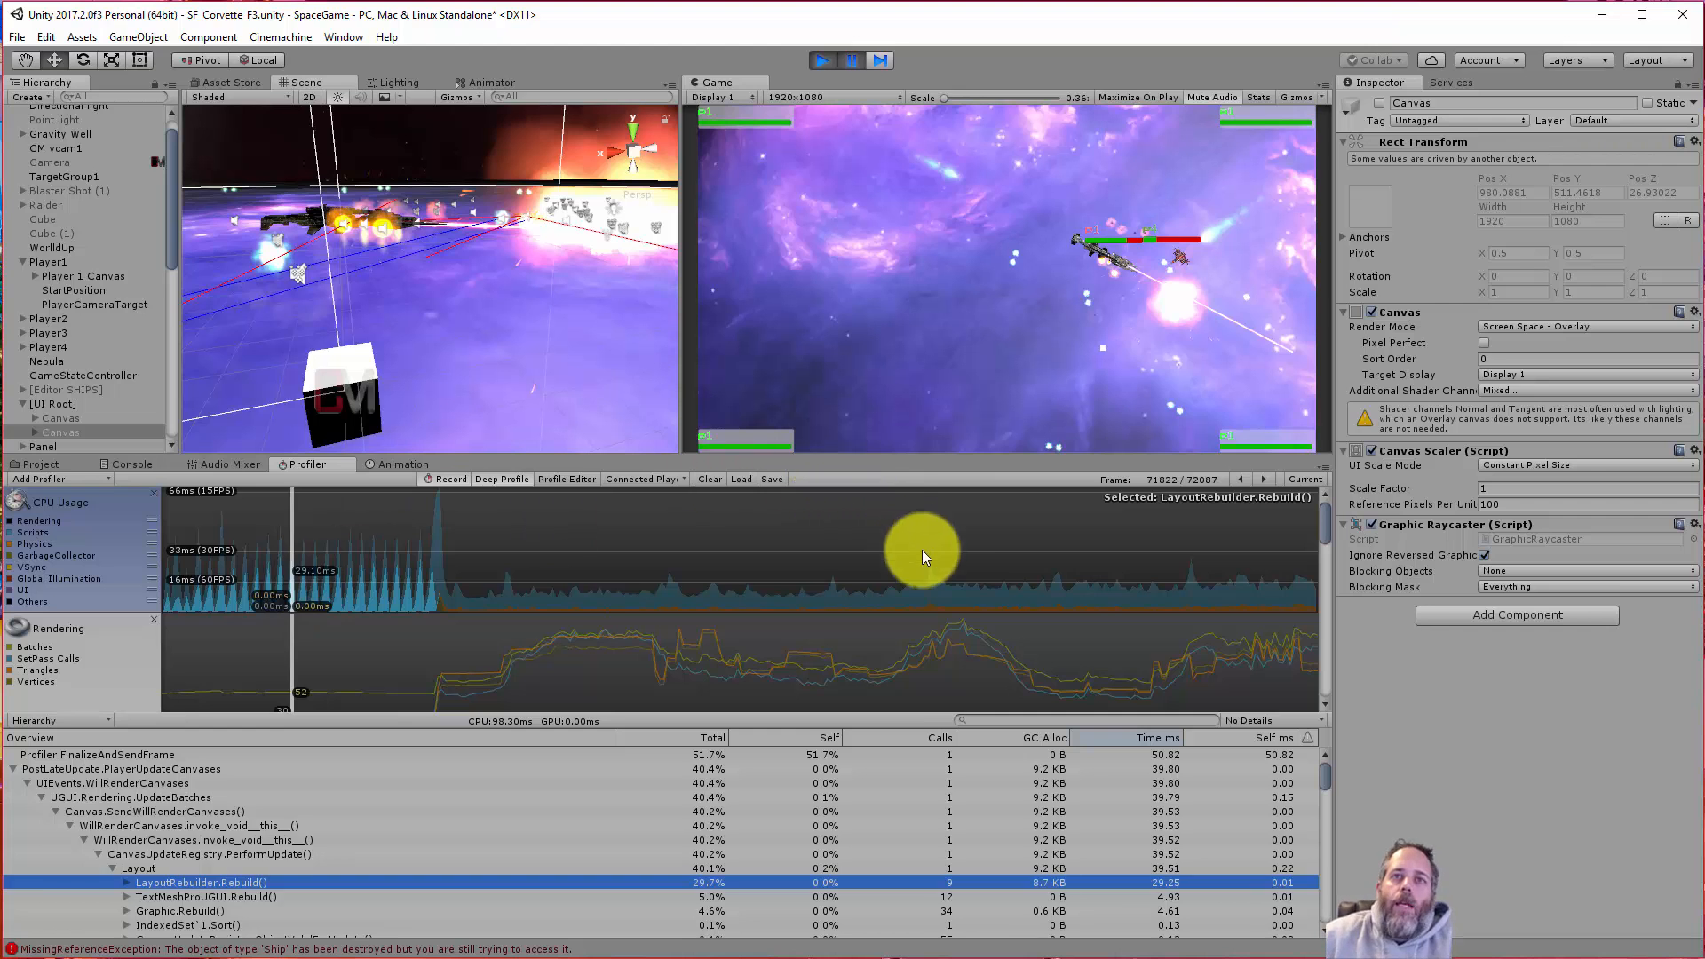
{"action": "left_click", "coordinate": [1055, 575]}
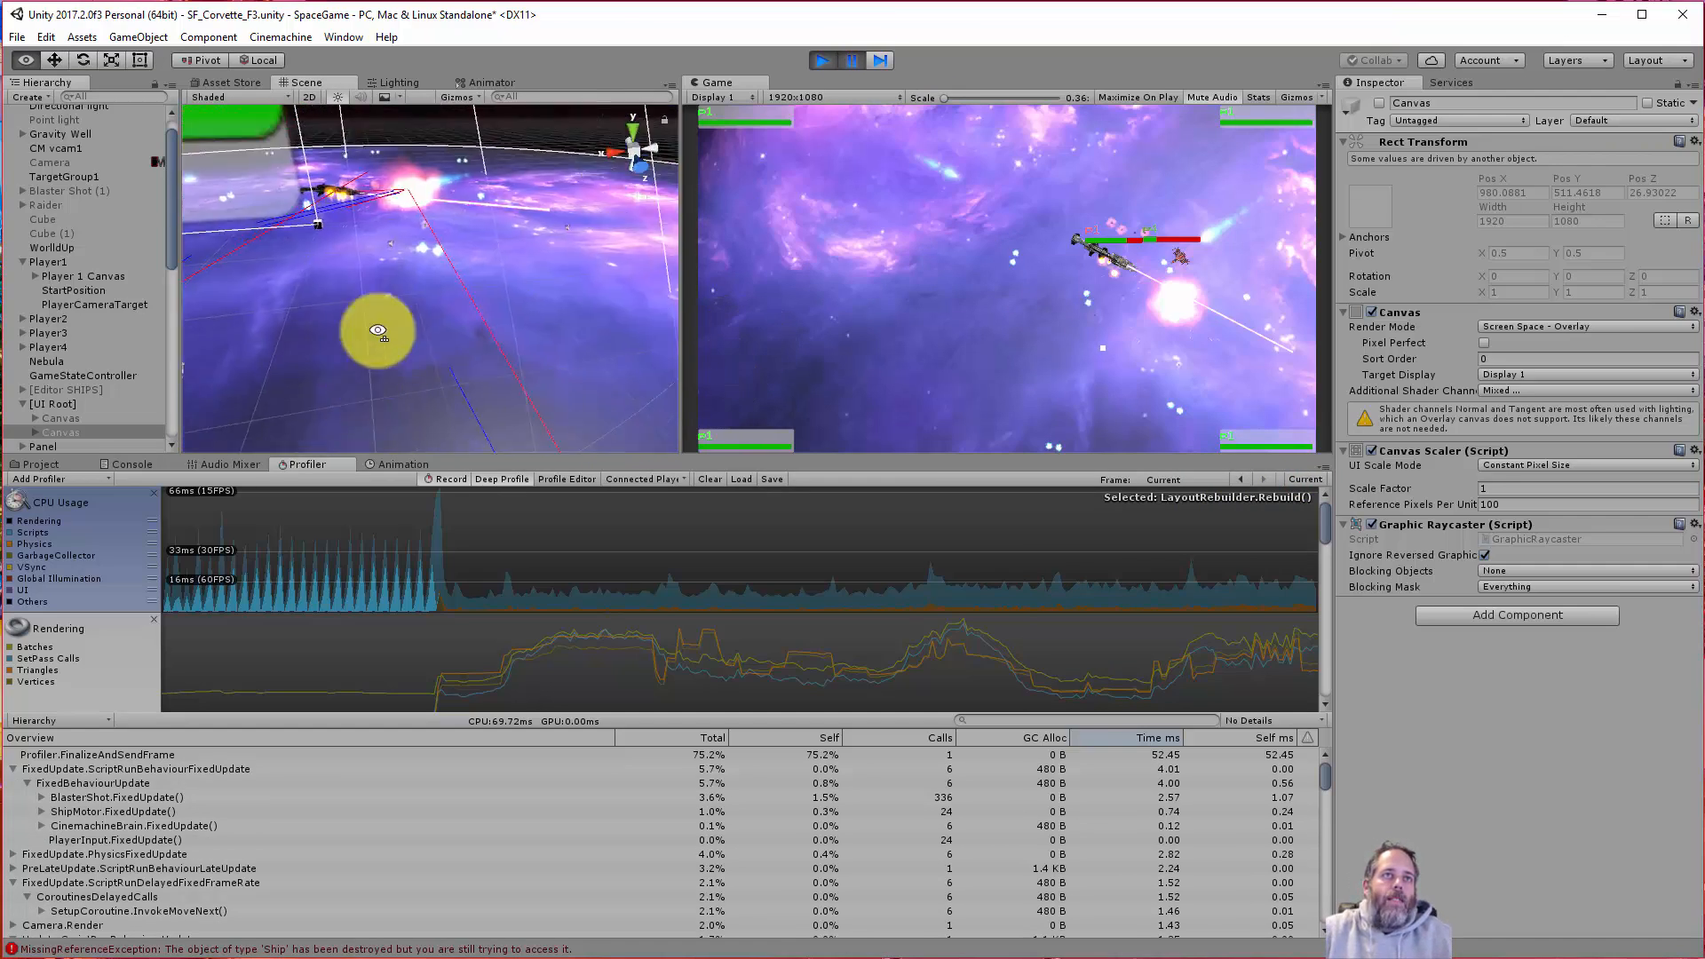
- Pause on a new gameplay spike showing FixedUpdate.PhysicsFixedUpdate under ShipHealth.OnTriggerEnter
{"action": "left_click", "coordinate": [858, 61]}
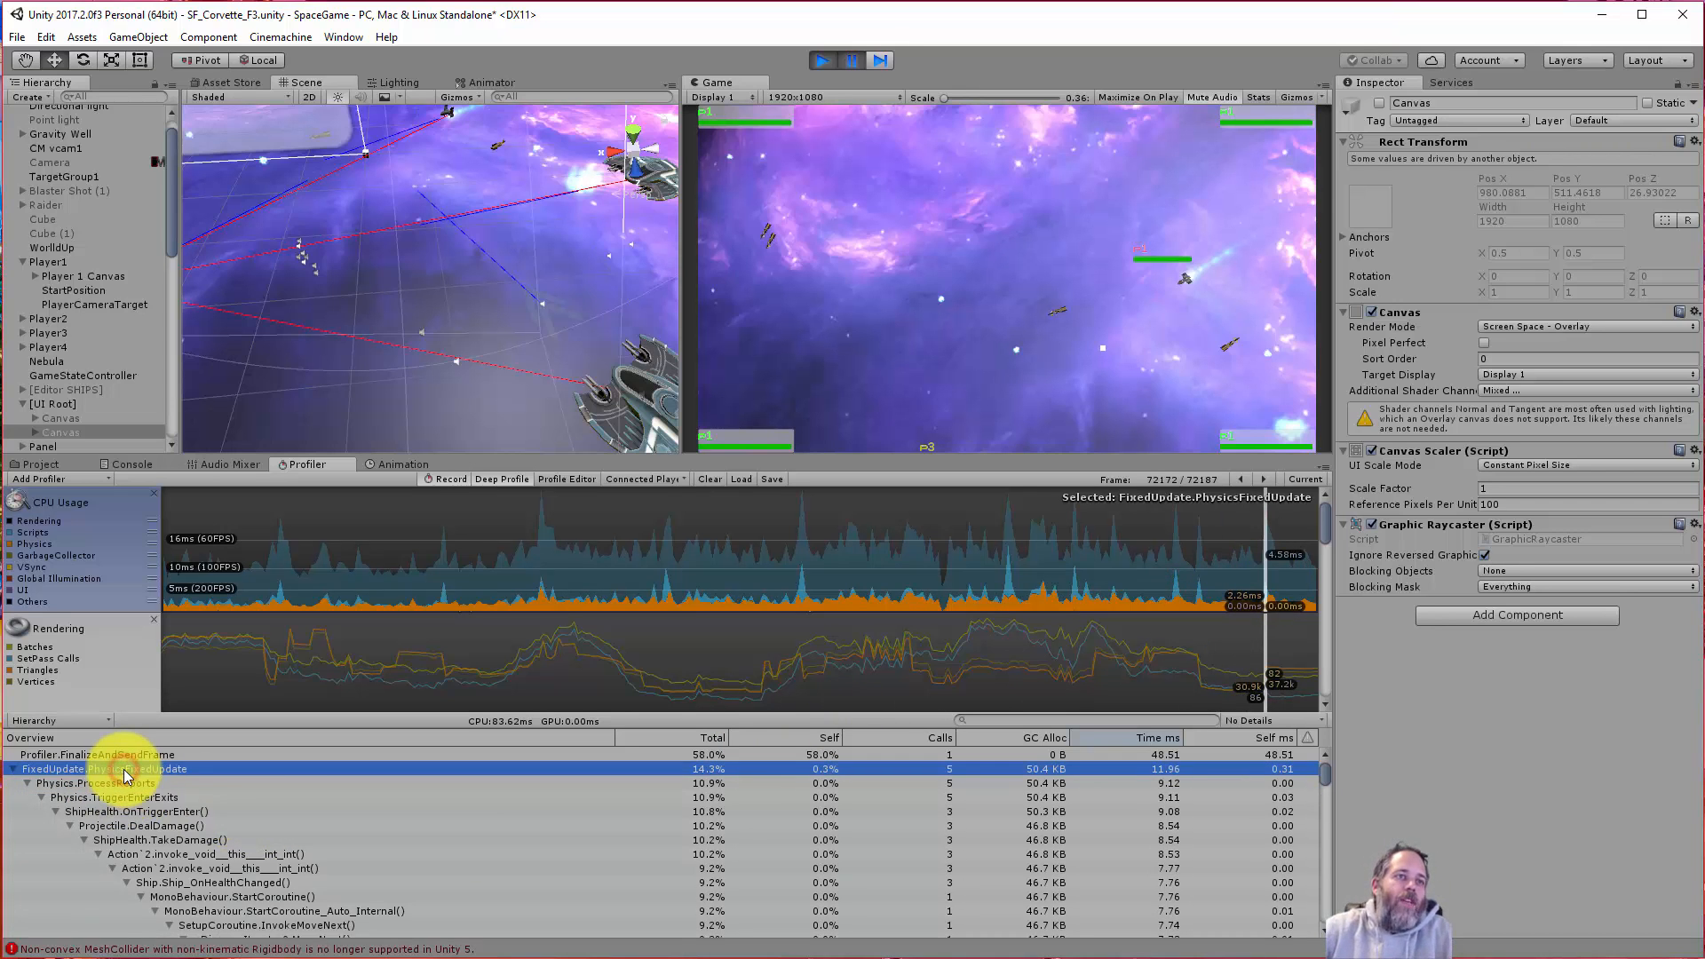
- Expand ShipHealth.OnTriggerEnter through Projectile.DealDamage and TakeDamage to HandleShipDeath
{"action": "left_click", "coordinate": [12, 769]}
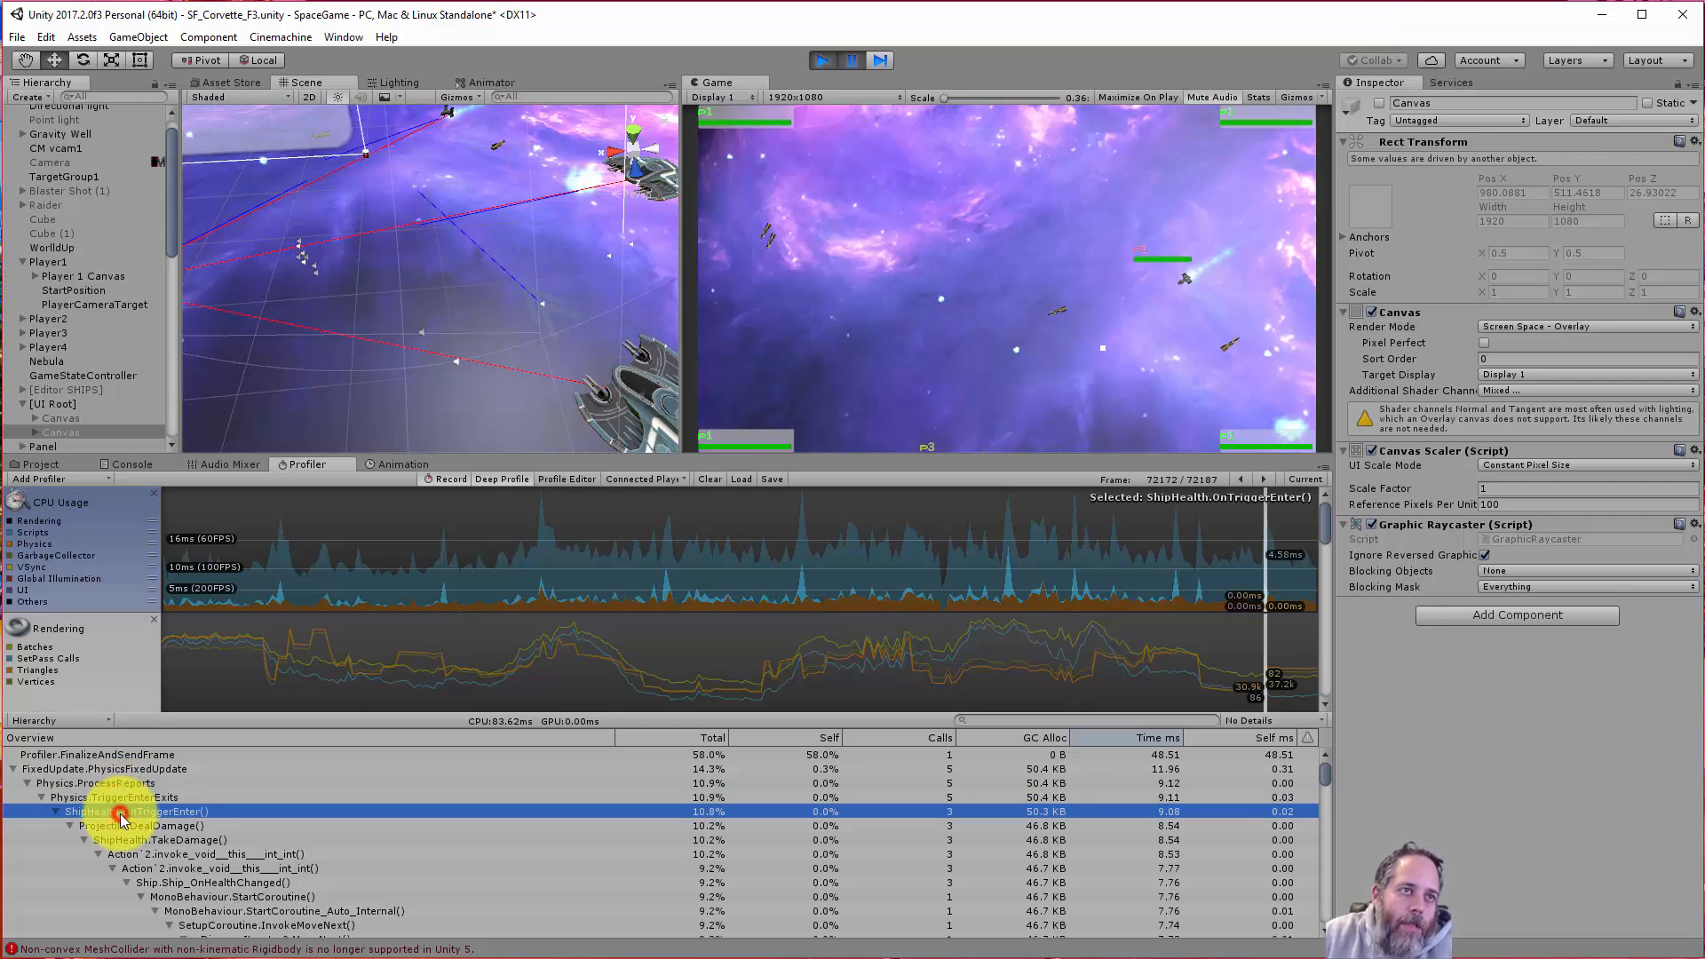
{"action": "left_click", "coordinate": [143, 825]}
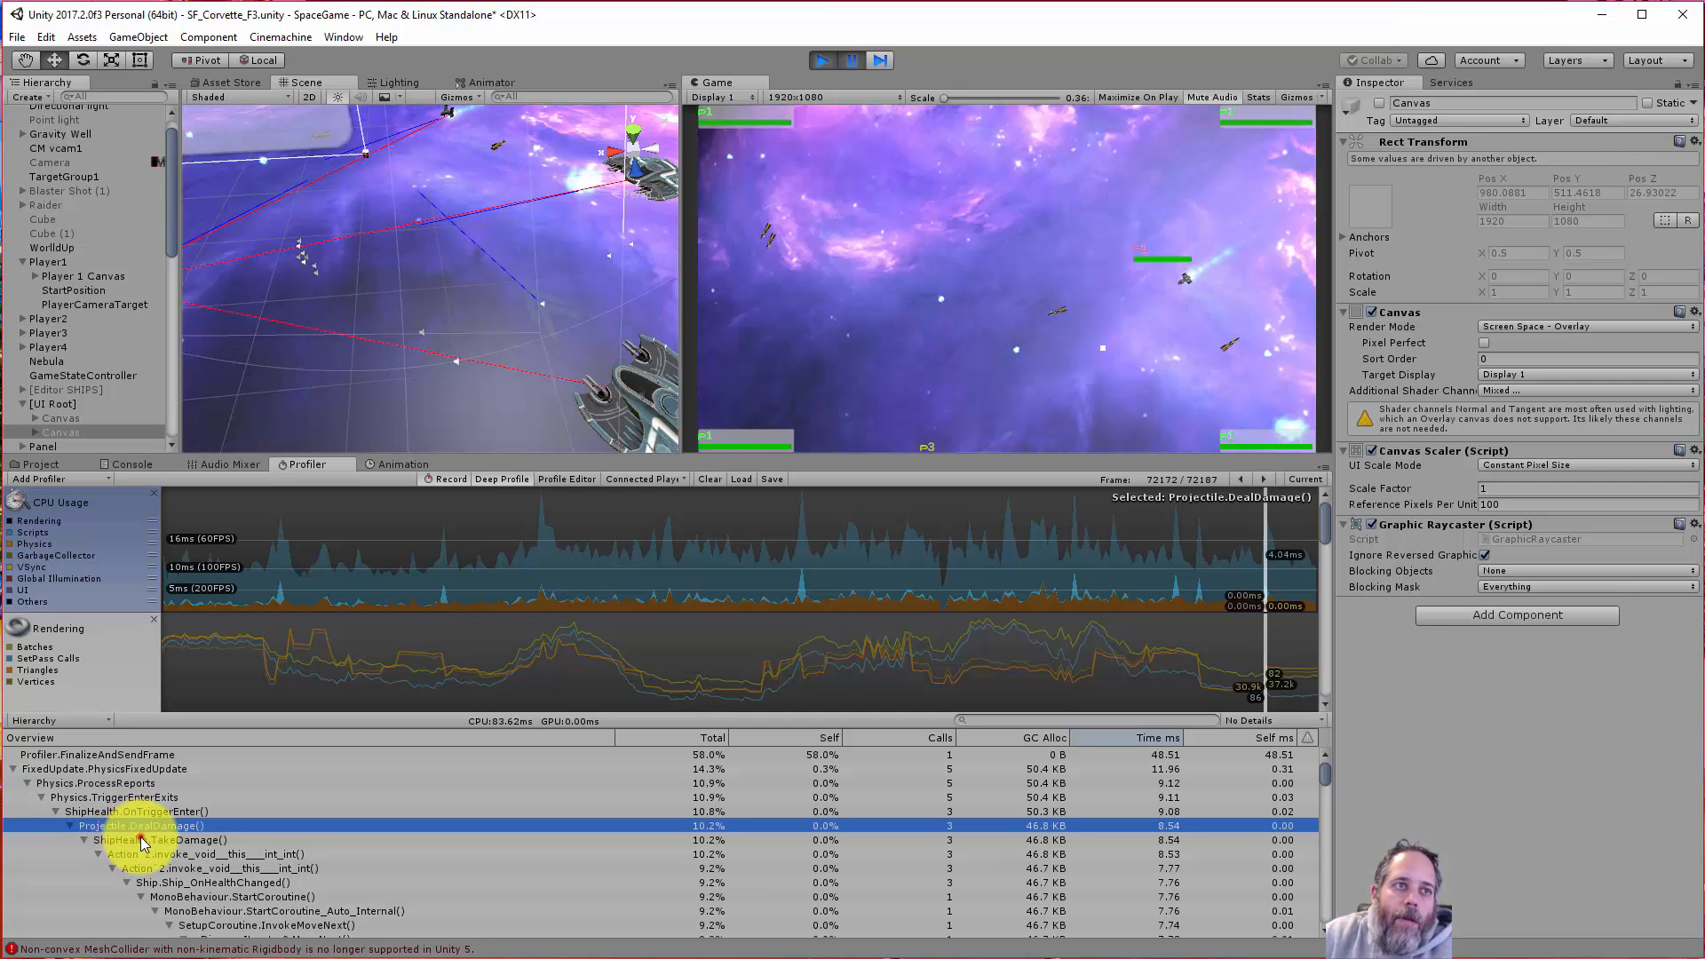
{"action": "left_click", "coordinate": [142, 840]}
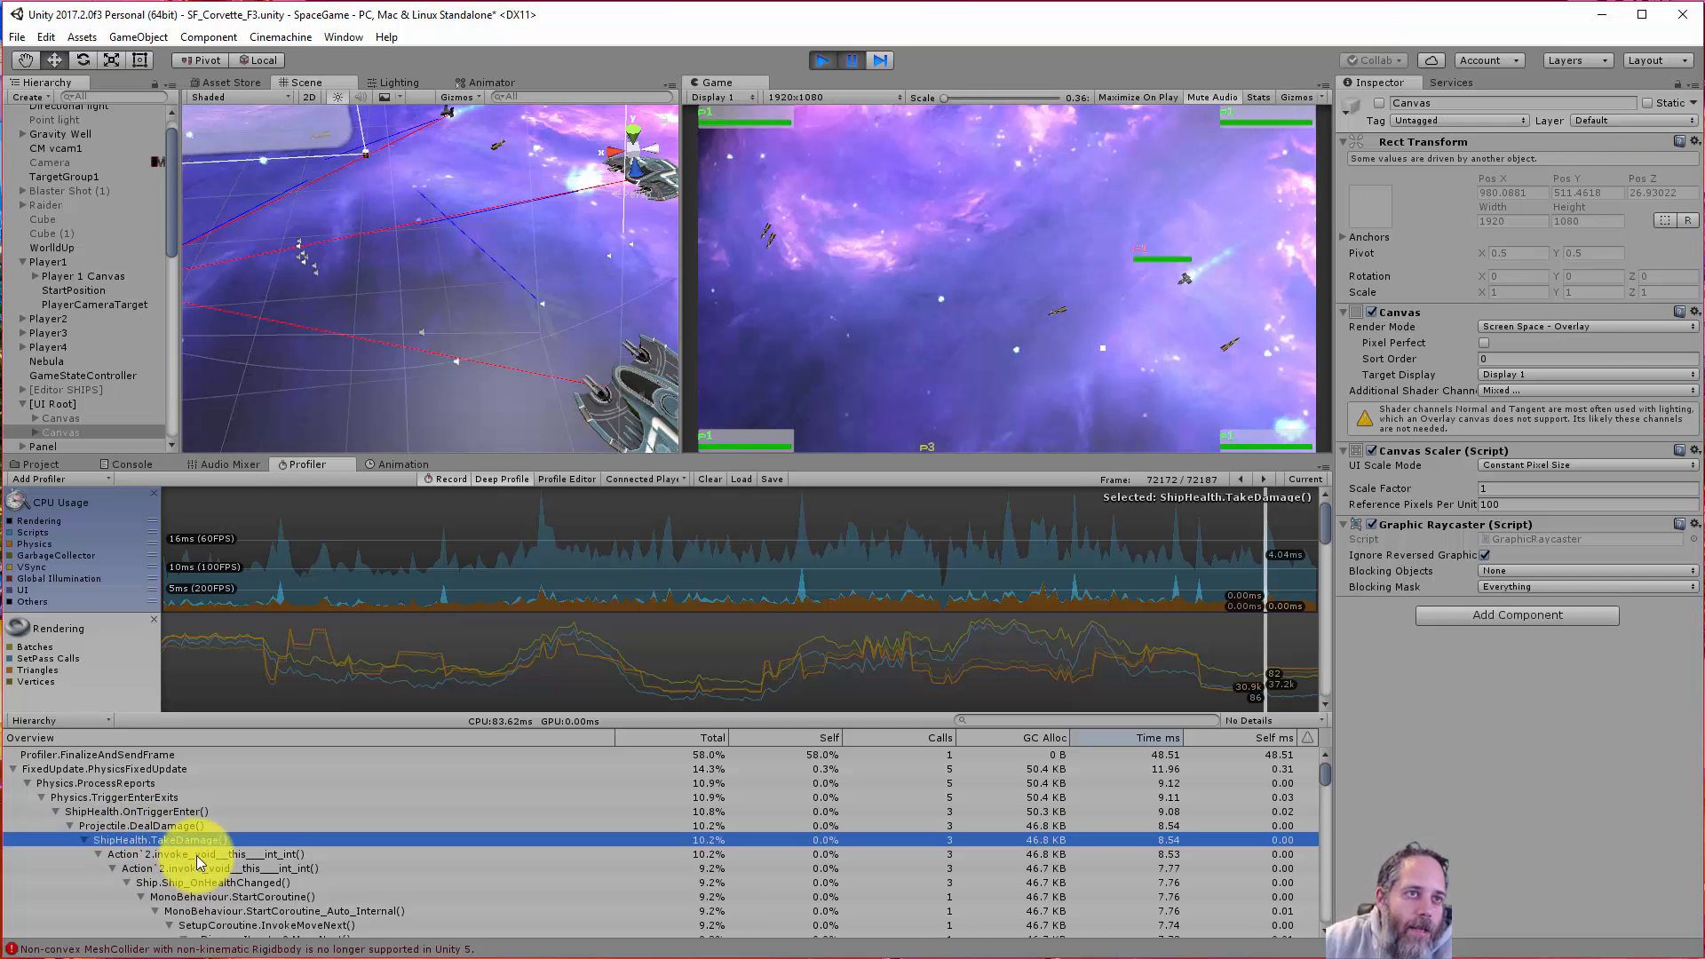
{"action": "left_click", "coordinate": [200, 882]}
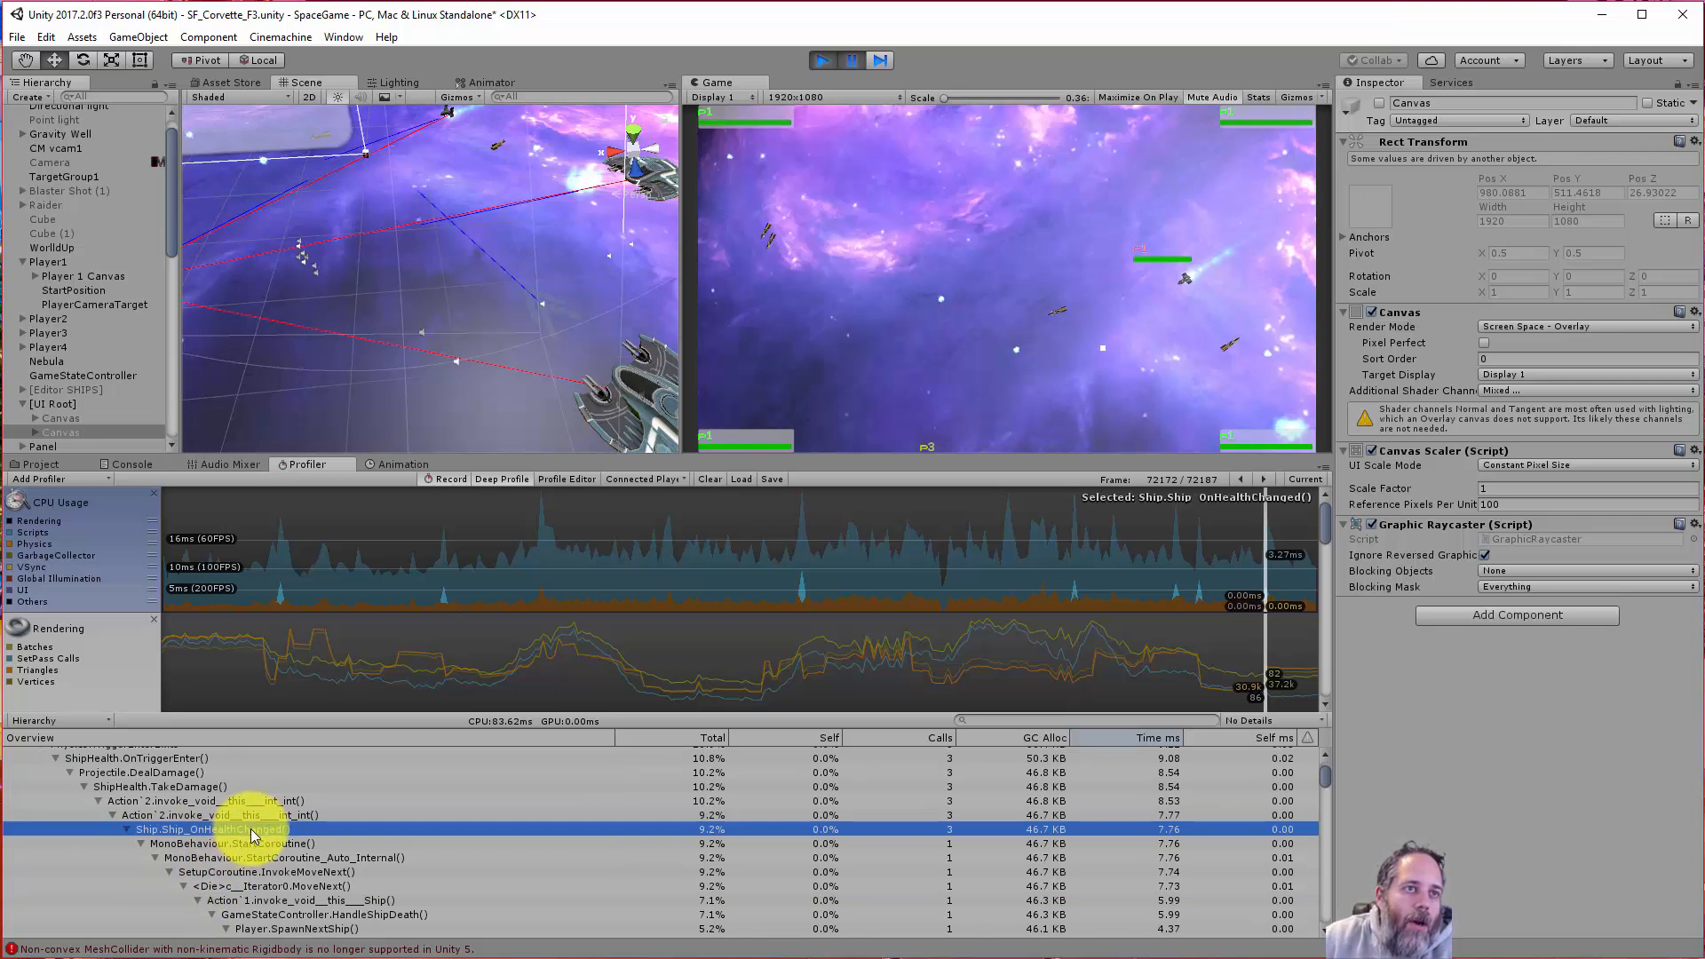
{"action": "scroll", "scroll_direction": "down", "scroll_amount": 3}
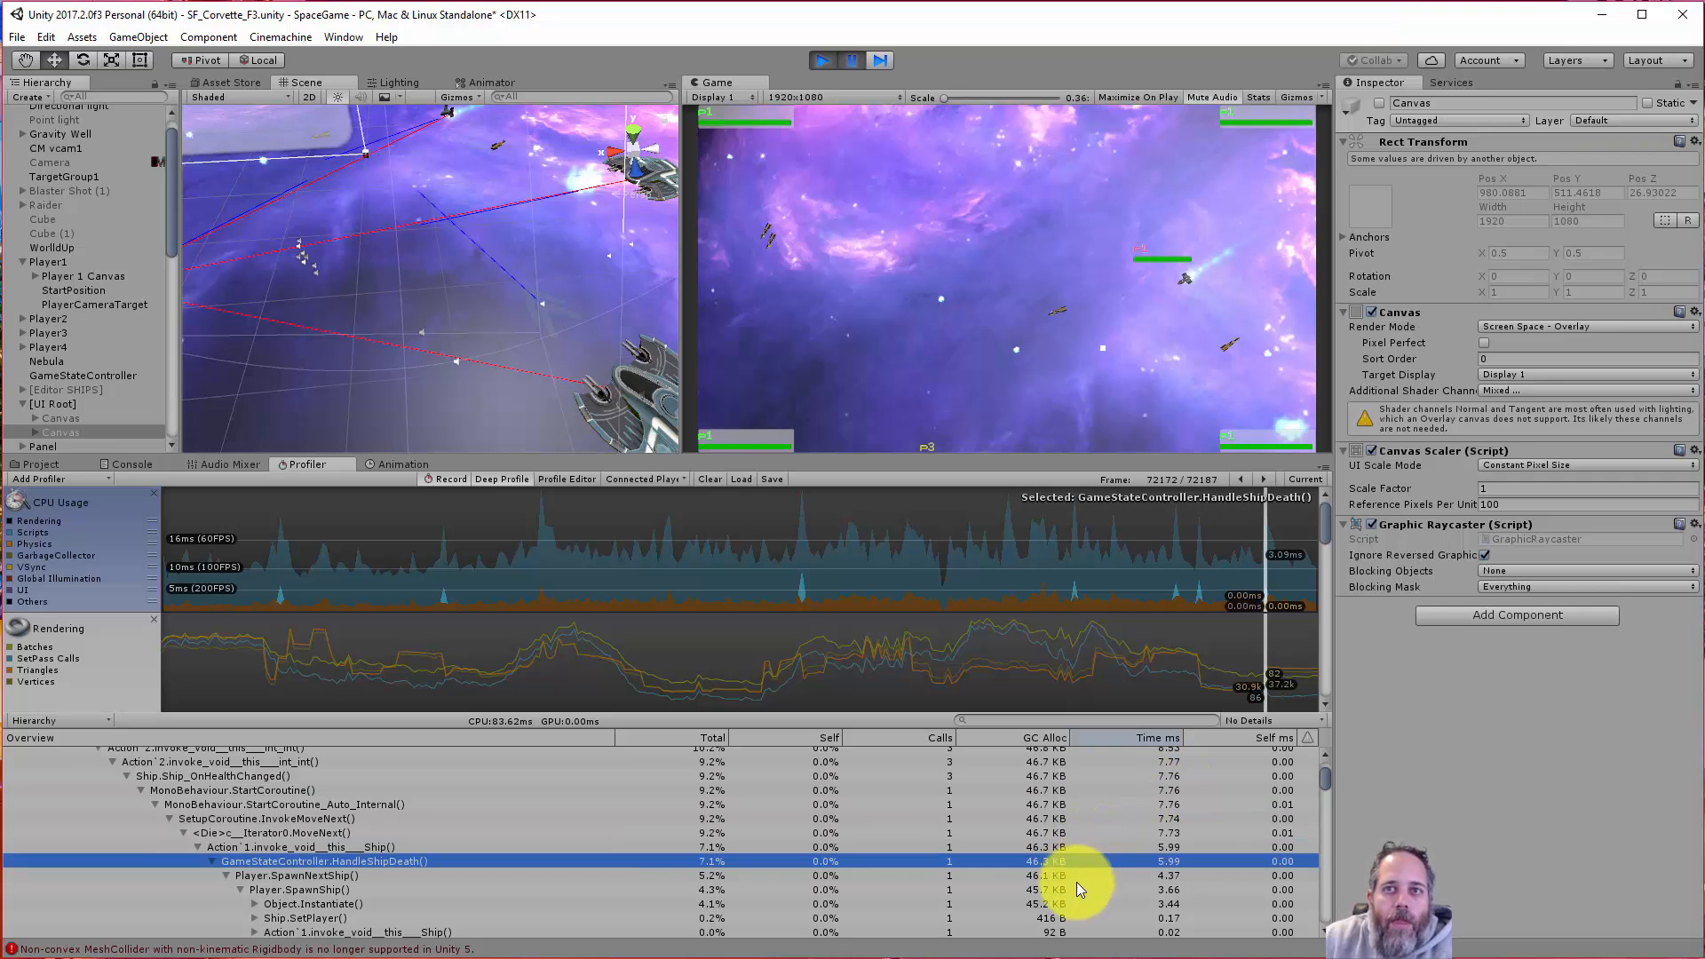
- Drill into Player.SpawnShip() and its Object.Instantiate() allocation of about 45 KB
{"action": "left_click", "coordinate": [299, 889]}
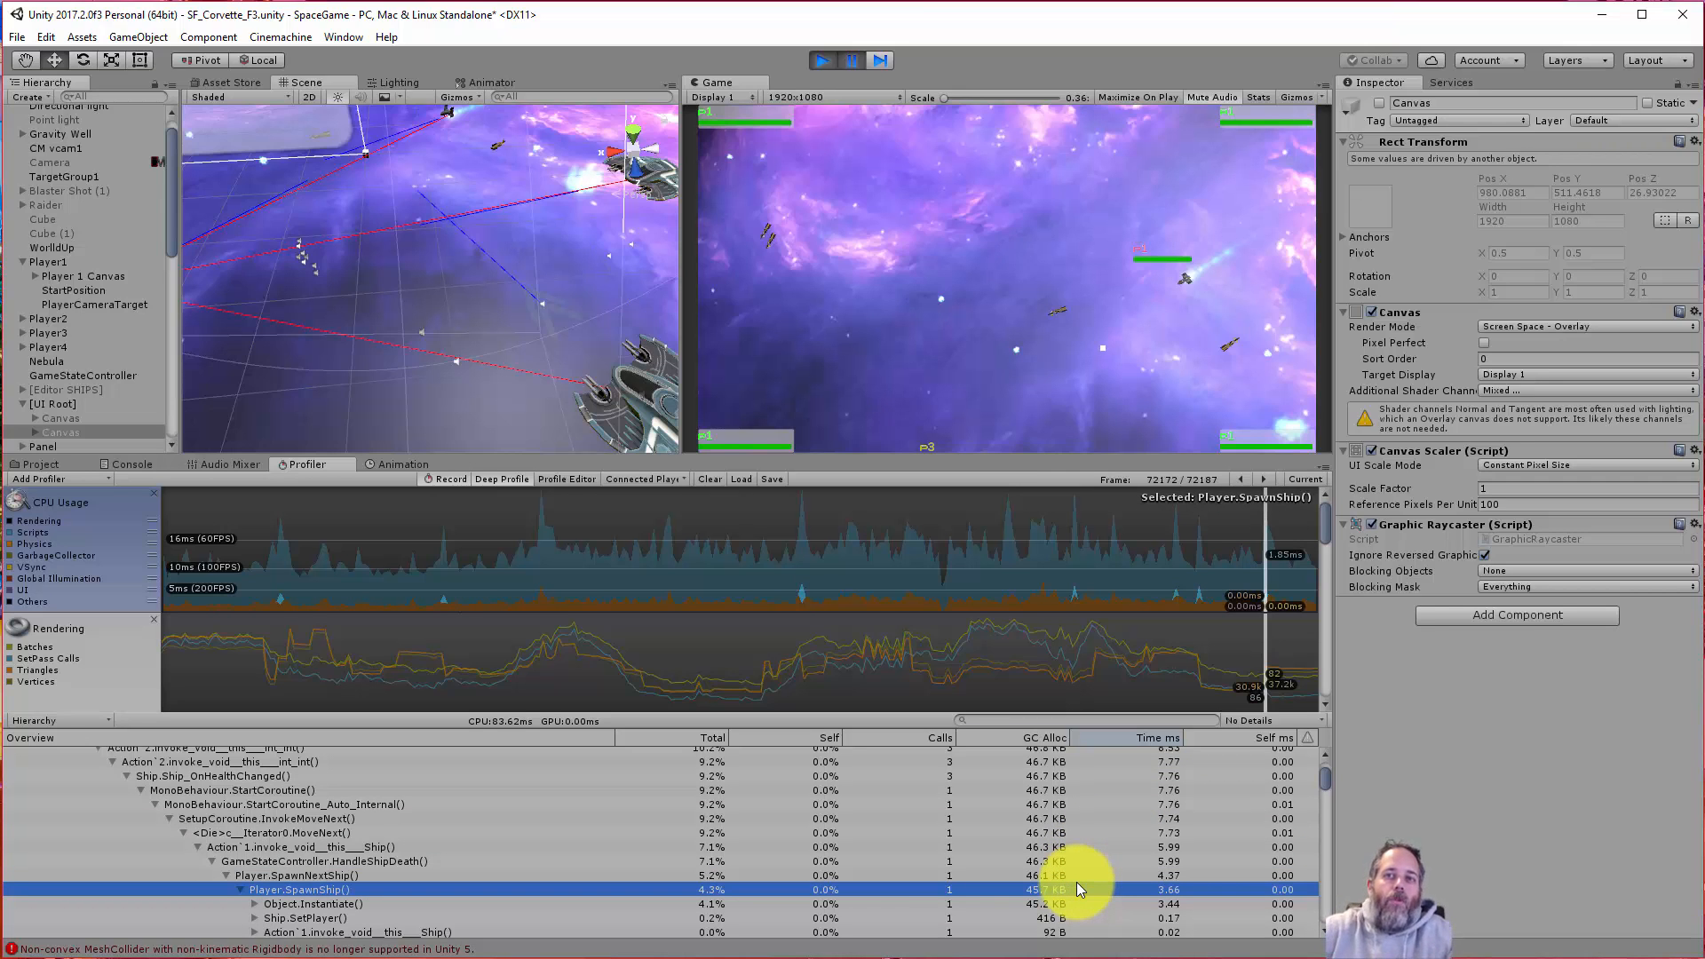
{"action": "left_click", "coordinate": [312, 903]}
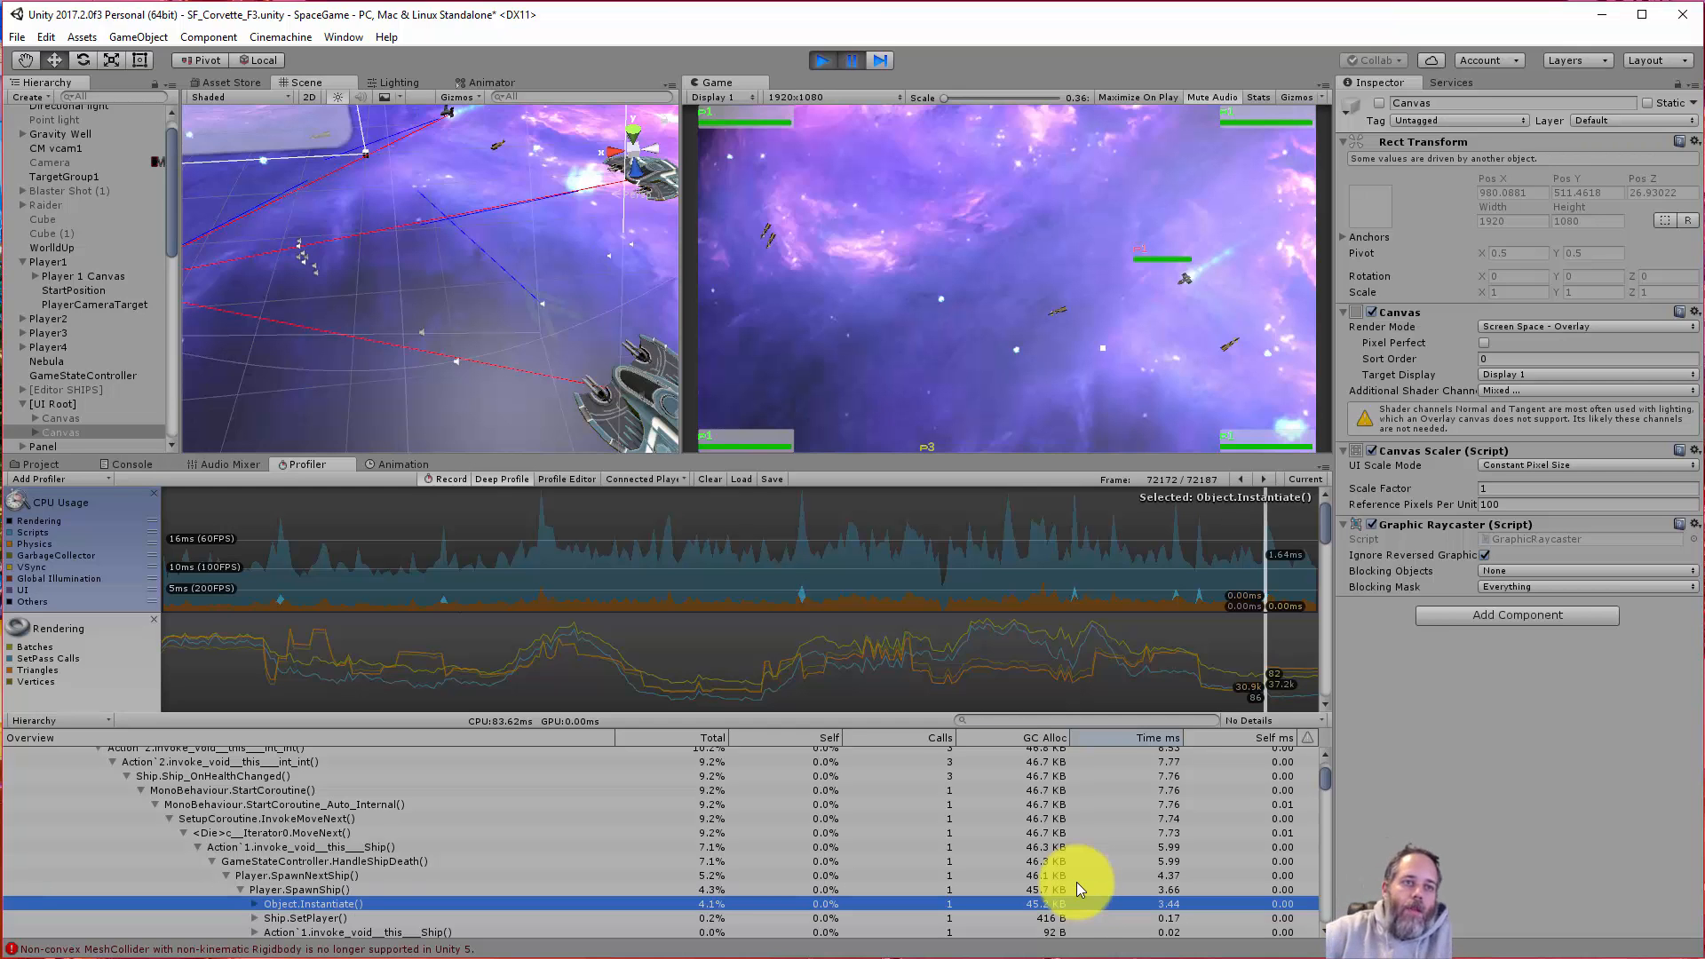
{"action": "left_click", "coordinate": [254, 904]}
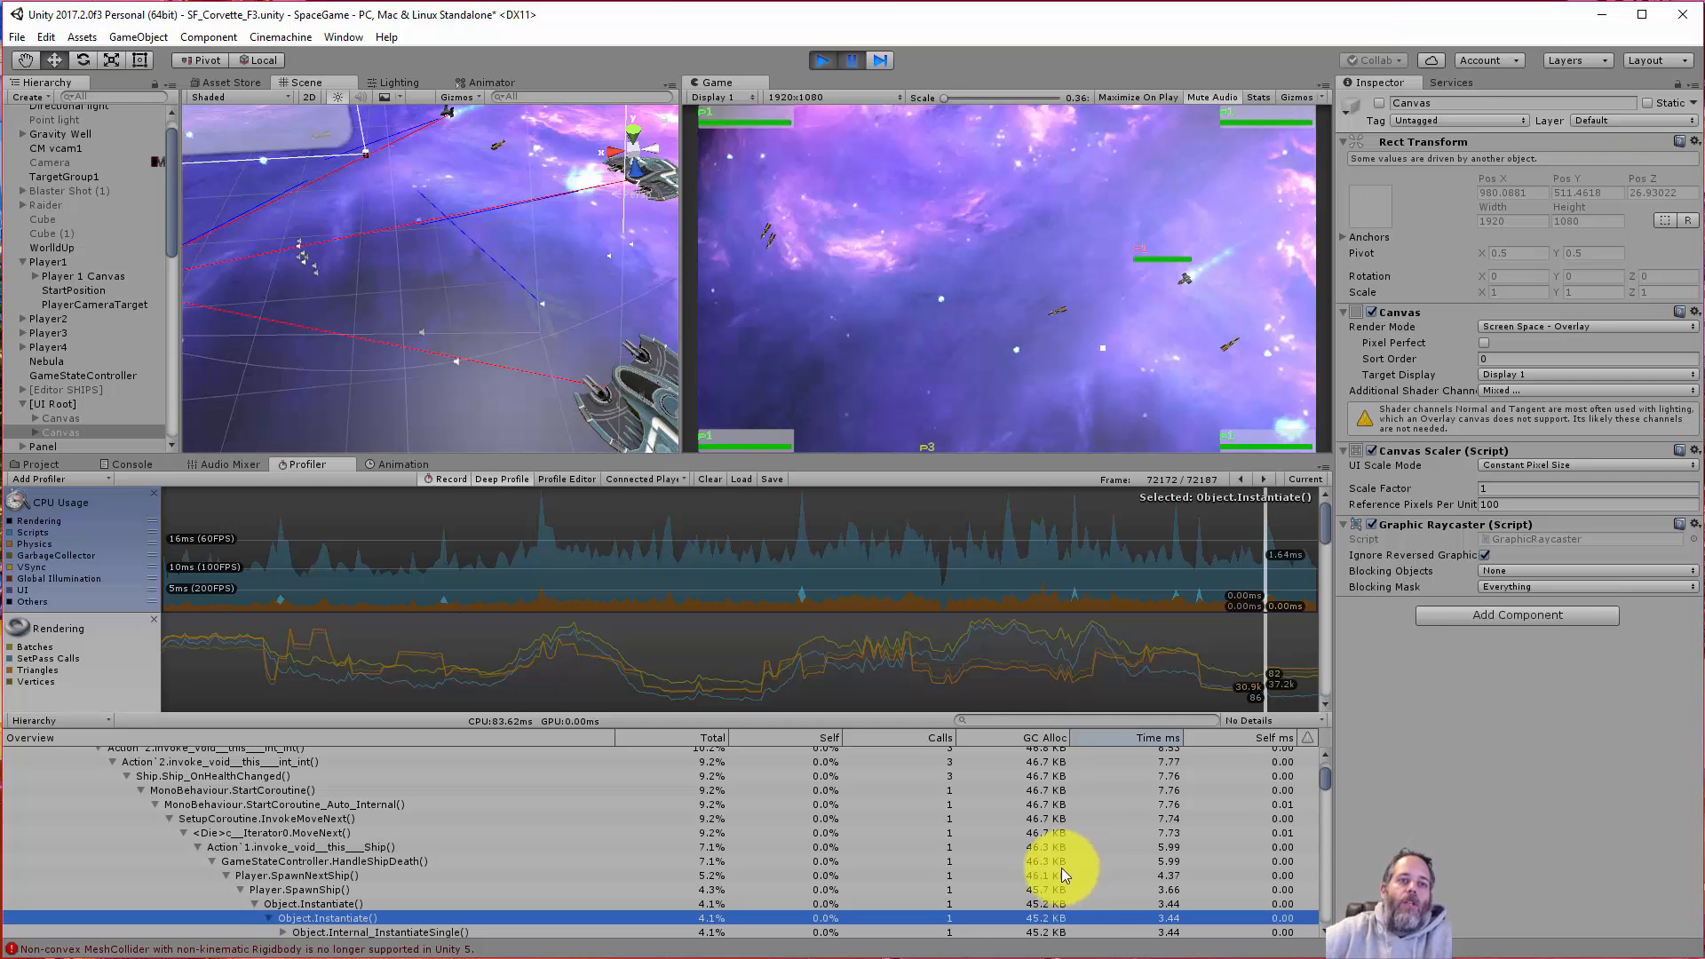
{"action": "left_click", "coordinate": [316, 783]}
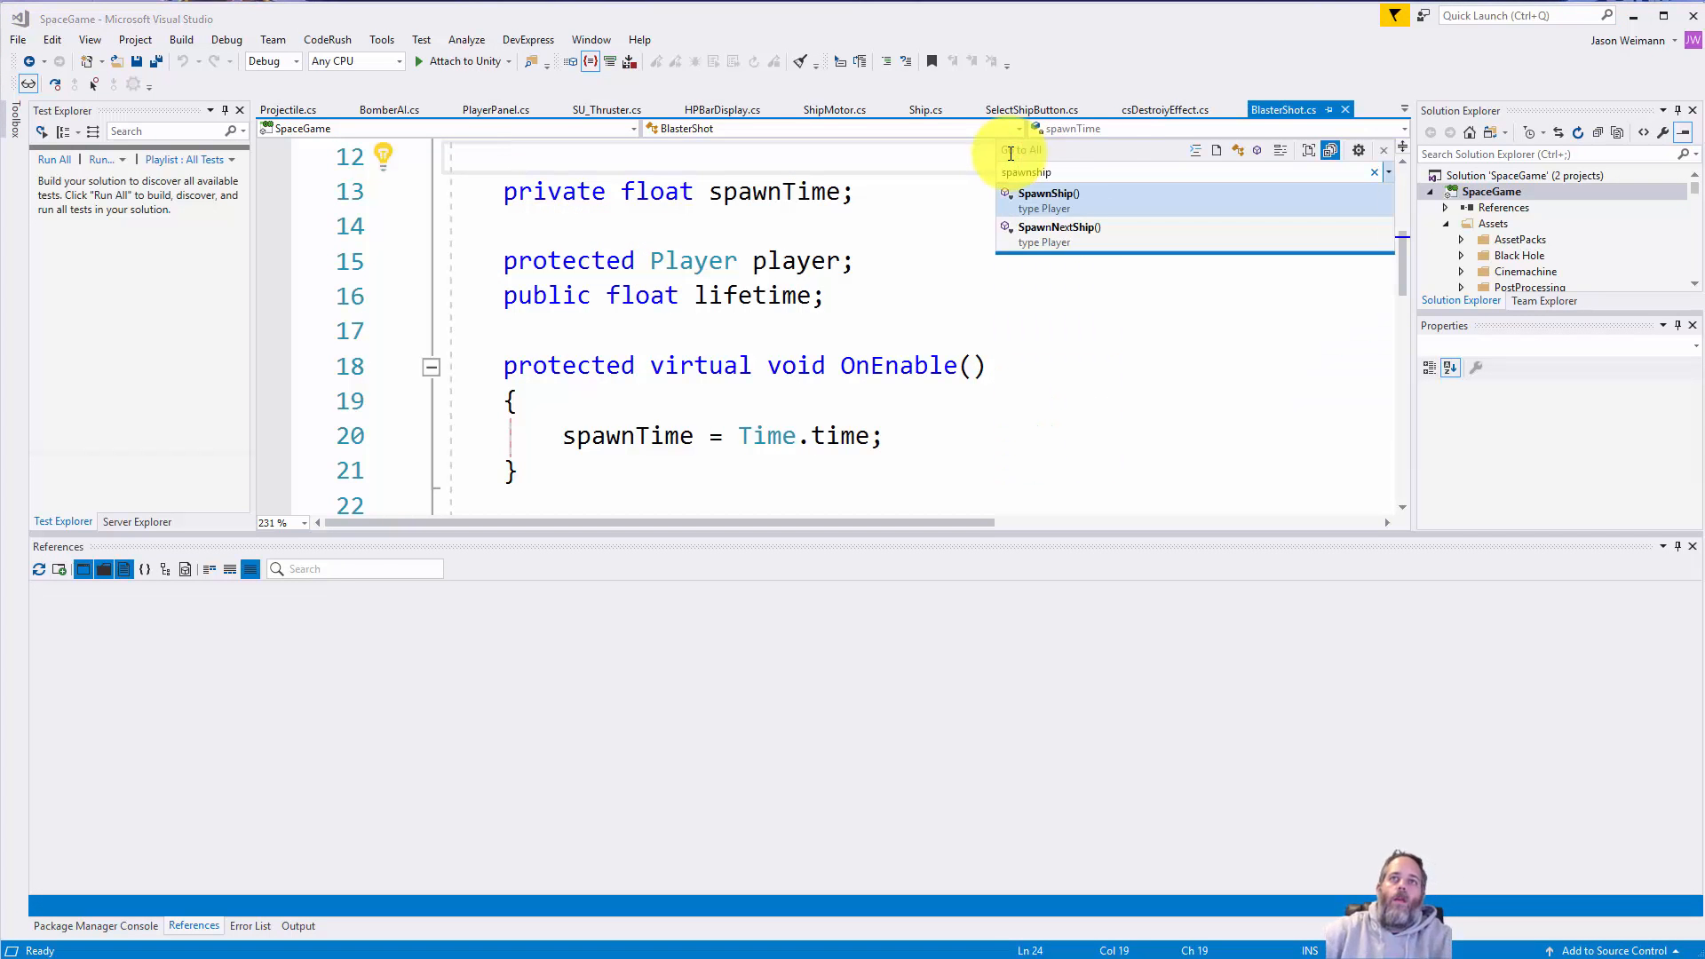
- Jump to Player.cs SpawnShip() and read its Instantiate, SetPlayer and OnShipChanged calls
{"action": "left_click", "coordinate": [1048, 191]}
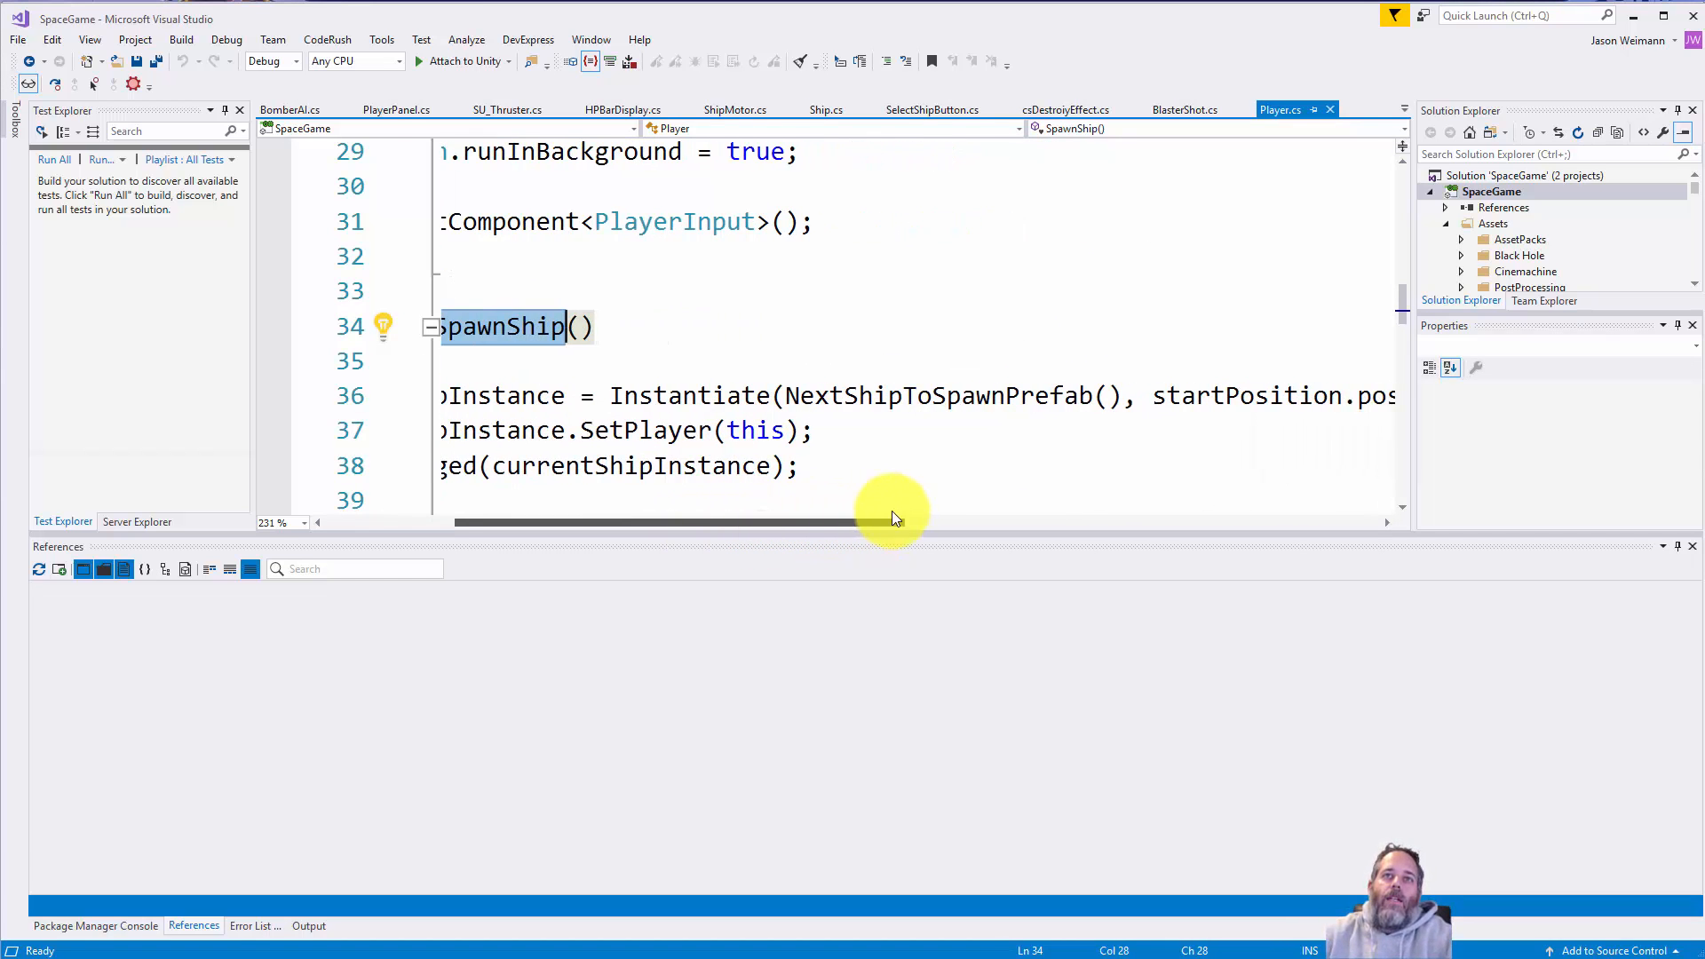
{"action": "mouse_move", "coordinate": [946, 396]}
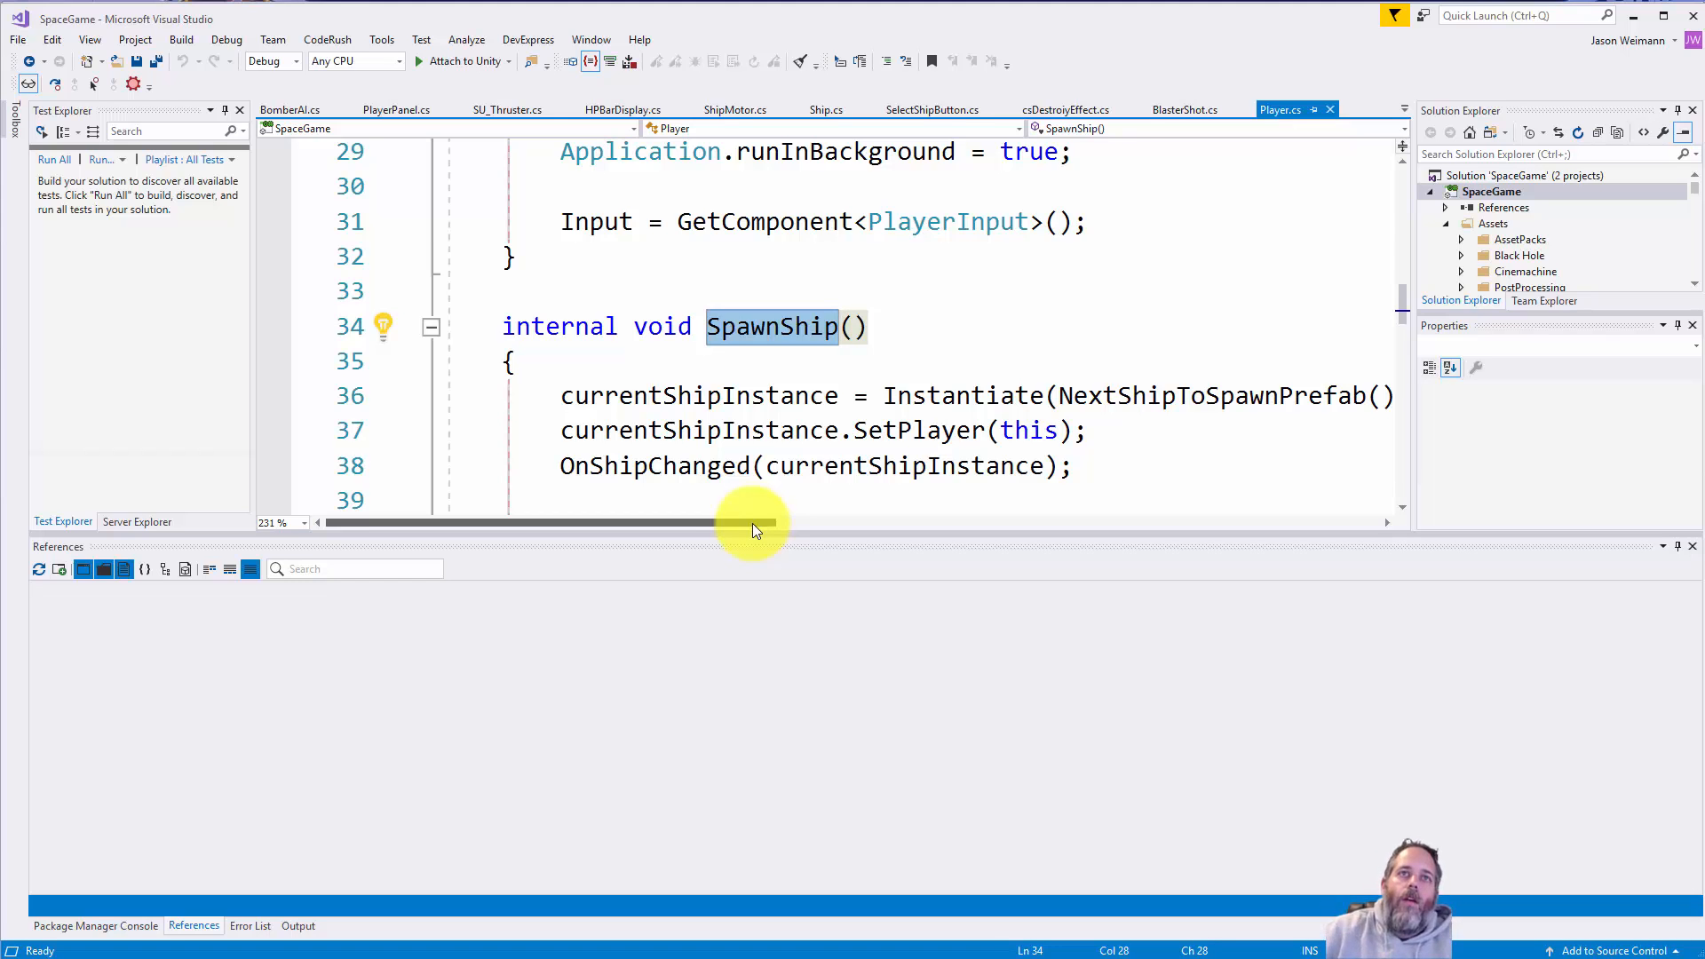
{"action": "scroll", "scroll_direction": "left", "scroll_amount": 3}
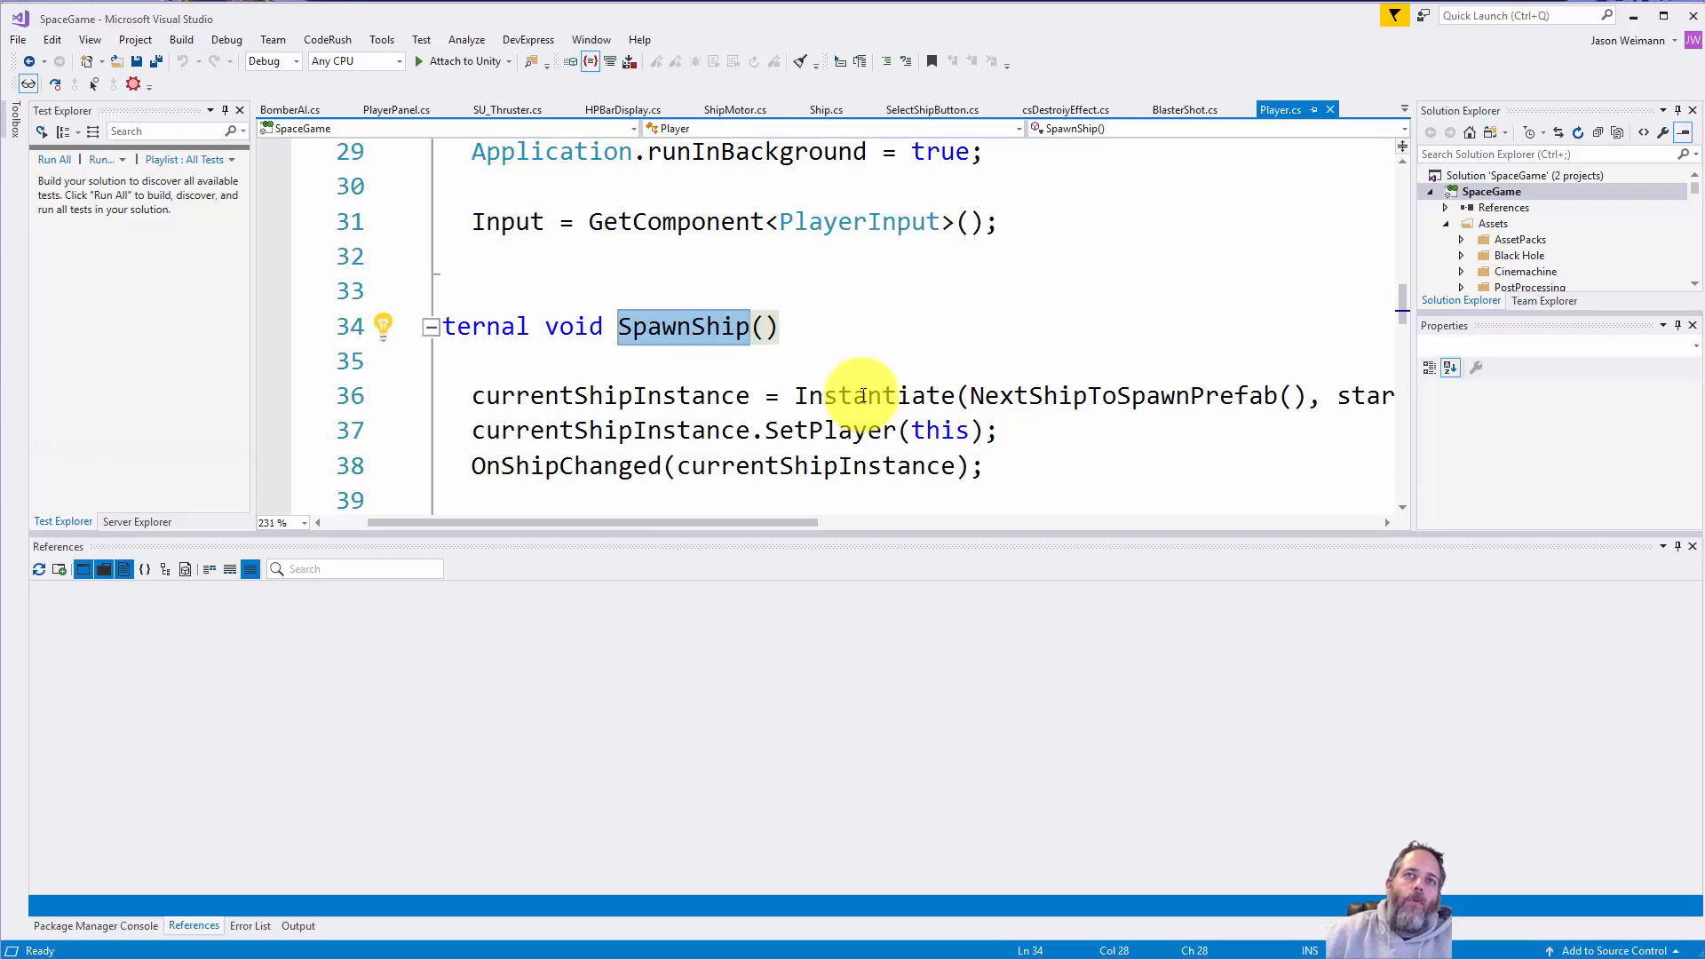
{"action": "mouse_move", "coordinate": [1152, 395]}
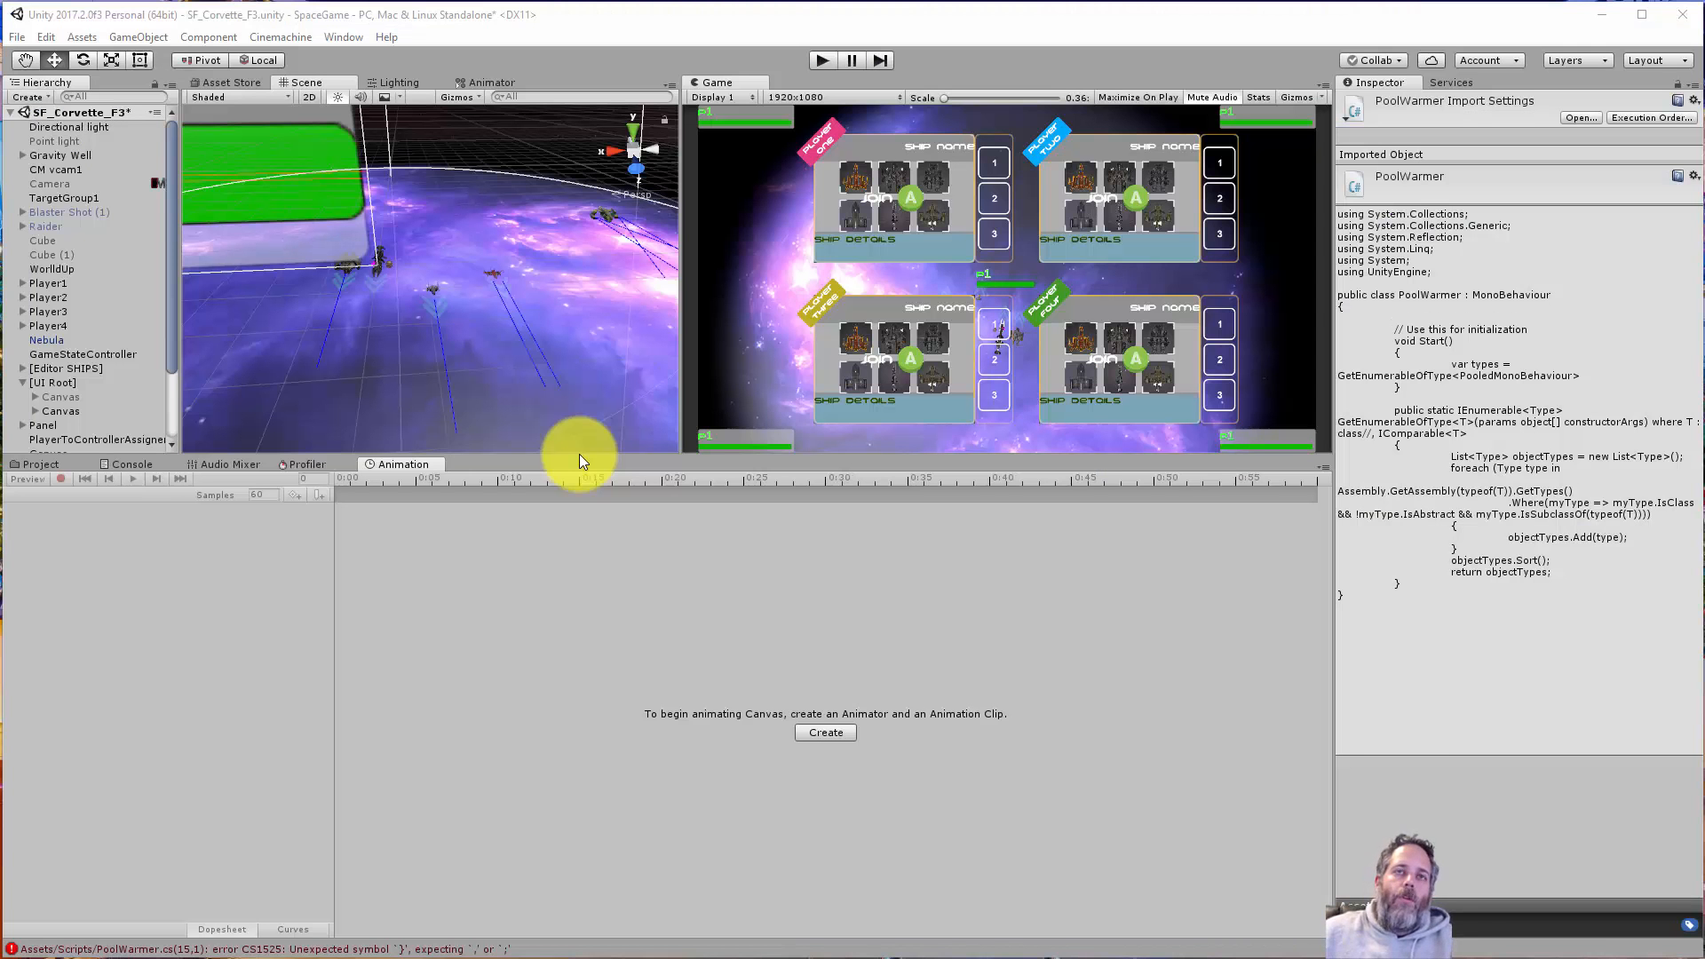
{"action": "mouse_move", "coordinate": [584, 599]}
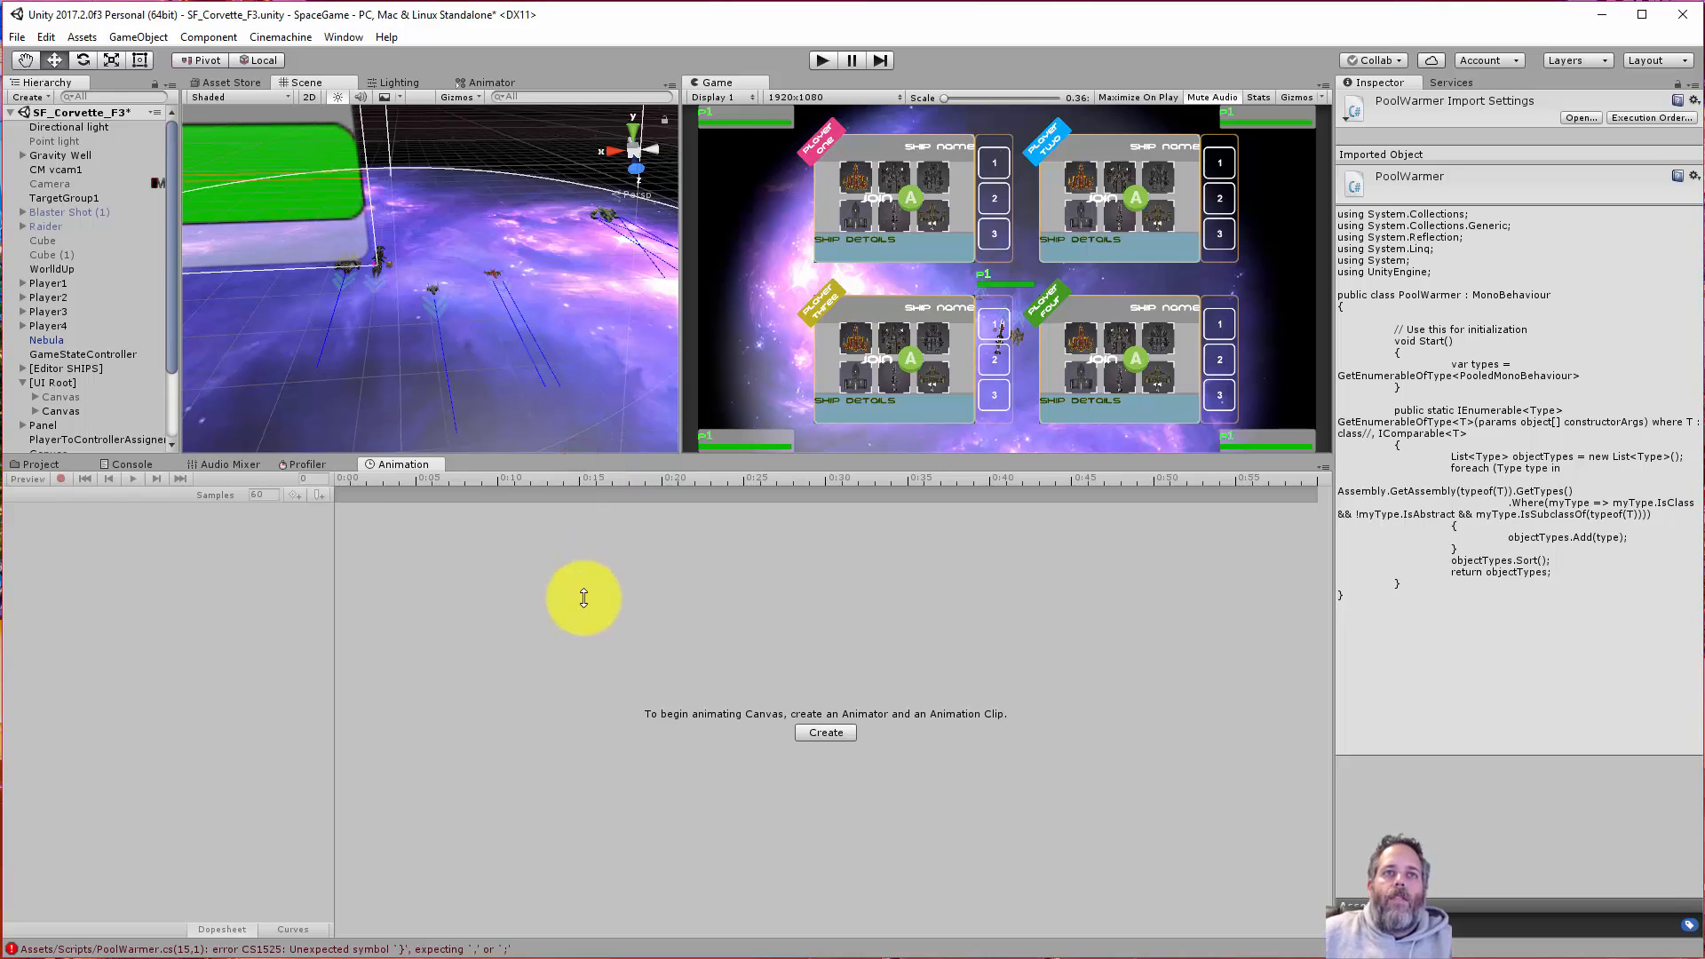